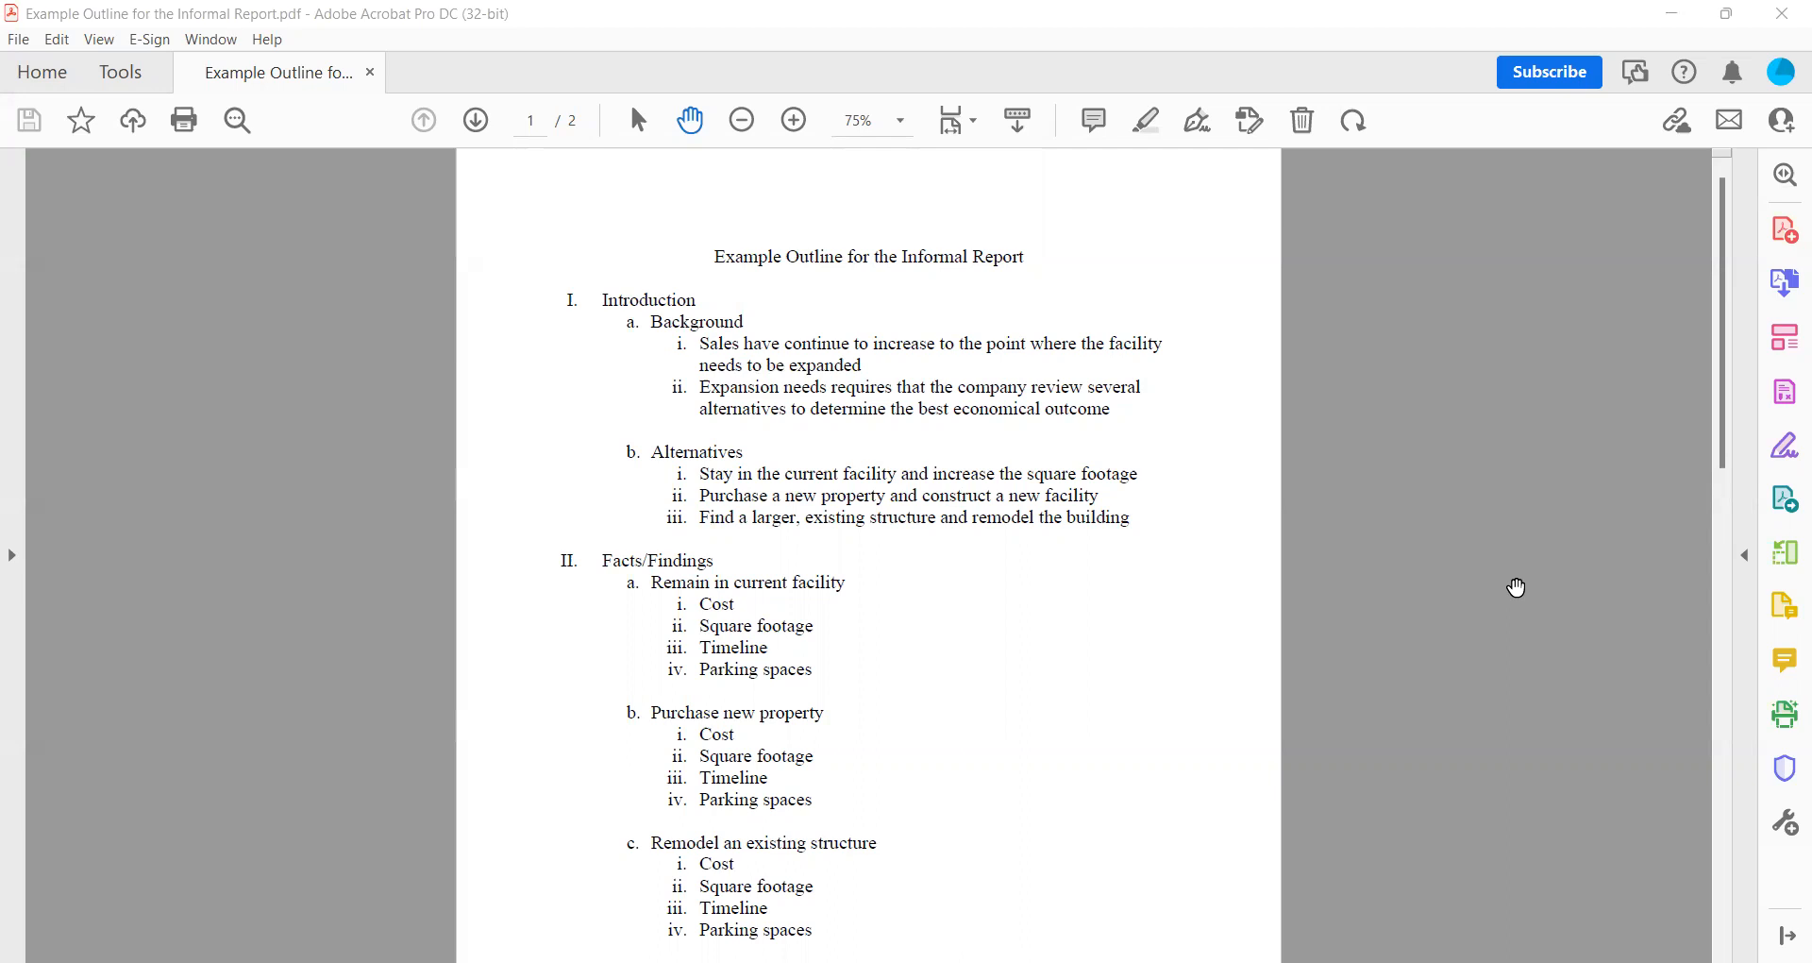
mouse_move(678, 652)
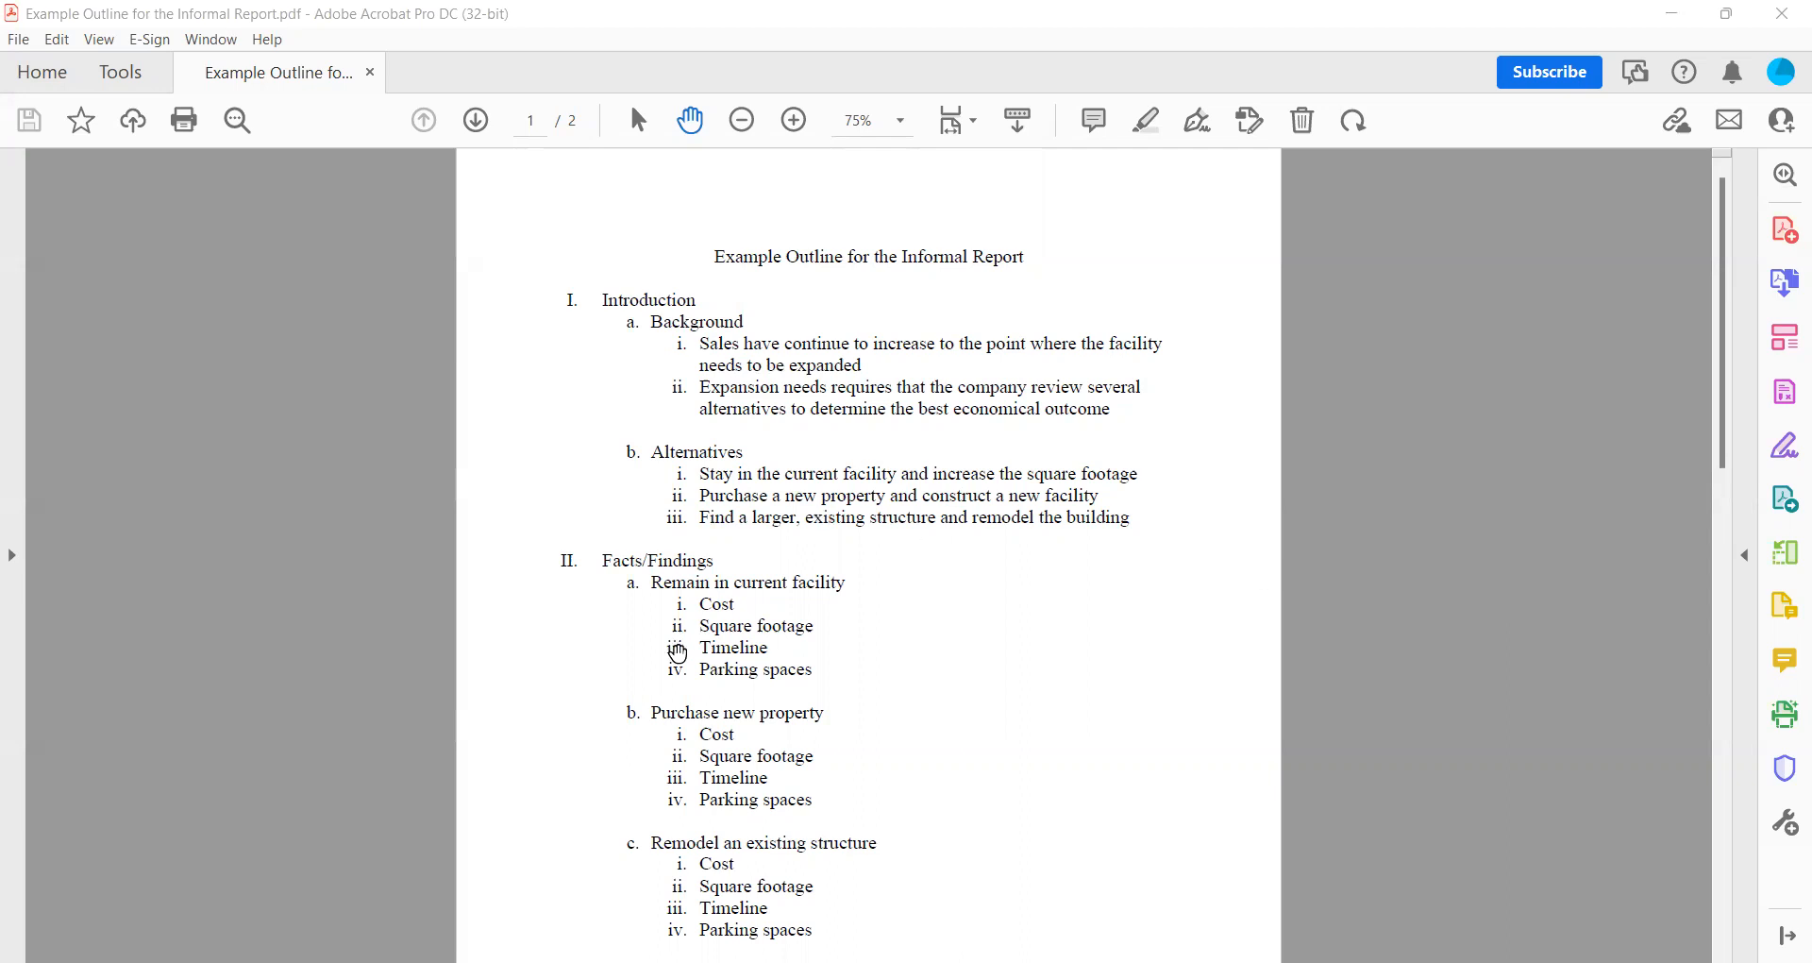
mouse_move(785, 651)
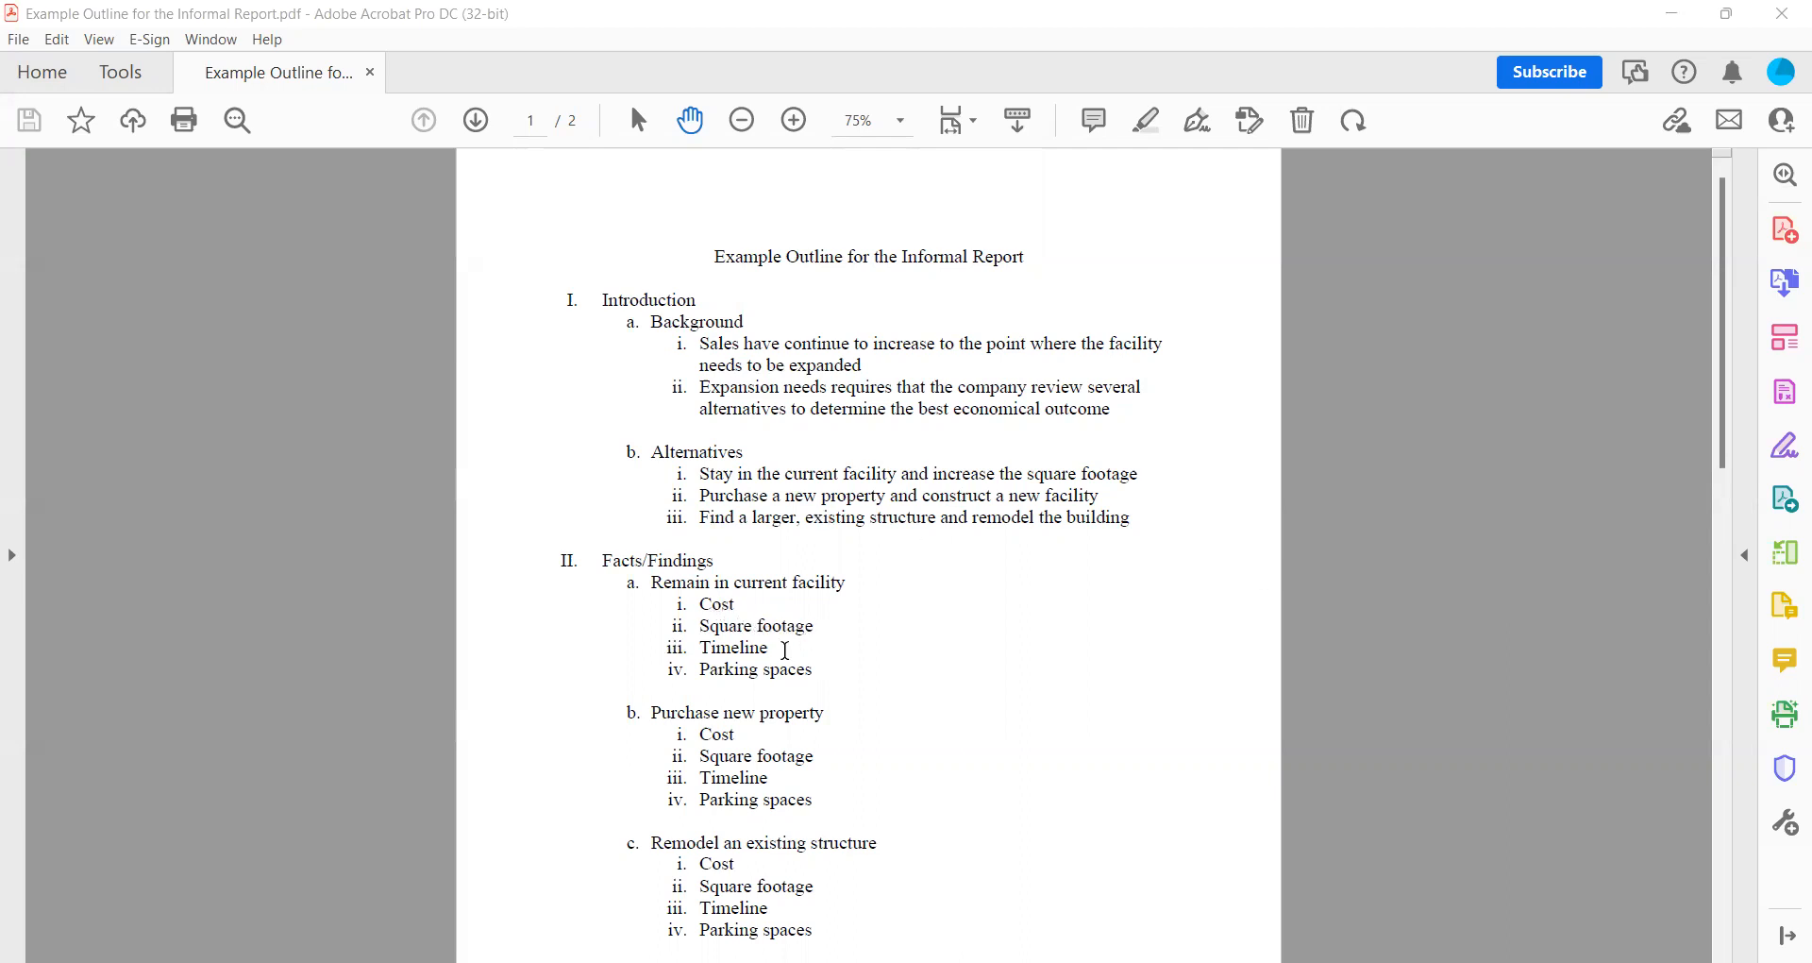
mouse_move(822, 672)
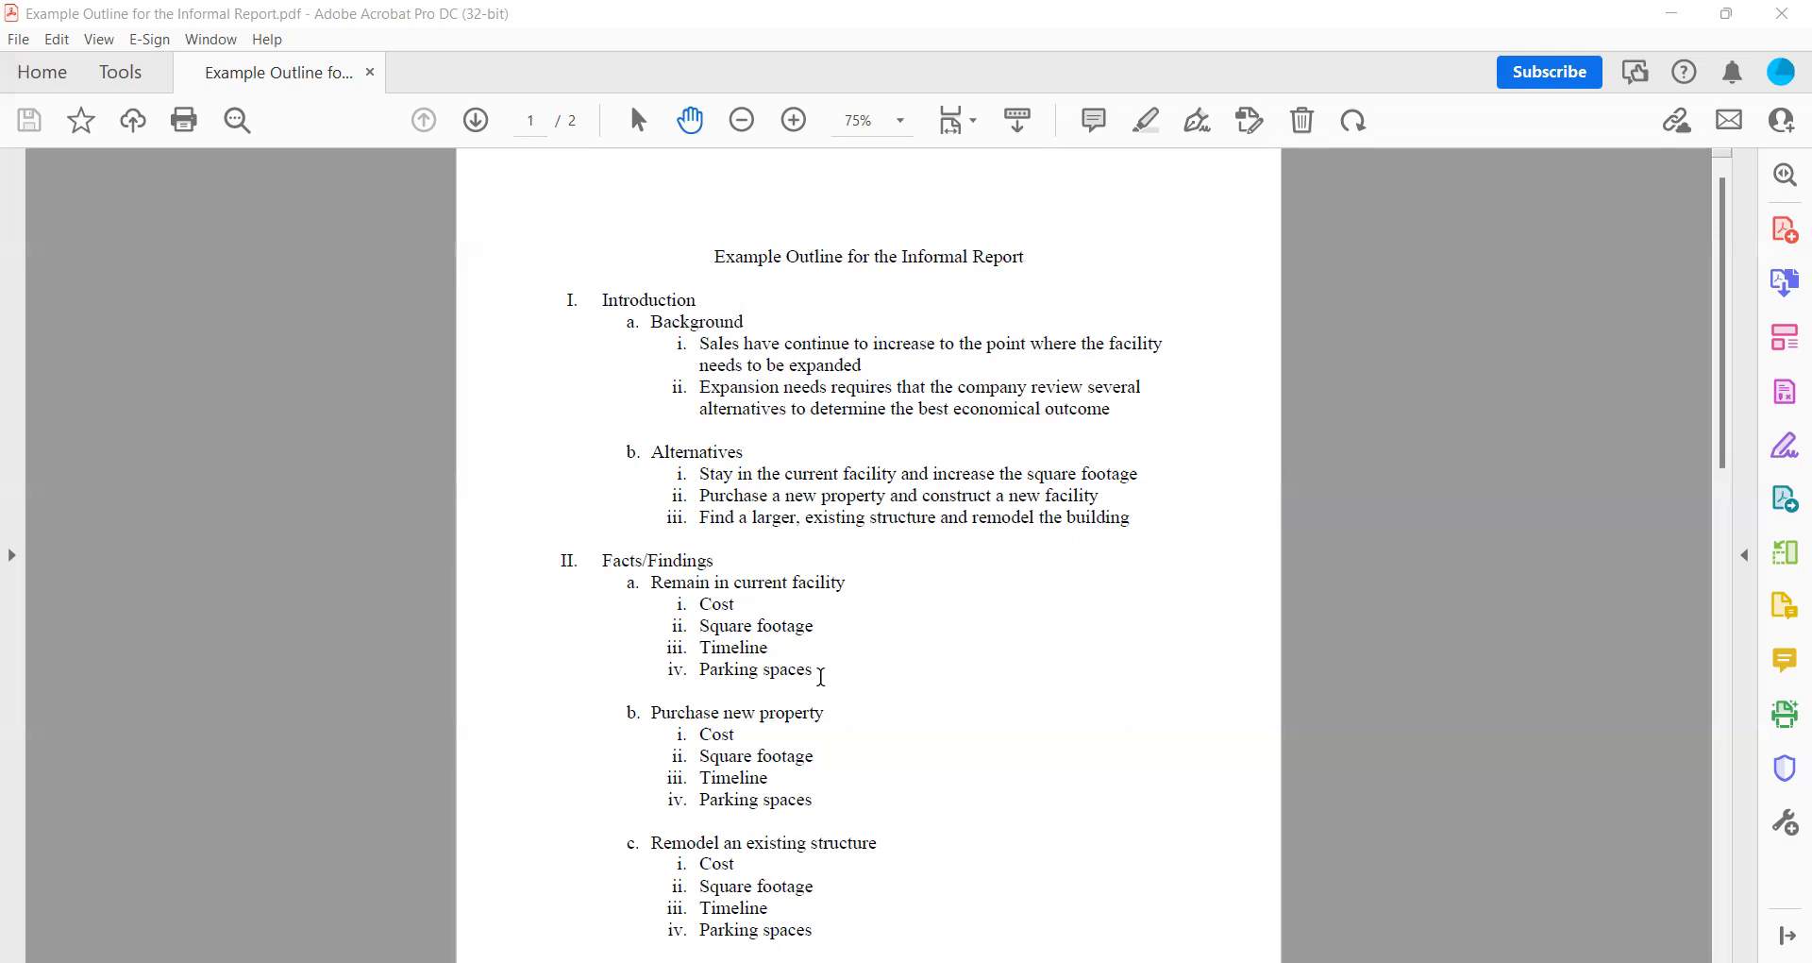
mouse_move(749, 542)
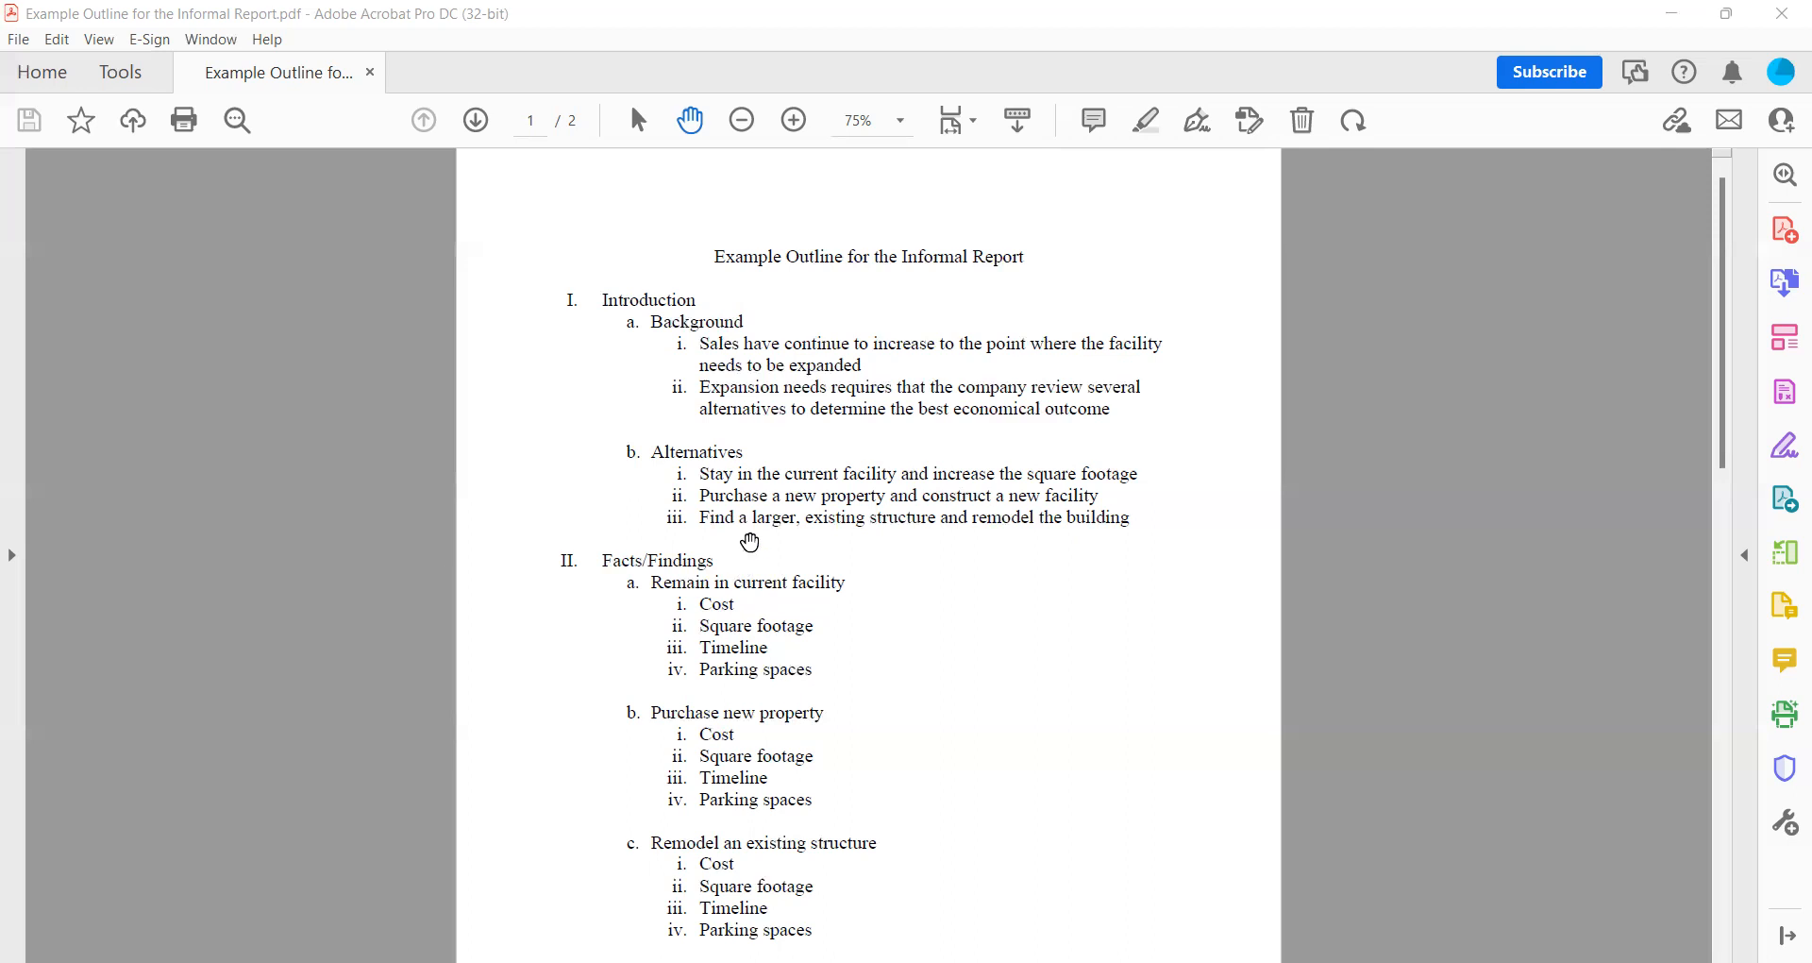
mouse_move(789, 646)
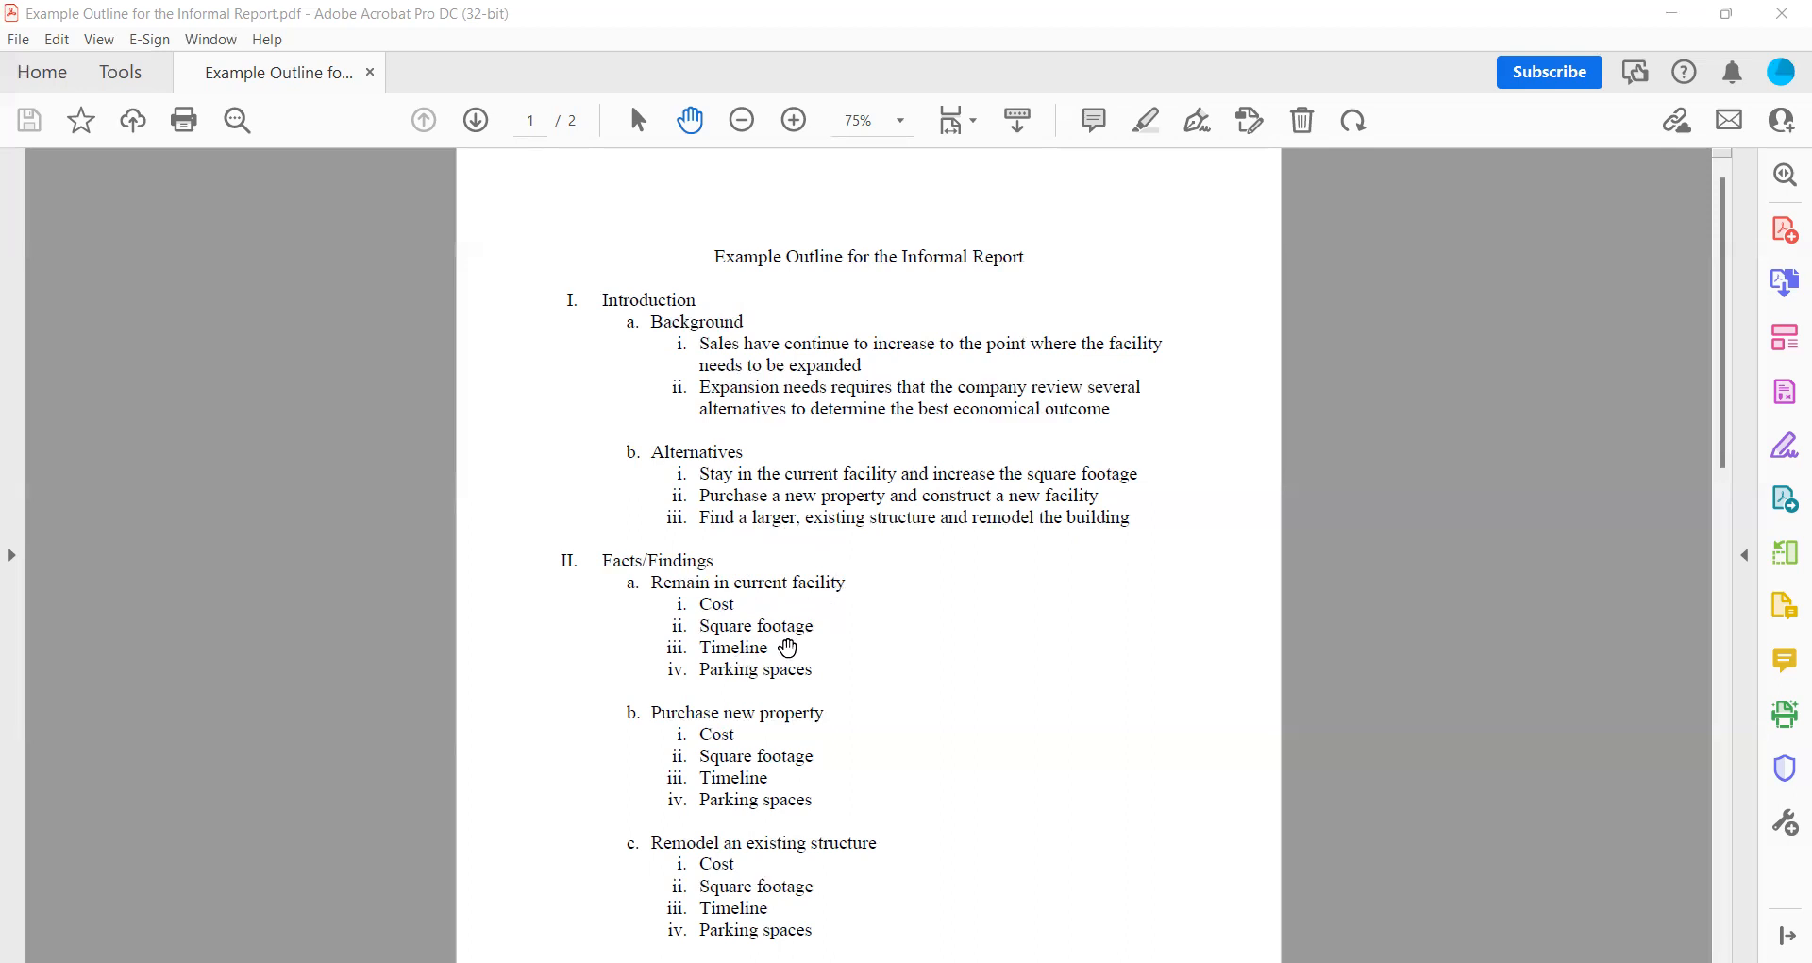
mouse_move(942, 638)
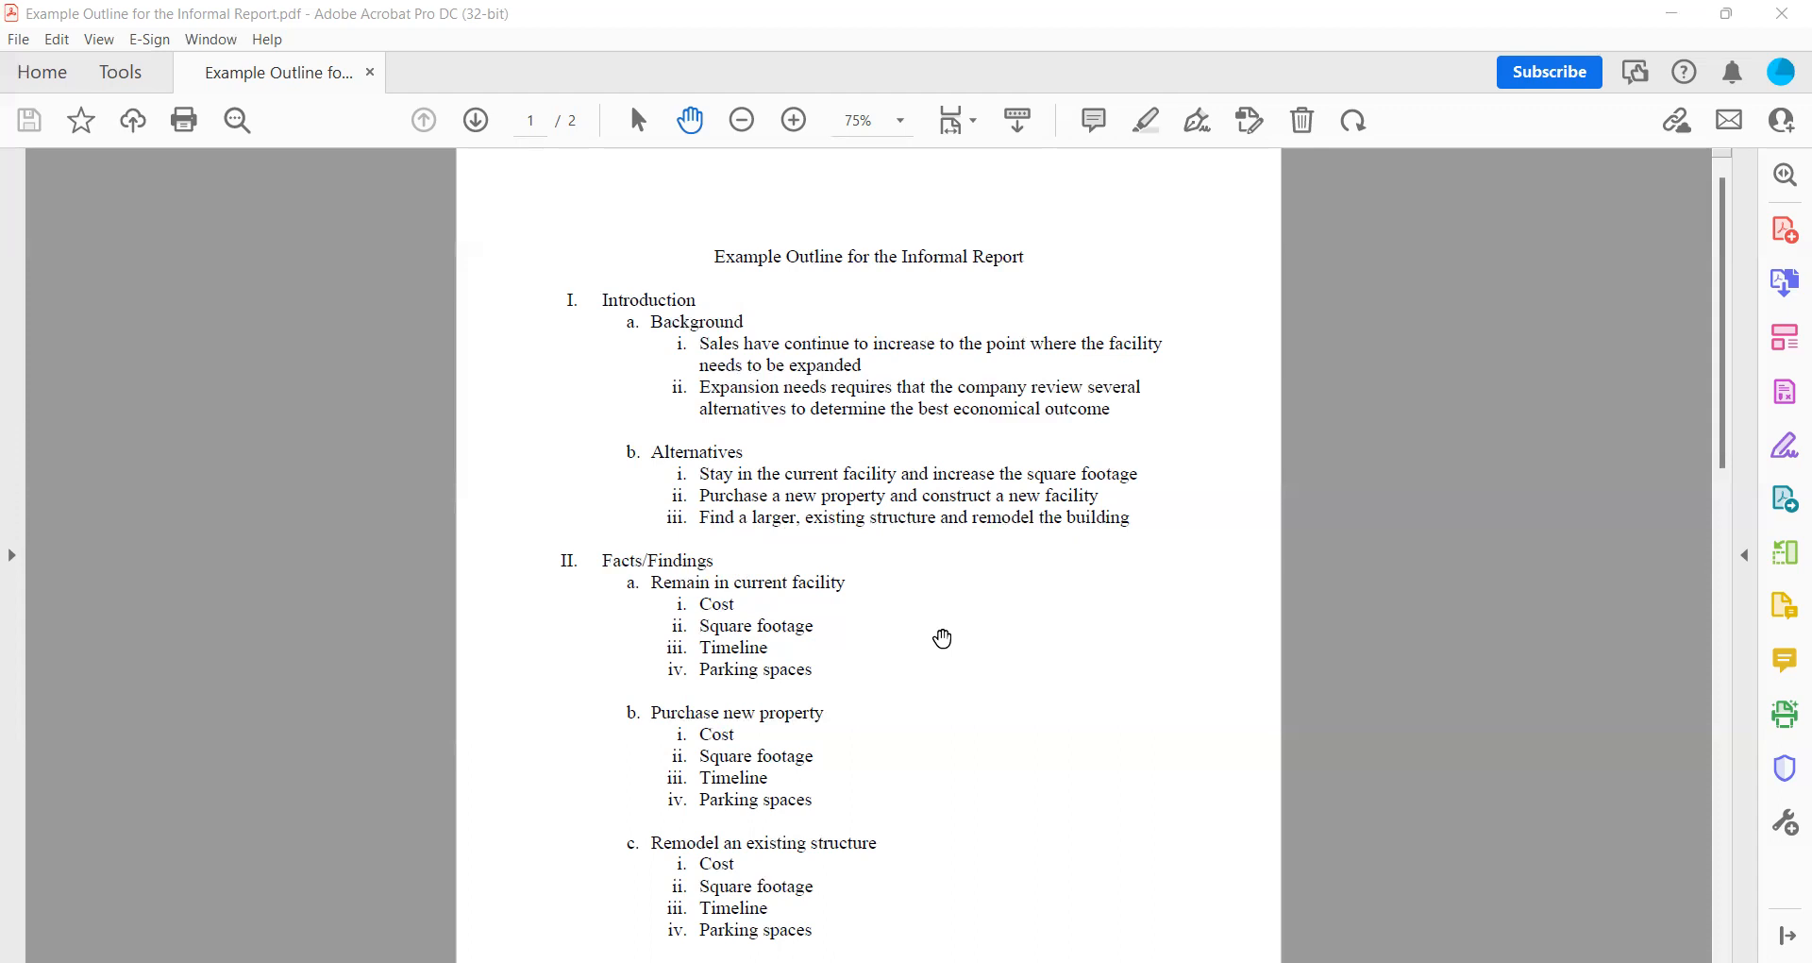
mouse_move(670, 569)
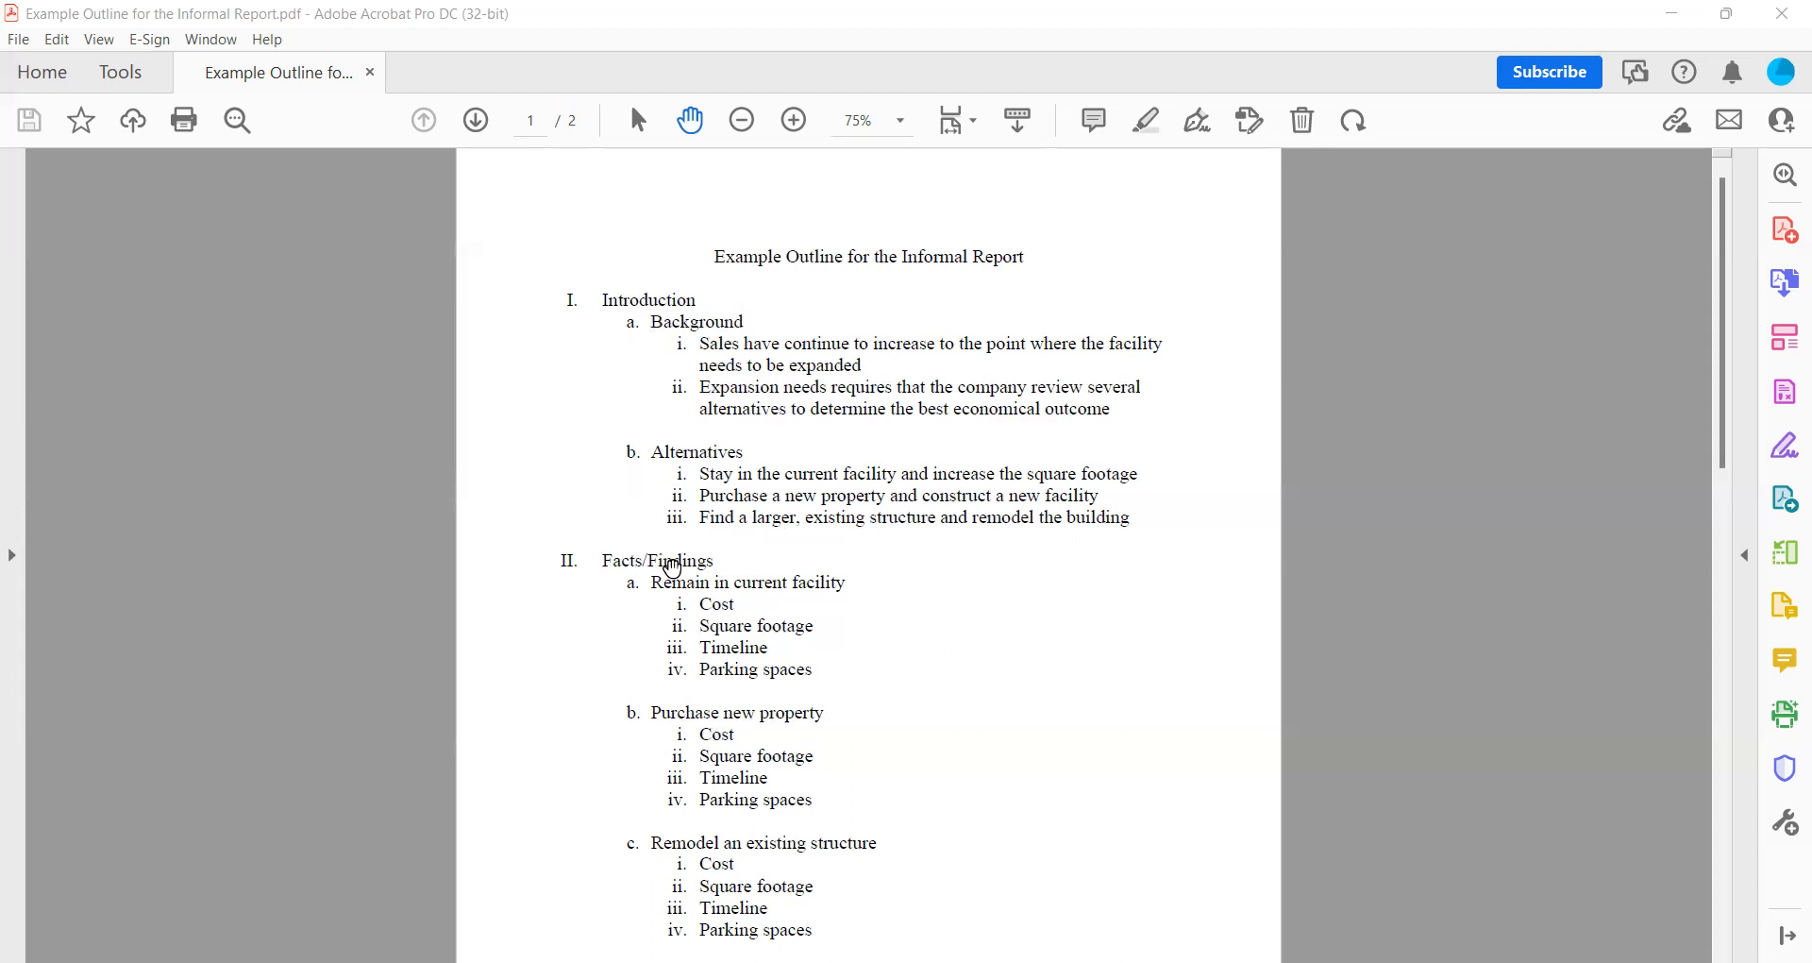
mouse_move(598, 302)
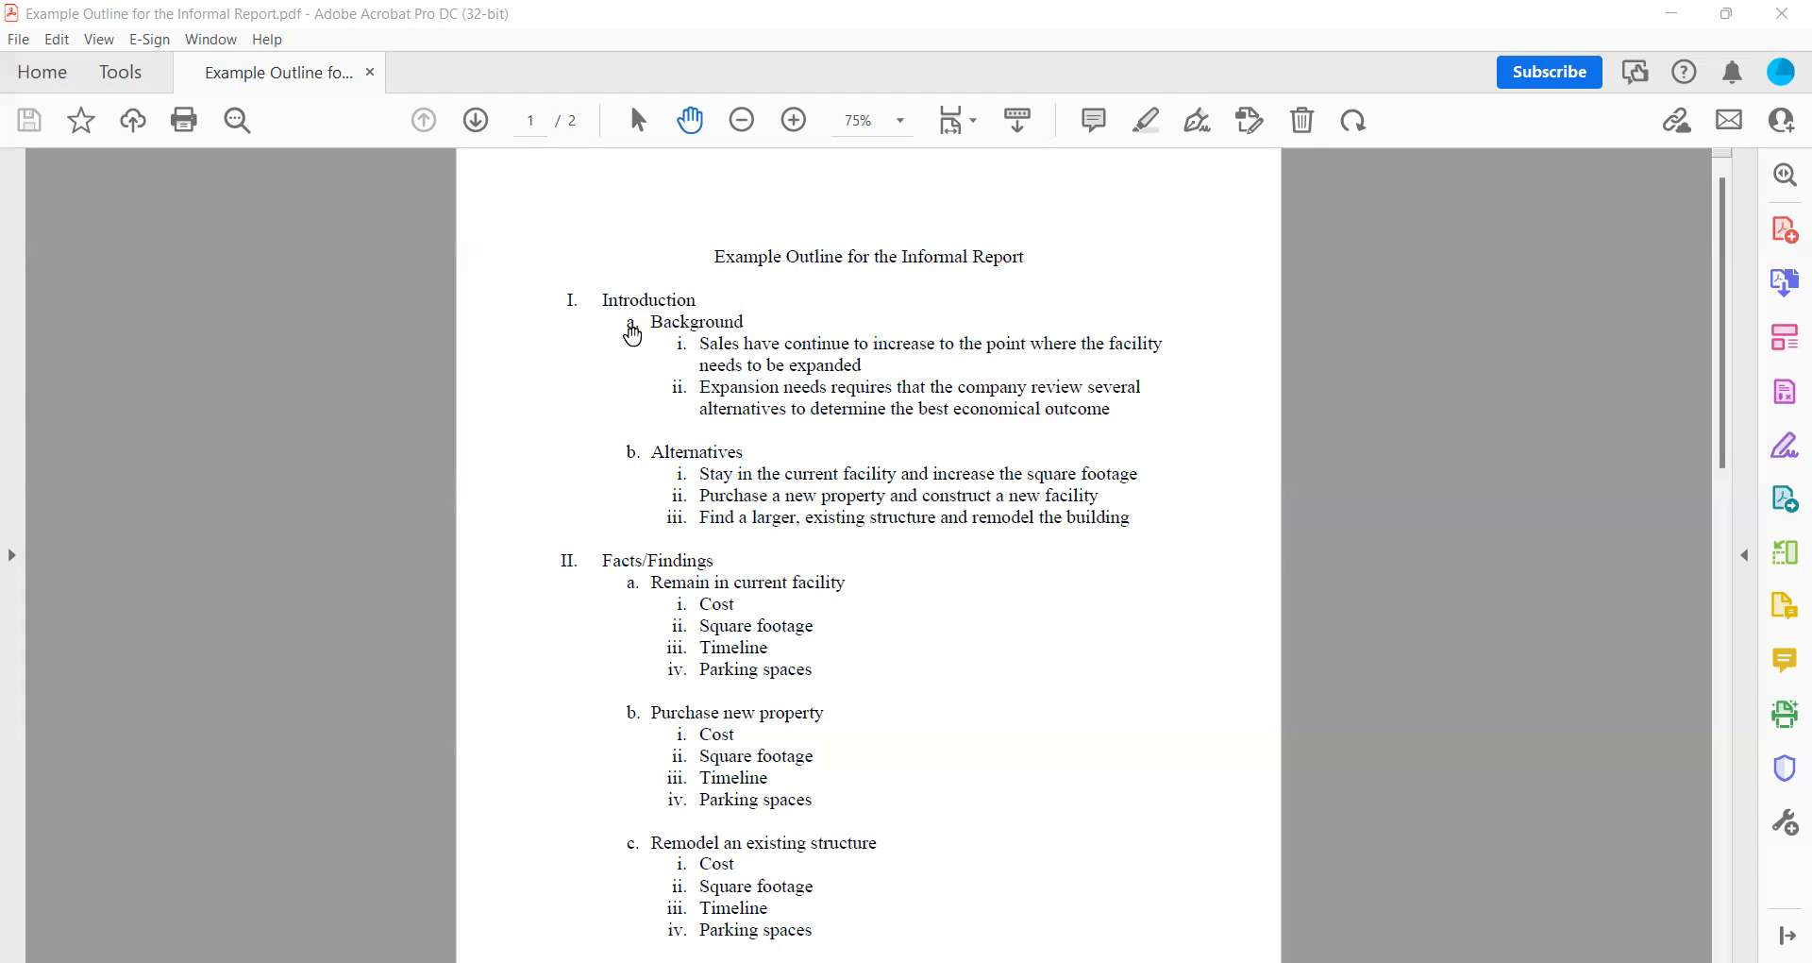
mouse_move(743, 344)
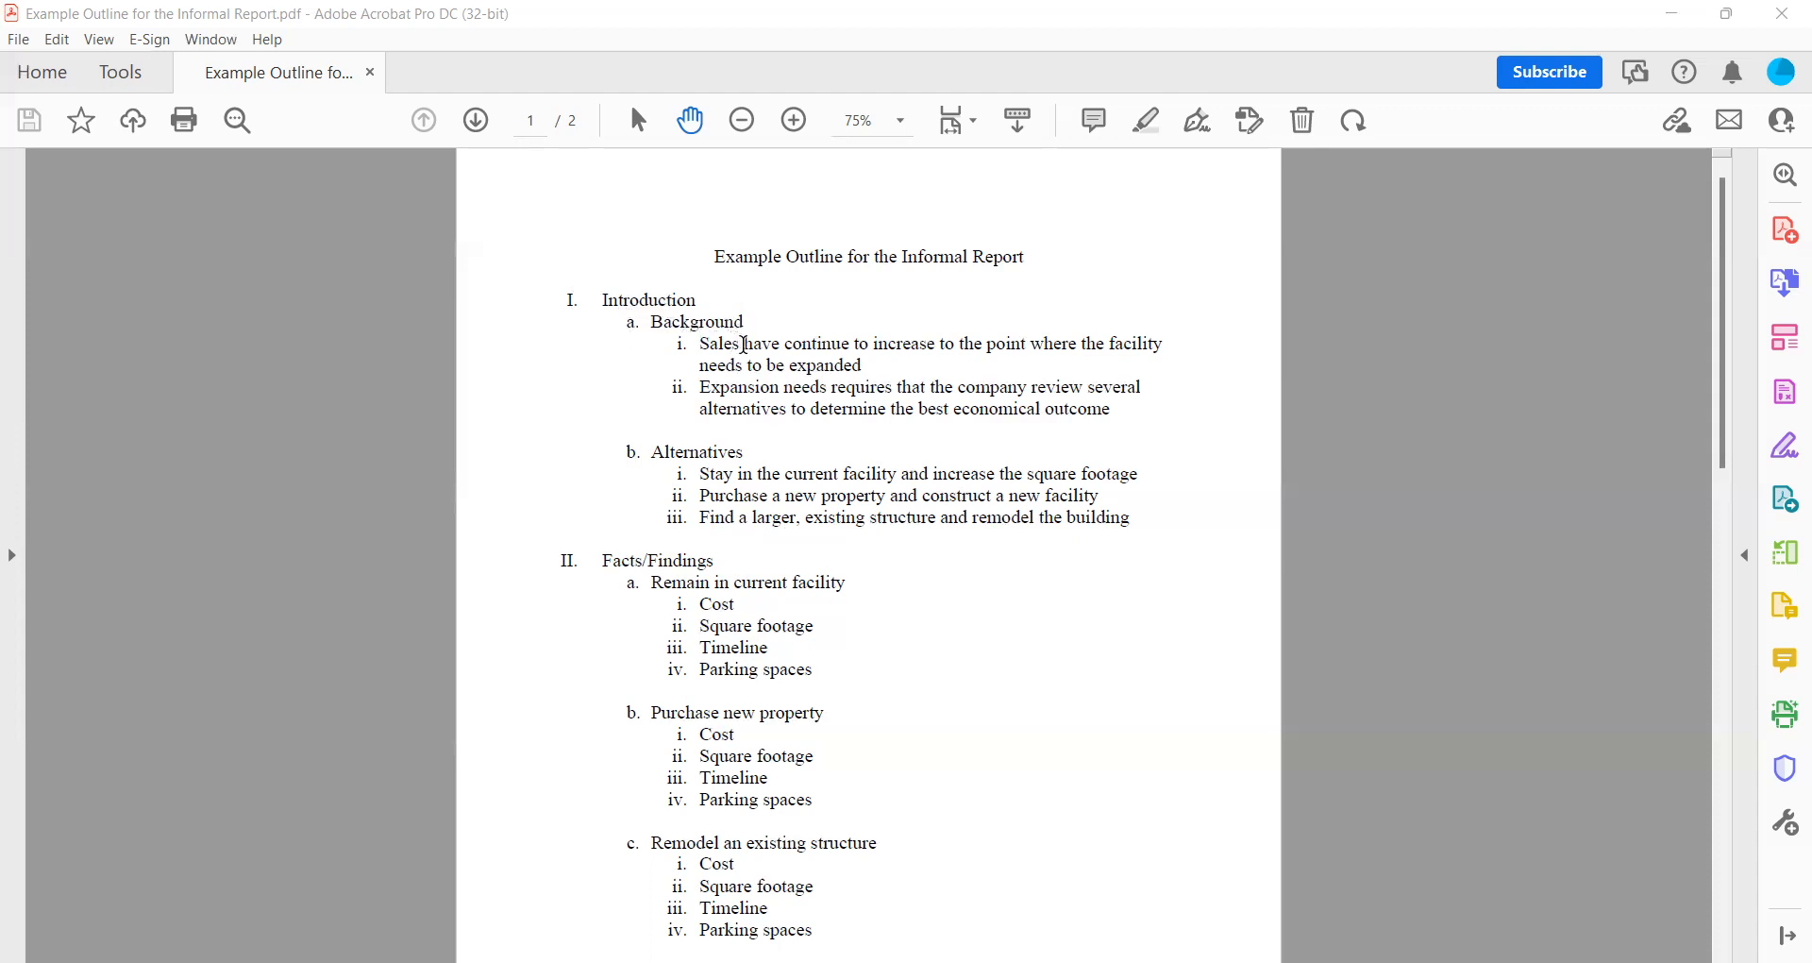
mouse_move(950, 363)
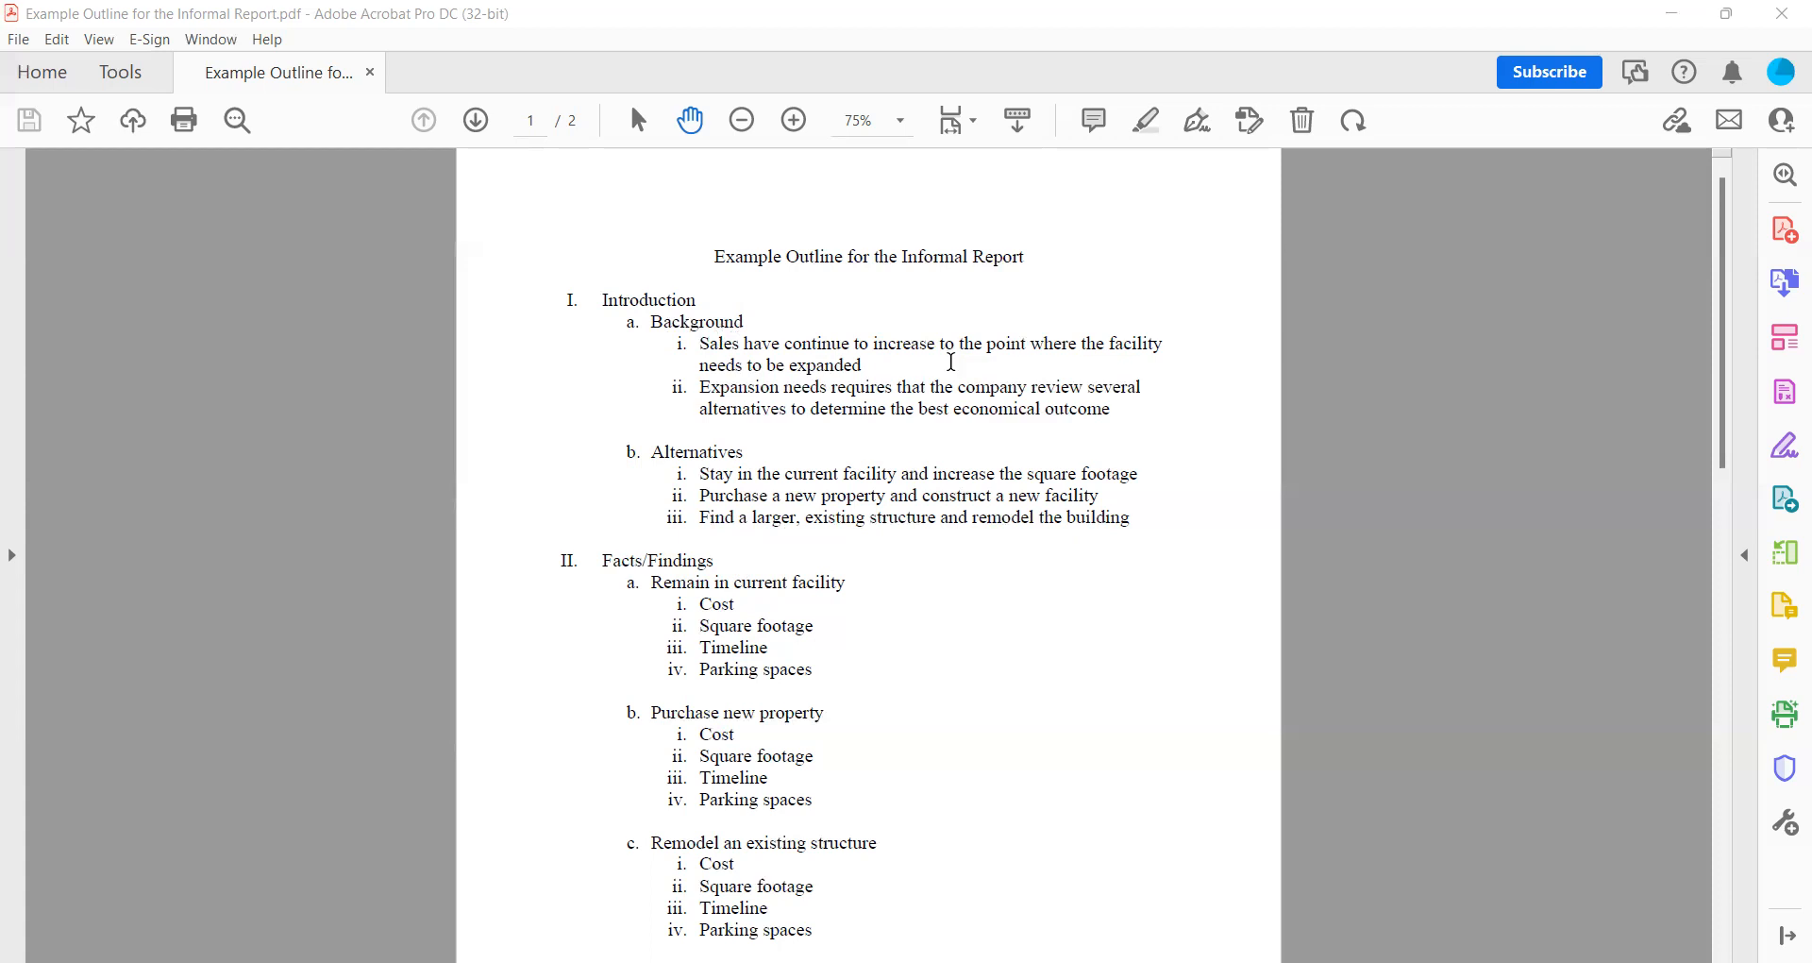
mouse_move(751, 353)
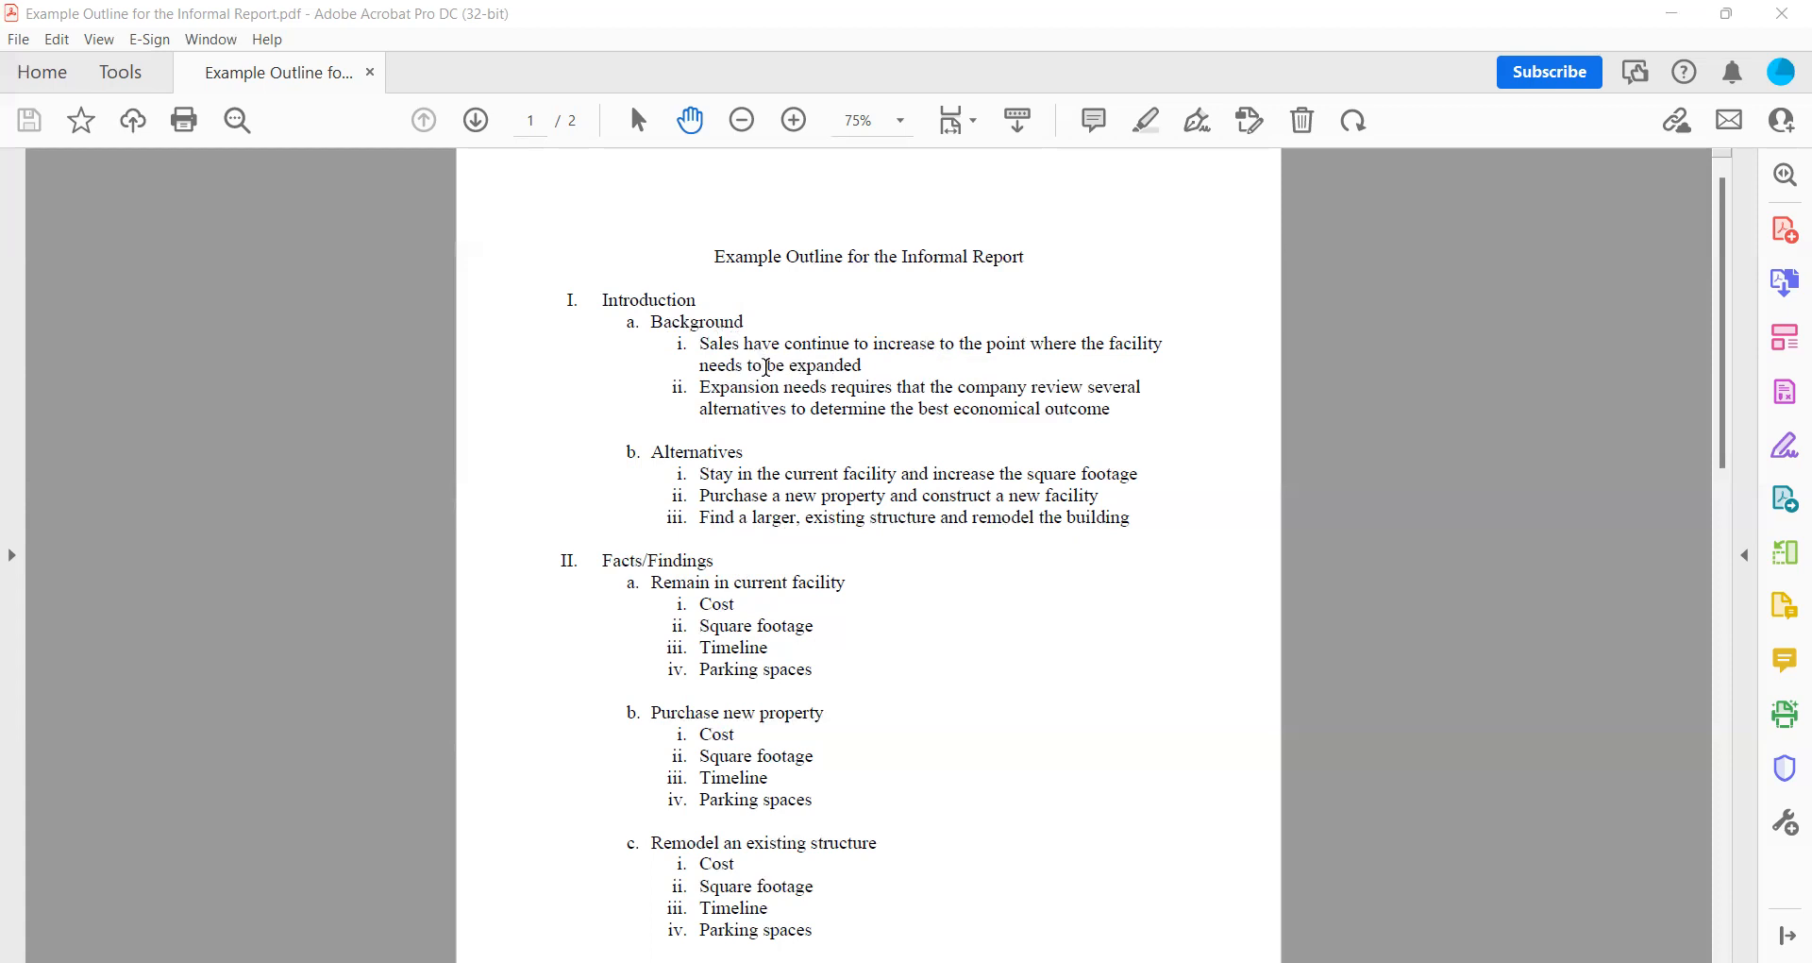
mouse_move(874, 366)
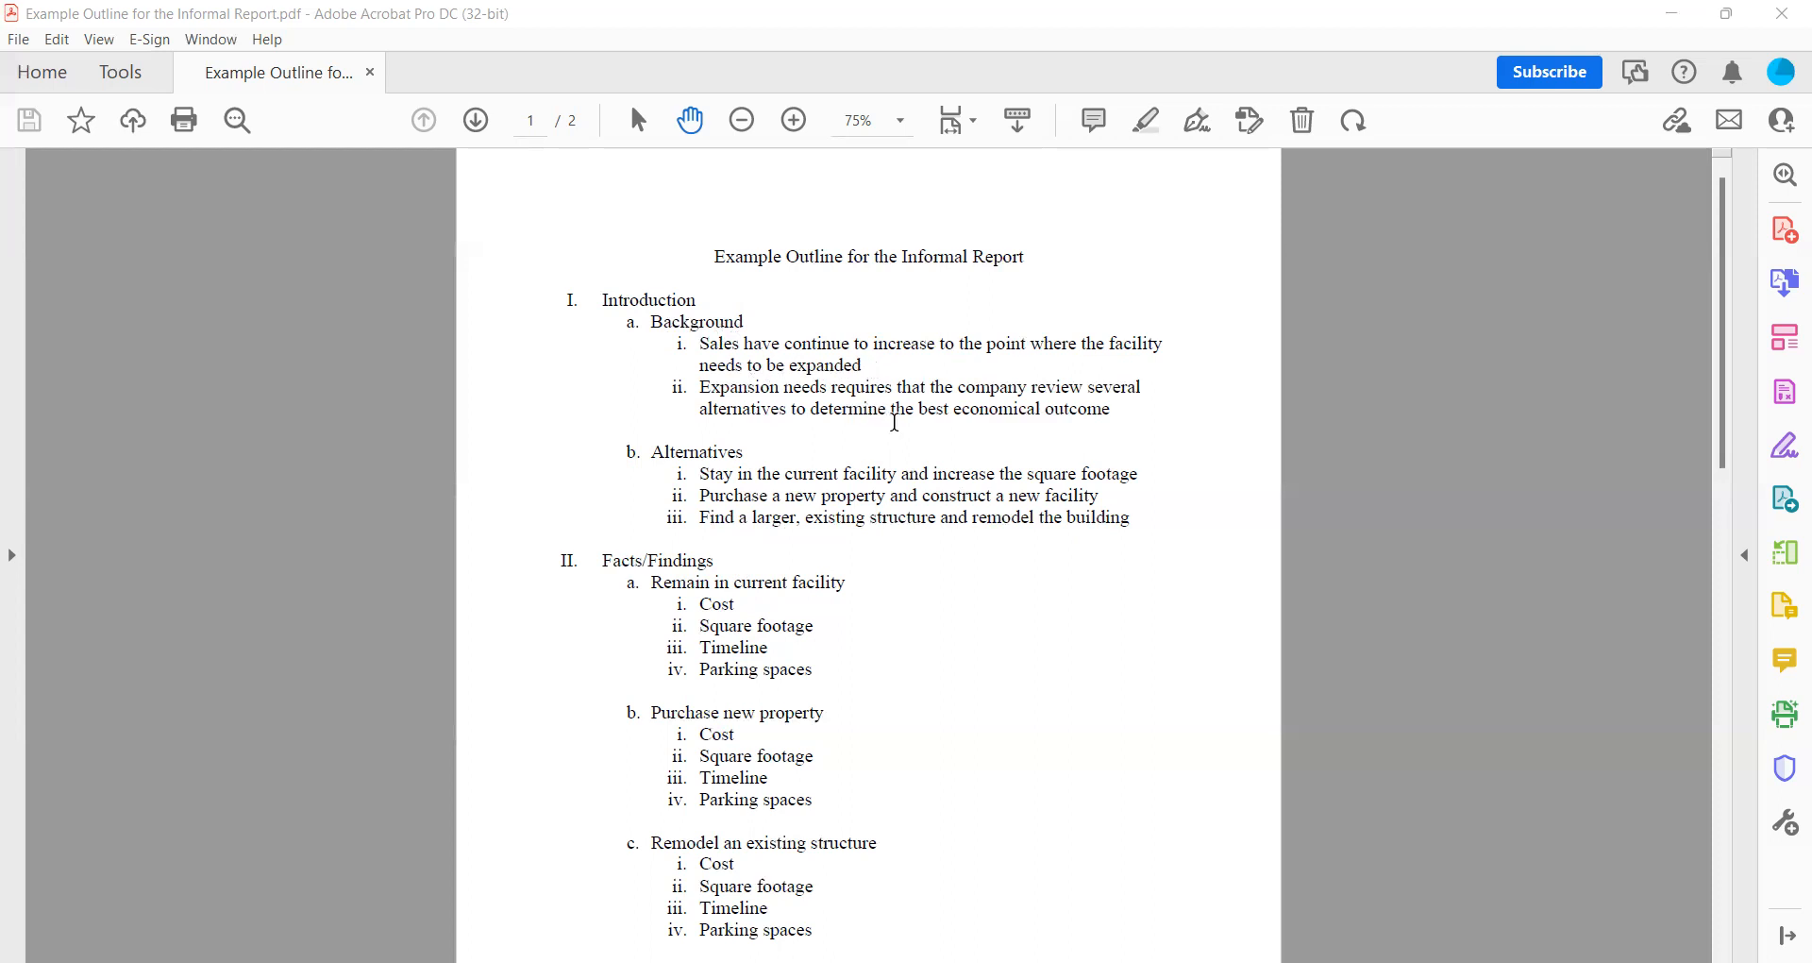
mouse_move(891, 410)
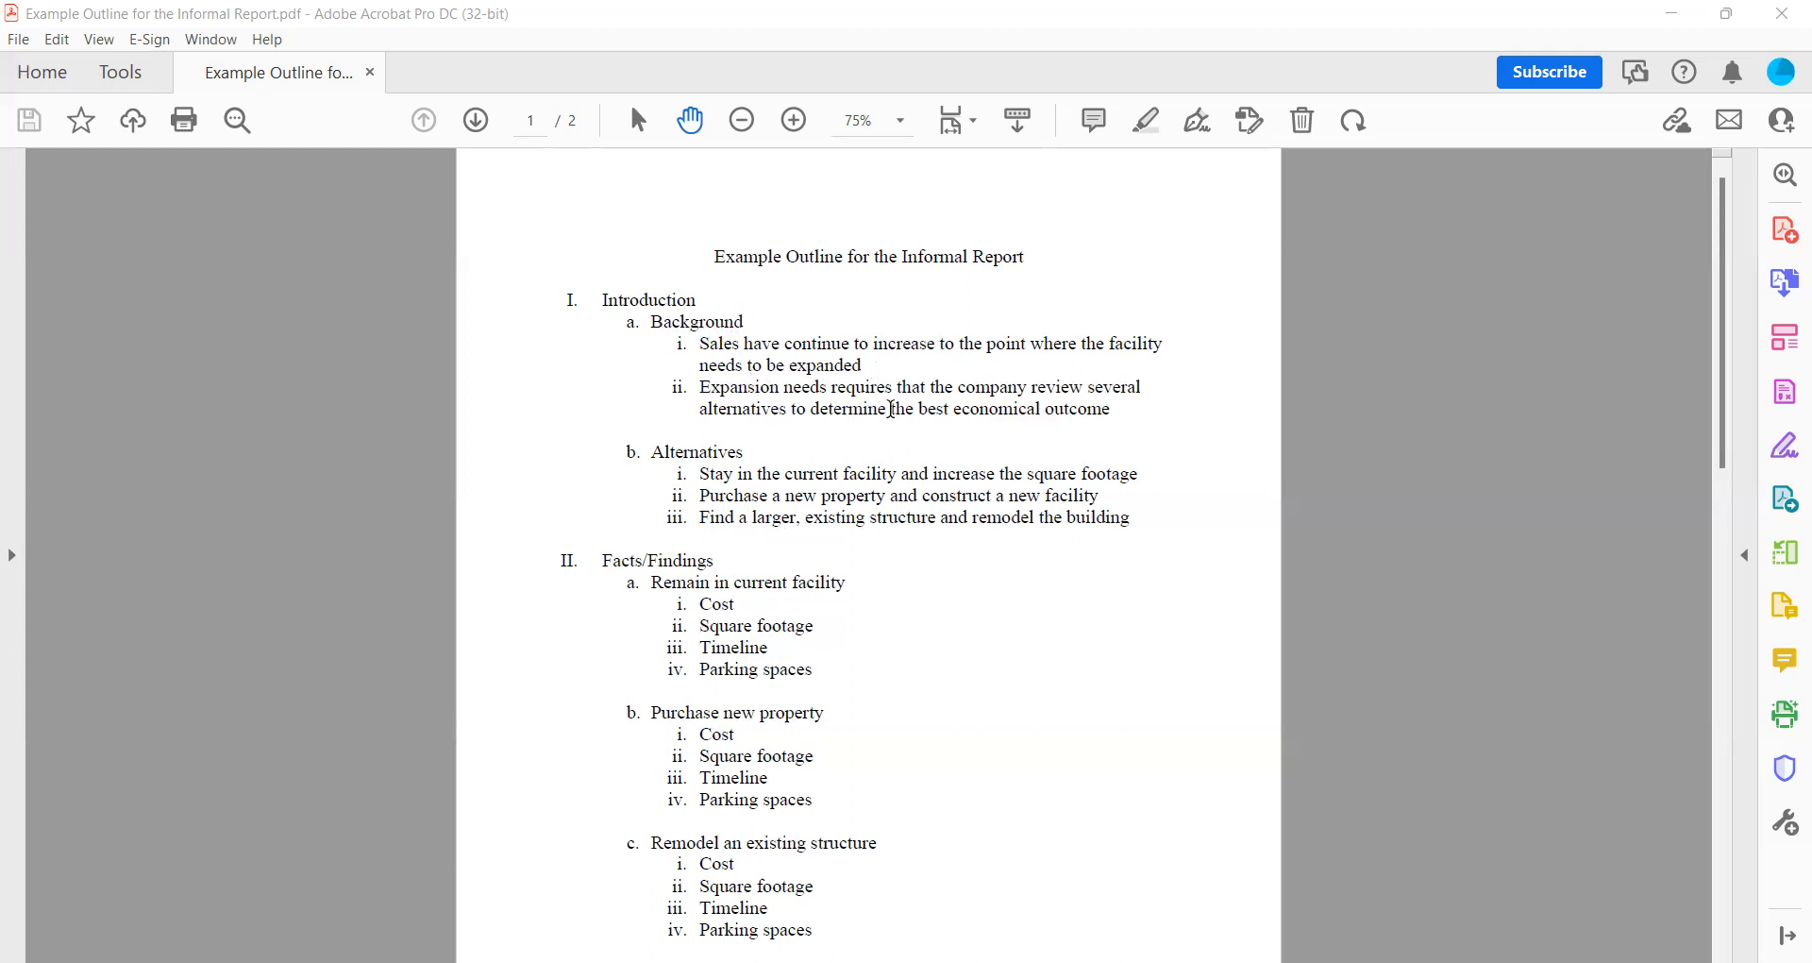
mouse_move(970, 393)
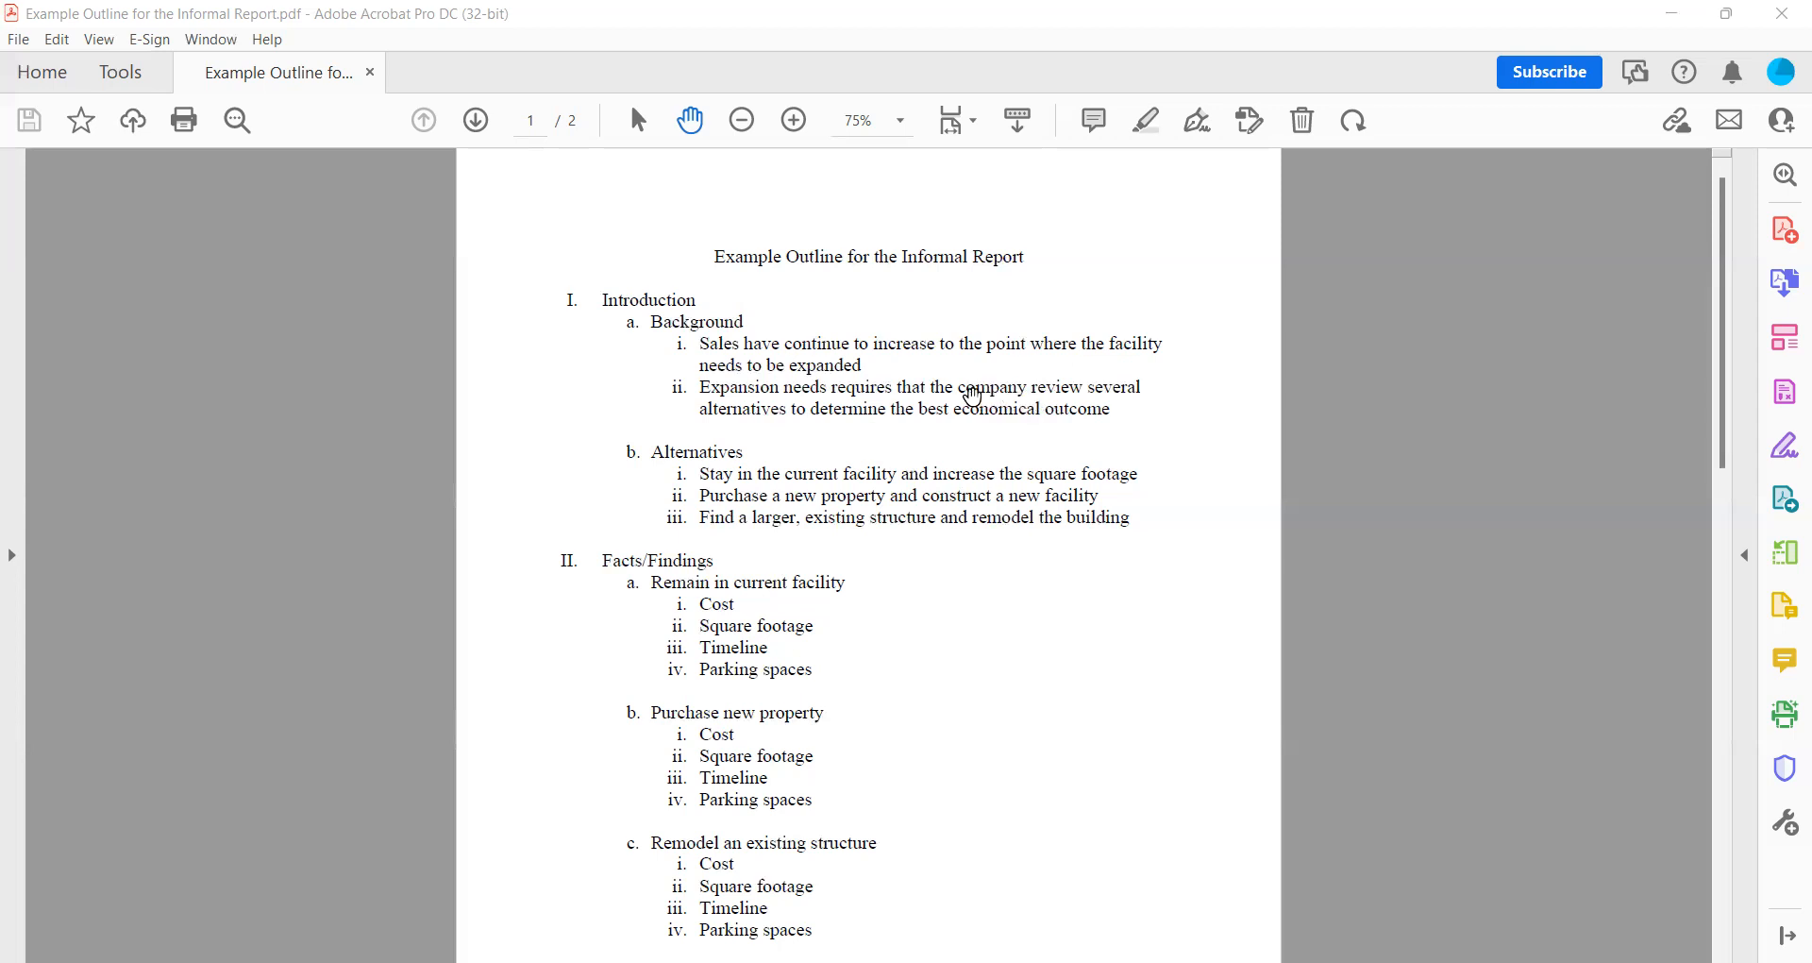
mouse_move(827, 387)
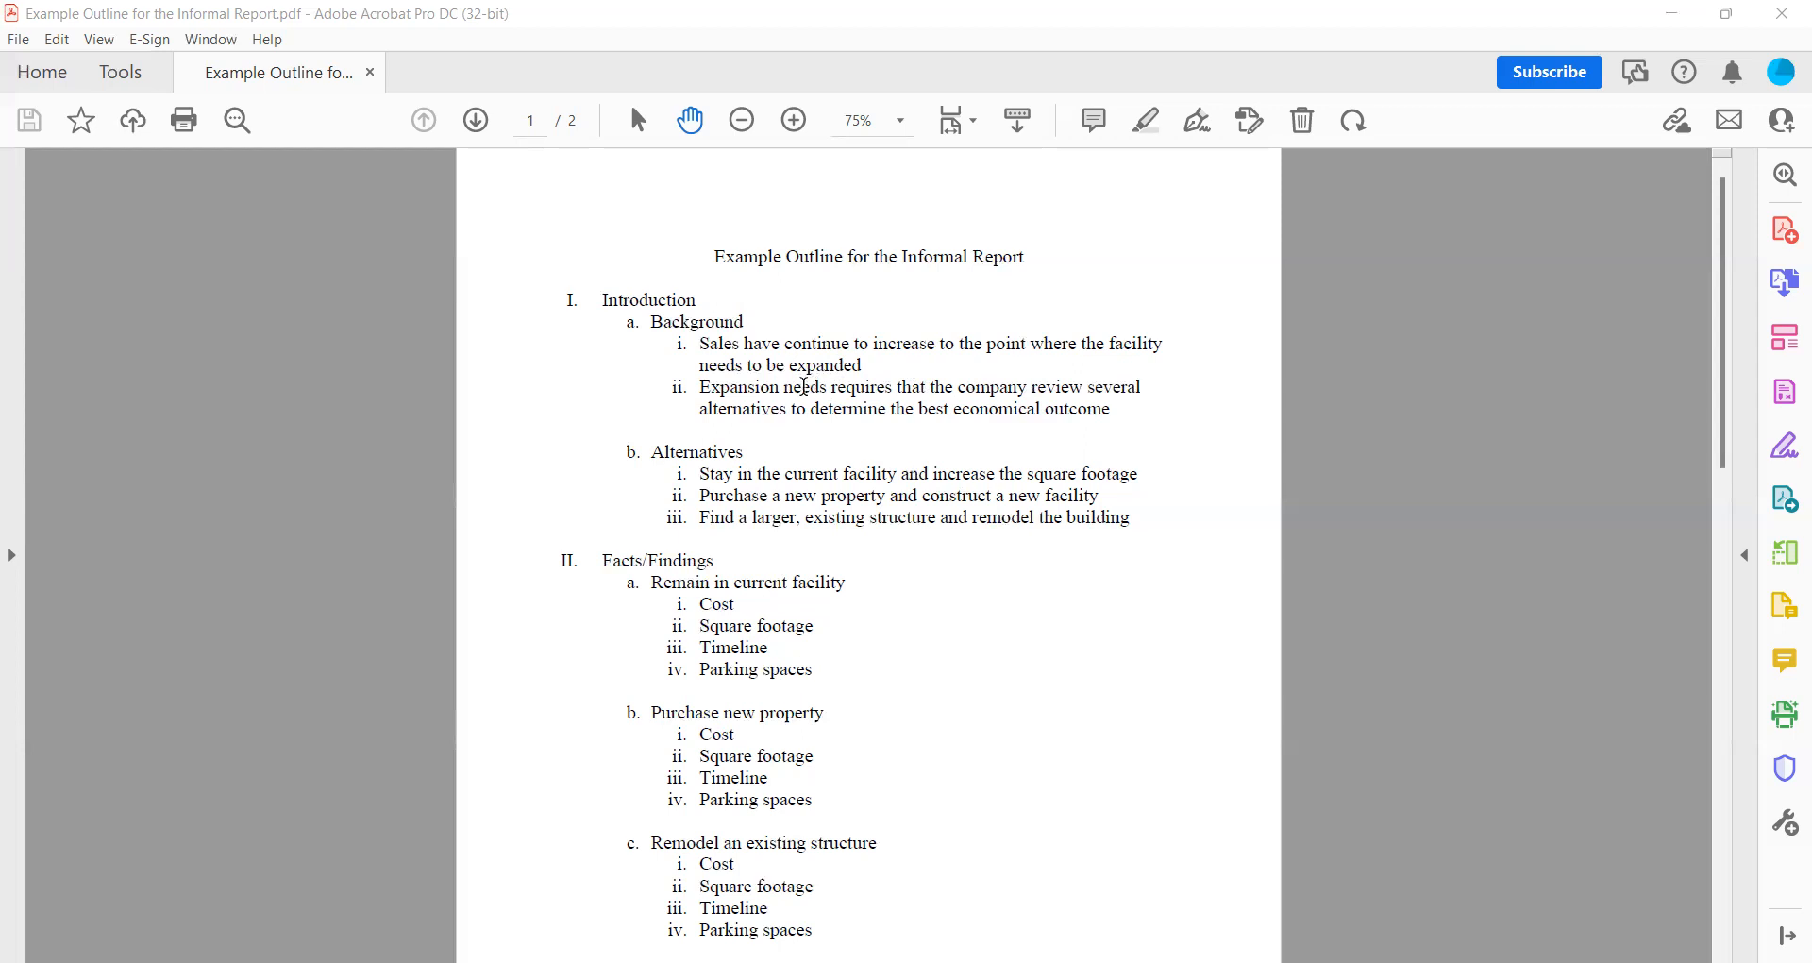
mouse_move(867, 386)
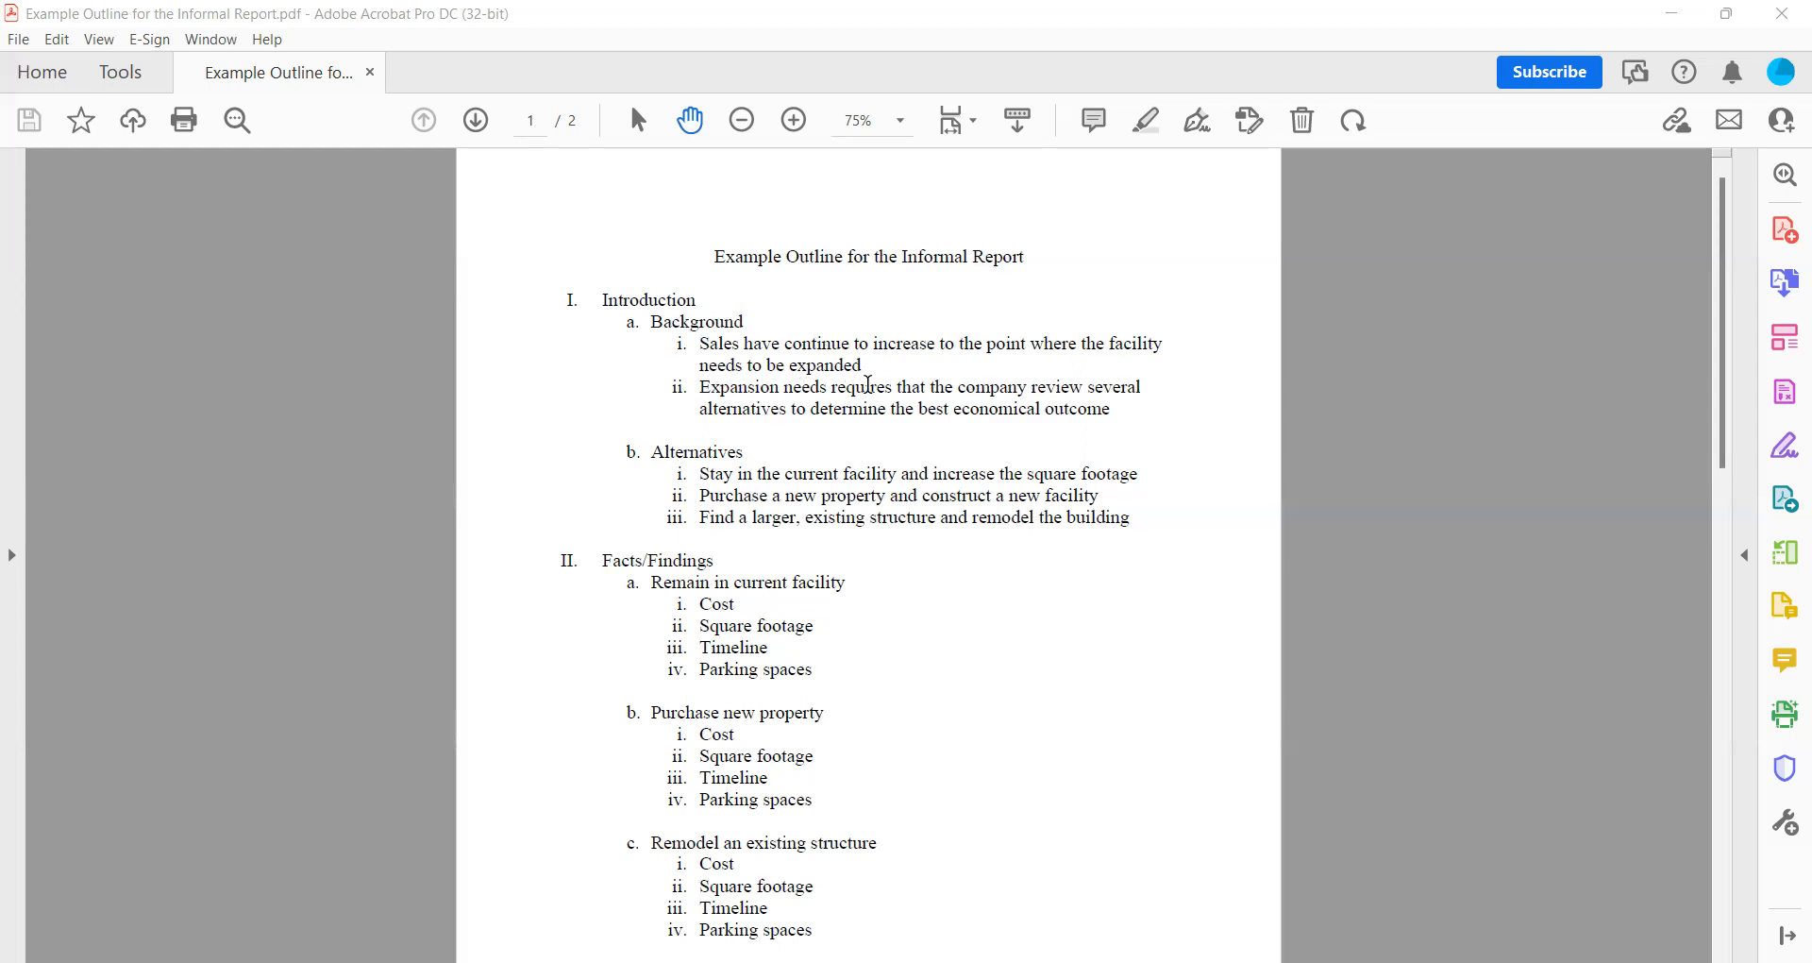
mouse_move(823, 364)
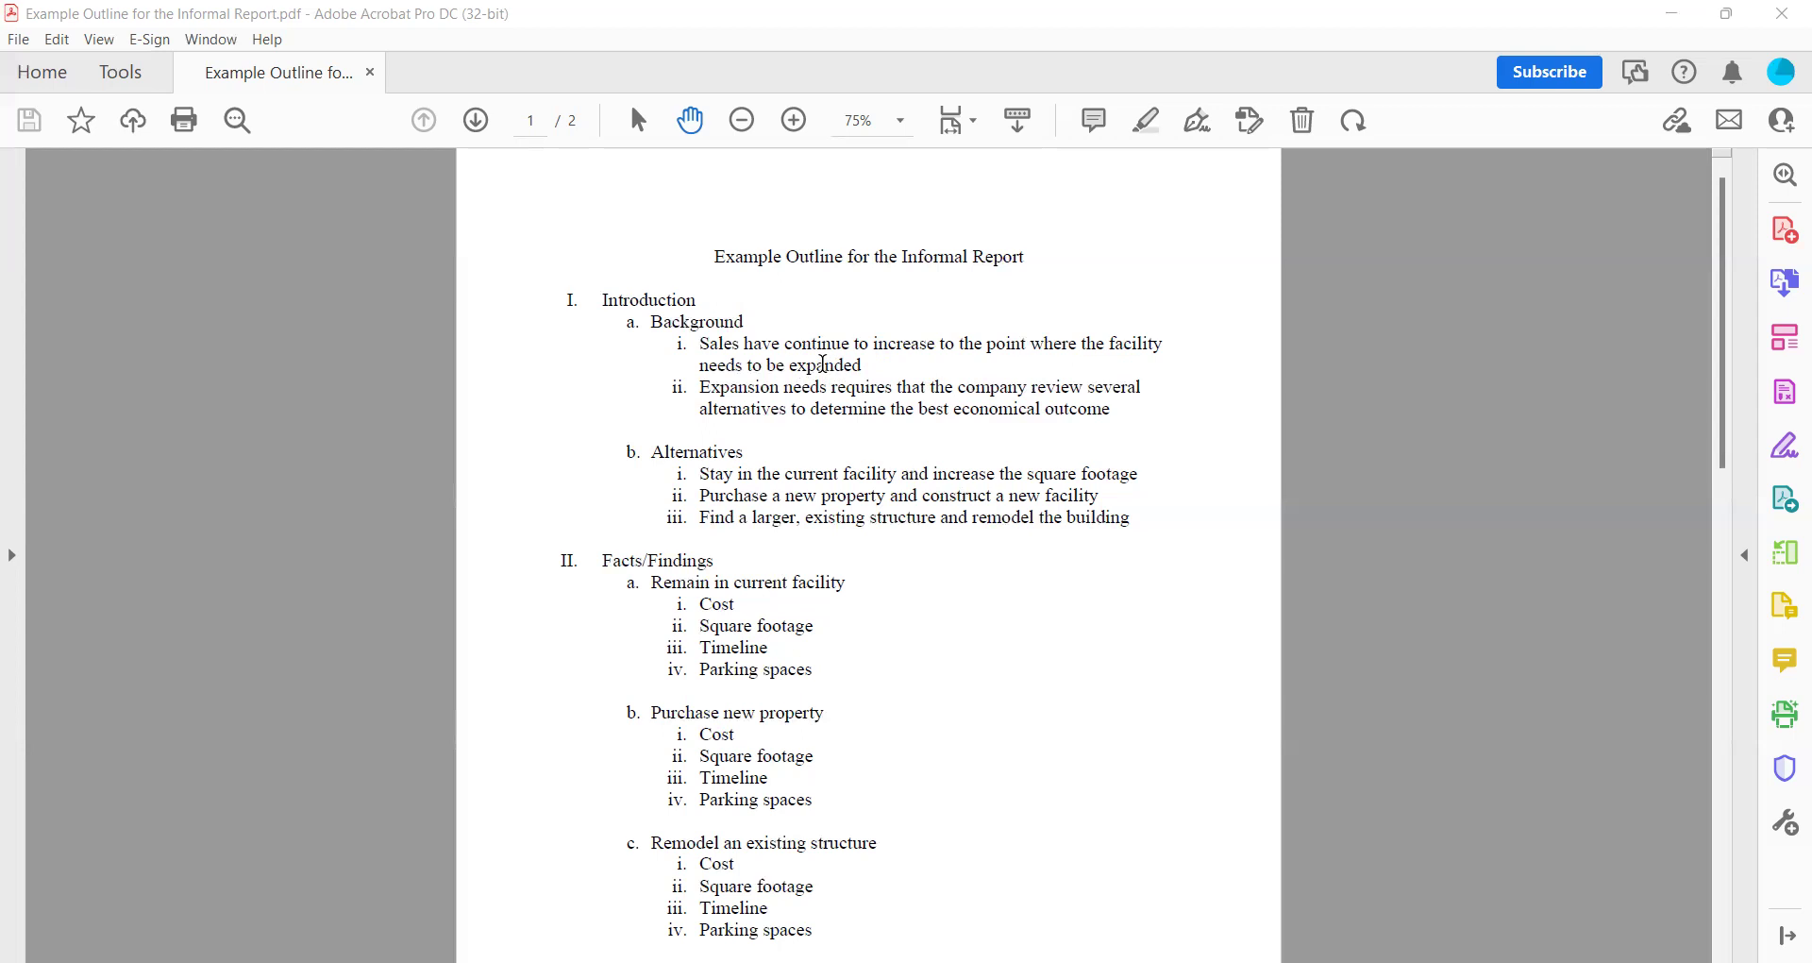
mouse_move(704, 462)
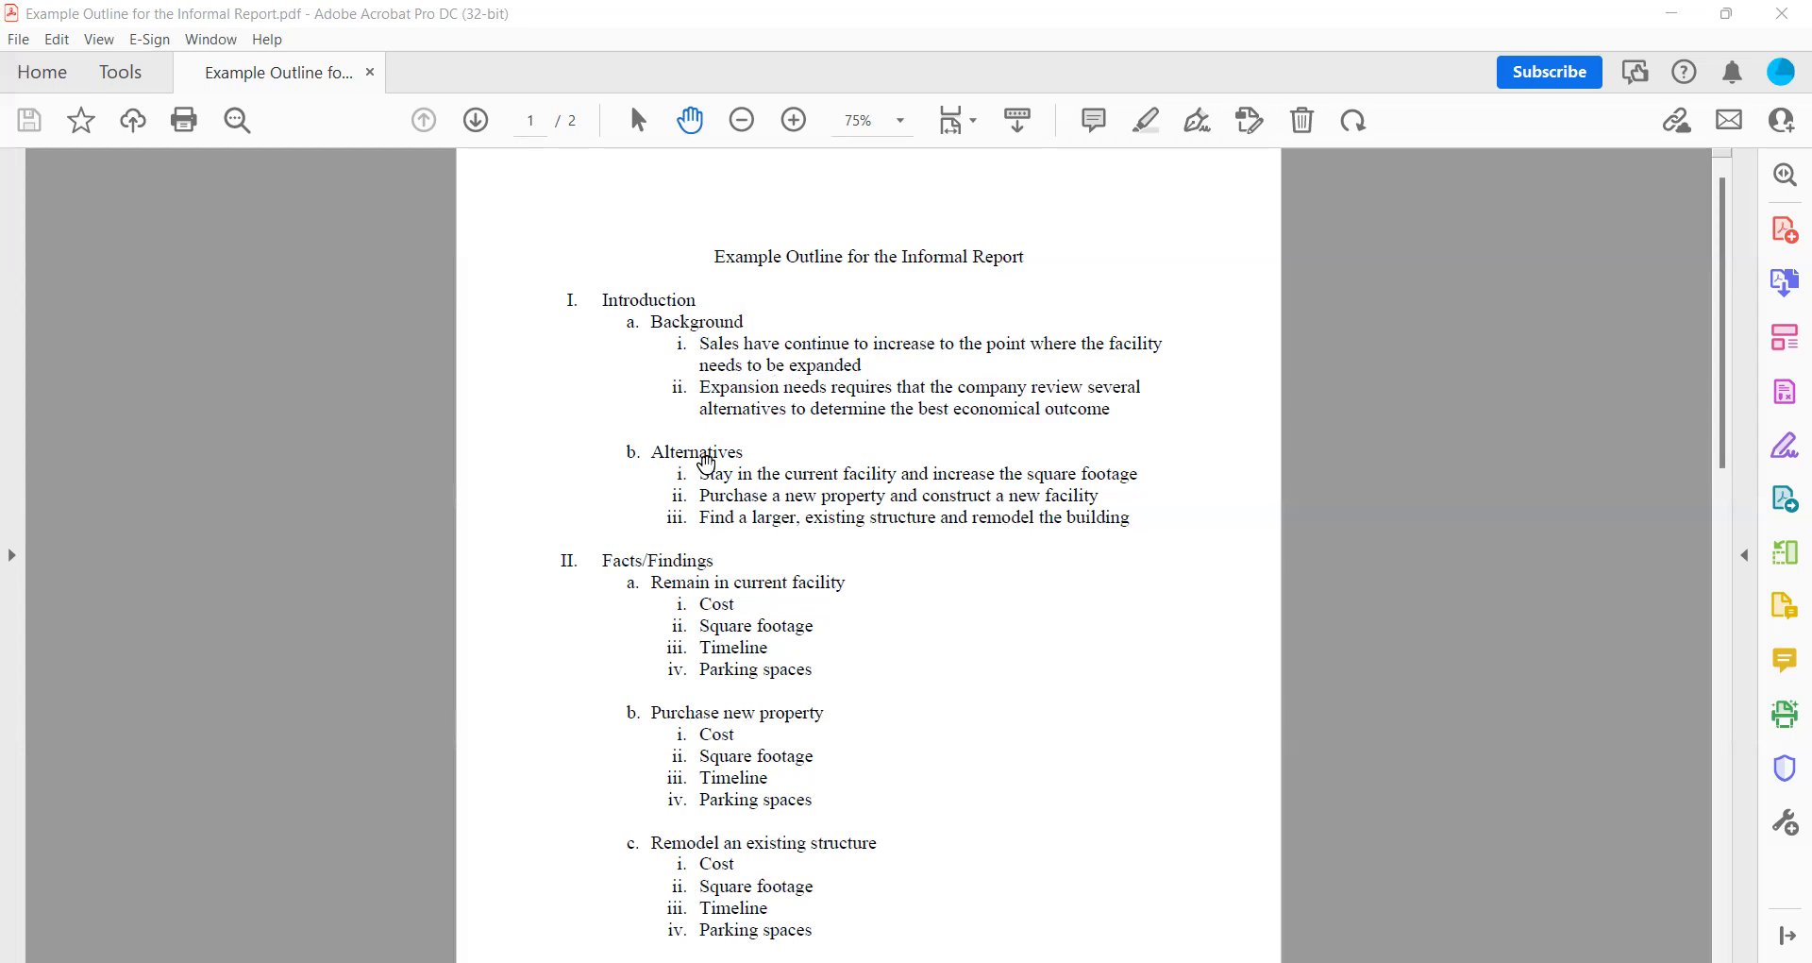
mouse_move(682, 472)
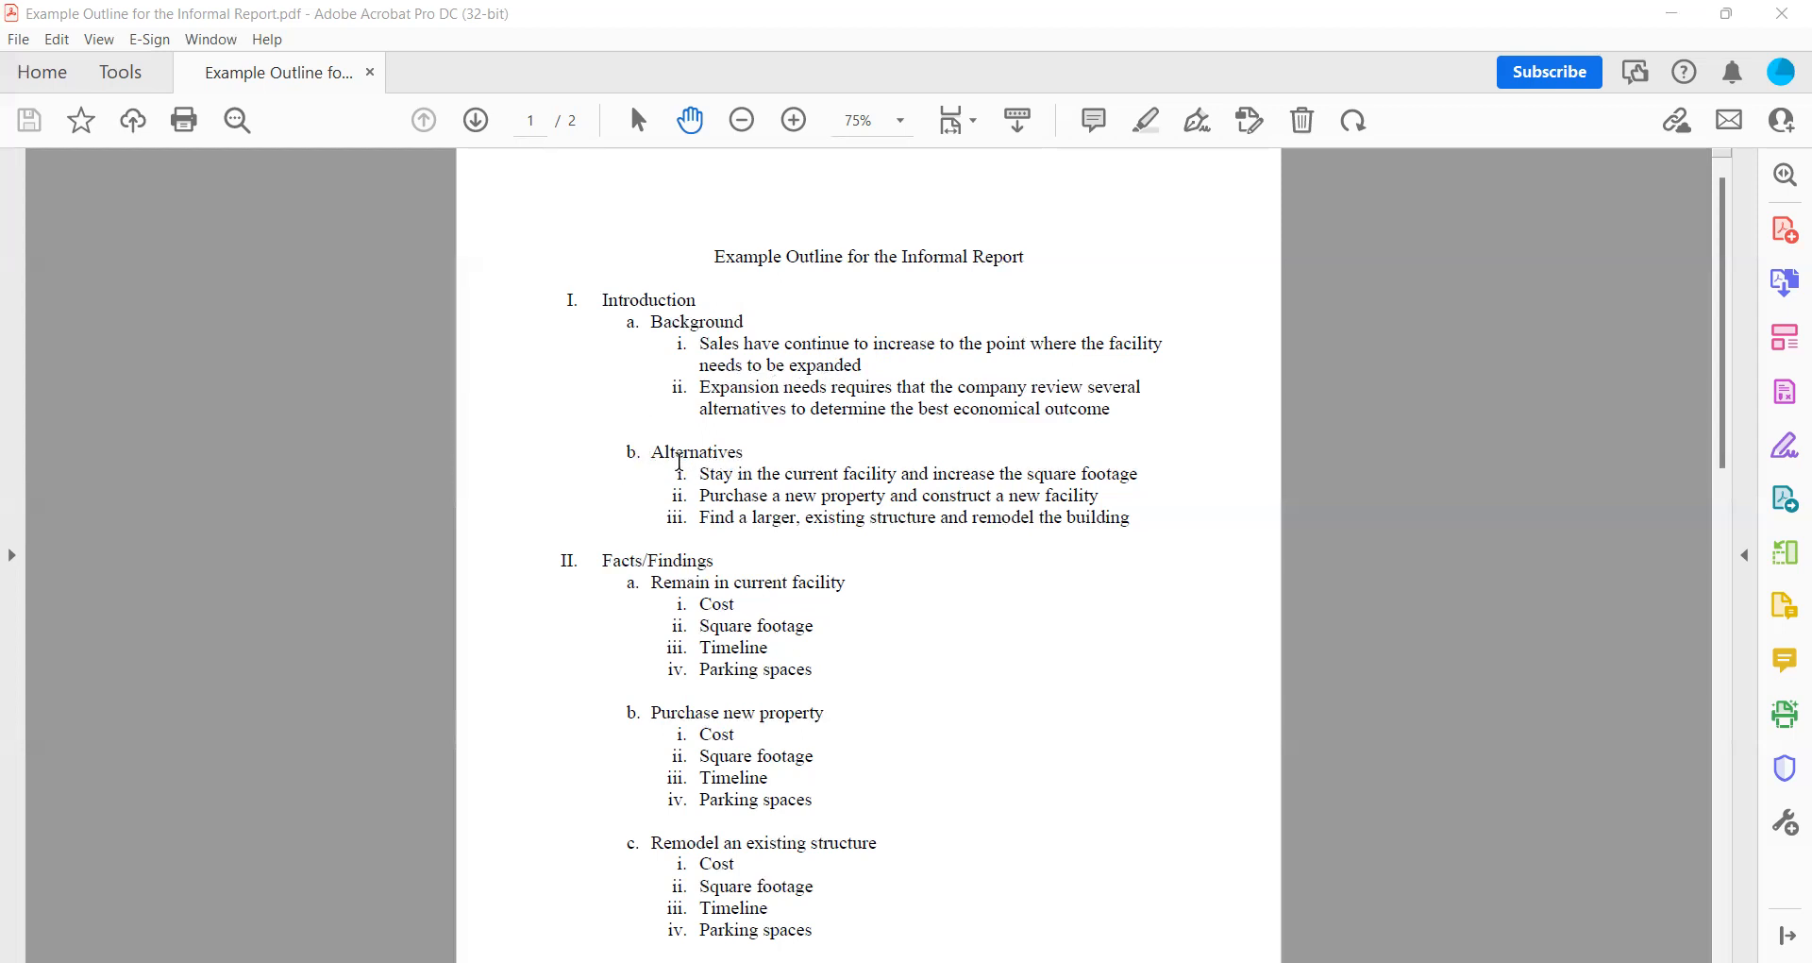
mouse_move(772, 511)
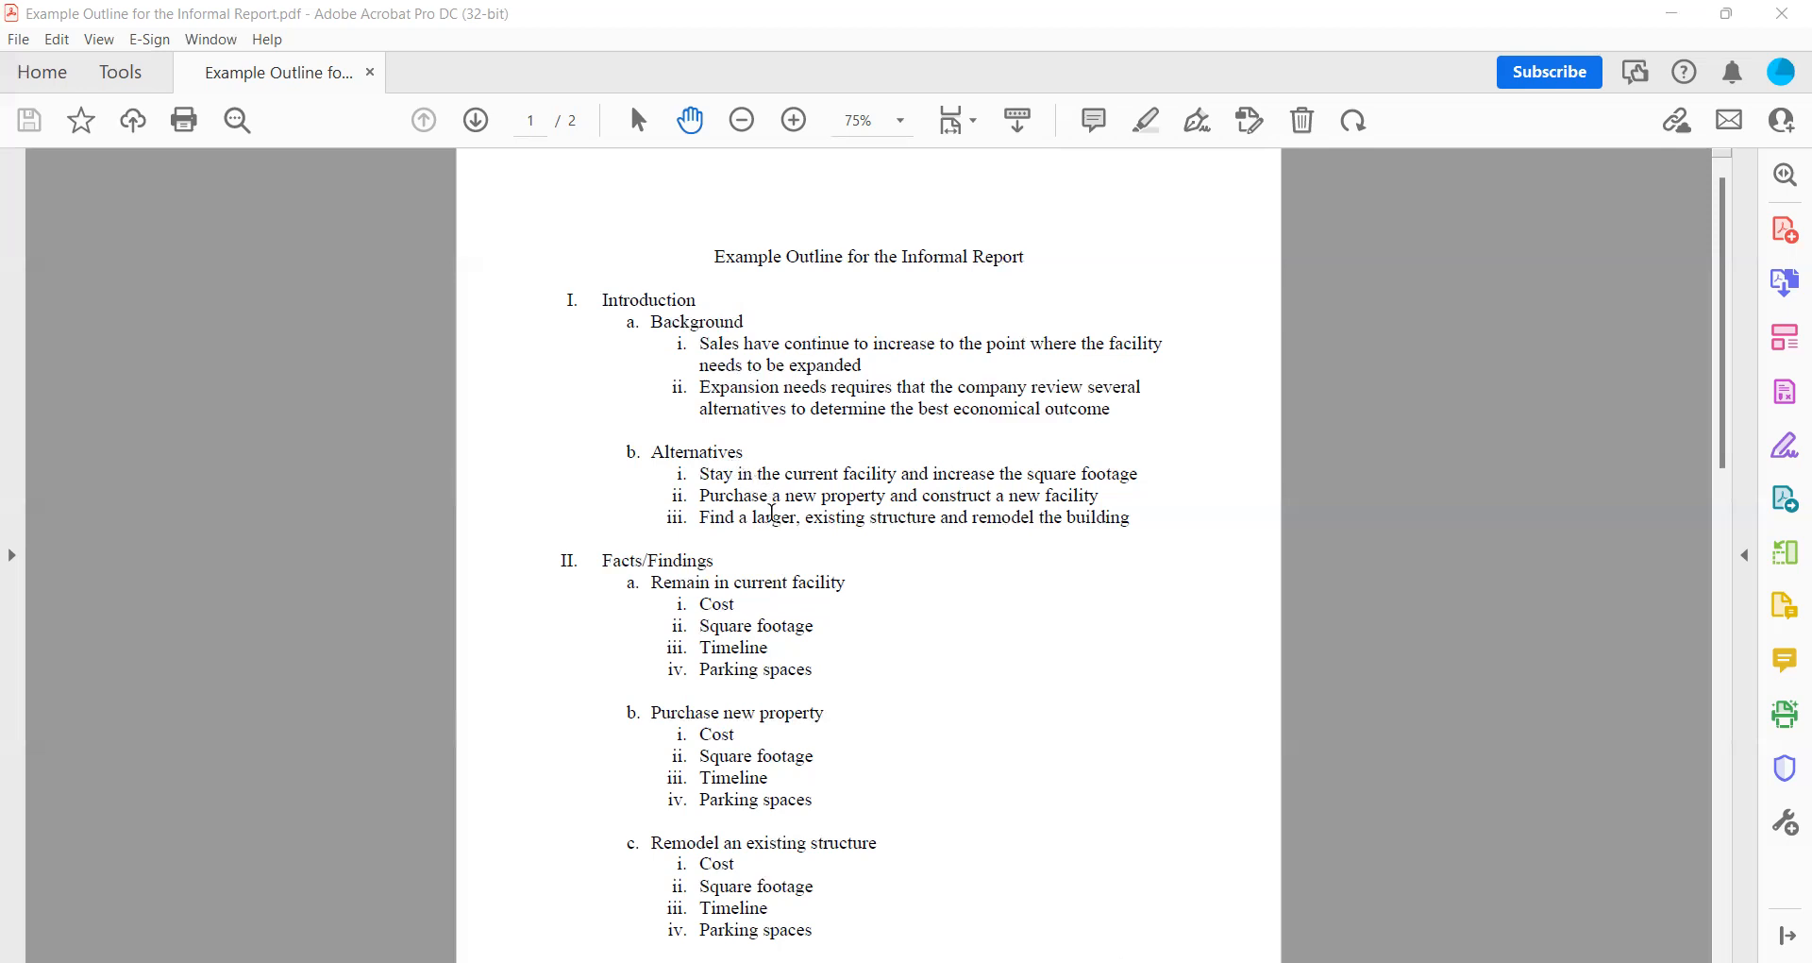
mouse_move(718, 474)
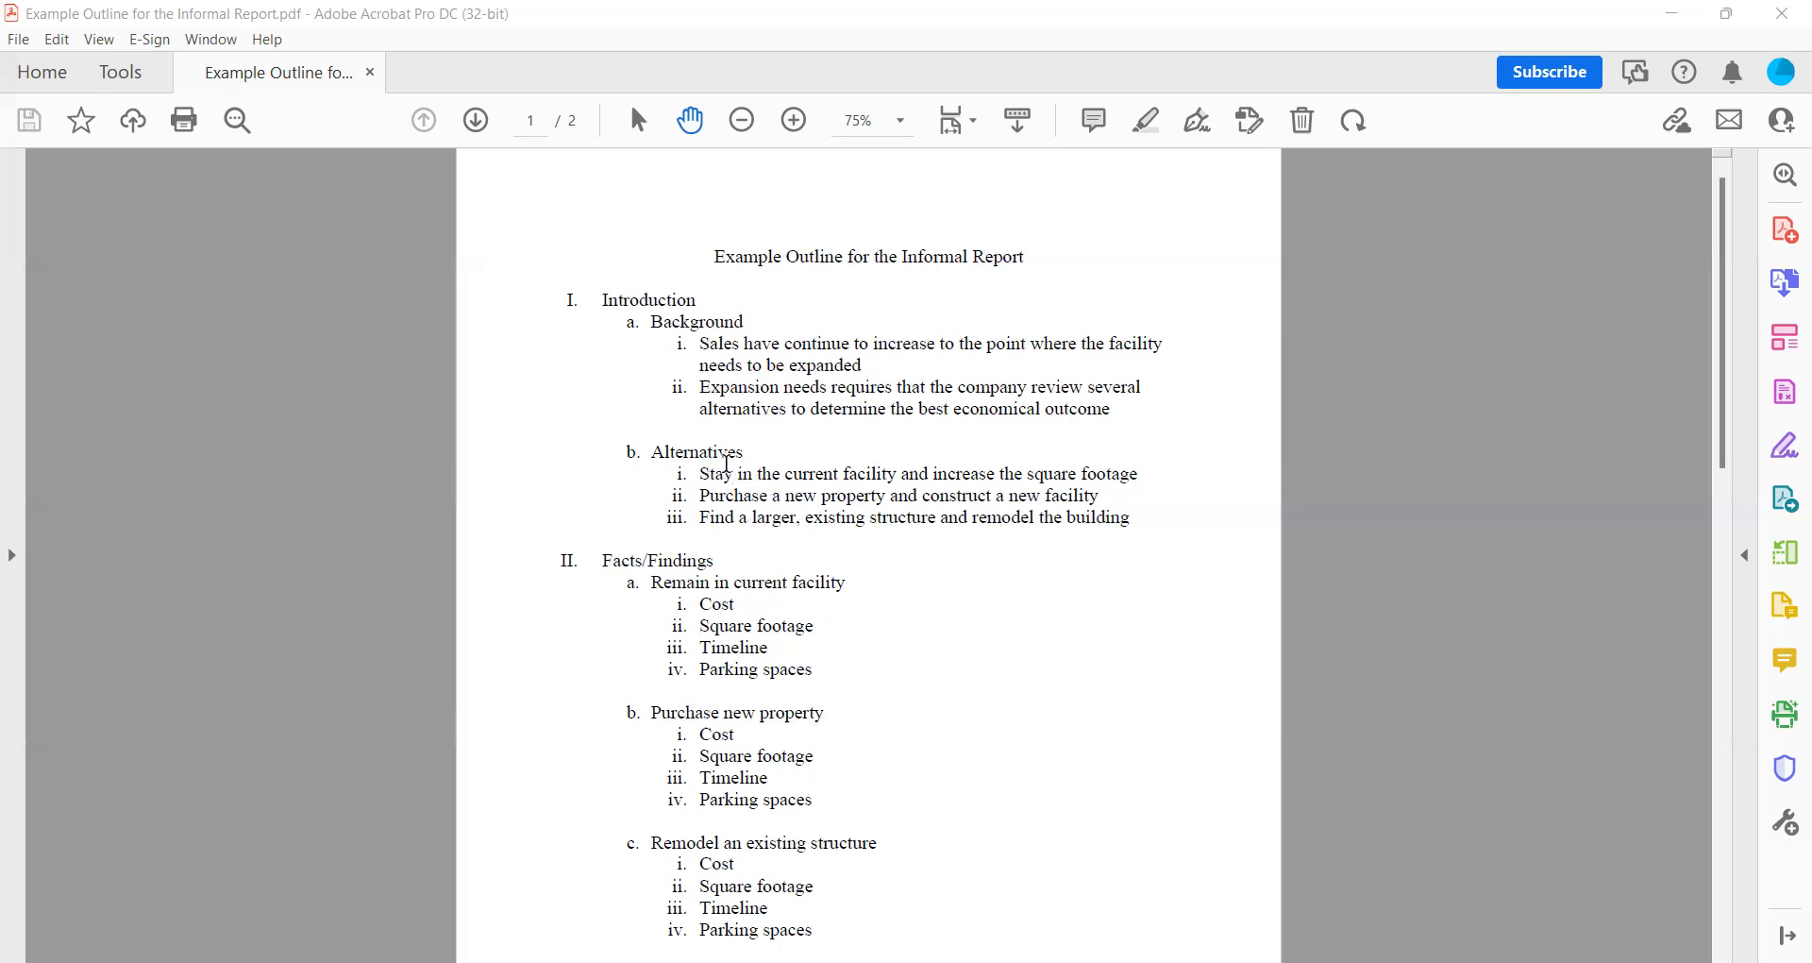
mouse_move(831, 361)
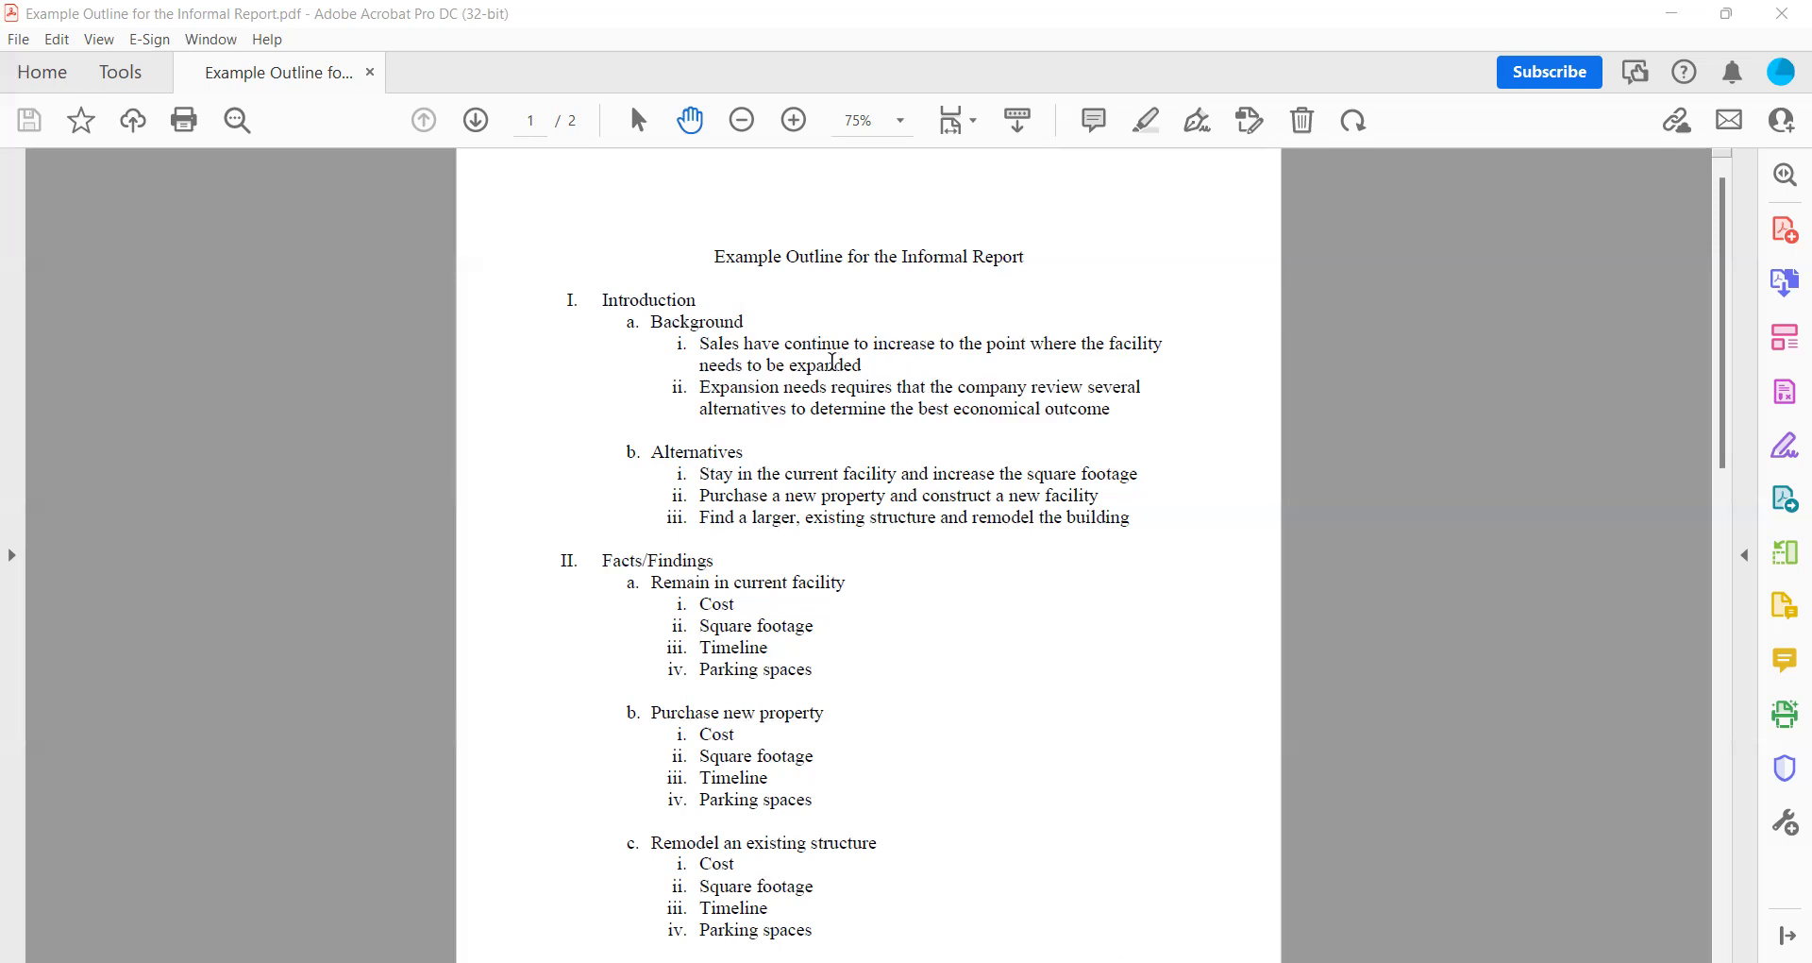
mouse_move(868, 365)
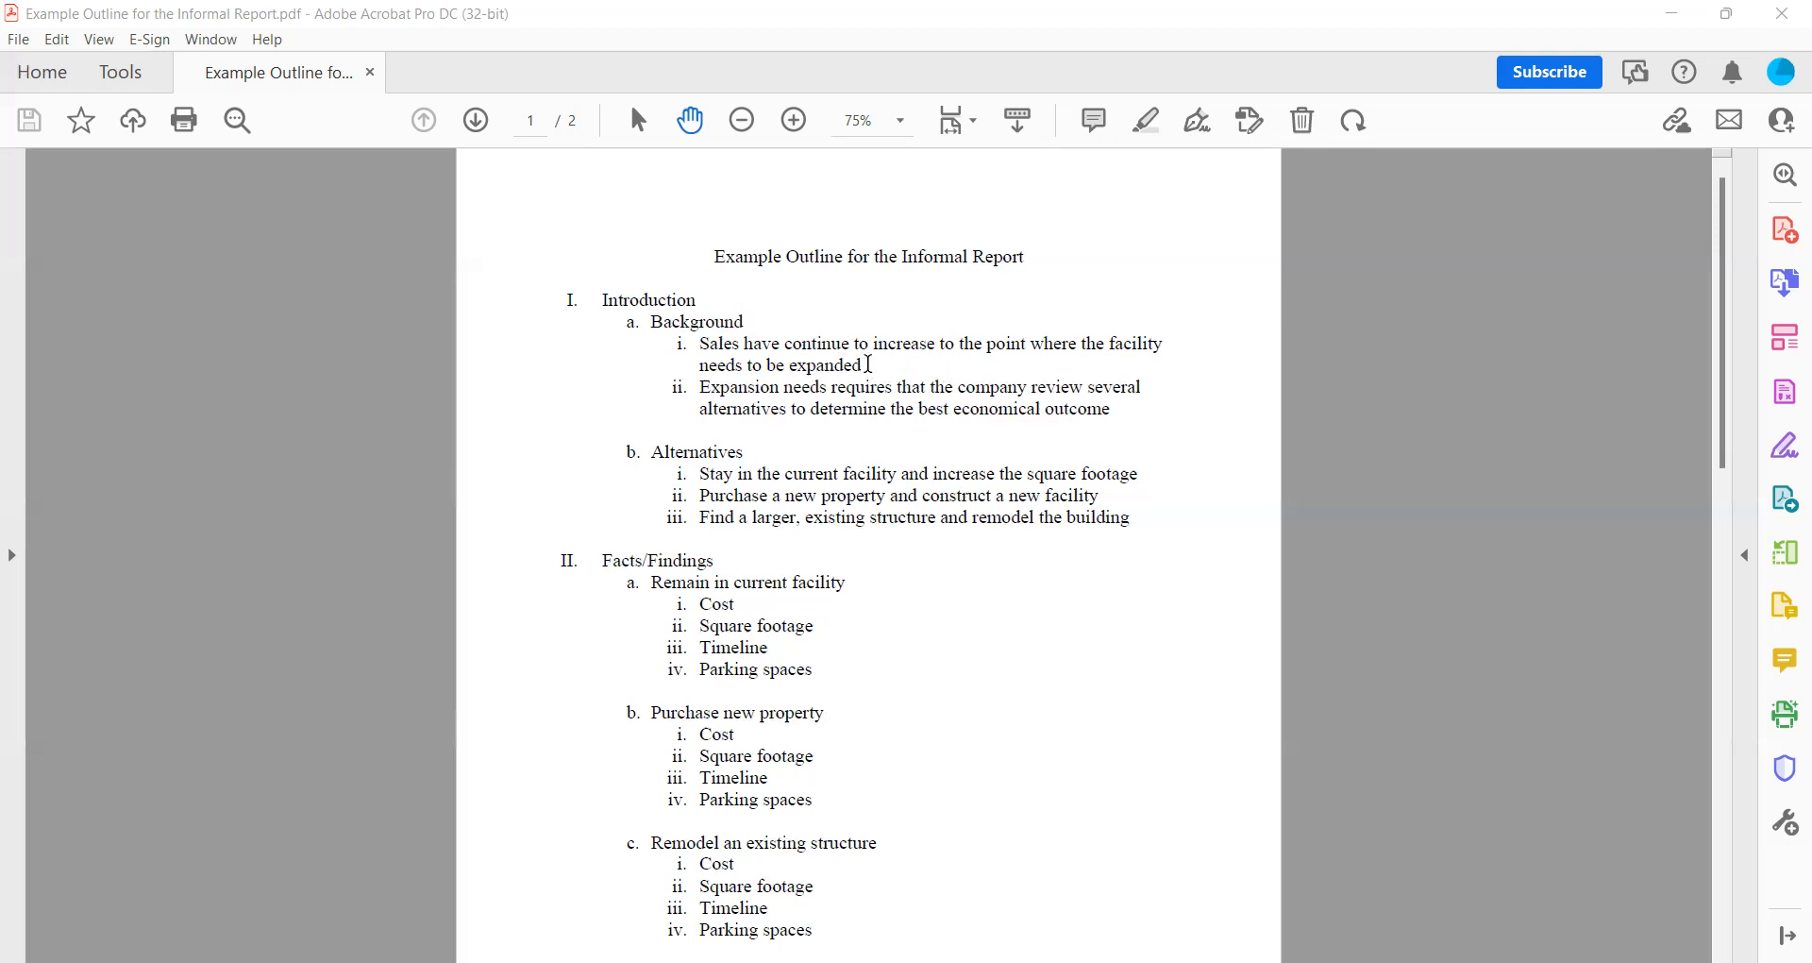
mouse_move(876, 469)
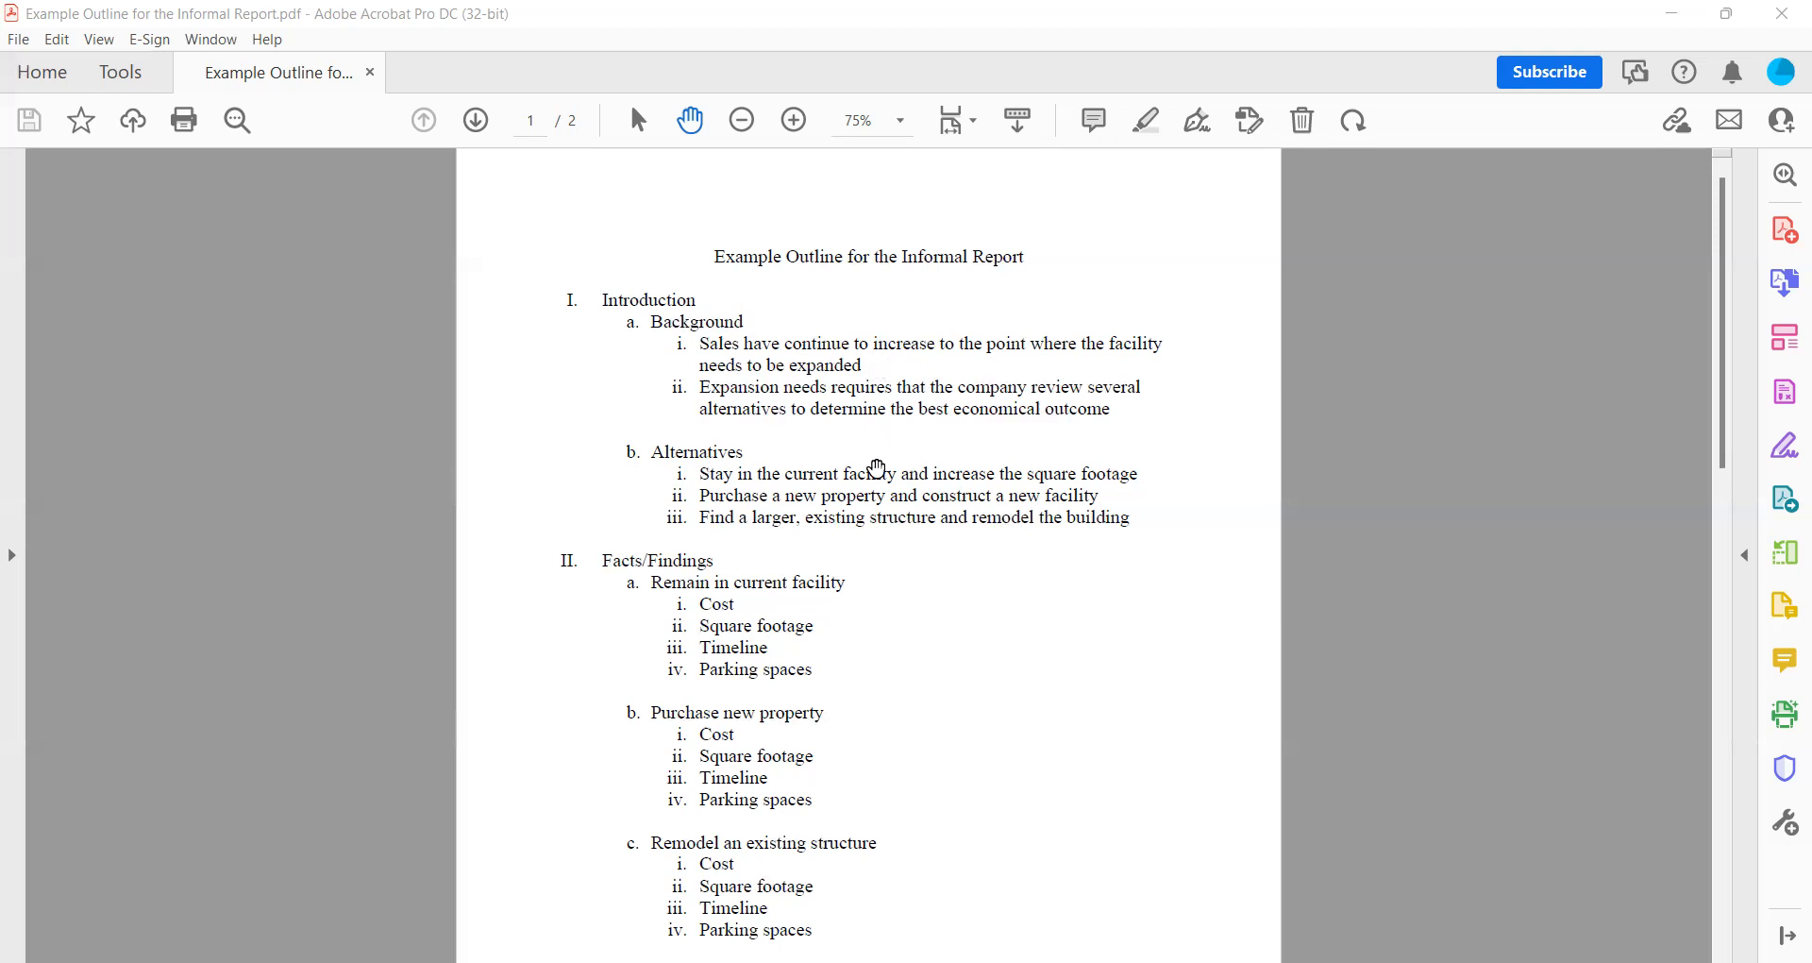
mouse_move(785, 474)
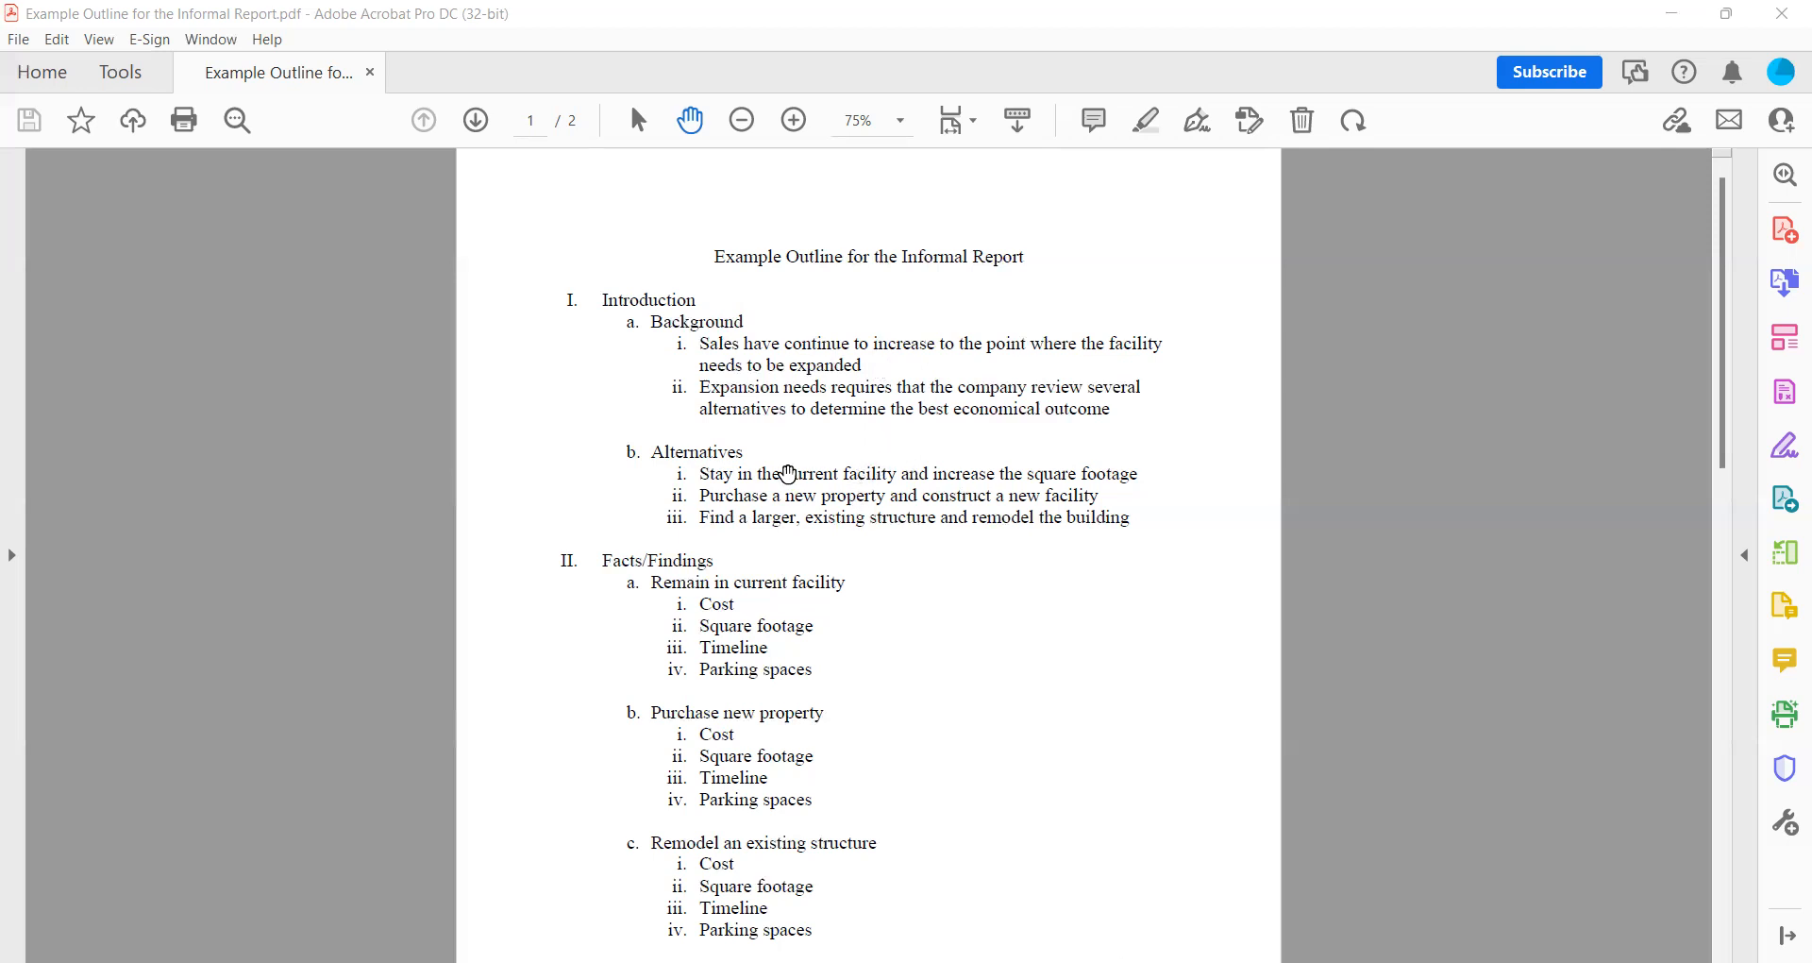
mouse_move(745, 474)
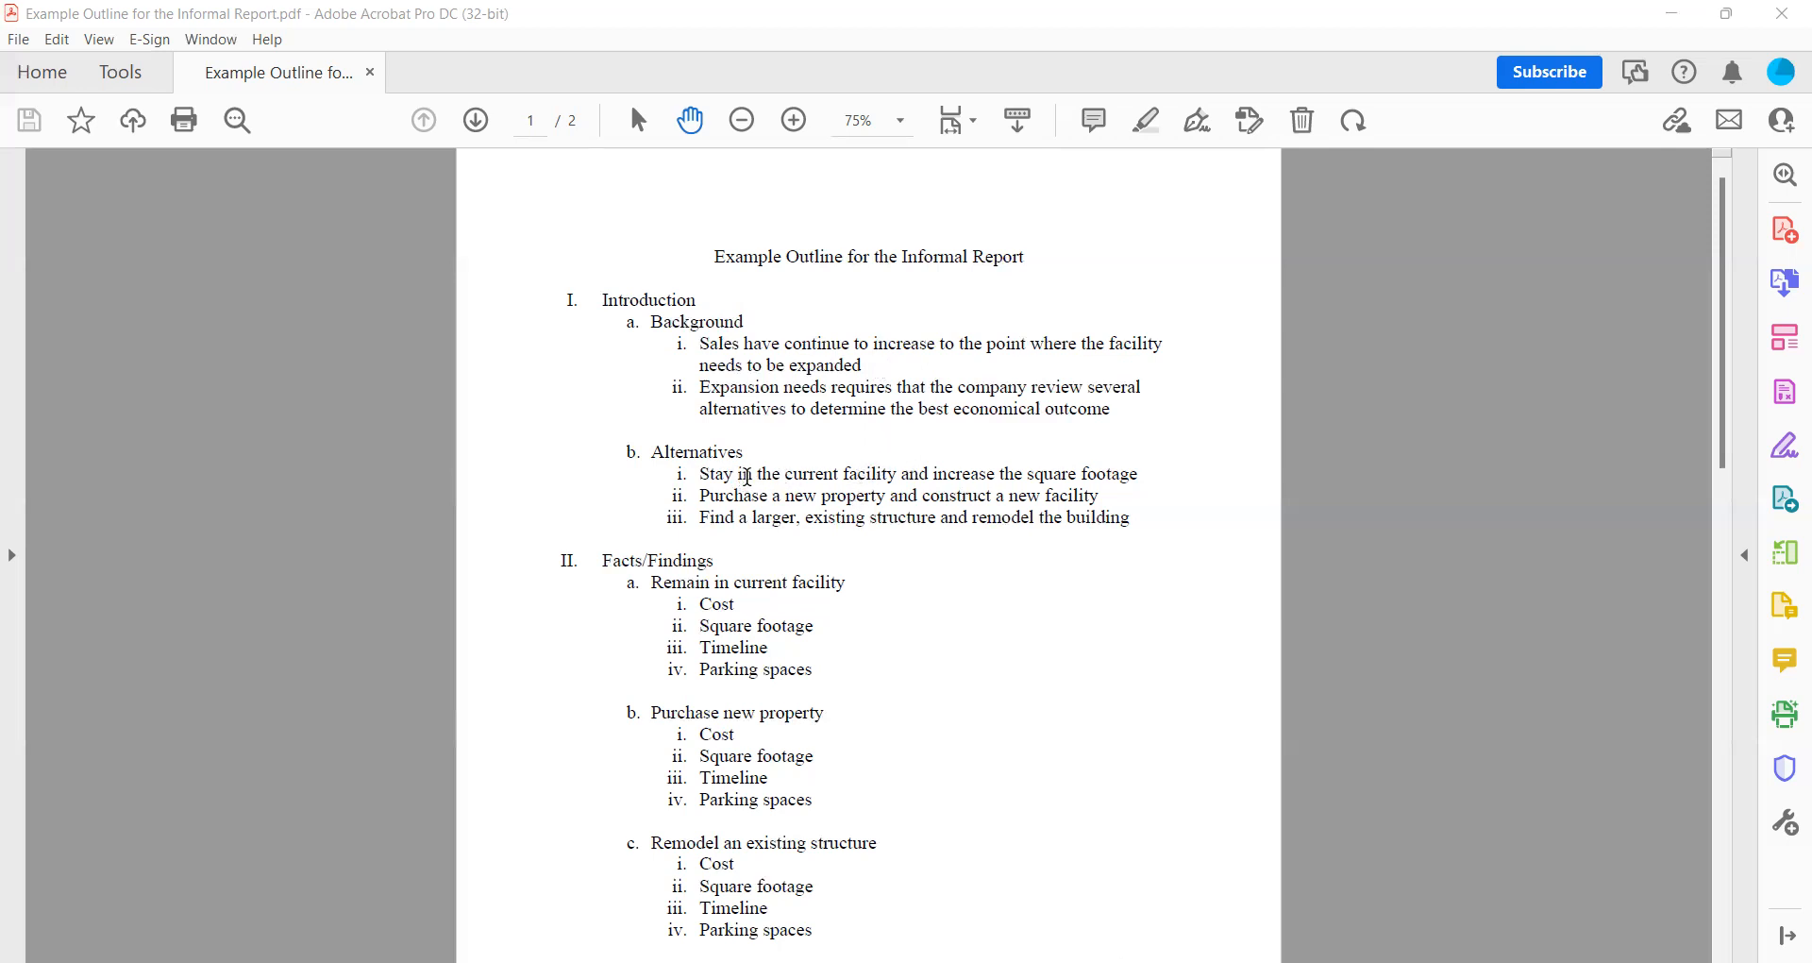
mouse_move(1027, 491)
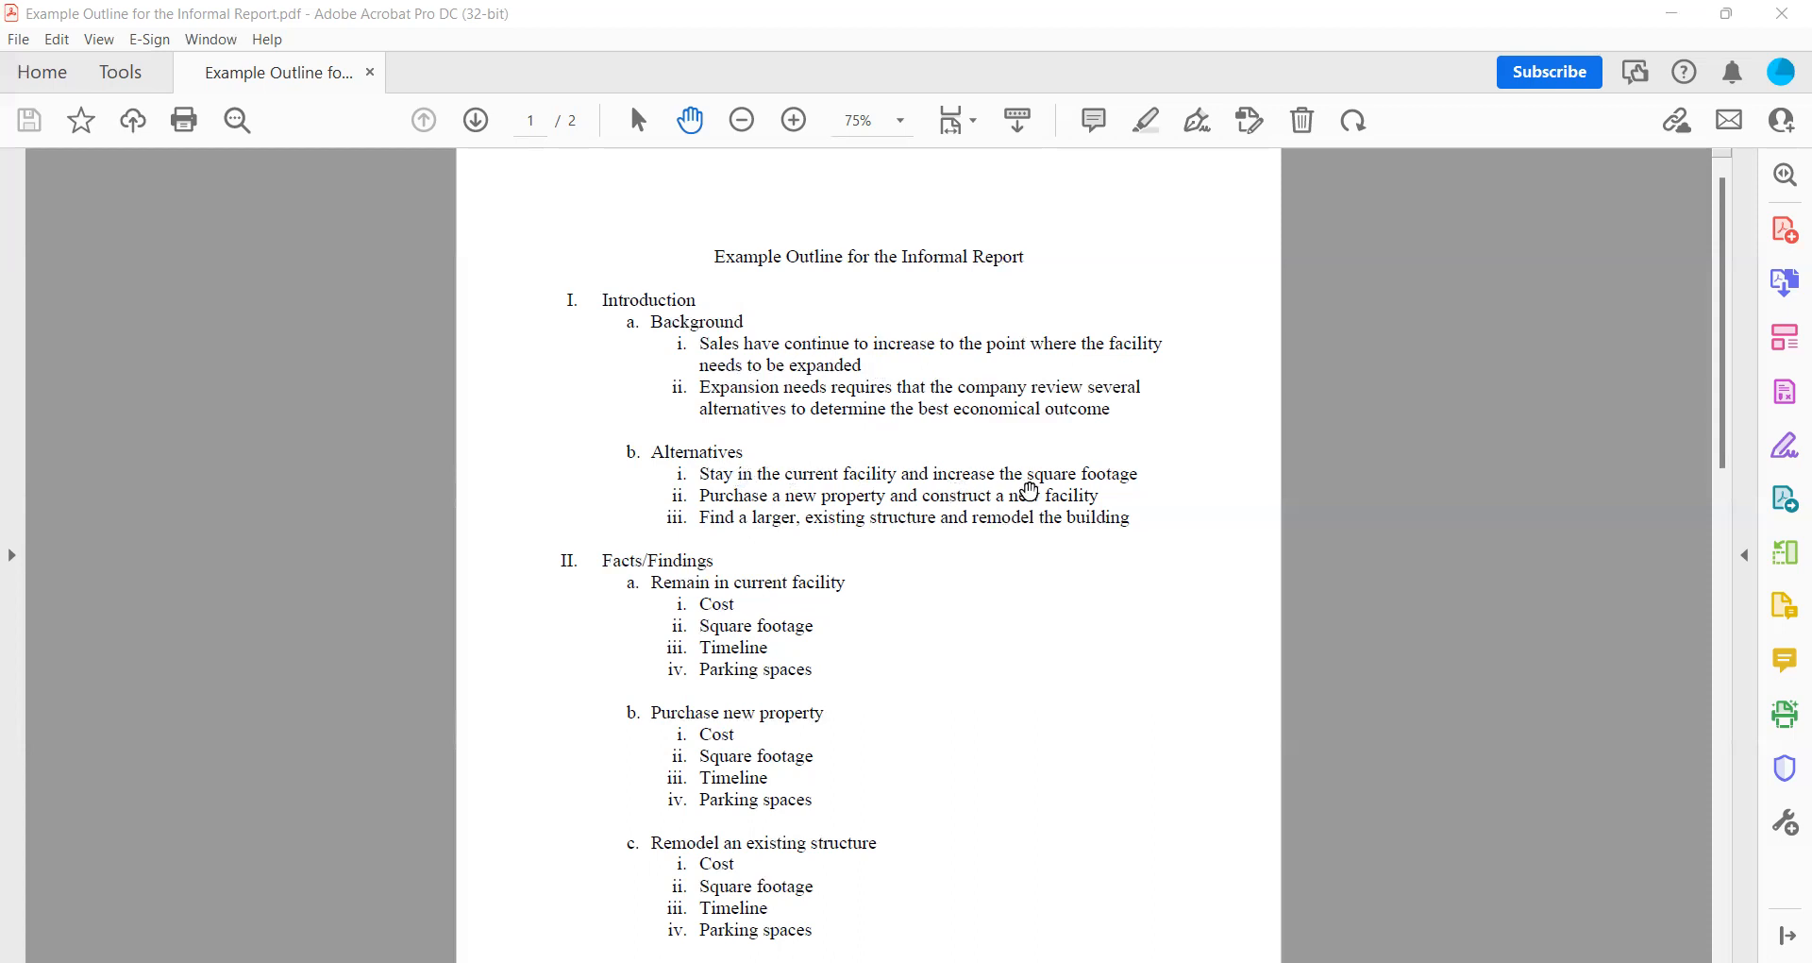
mouse_move(925, 477)
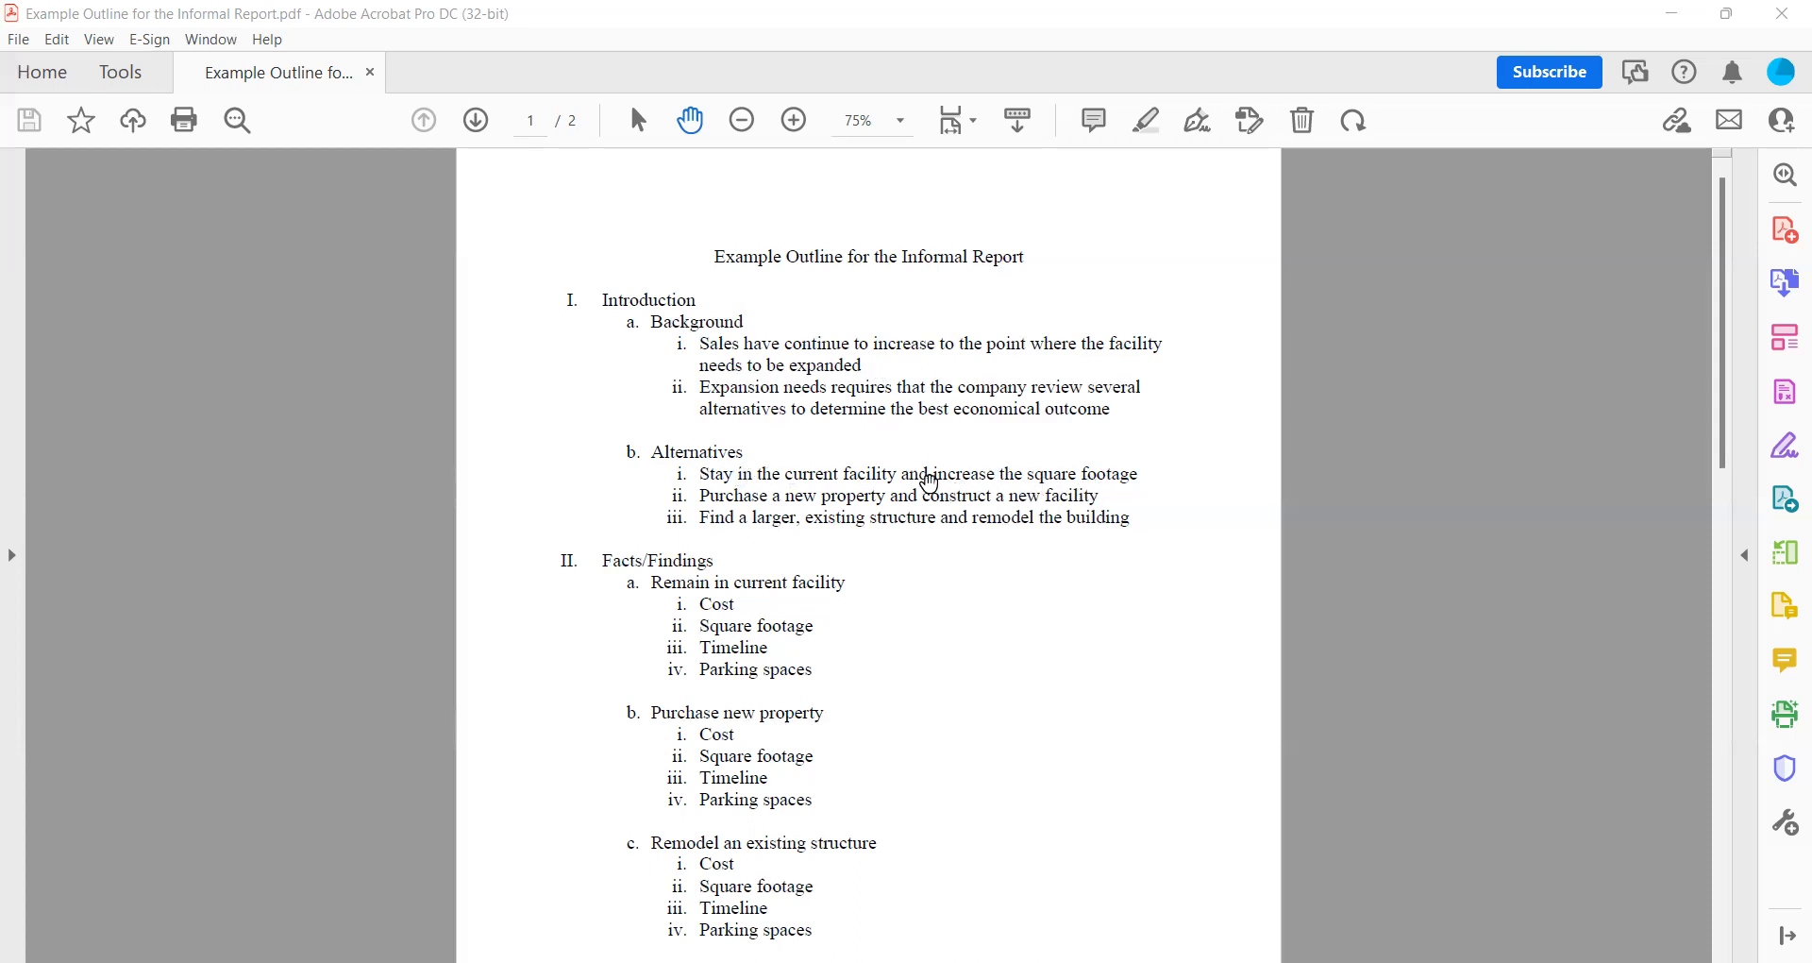
mouse_move(917, 478)
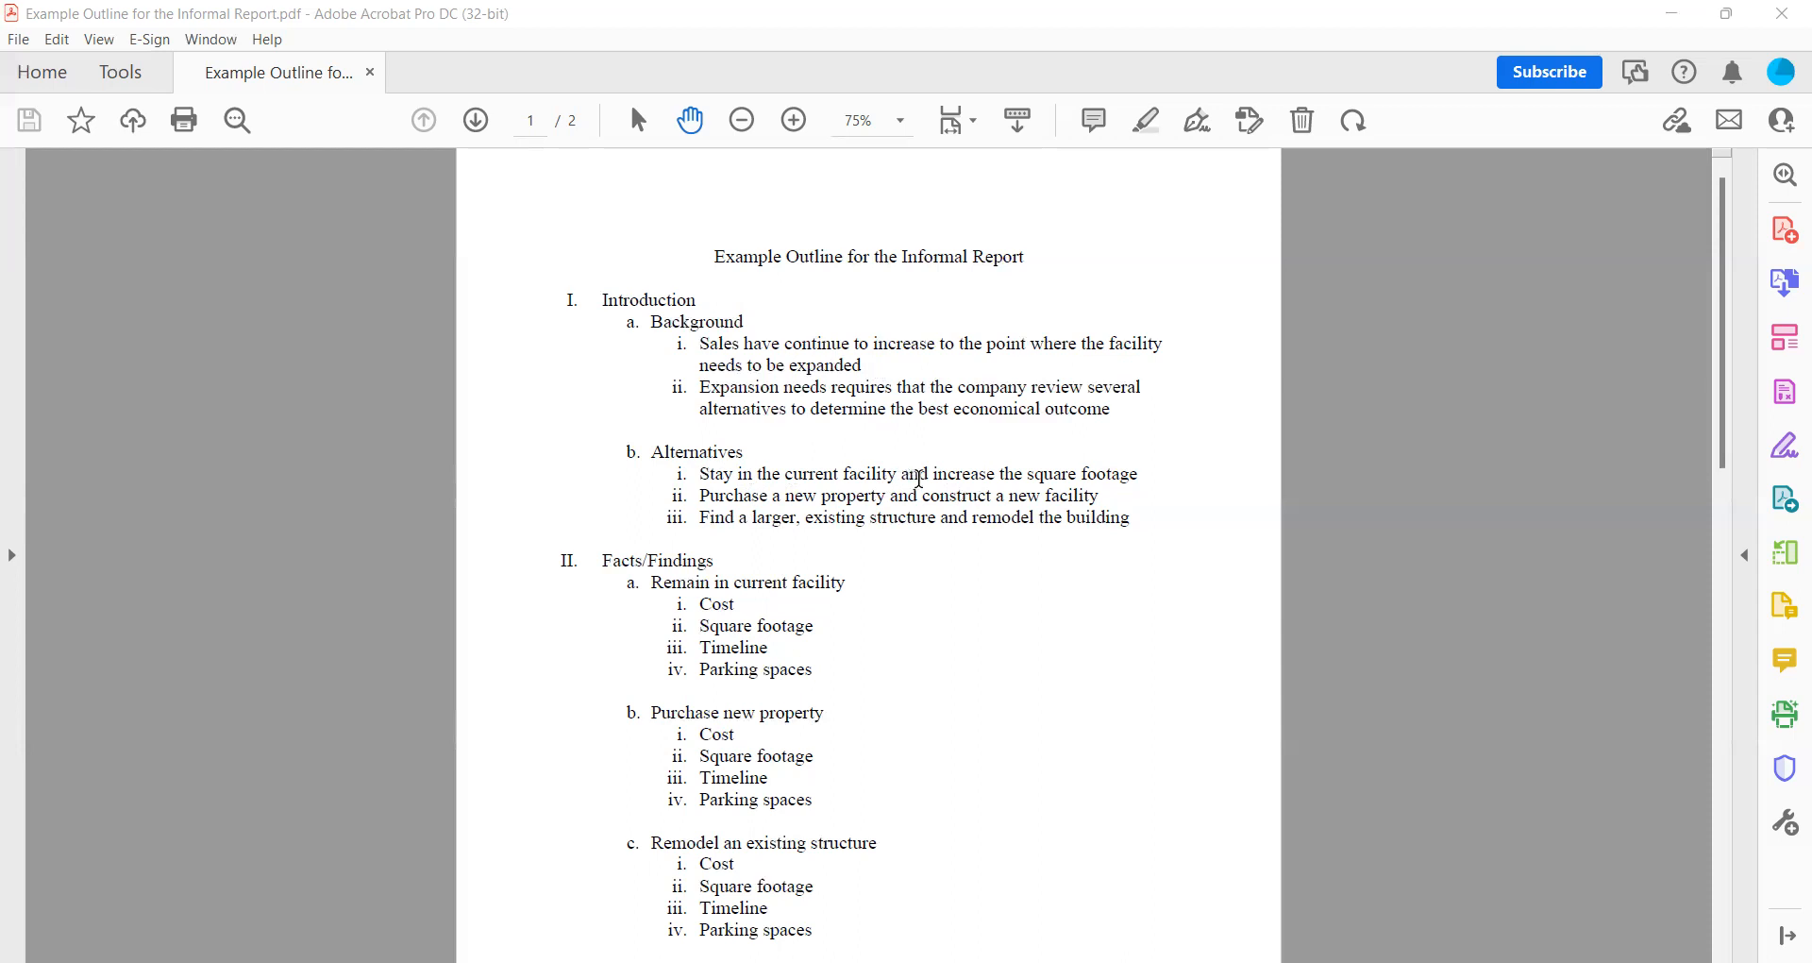
mouse_move(706, 508)
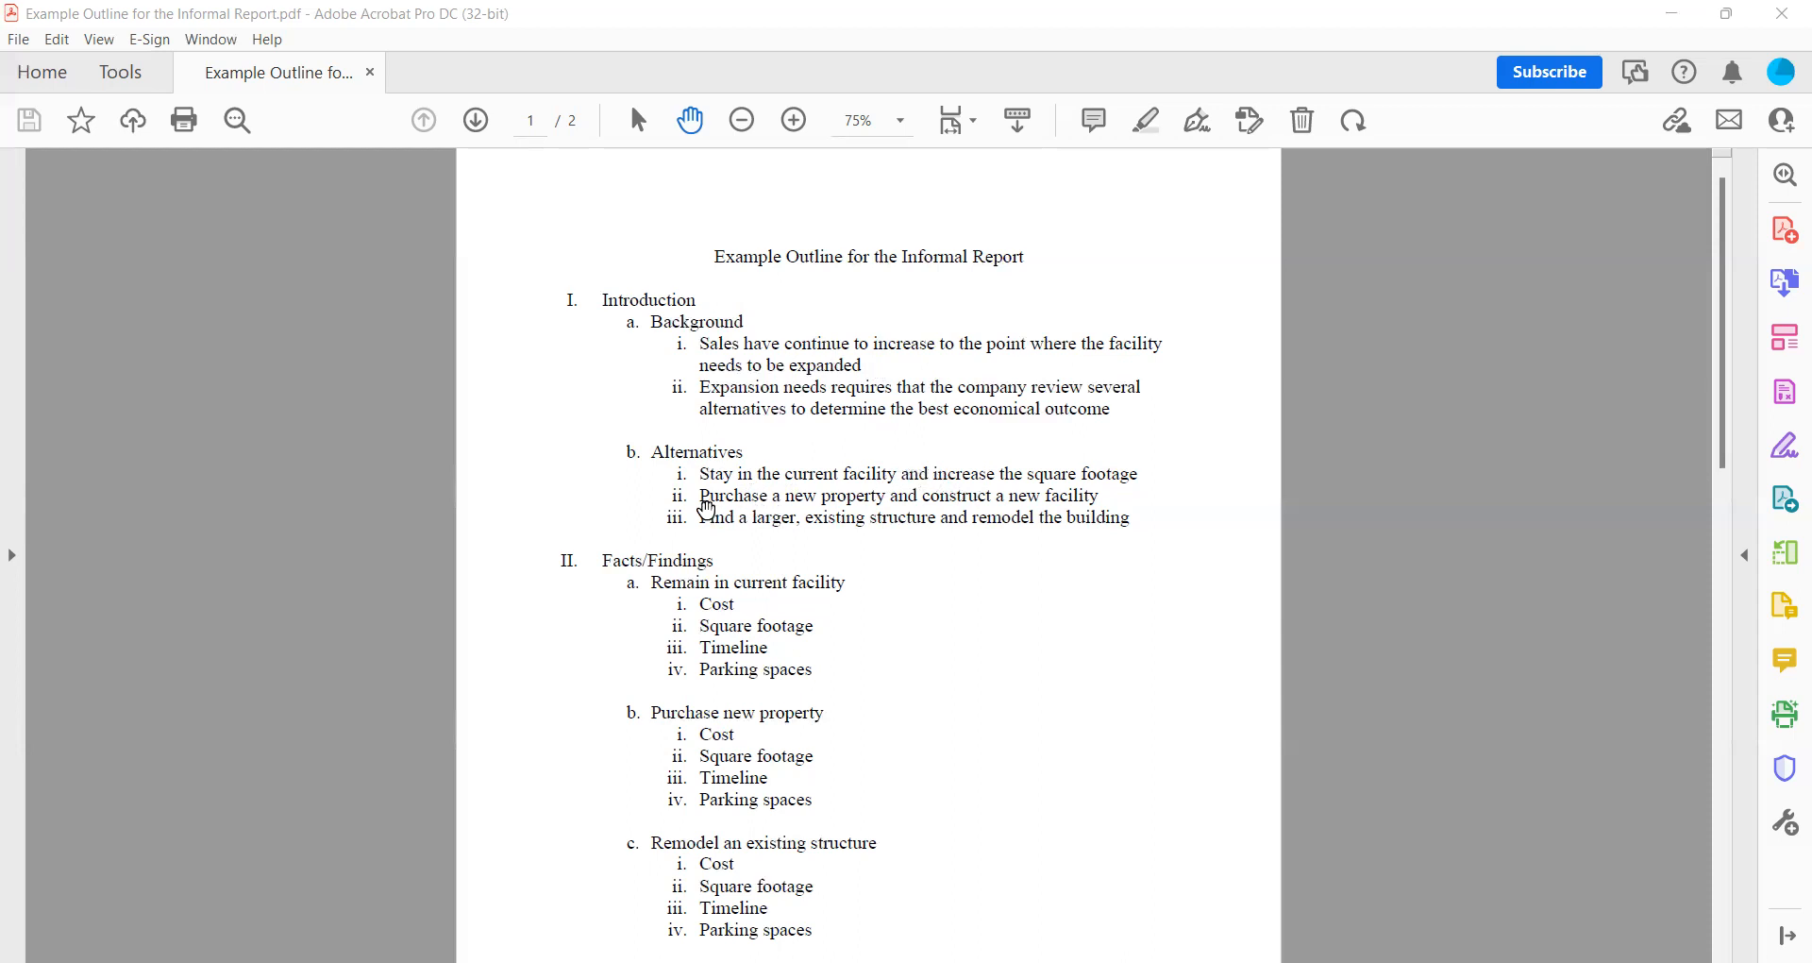
mouse_move(889, 496)
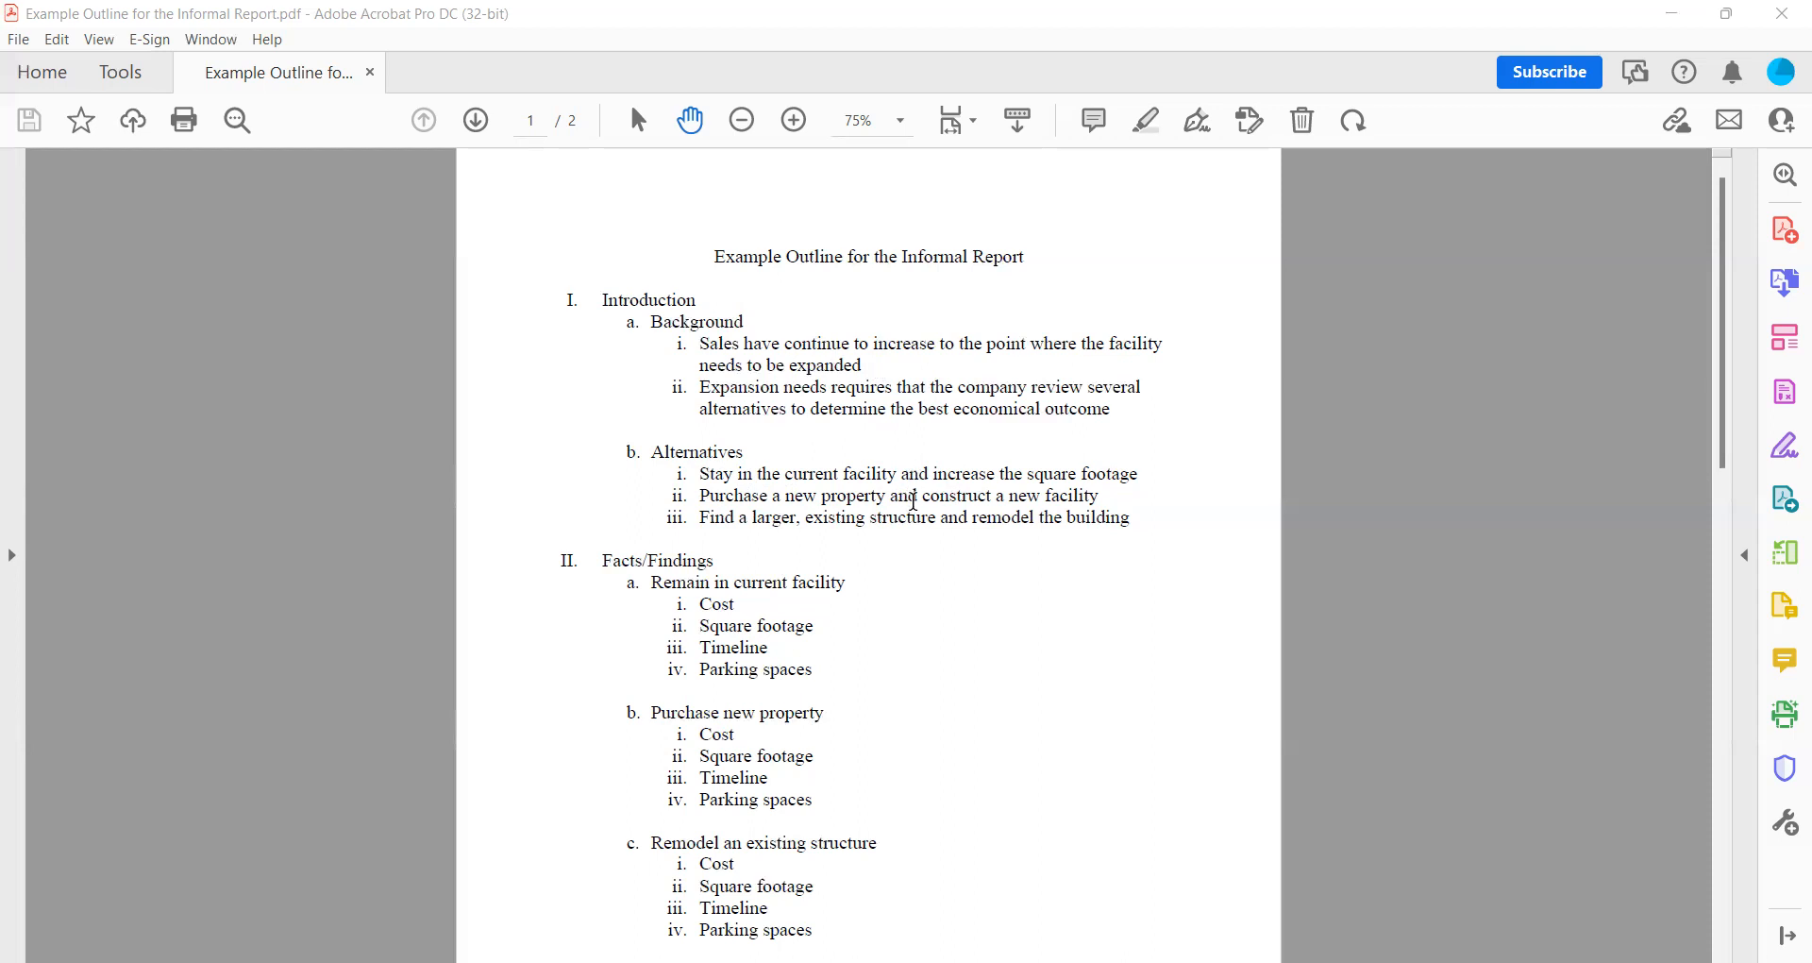
mouse_move(752, 534)
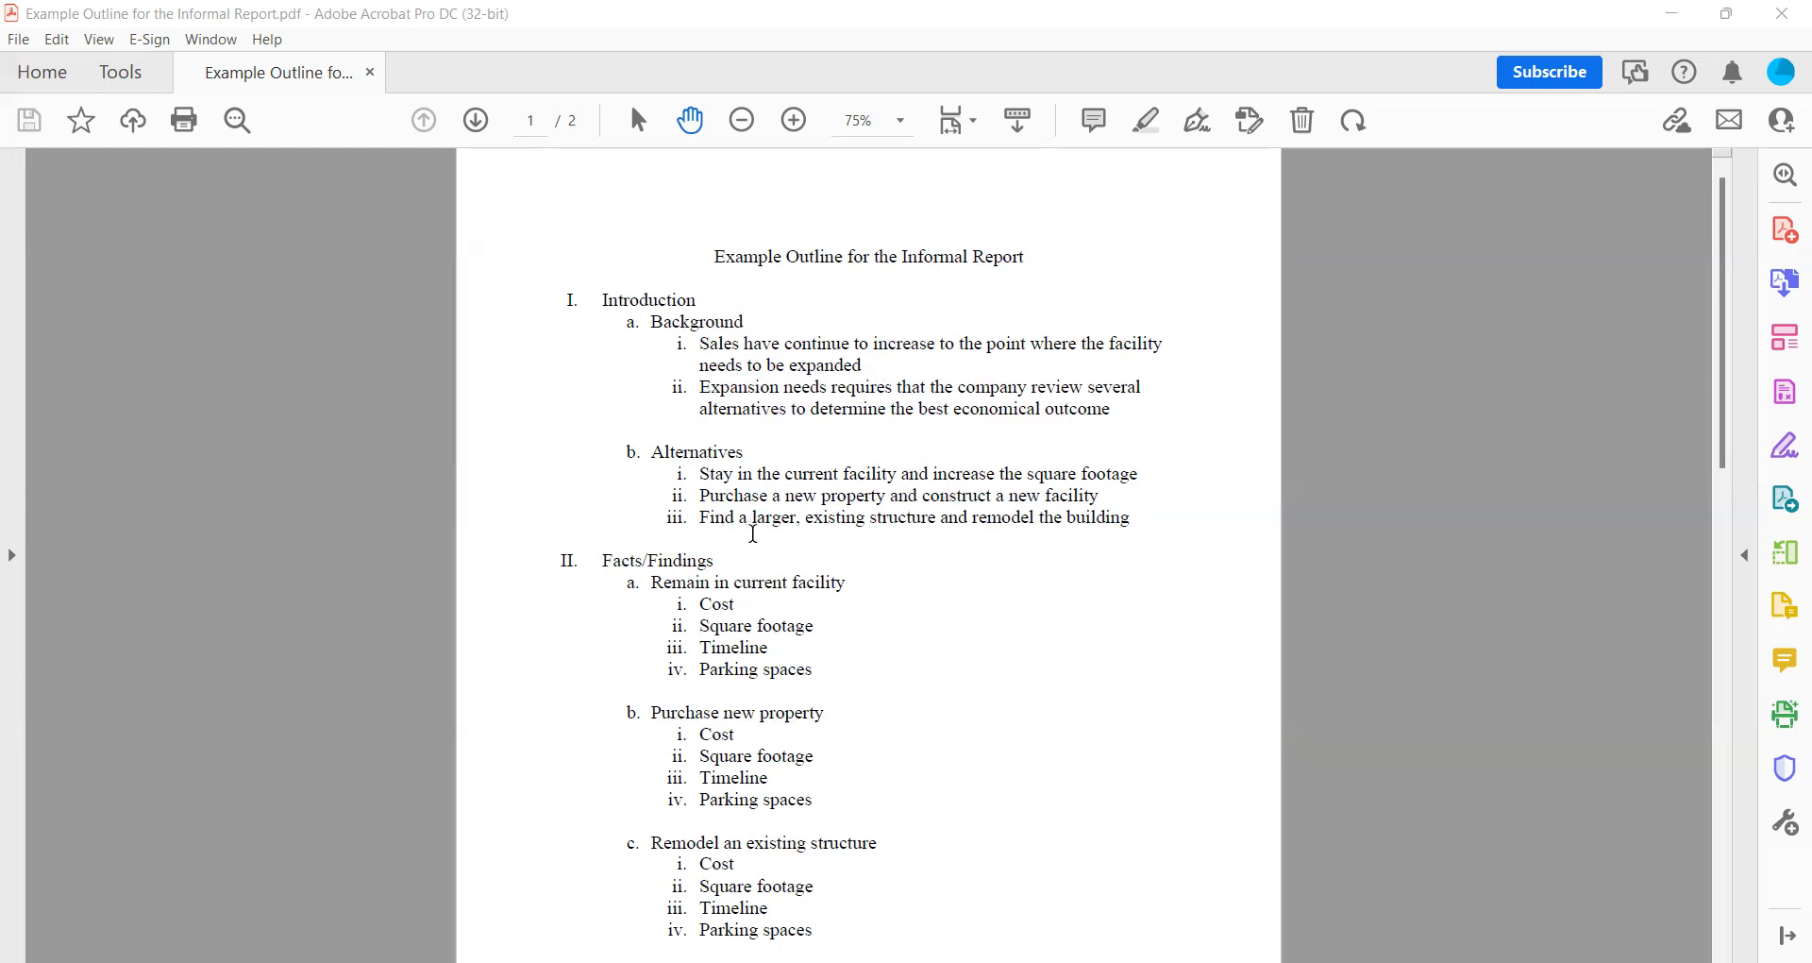
mouse_move(782, 534)
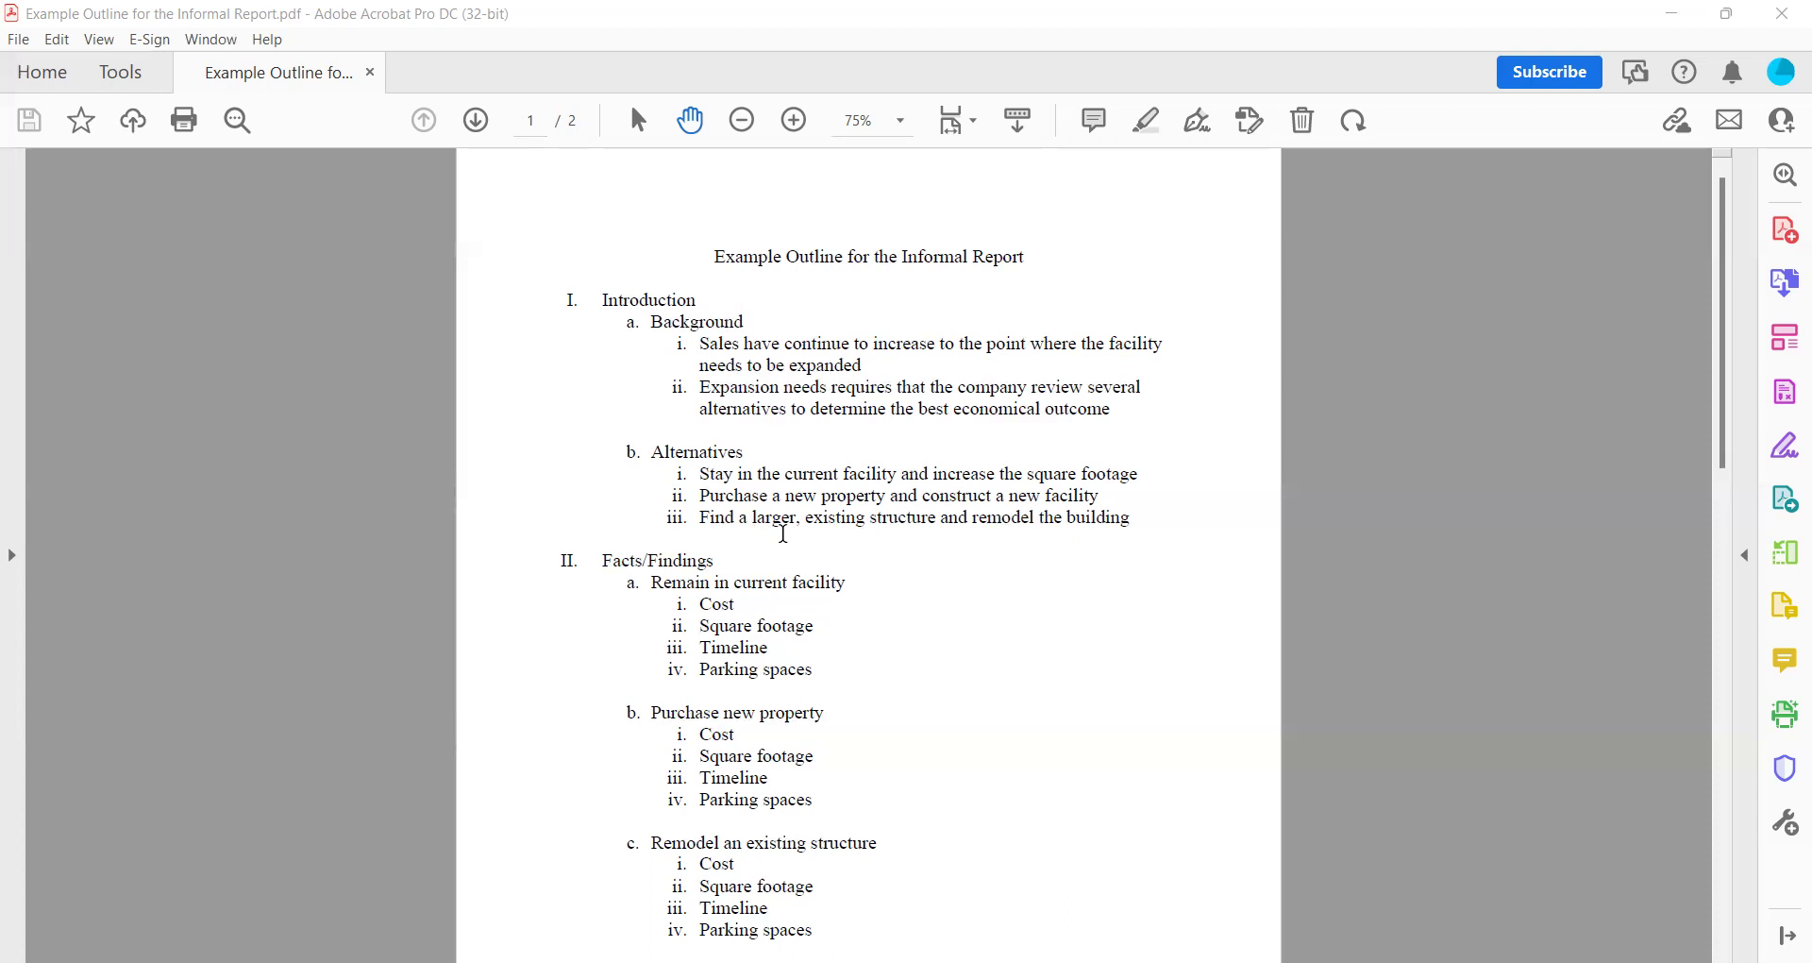
mouse_move(799, 495)
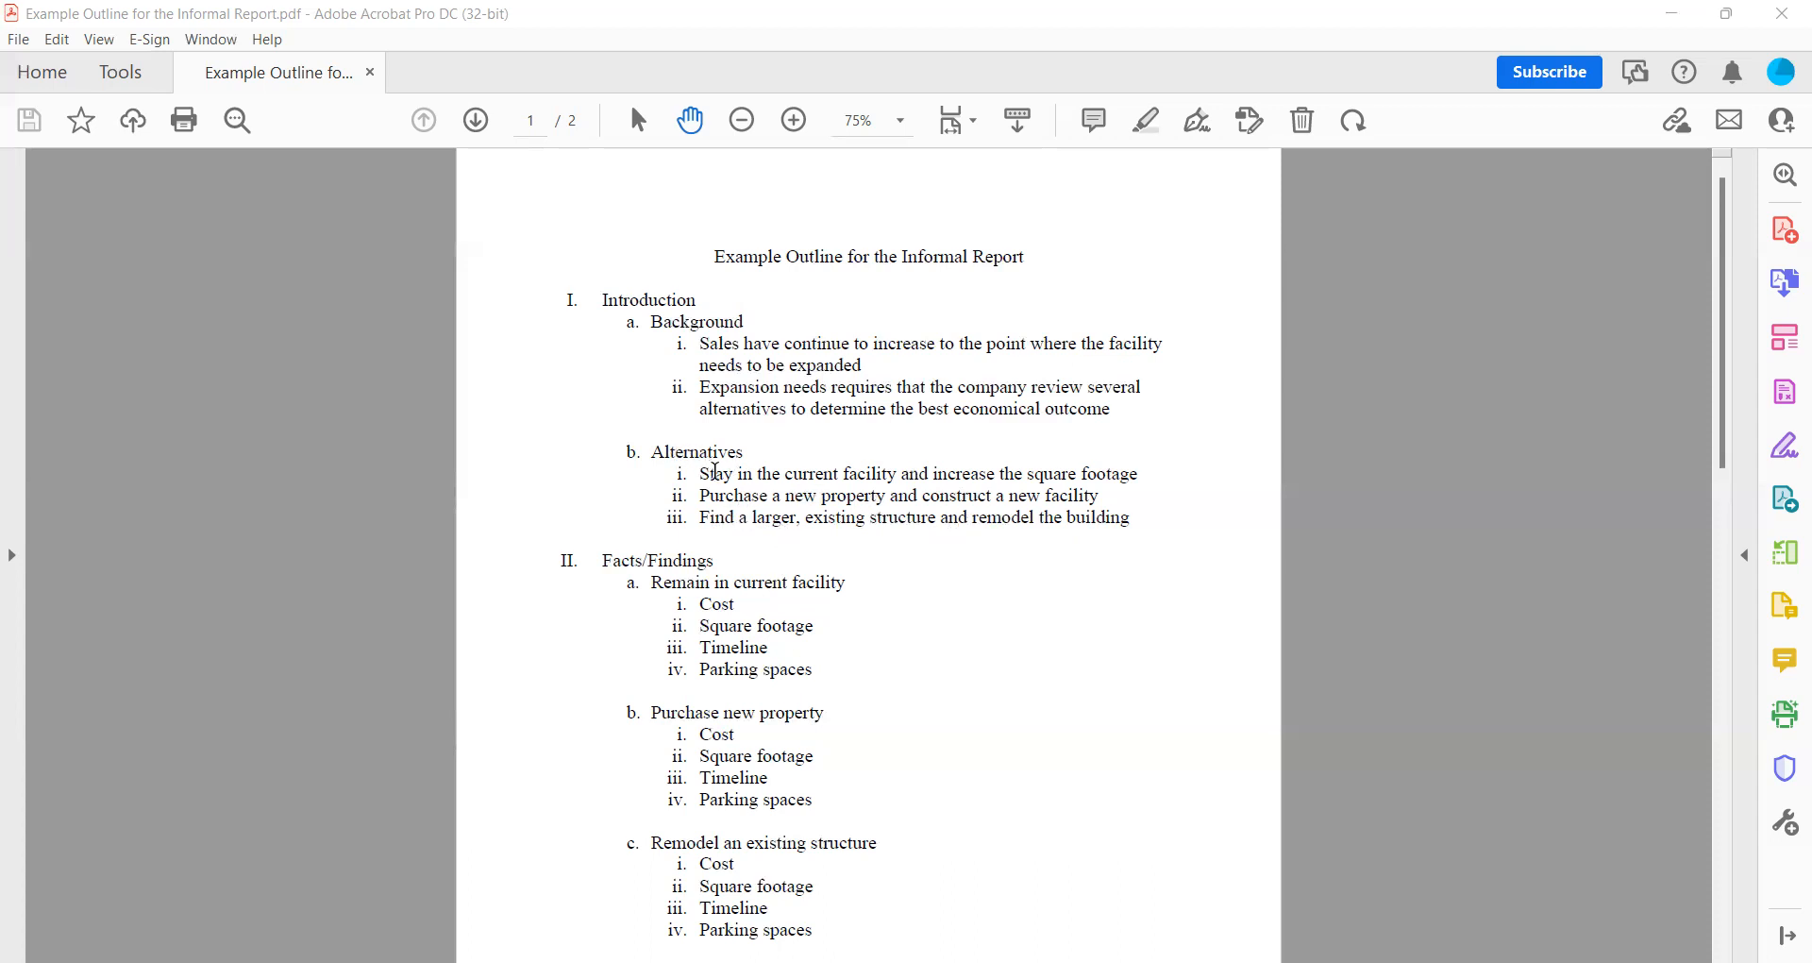
mouse_move(731, 491)
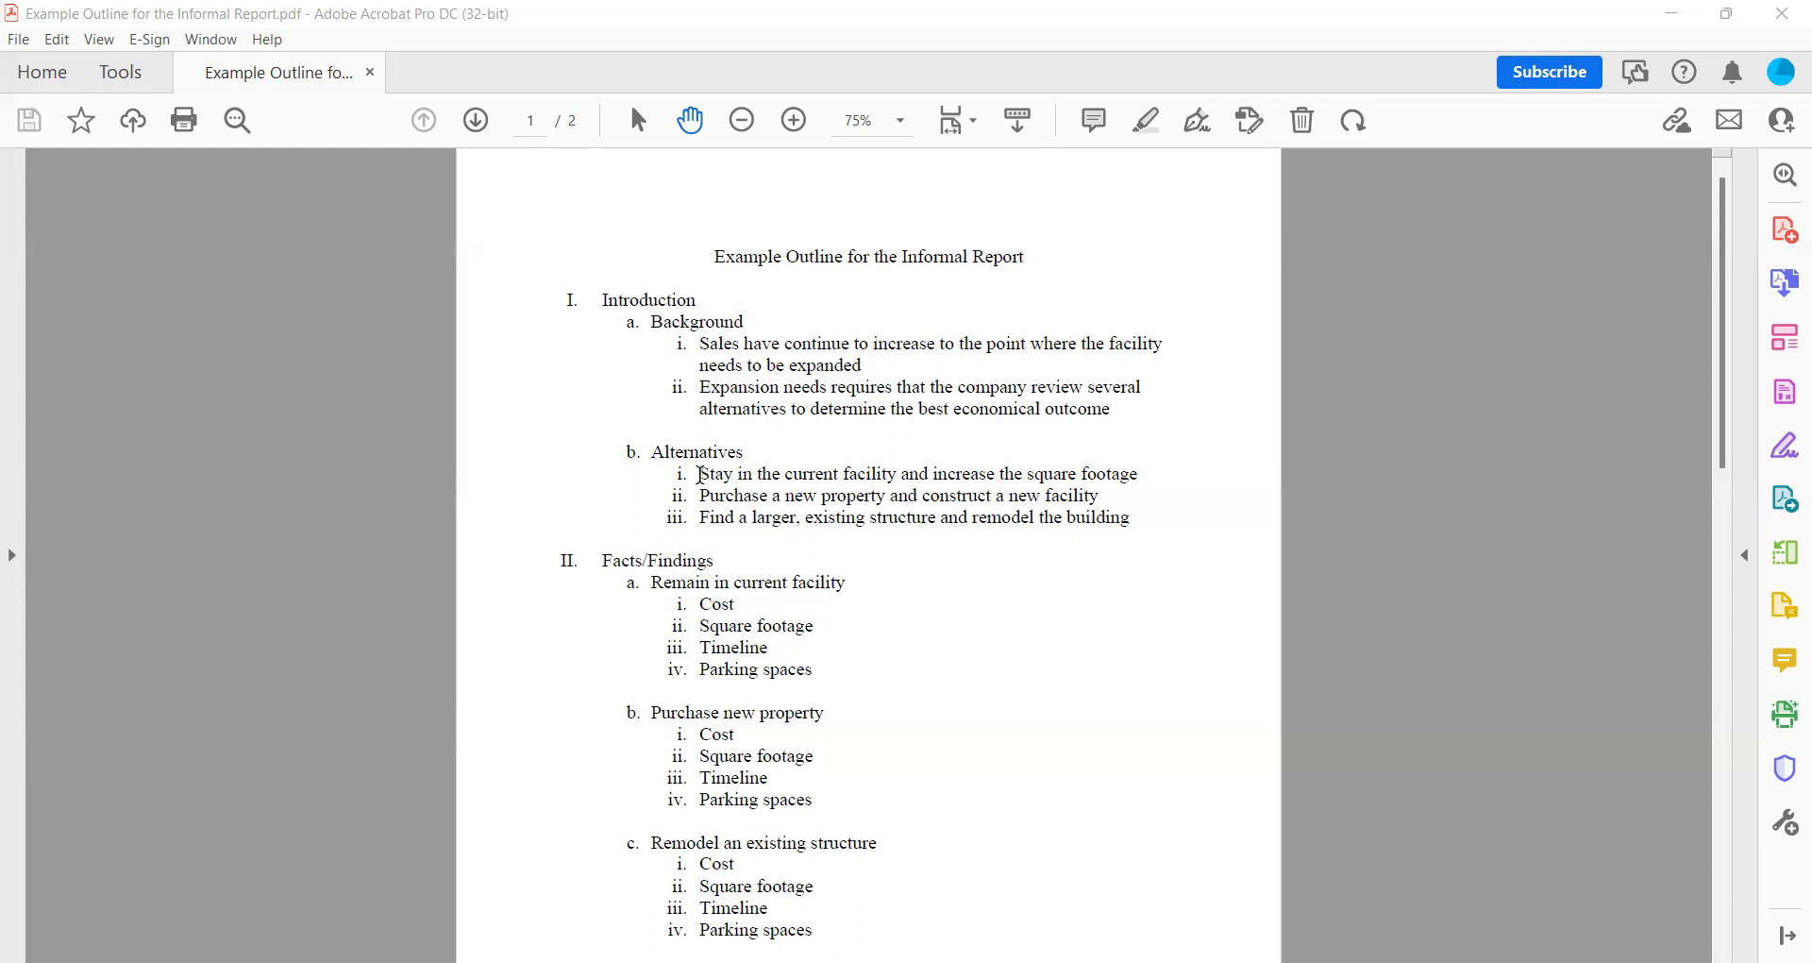
mouse_move(725, 484)
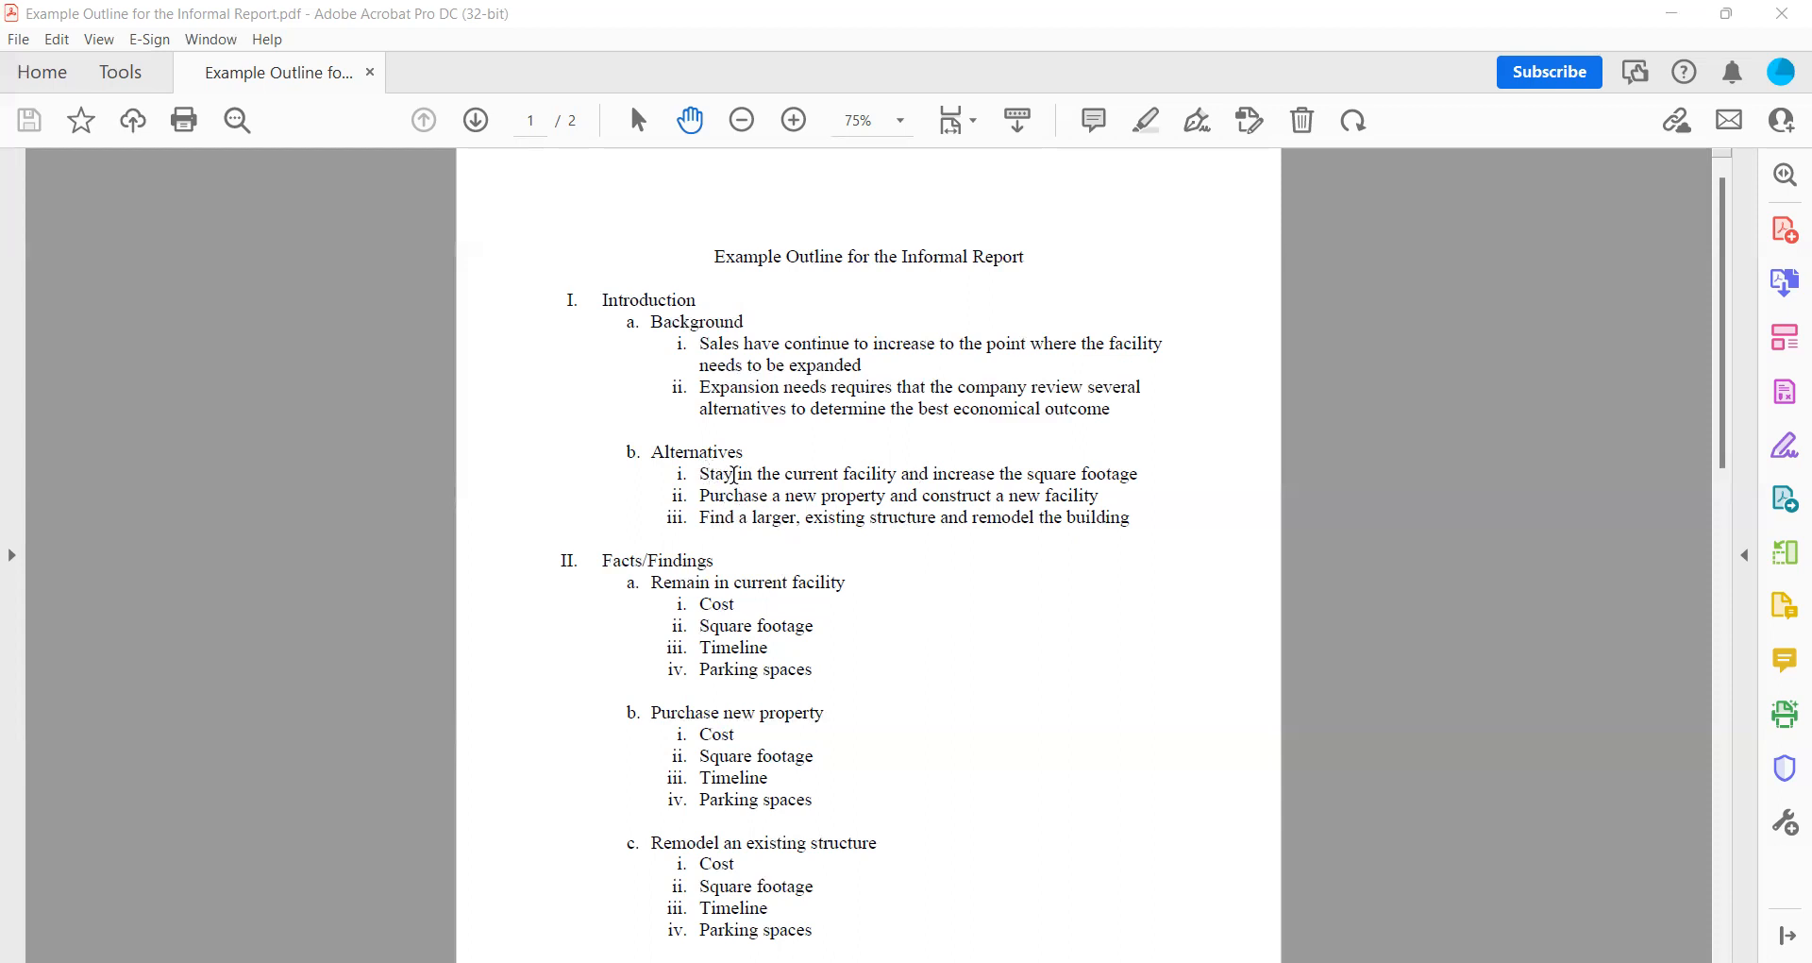
mouse_move(753, 517)
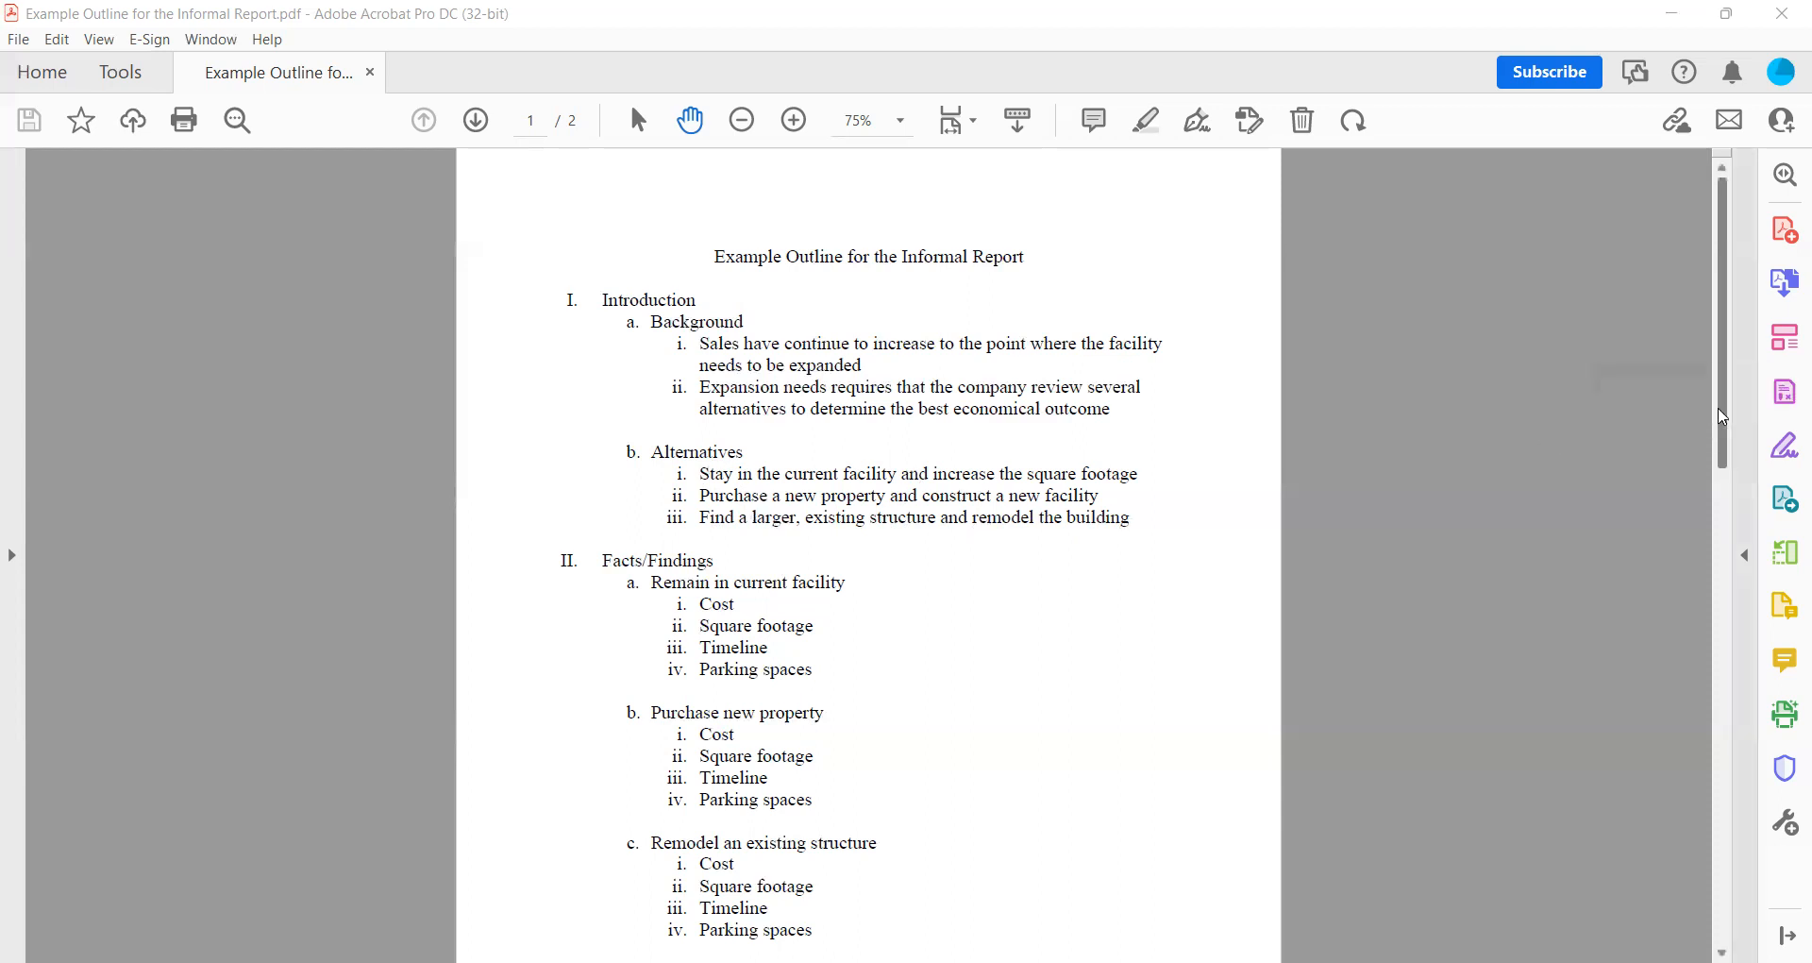
- Scroll page 1 down to show section II Facts/Findings and section III's $500,000 budget details
scroll("down", 3)
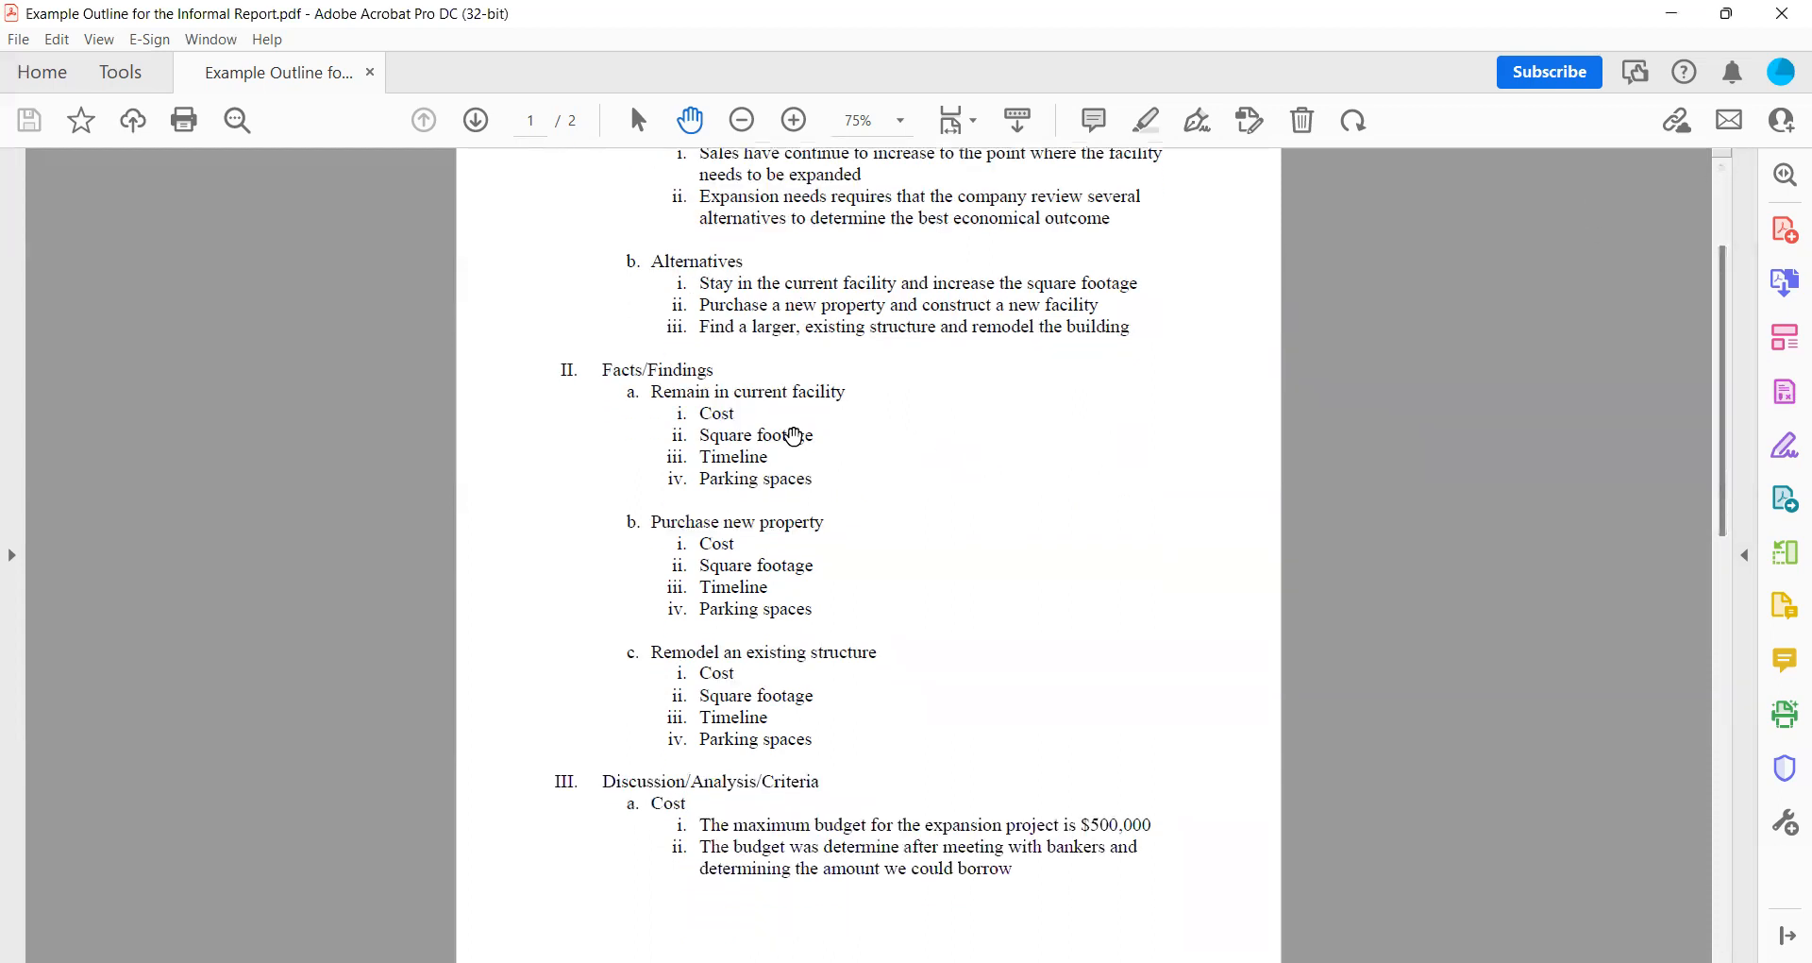
mouse_move(741, 336)
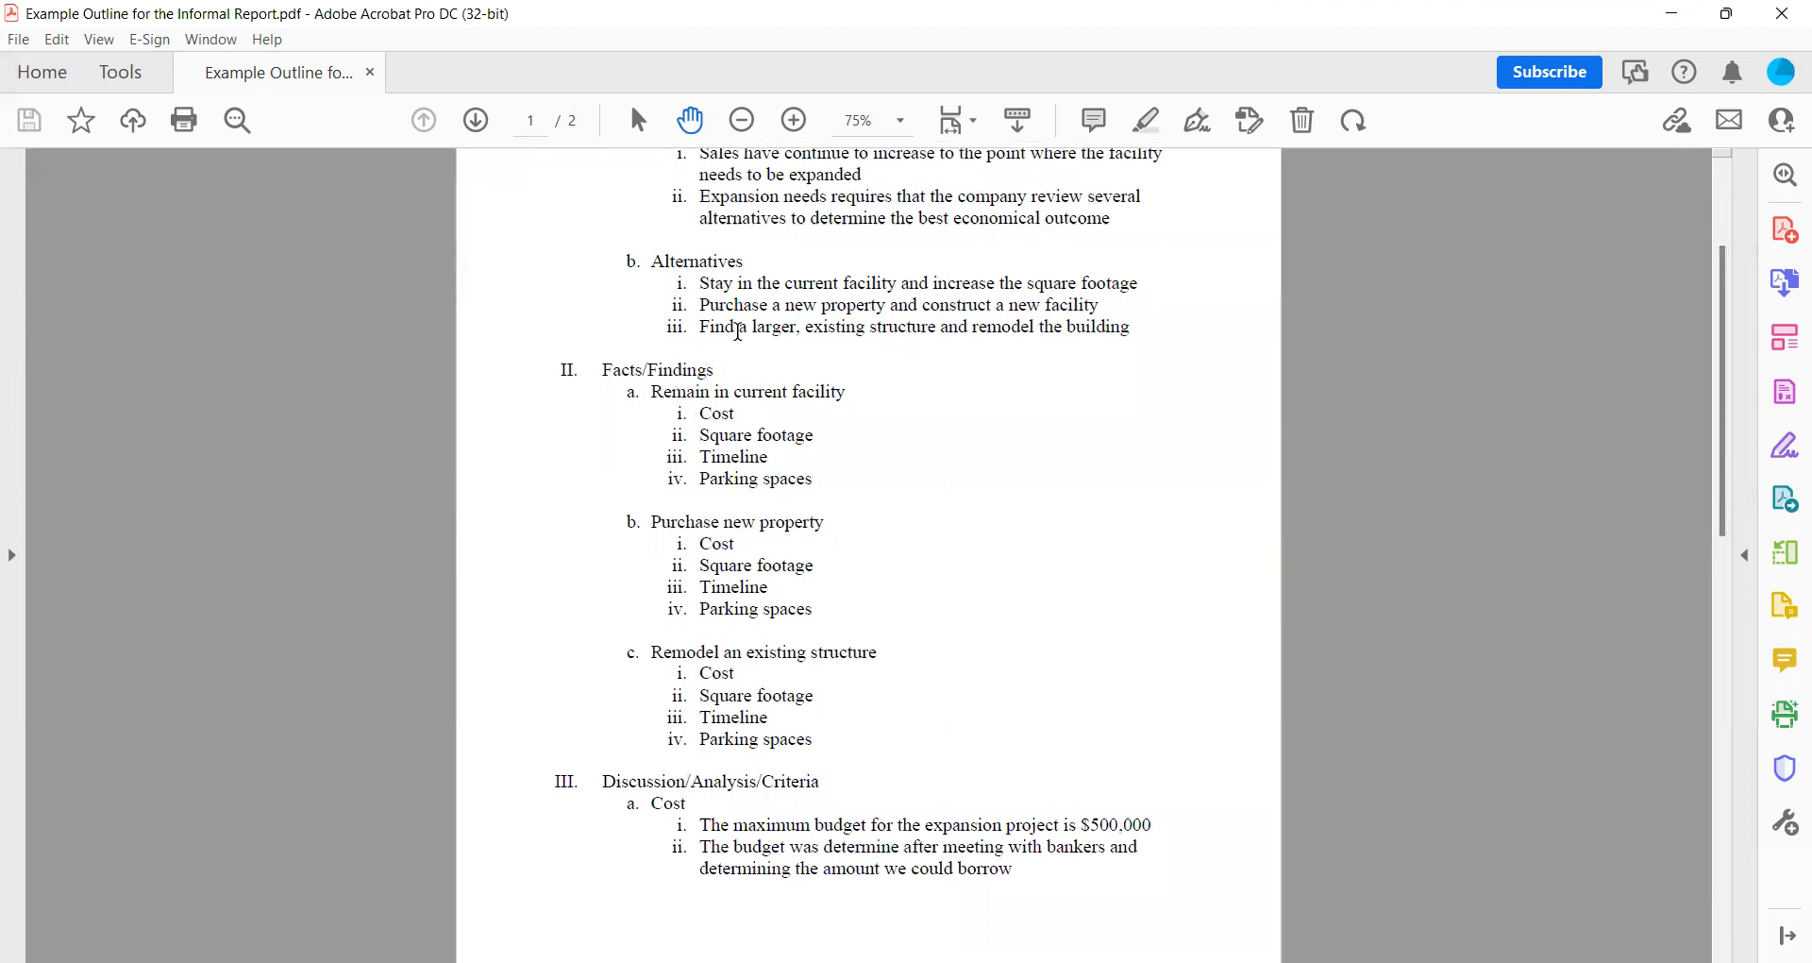
mouse_move(740, 442)
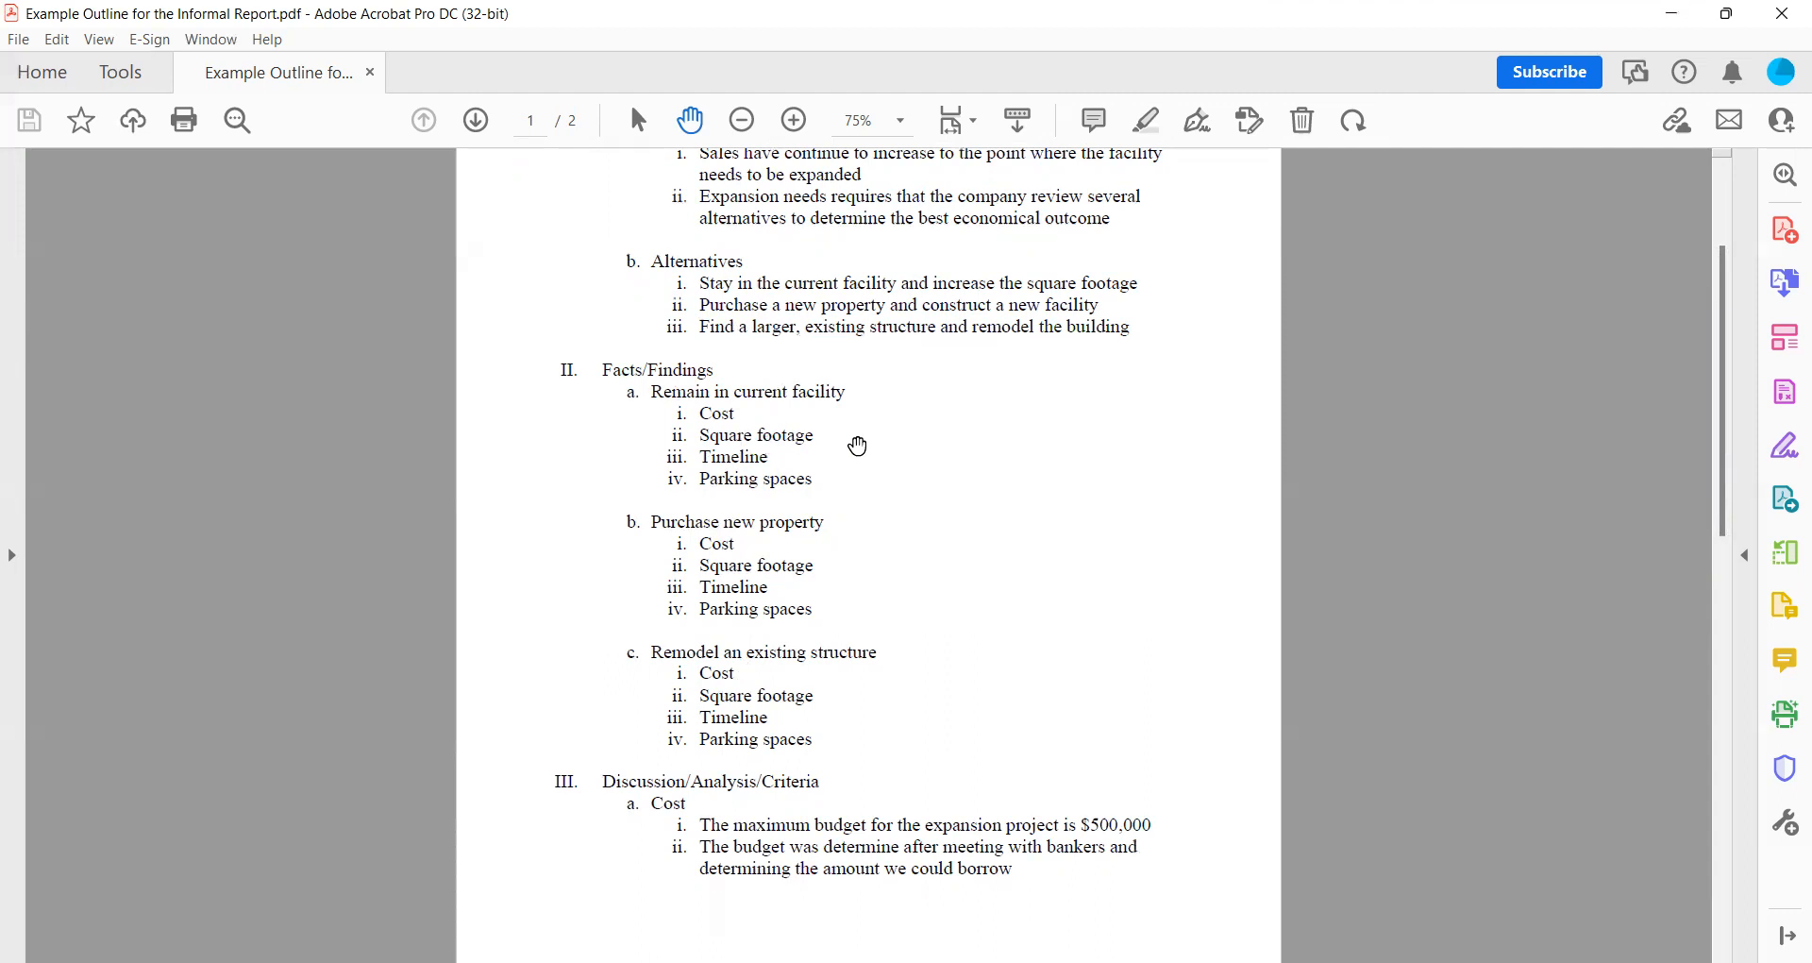
mouse_move(840, 393)
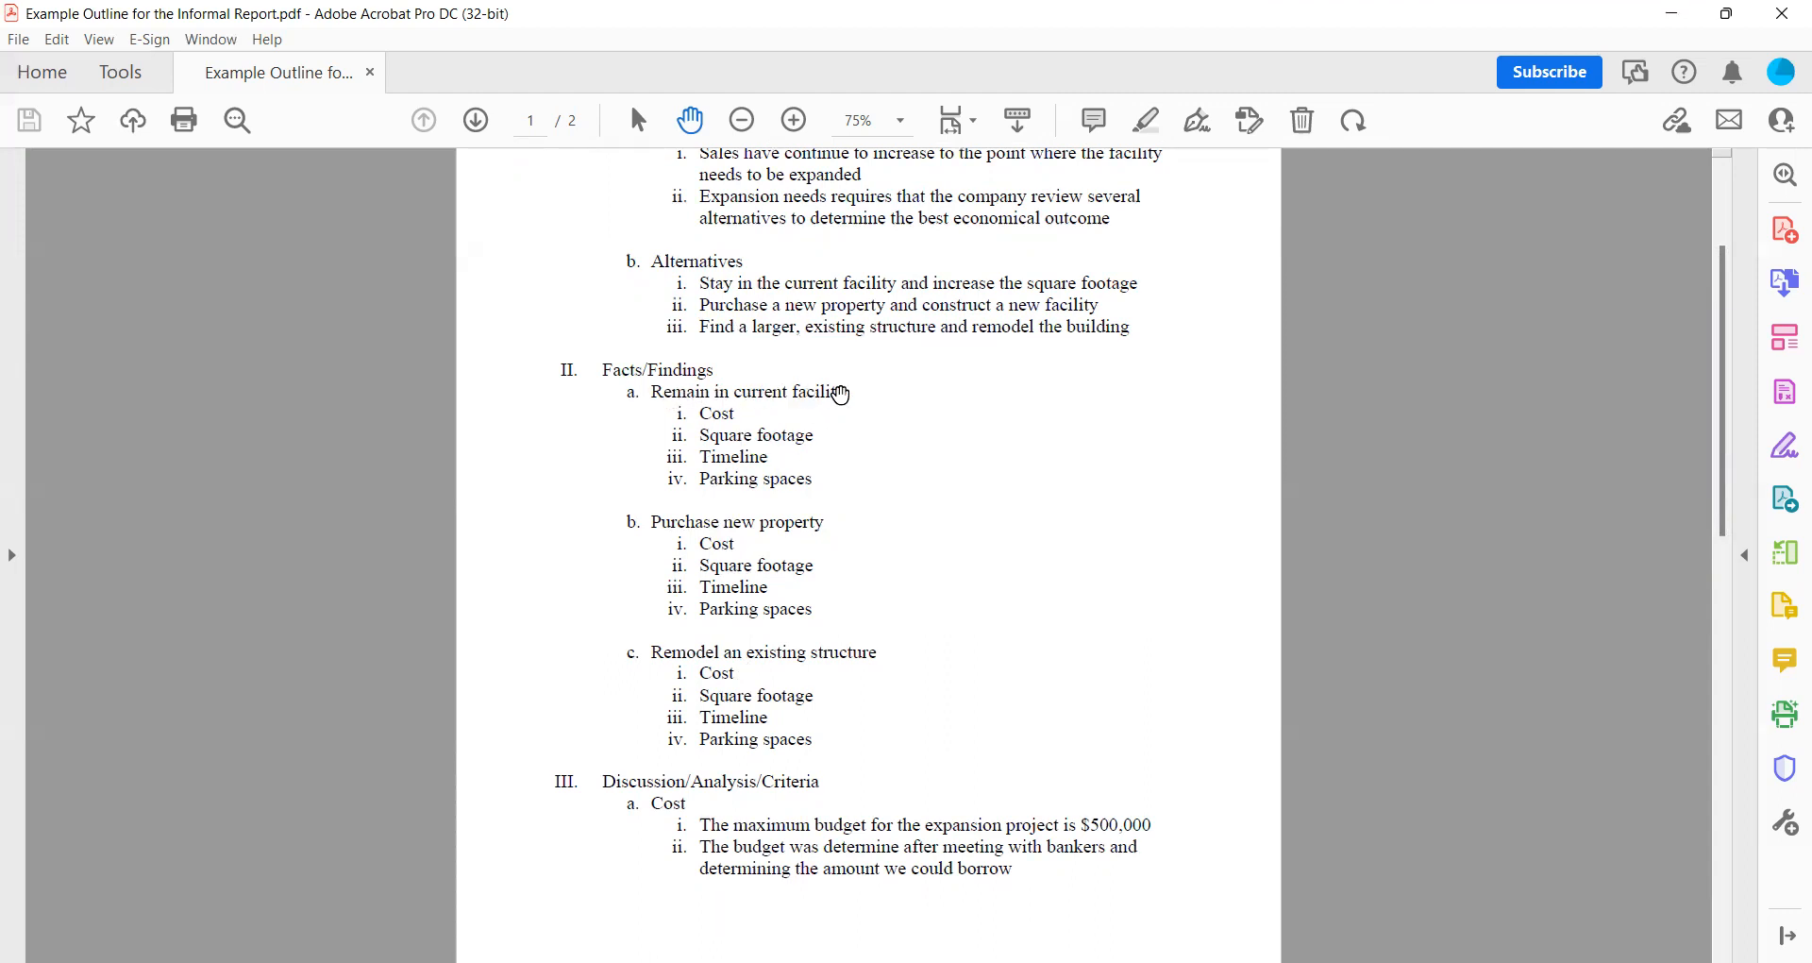
mouse_move(796, 398)
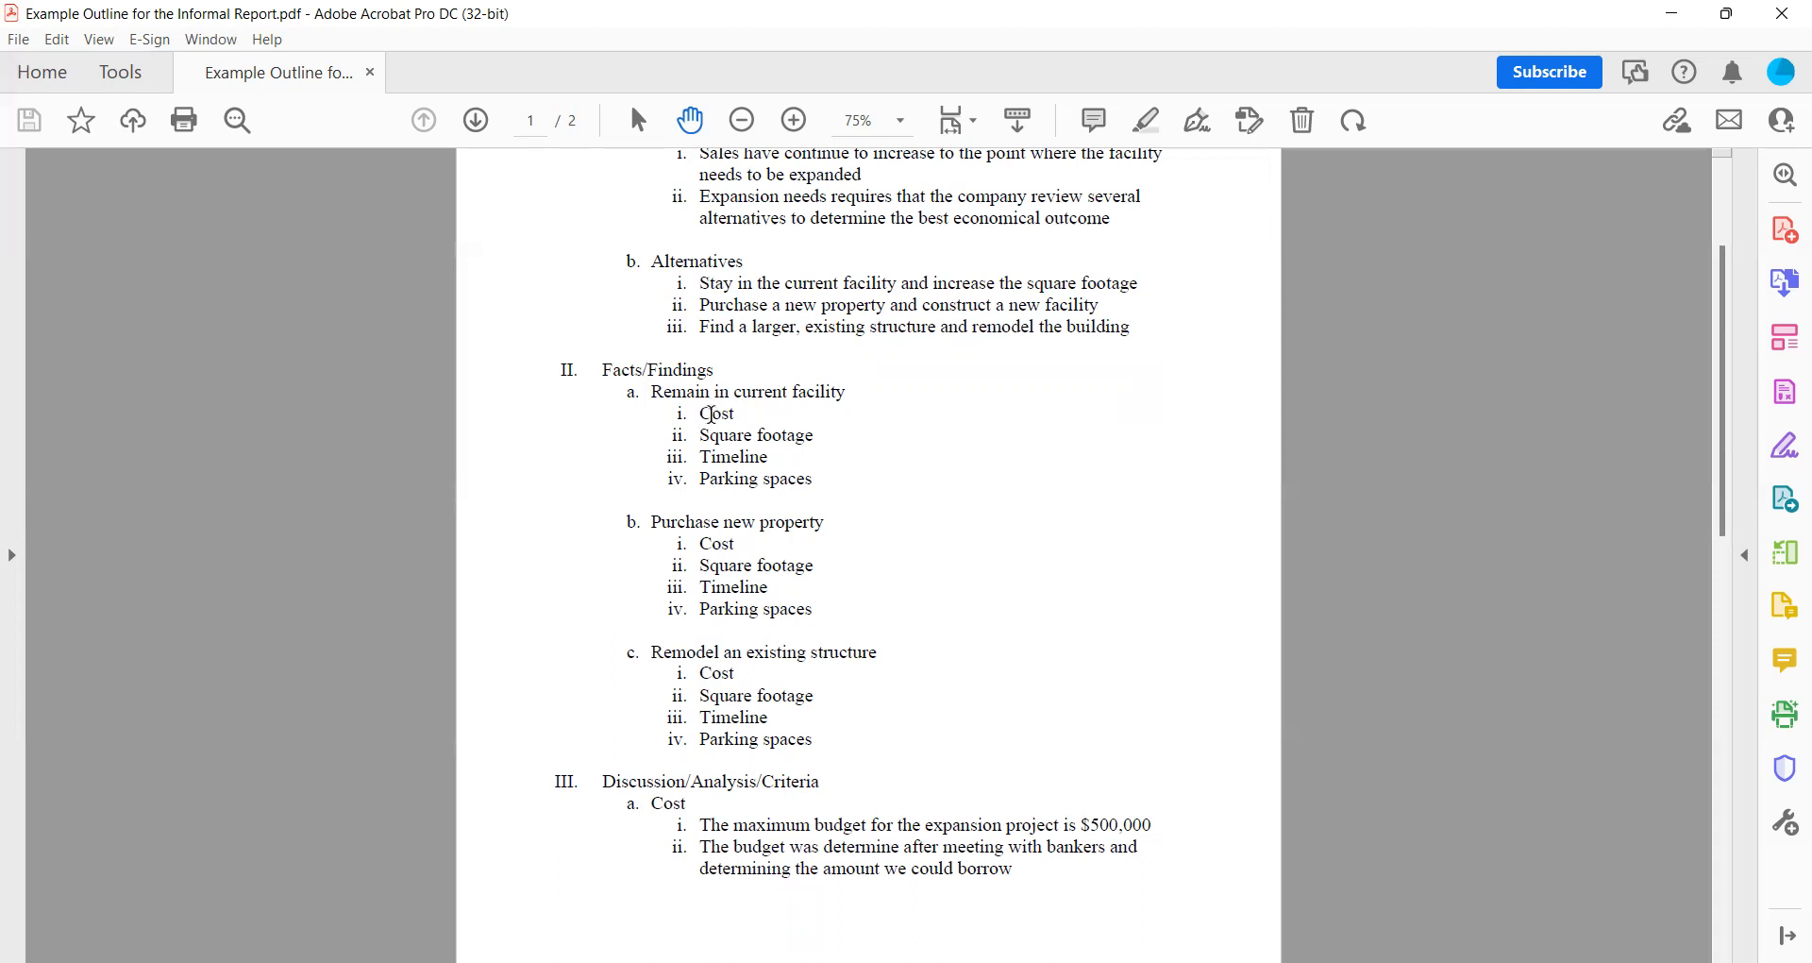
mouse_move(810, 448)
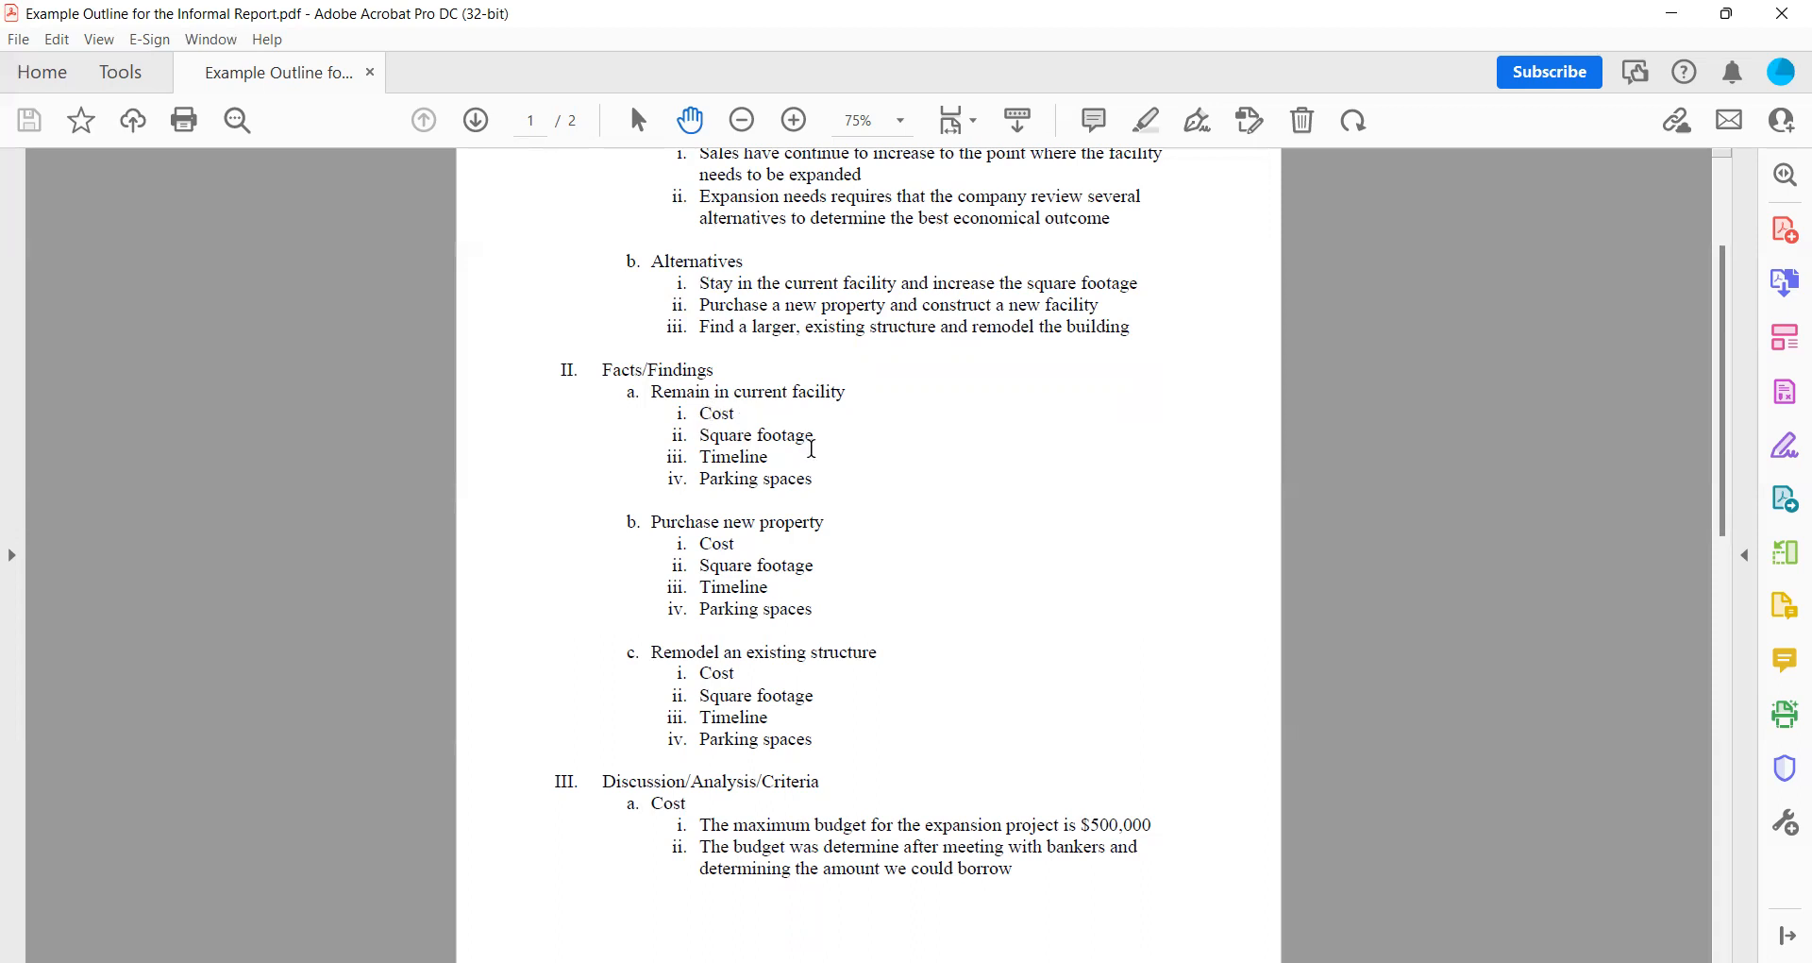
mouse_move(814, 484)
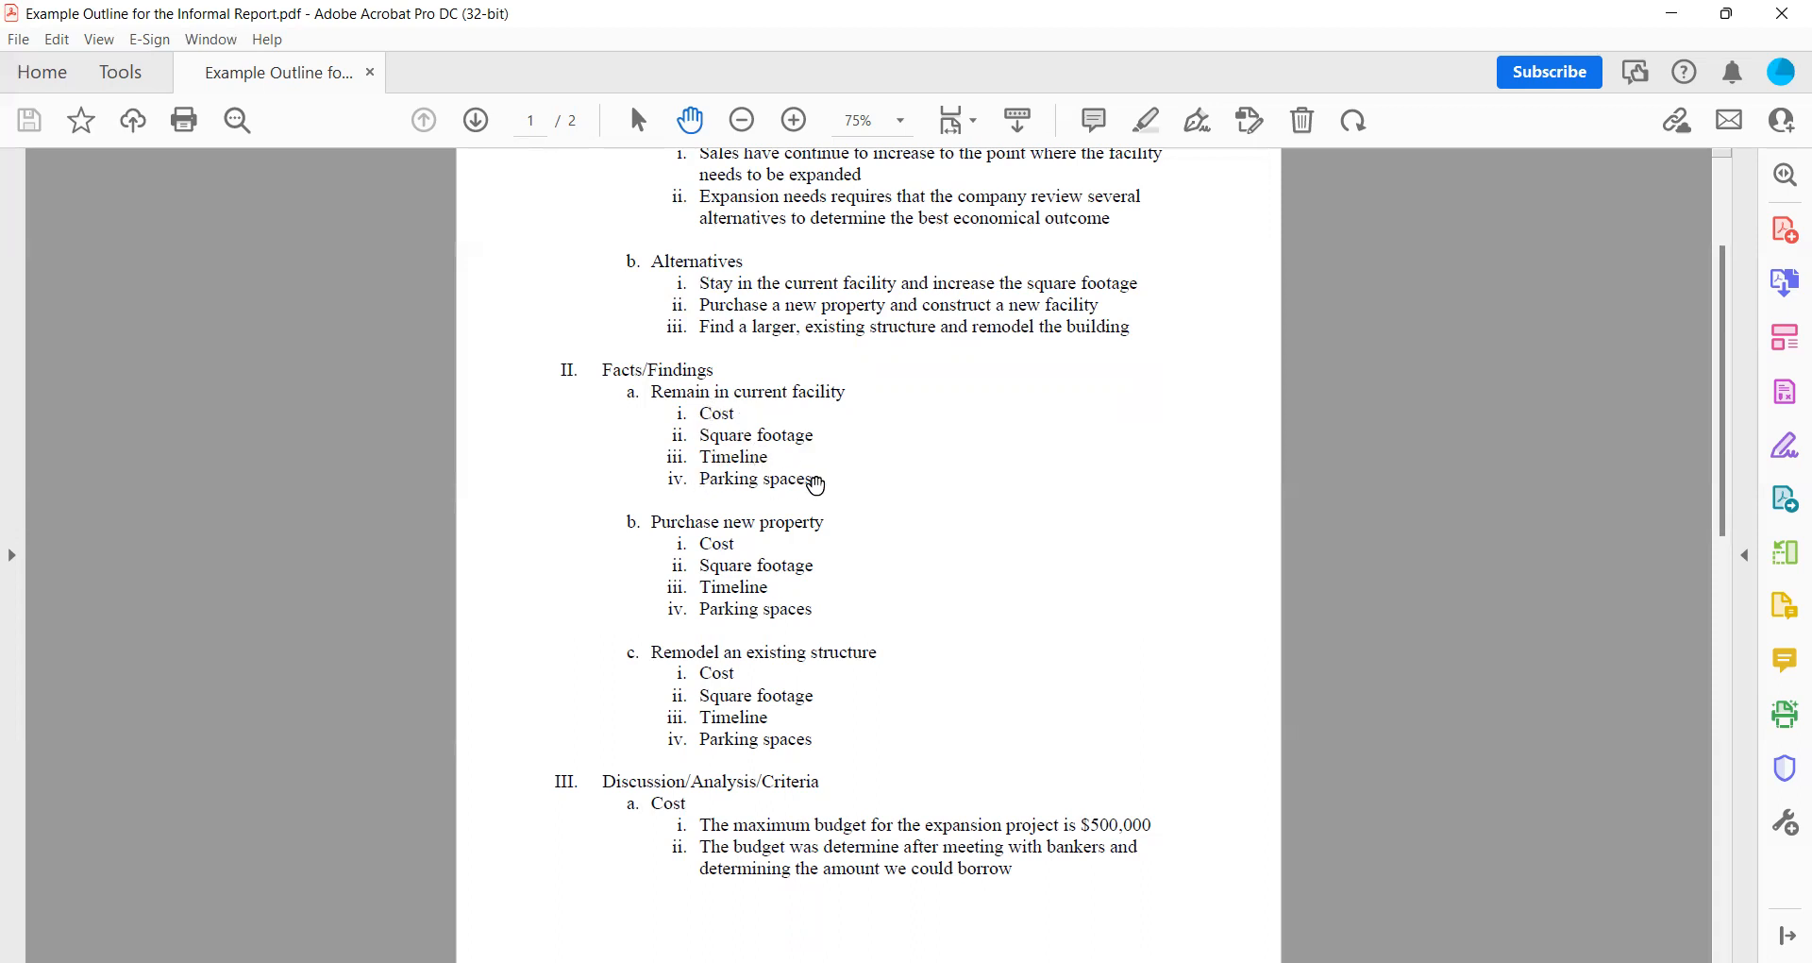
mouse_move(767, 434)
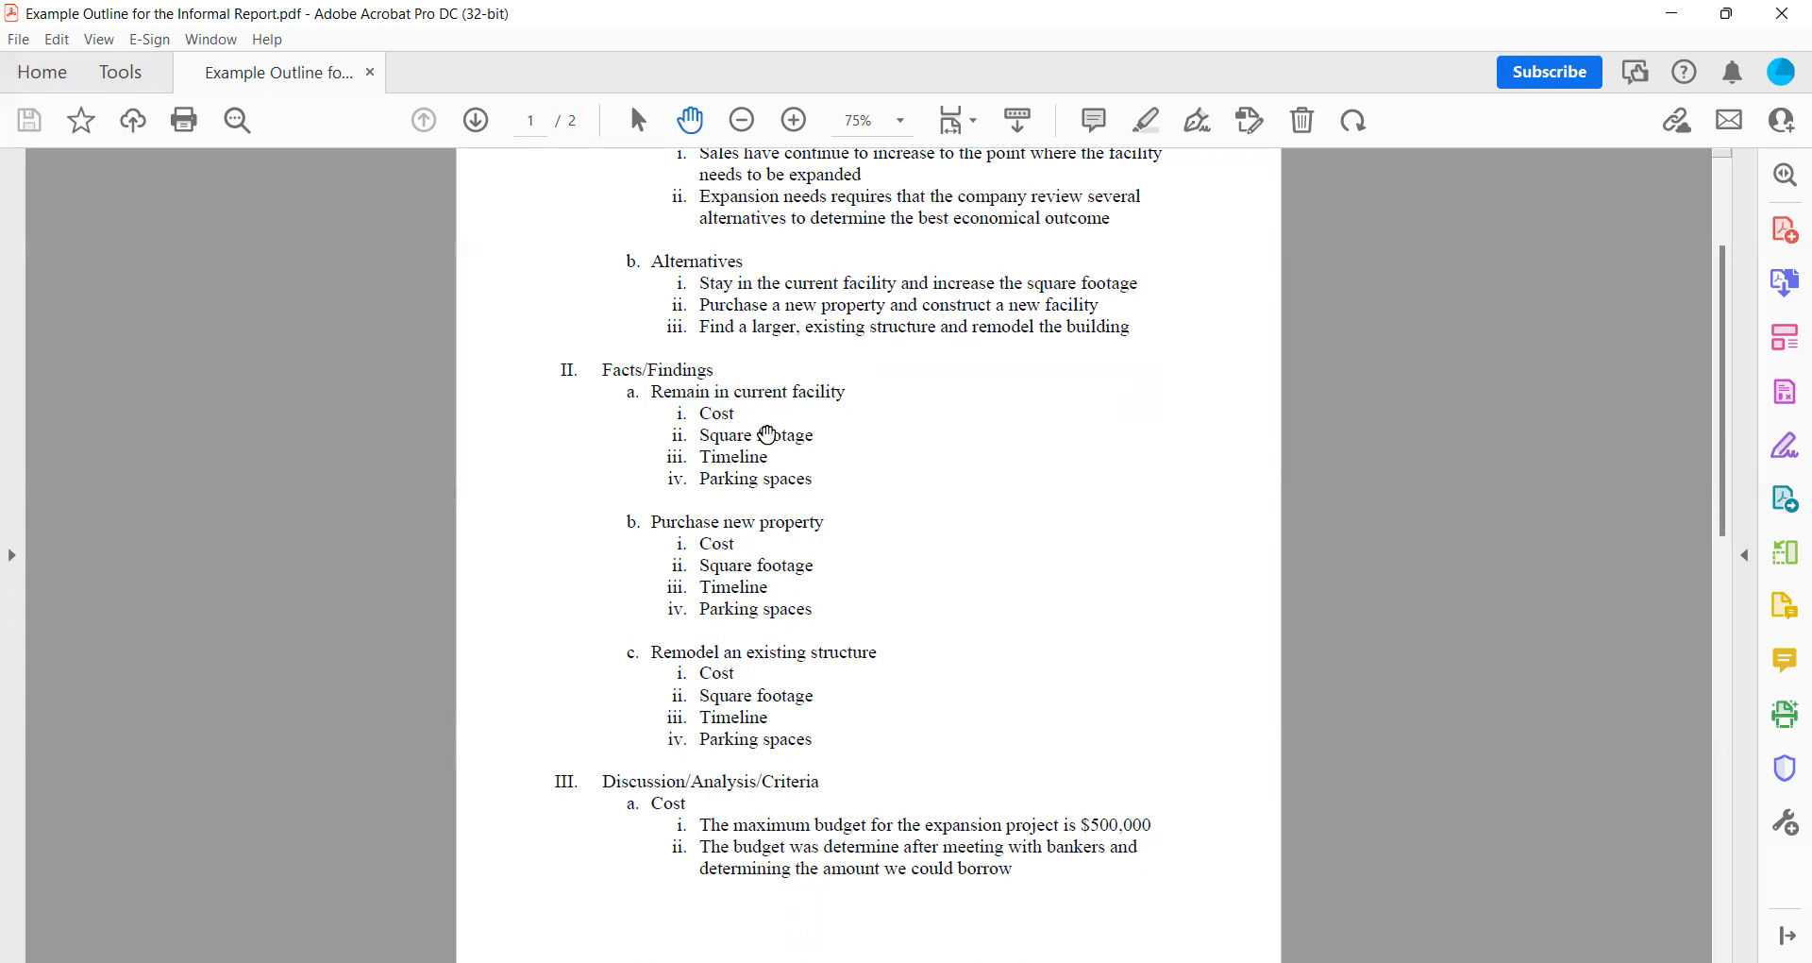
mouse_move(638, 483)
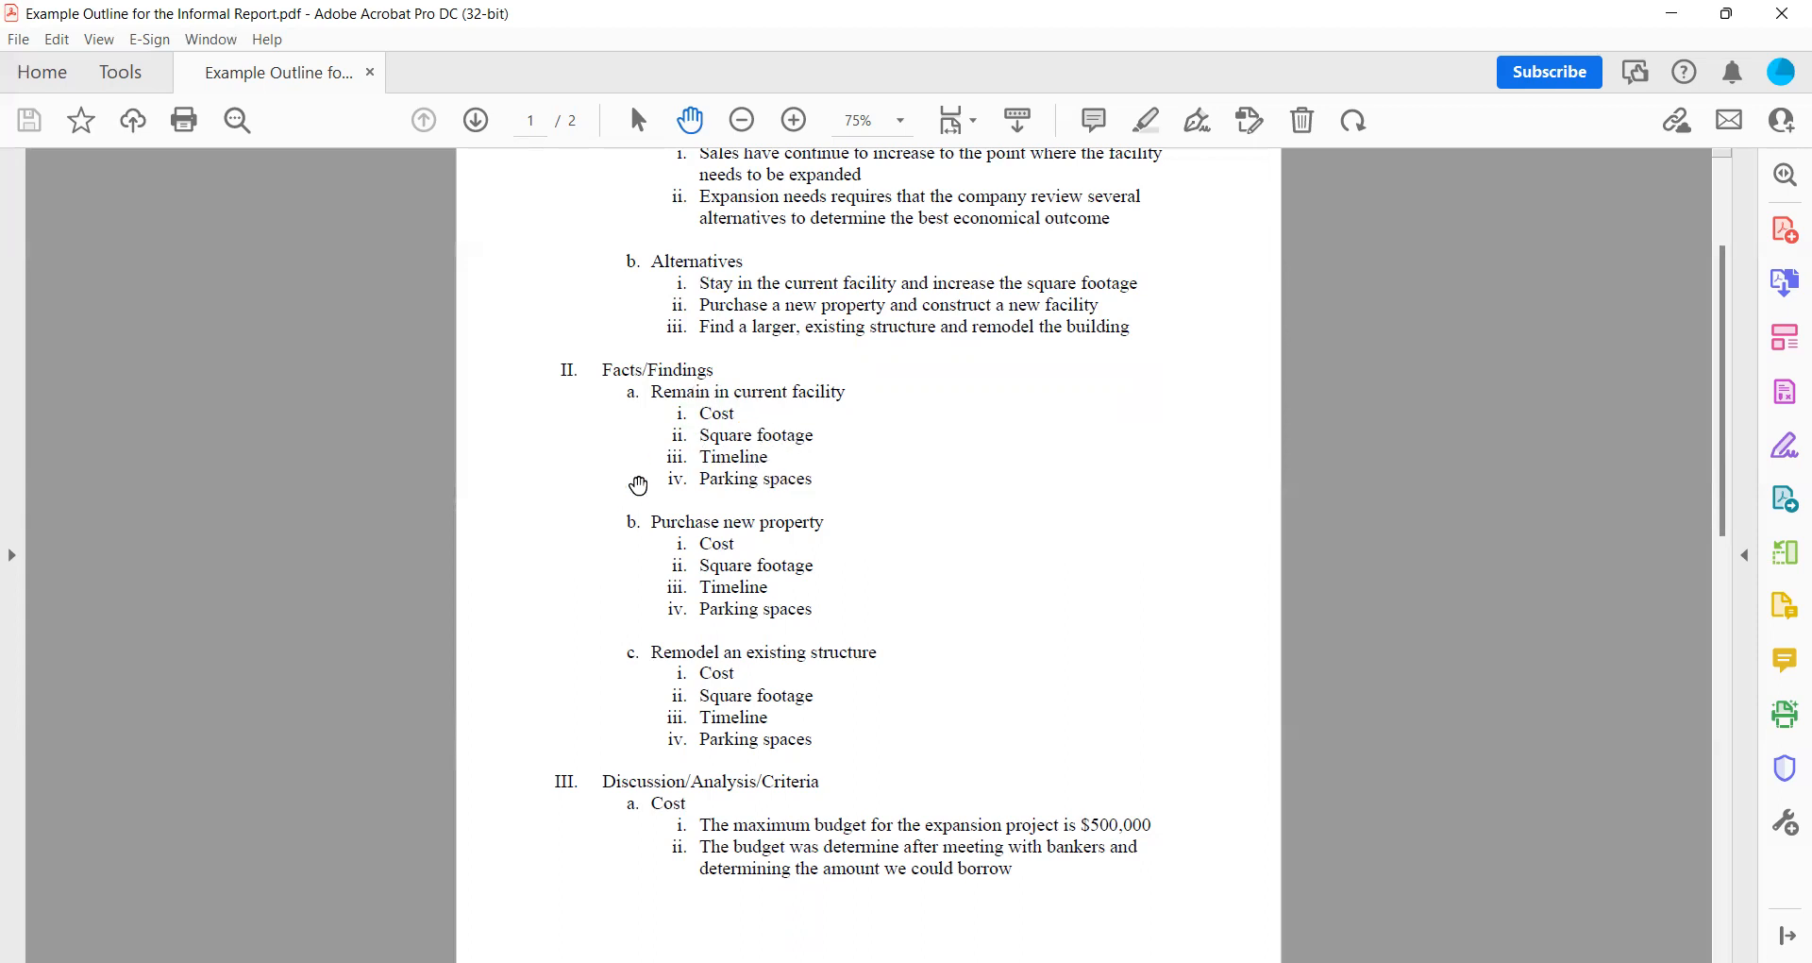
mouse_move(725, 559)
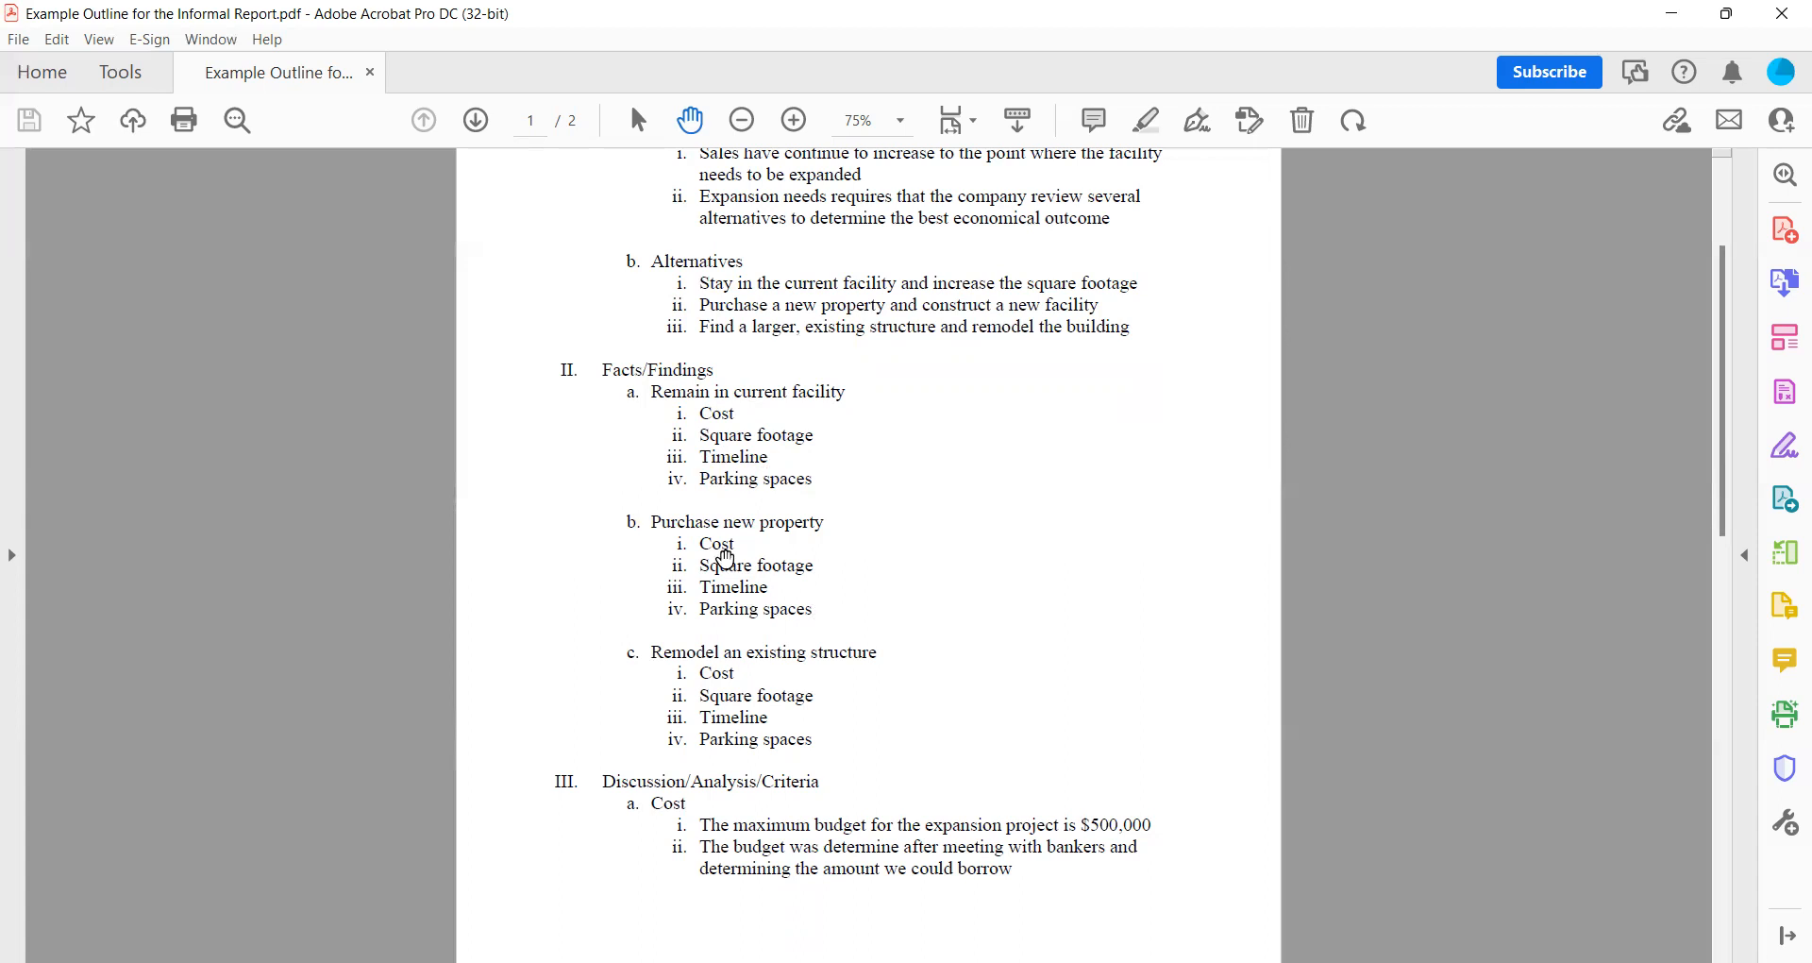
mouse_move(714, 532)
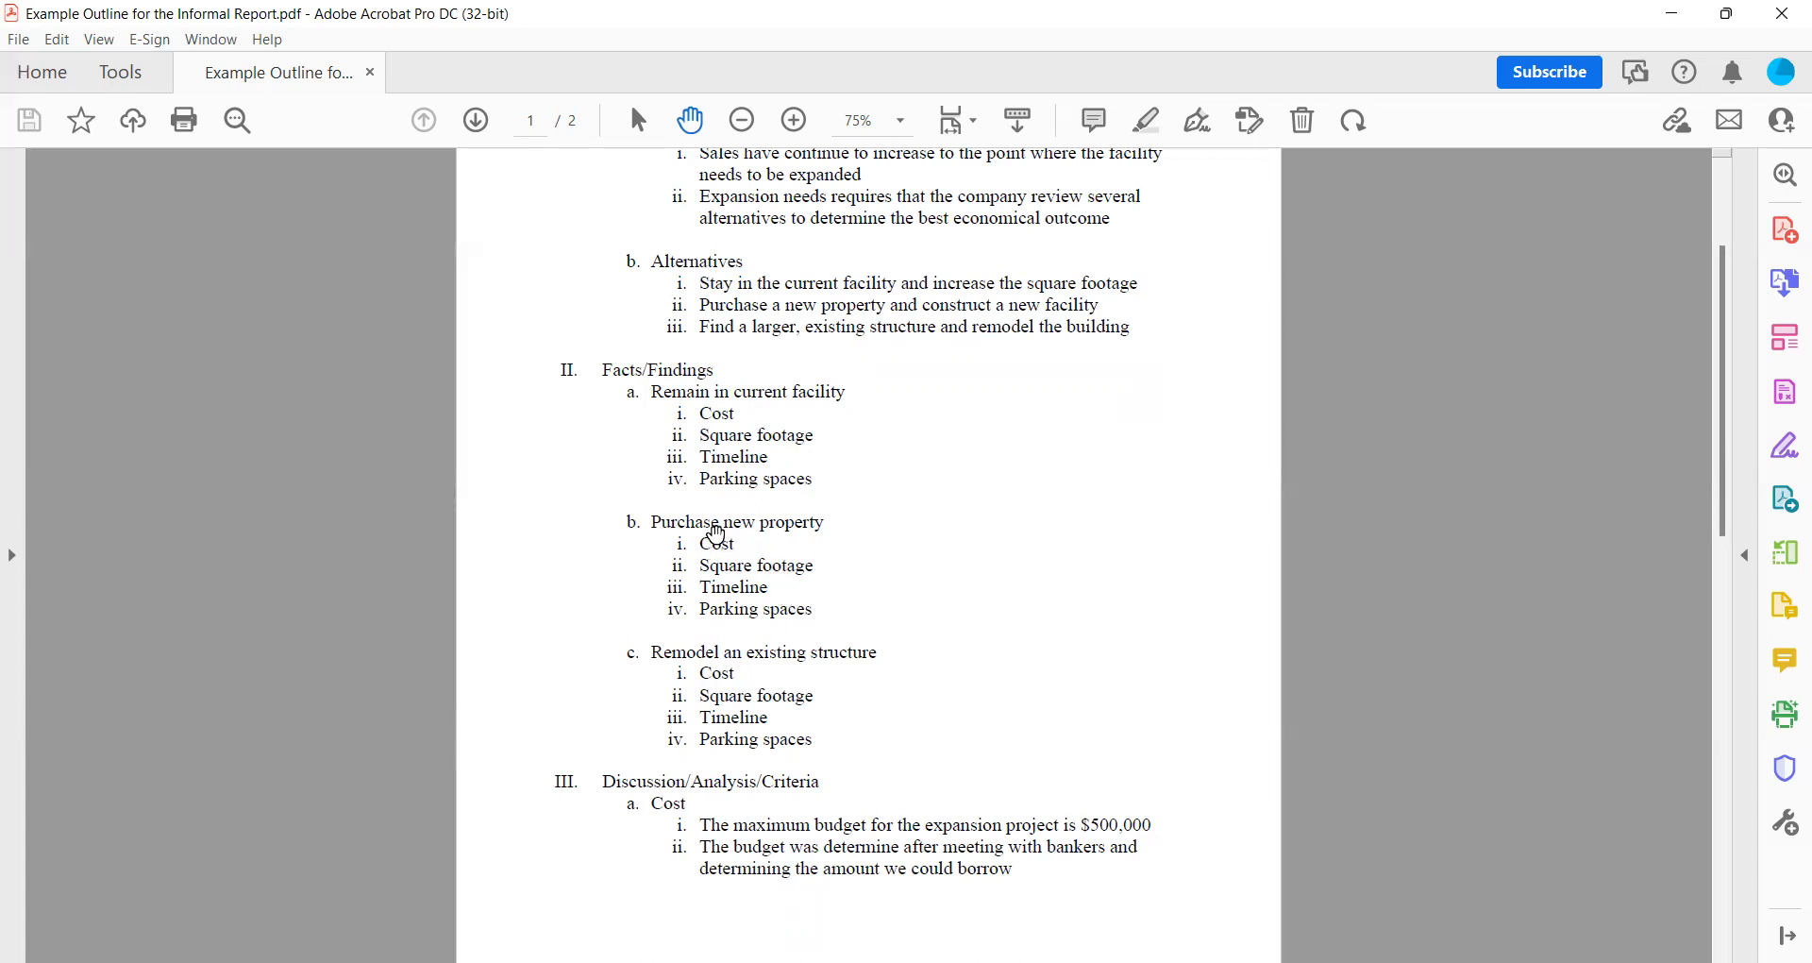
mouse_move(742, 563)
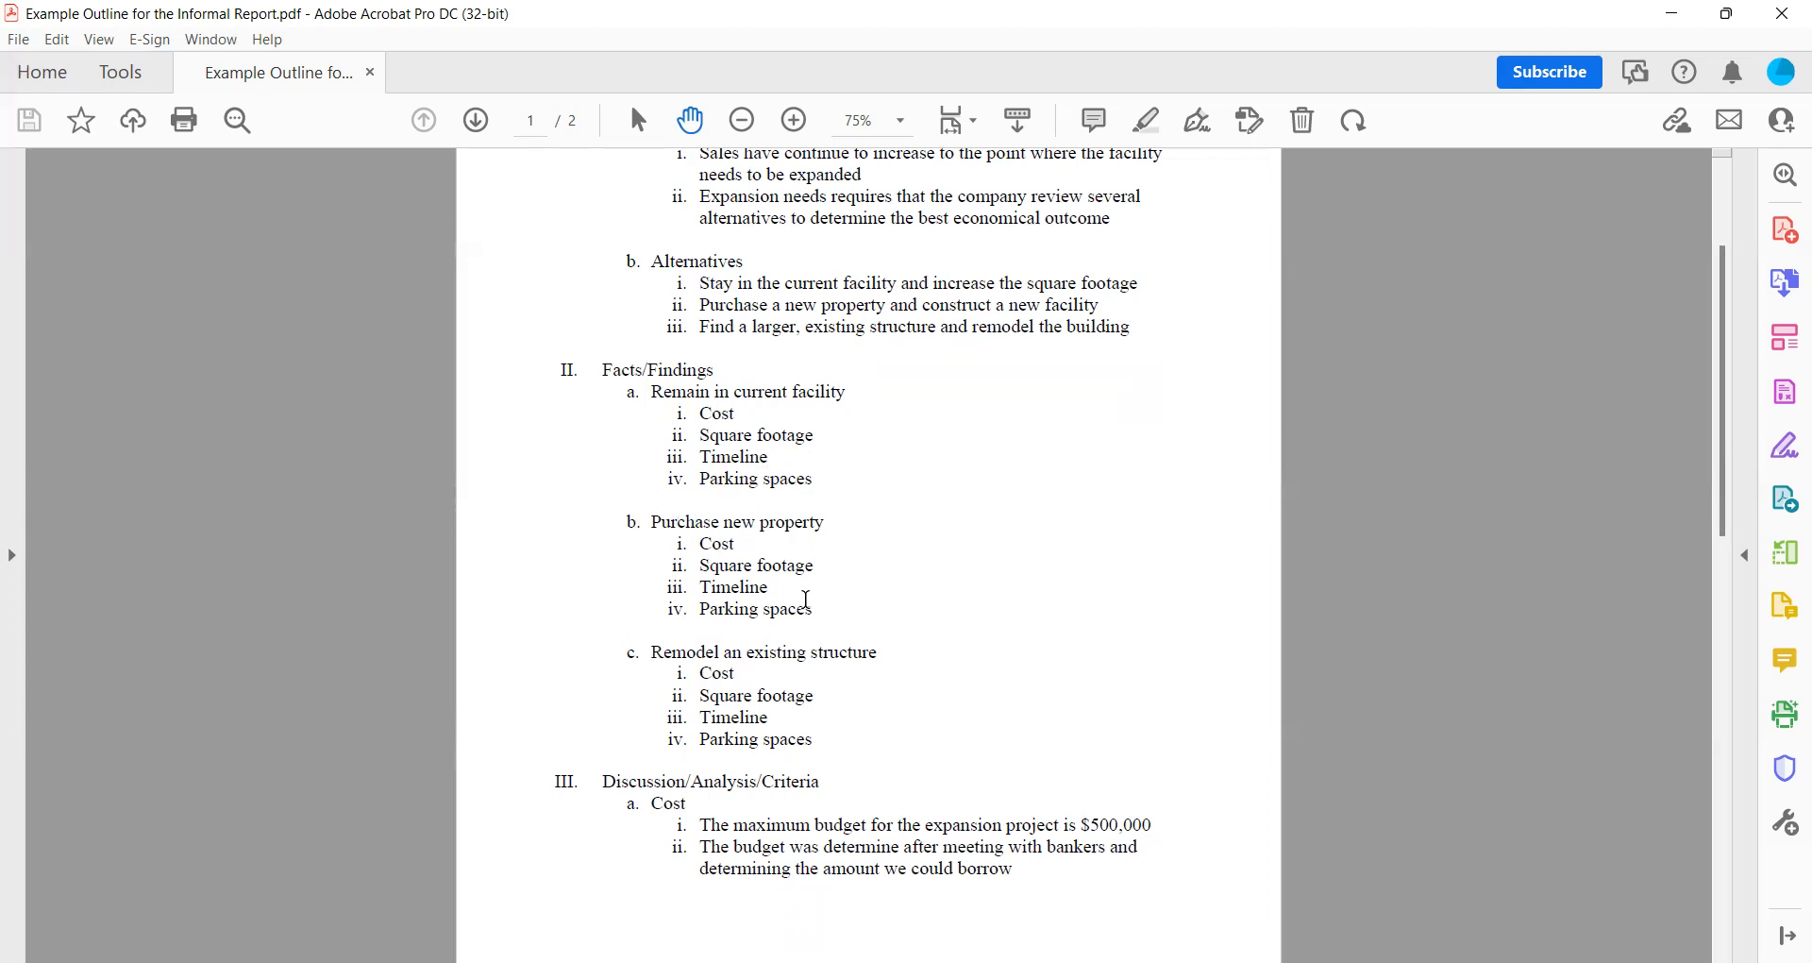
mouse_move(791, 621)
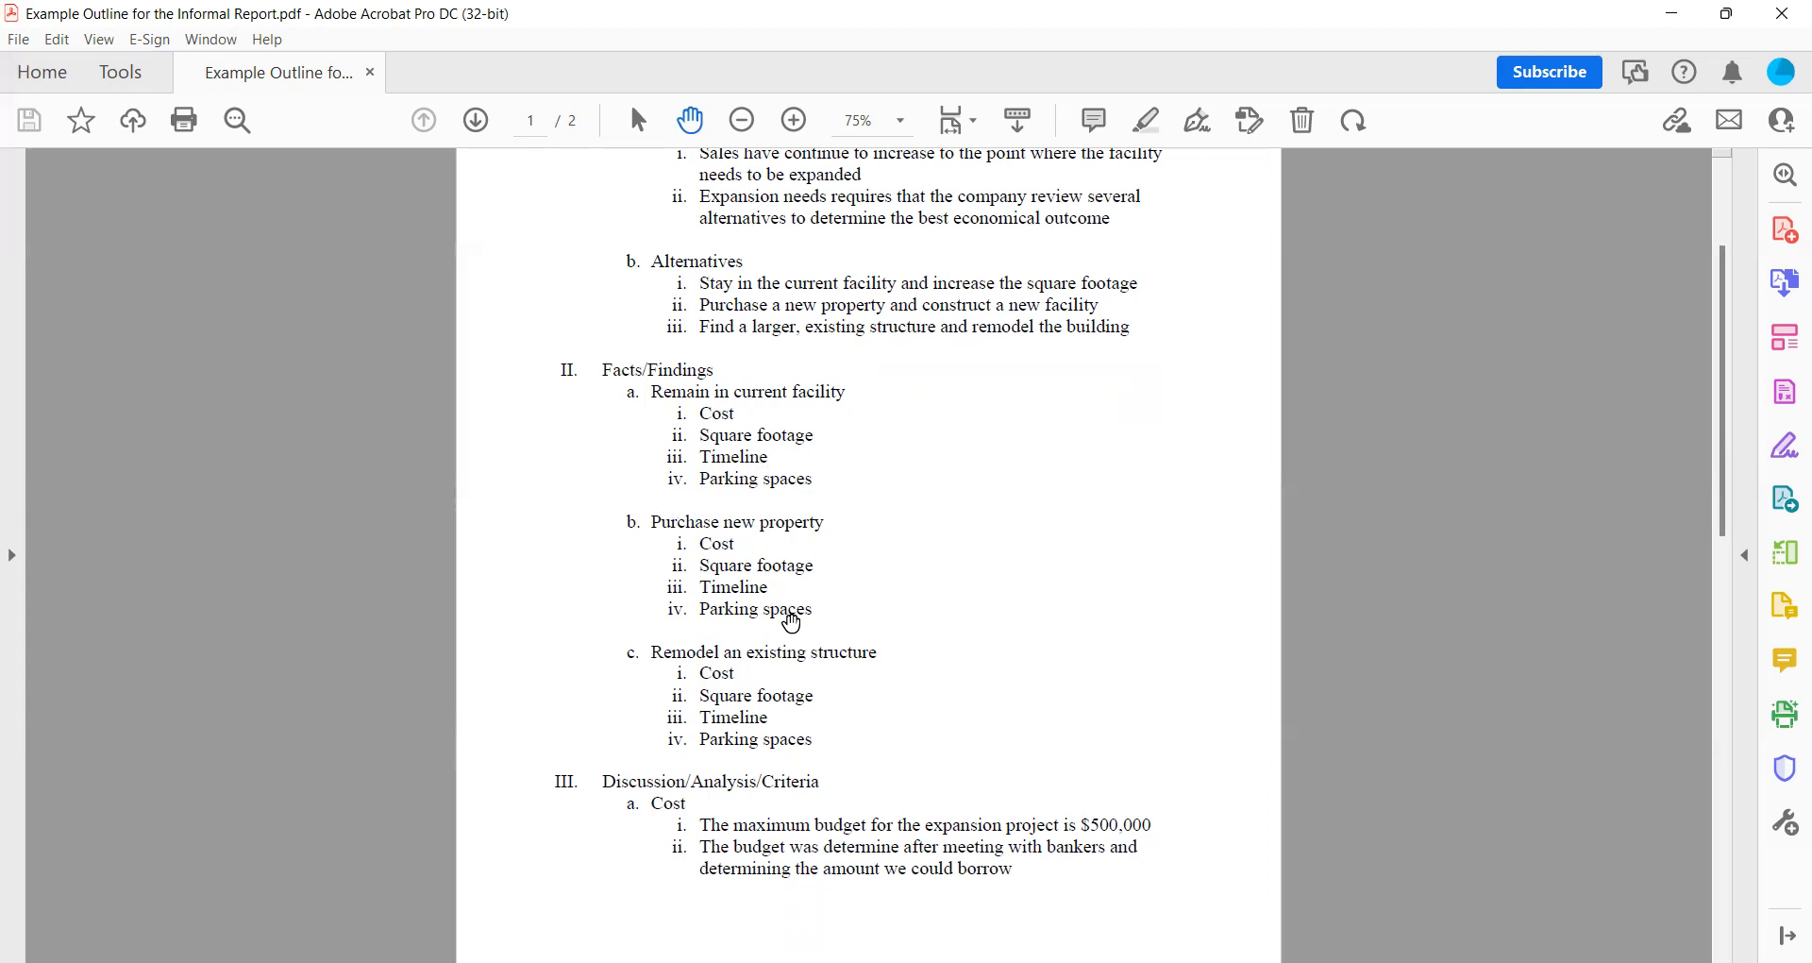
mouse_move(729, 533)
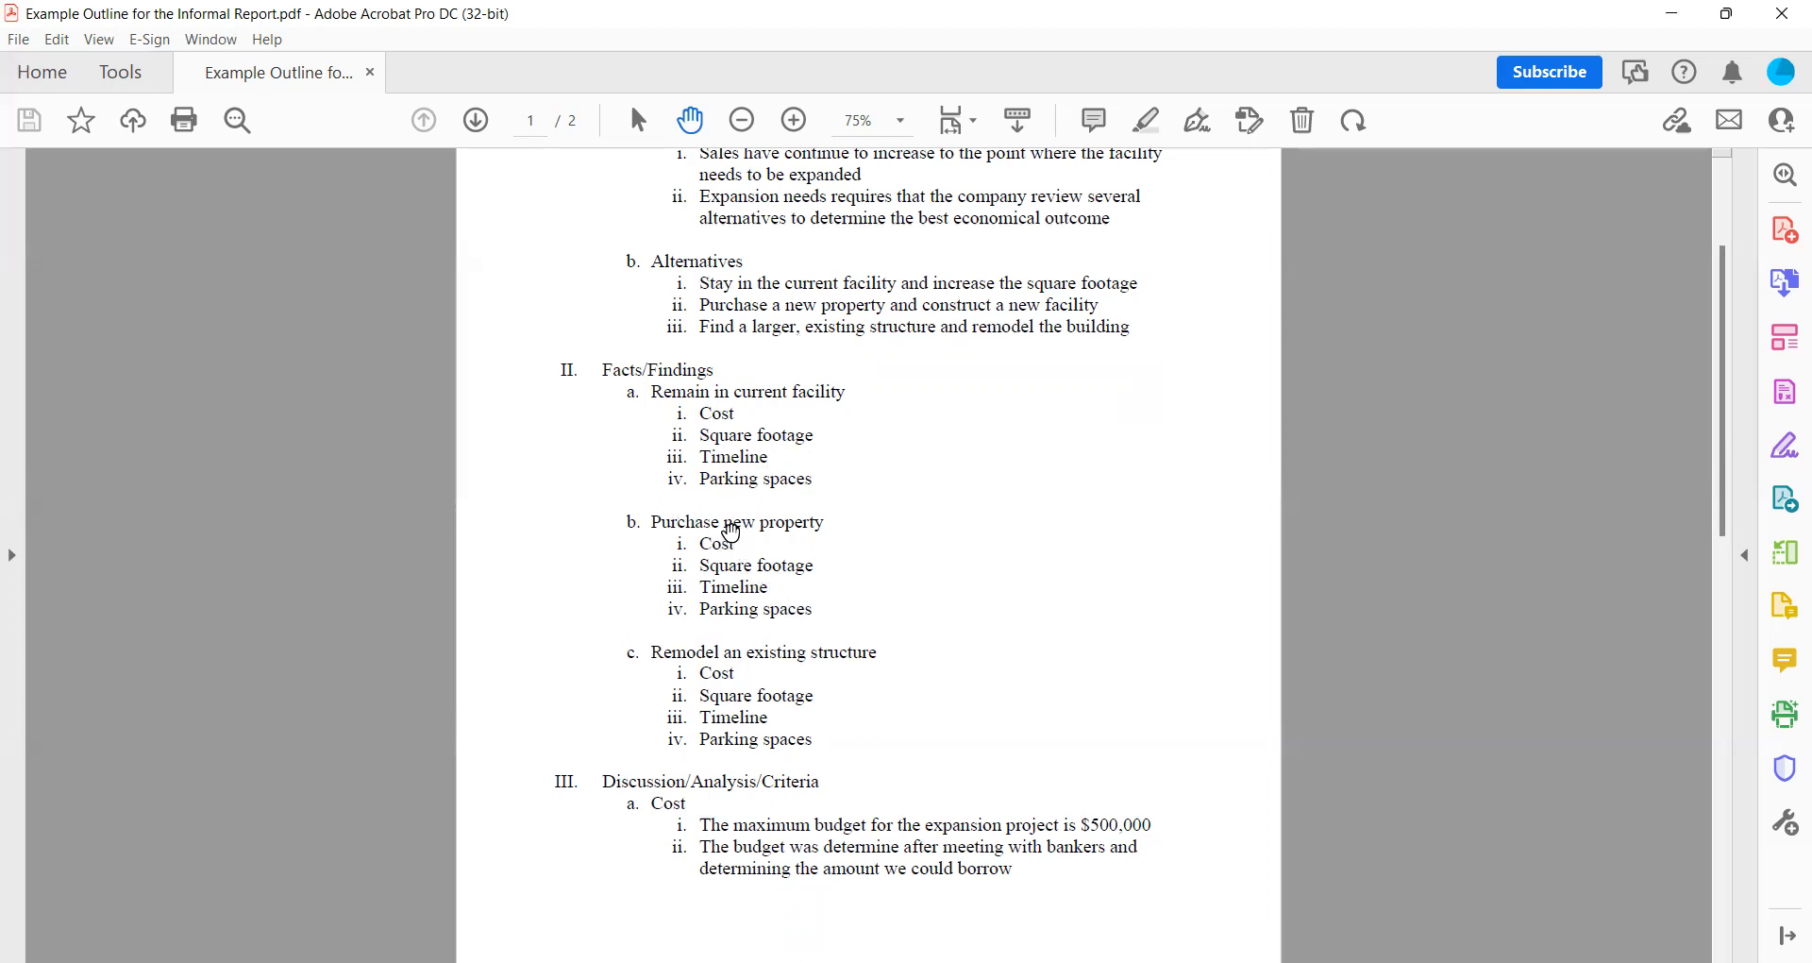
mouse_move(812, 570)
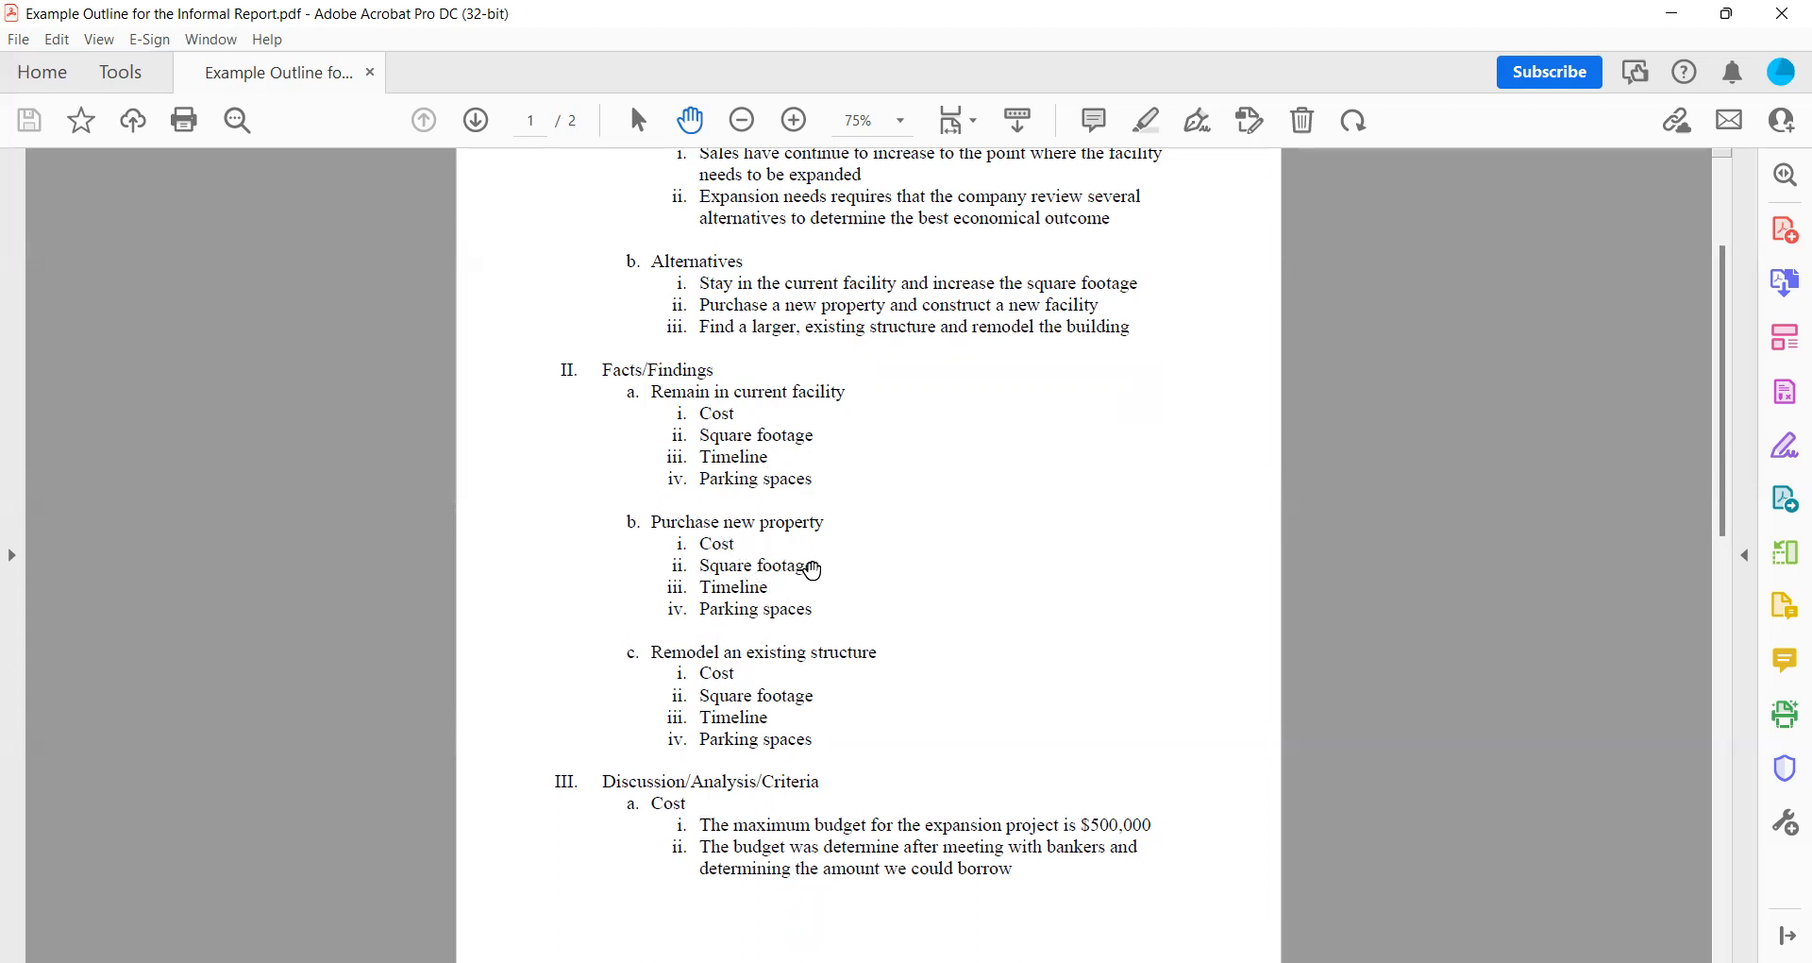
mouse_move(718, 544)
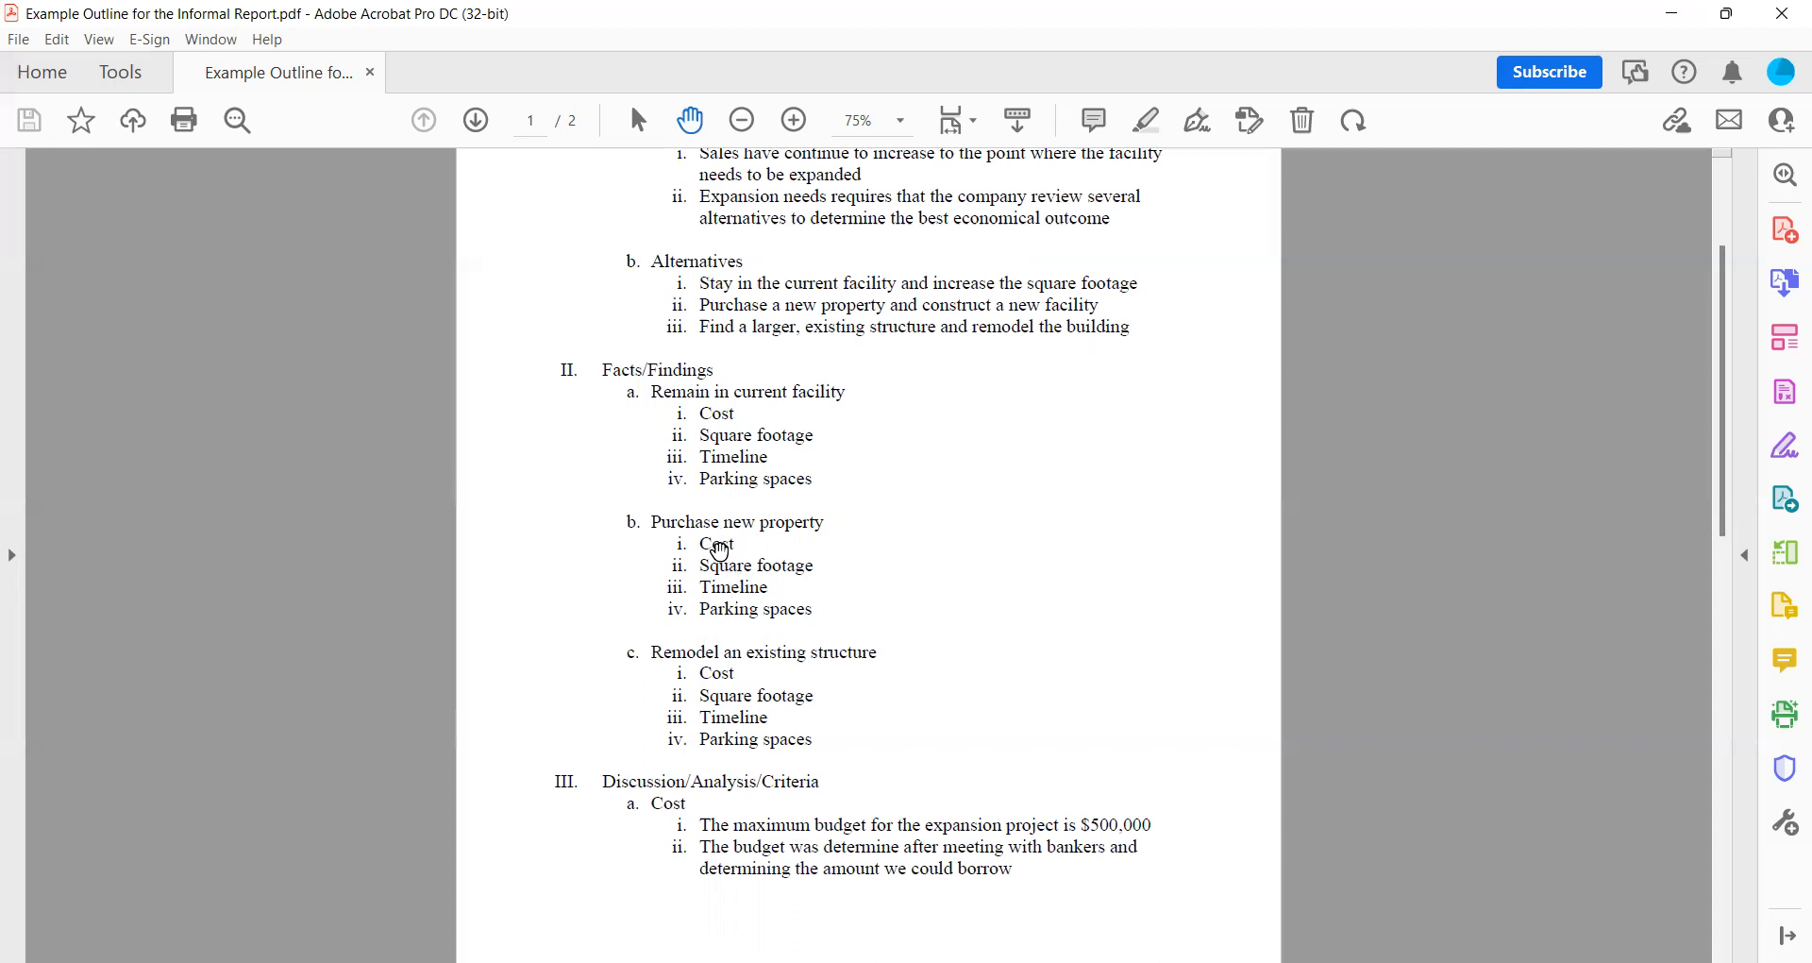
mouse_move(759, 587)
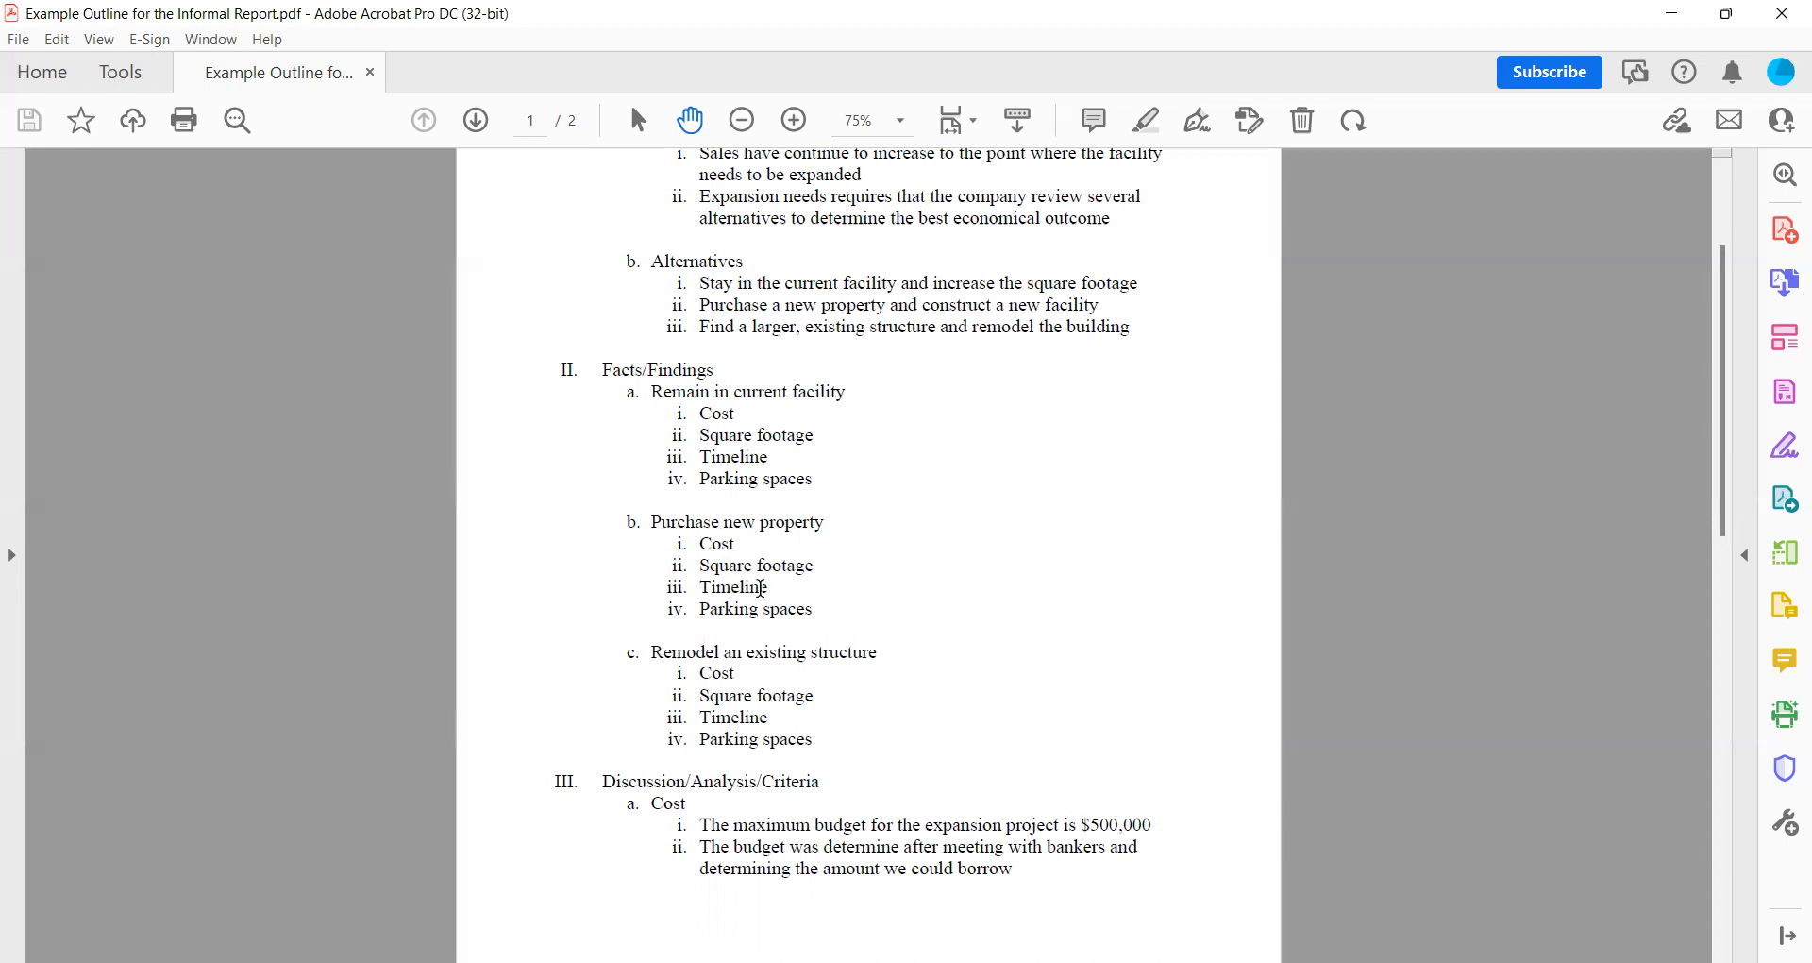
mouse_move(718, 544)
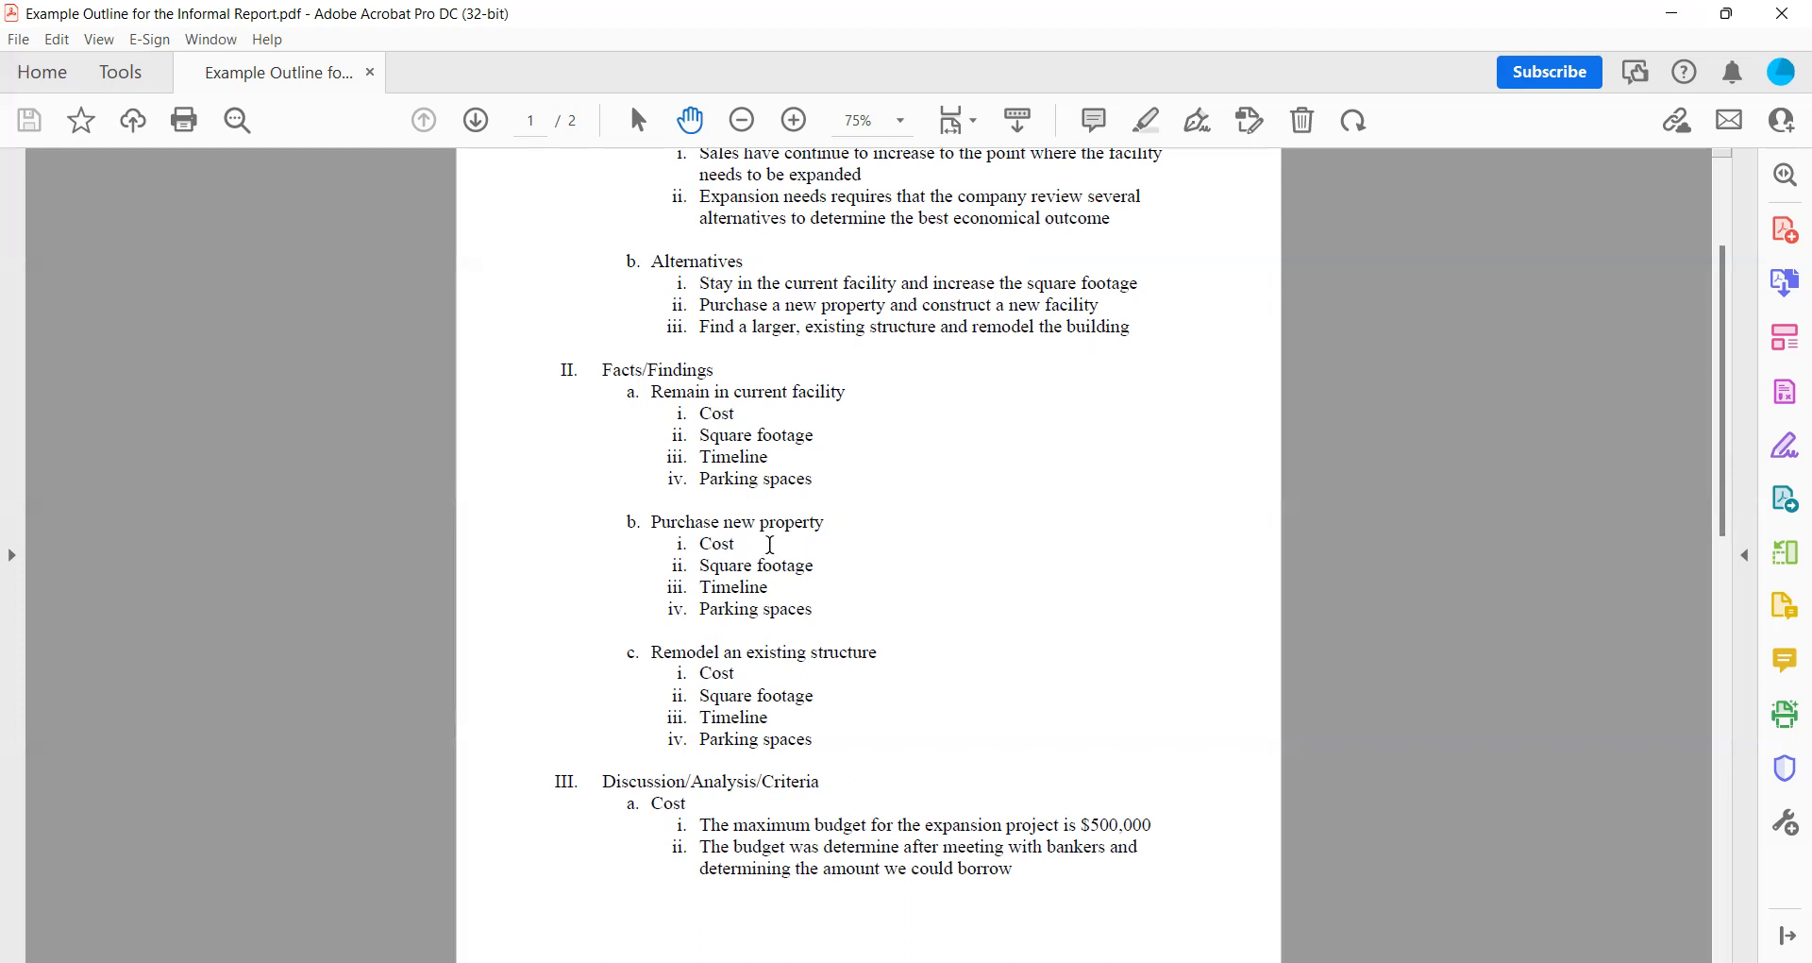
mouse_move(797, 546)
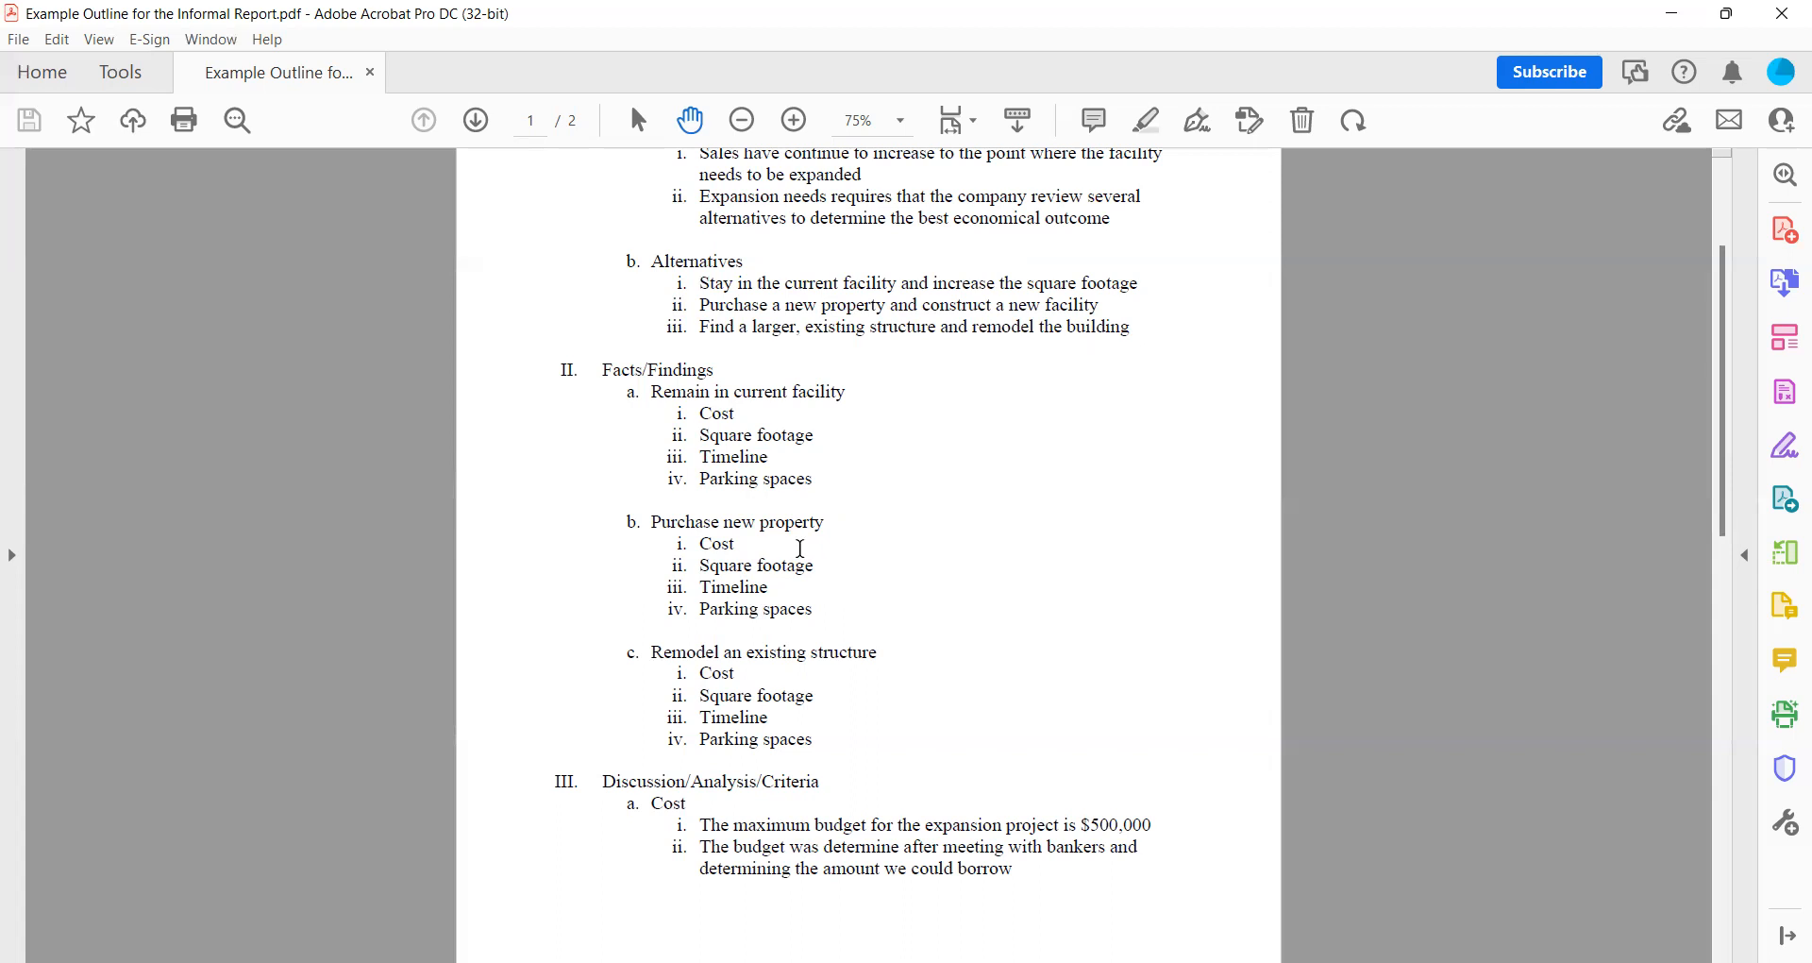
mouse_move(810, 546)
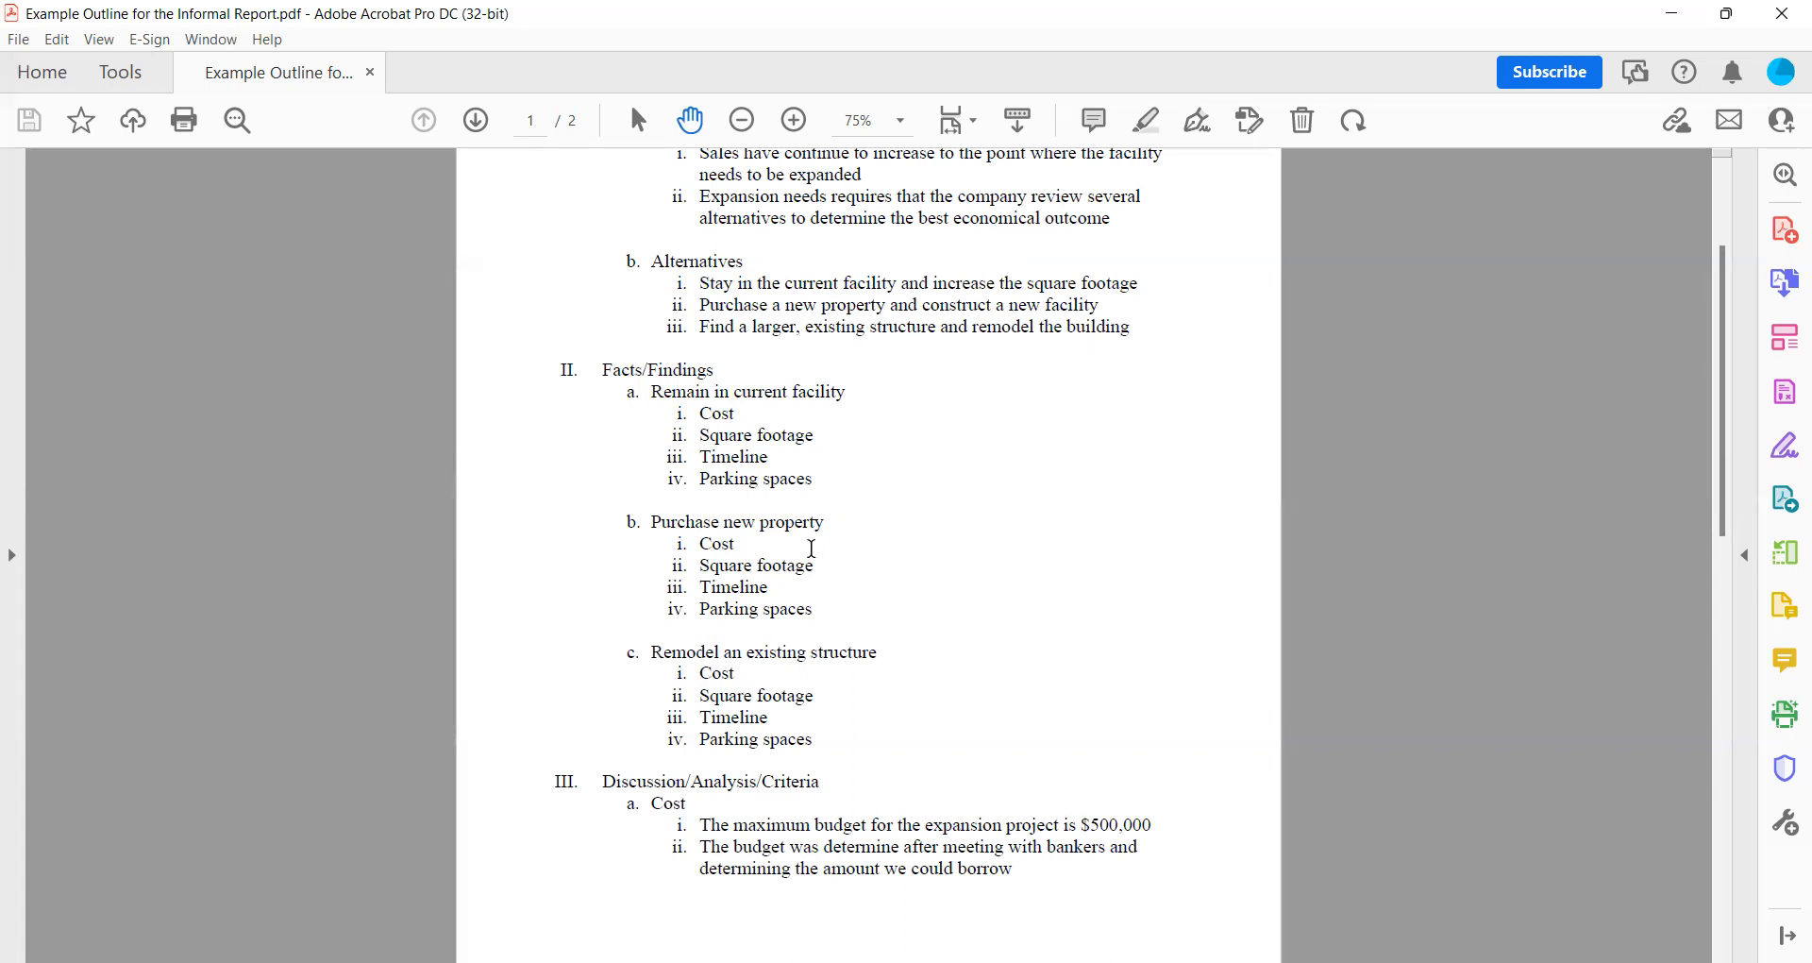
mouse_move(699, 408)
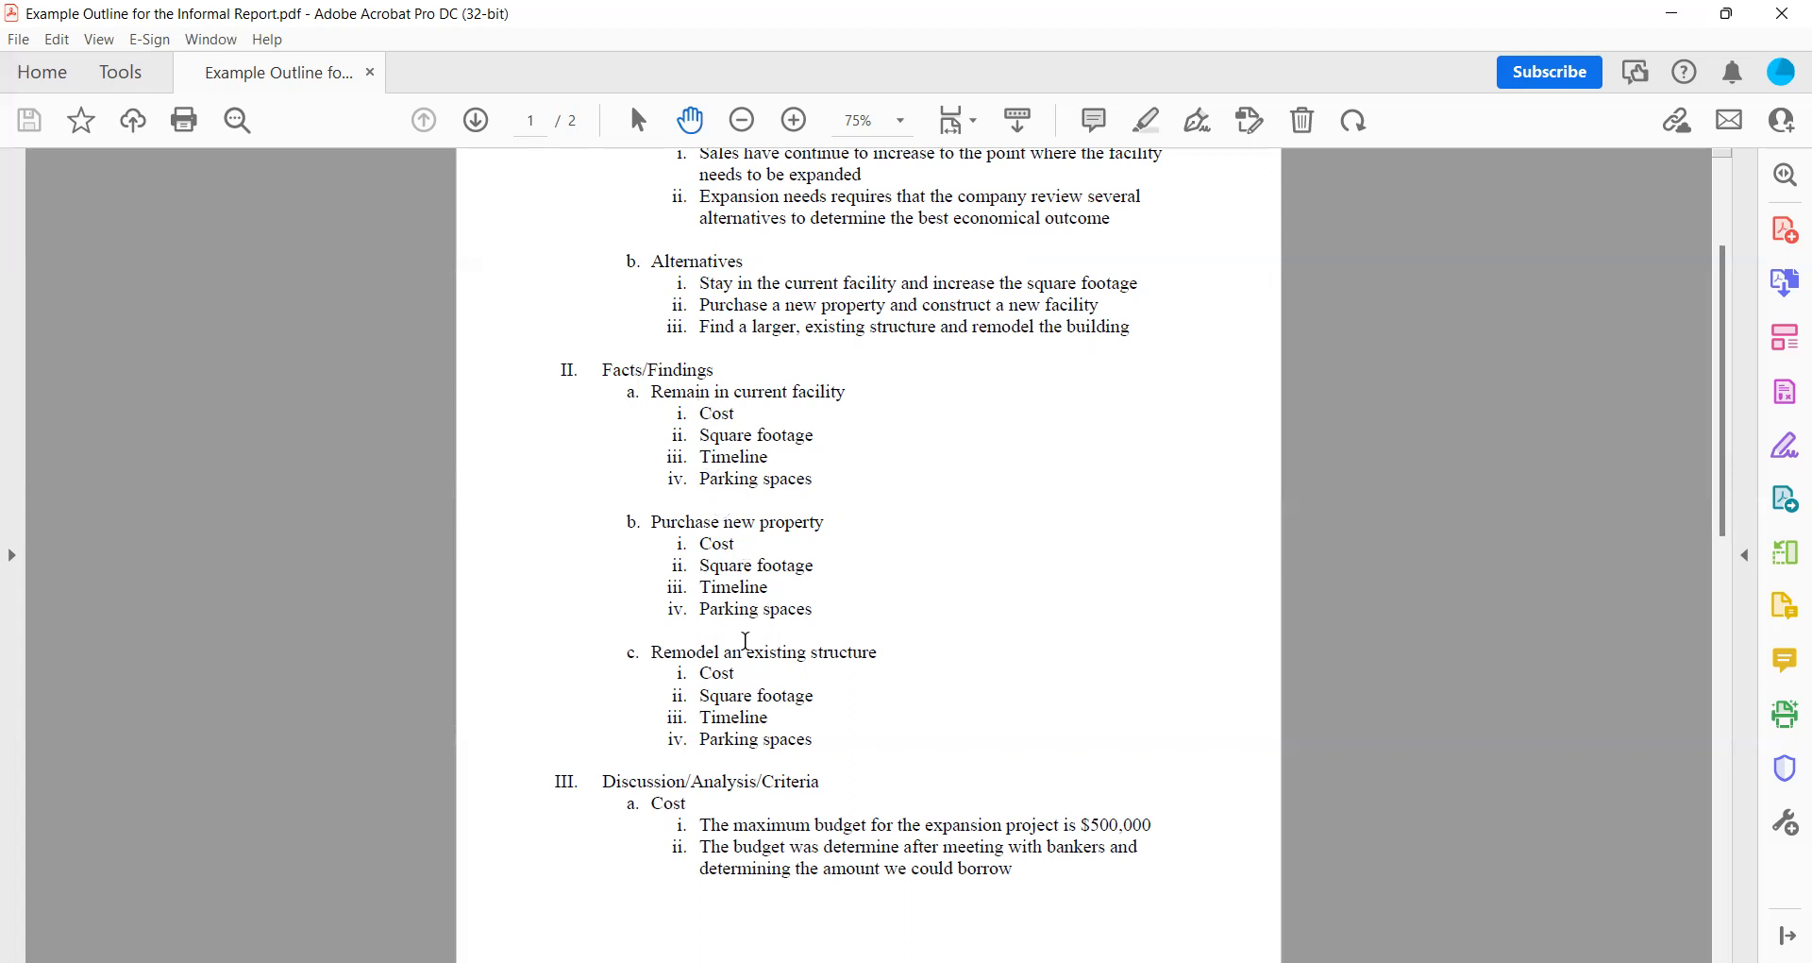
mouse_move(736, 718)
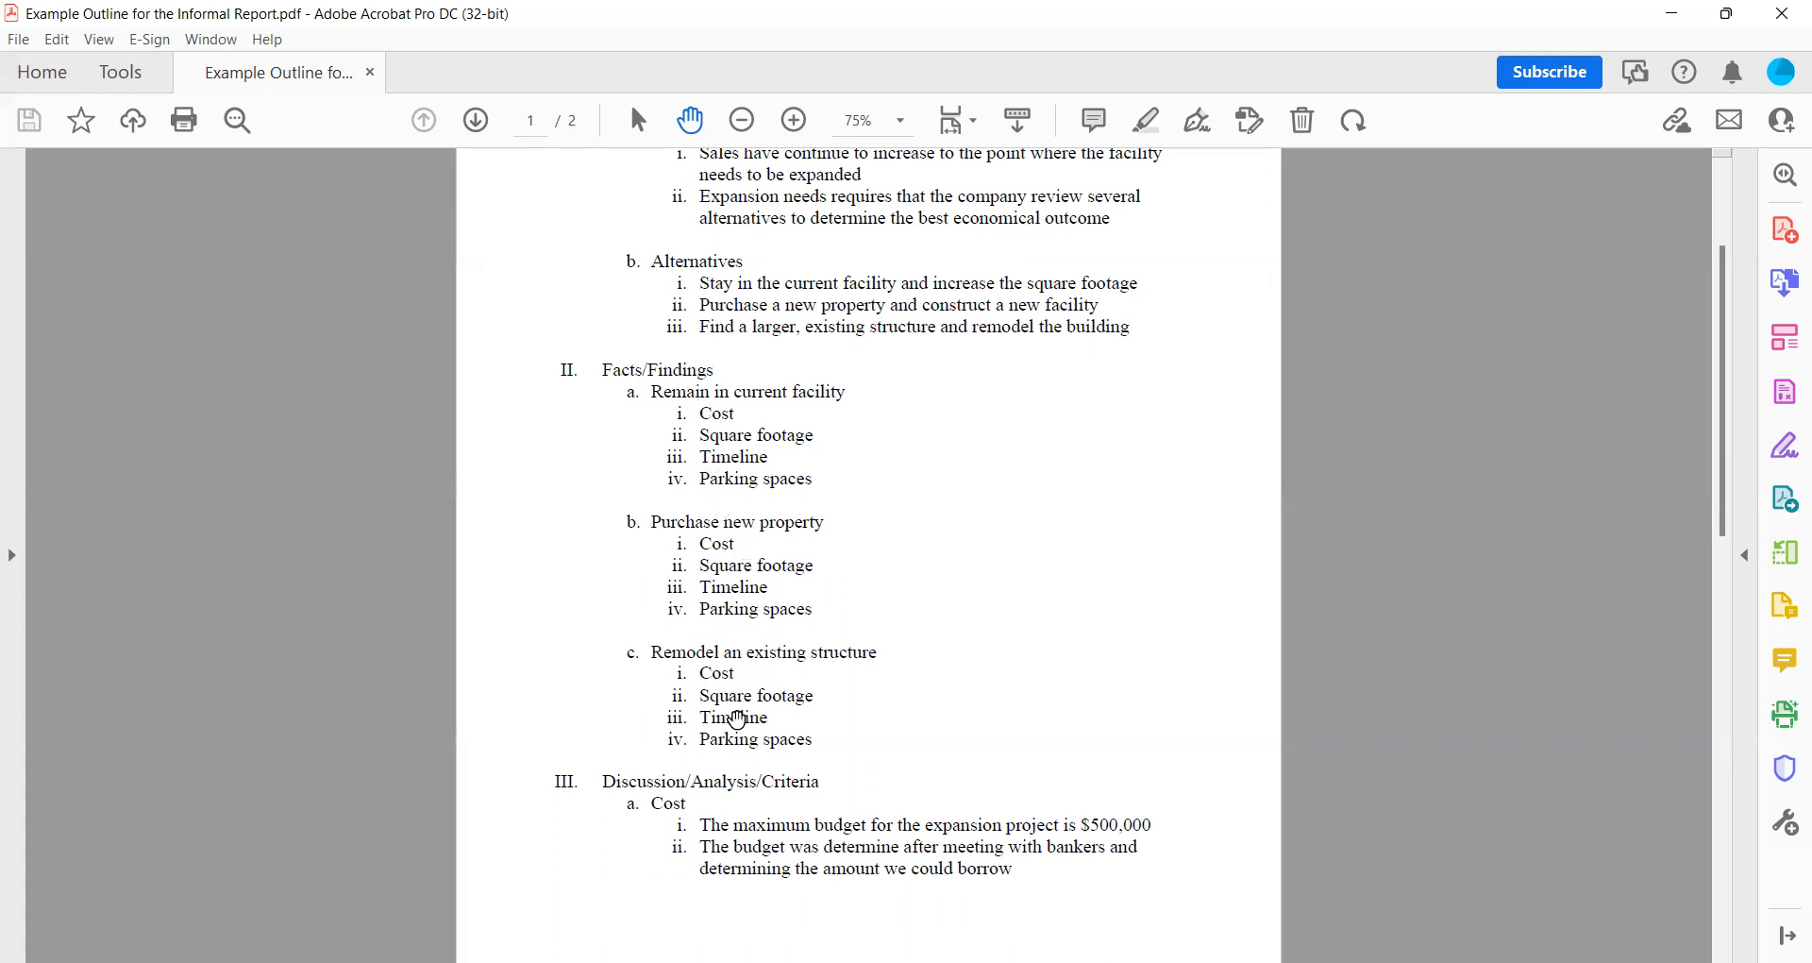
mouse_move(772, 585)
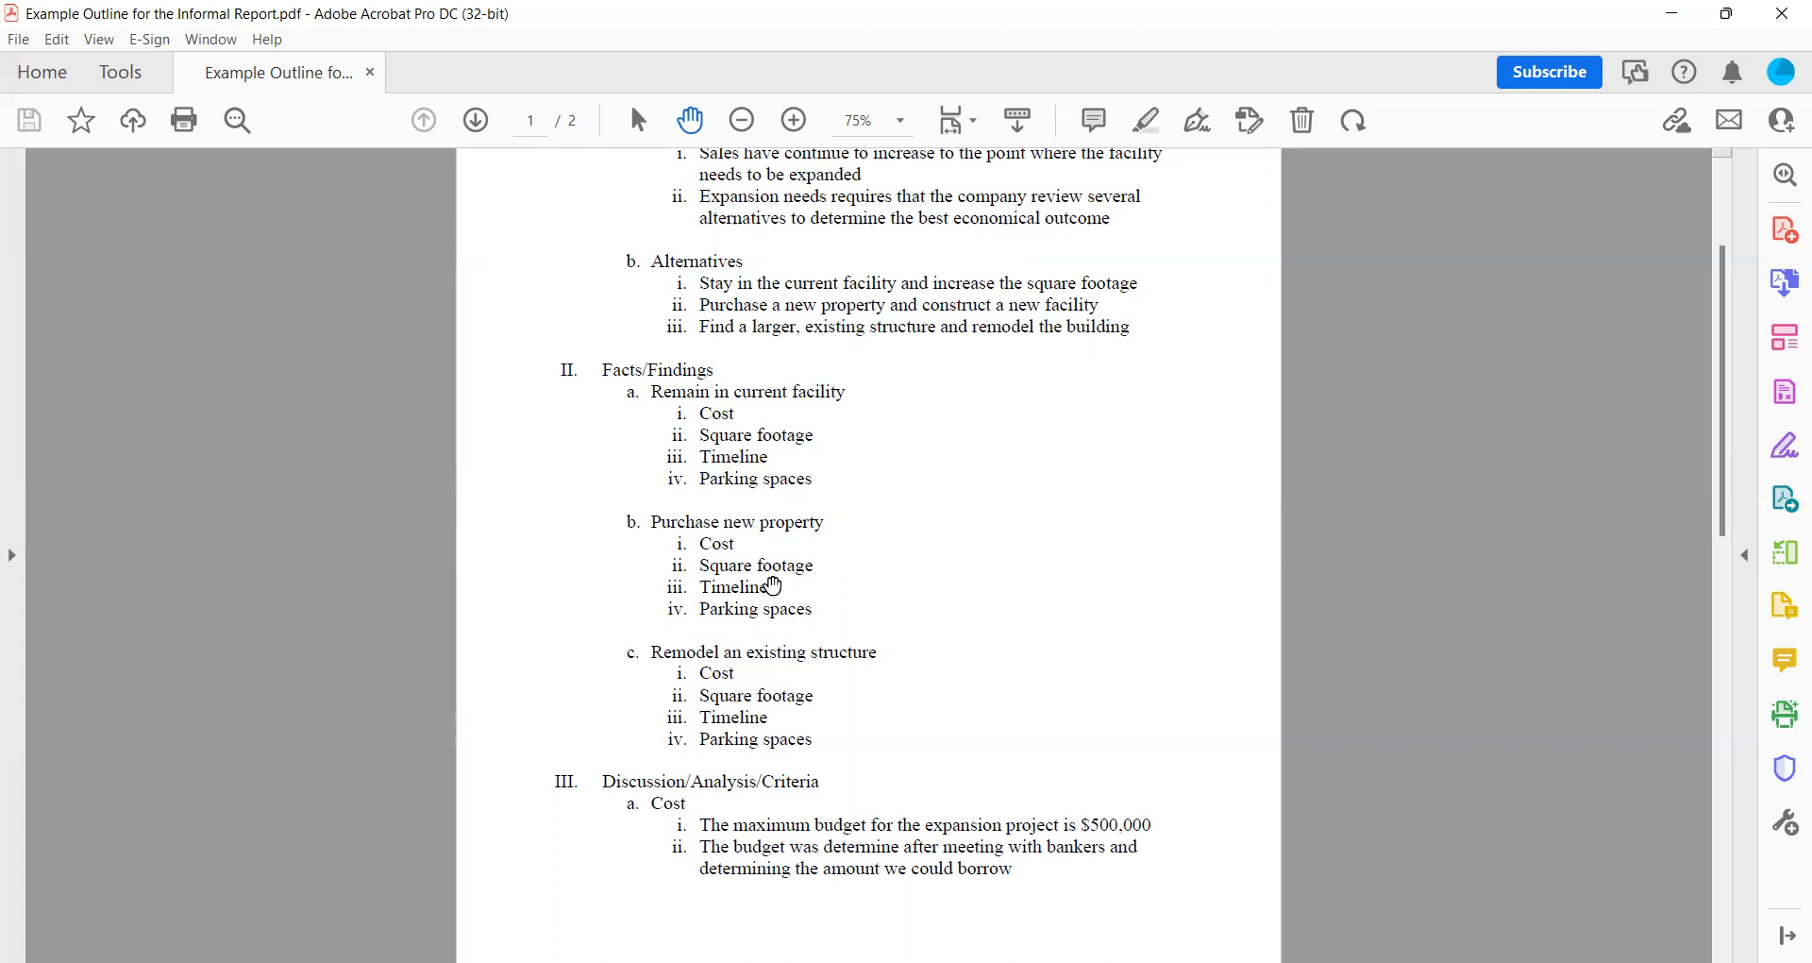
mouse_move(769, 483)
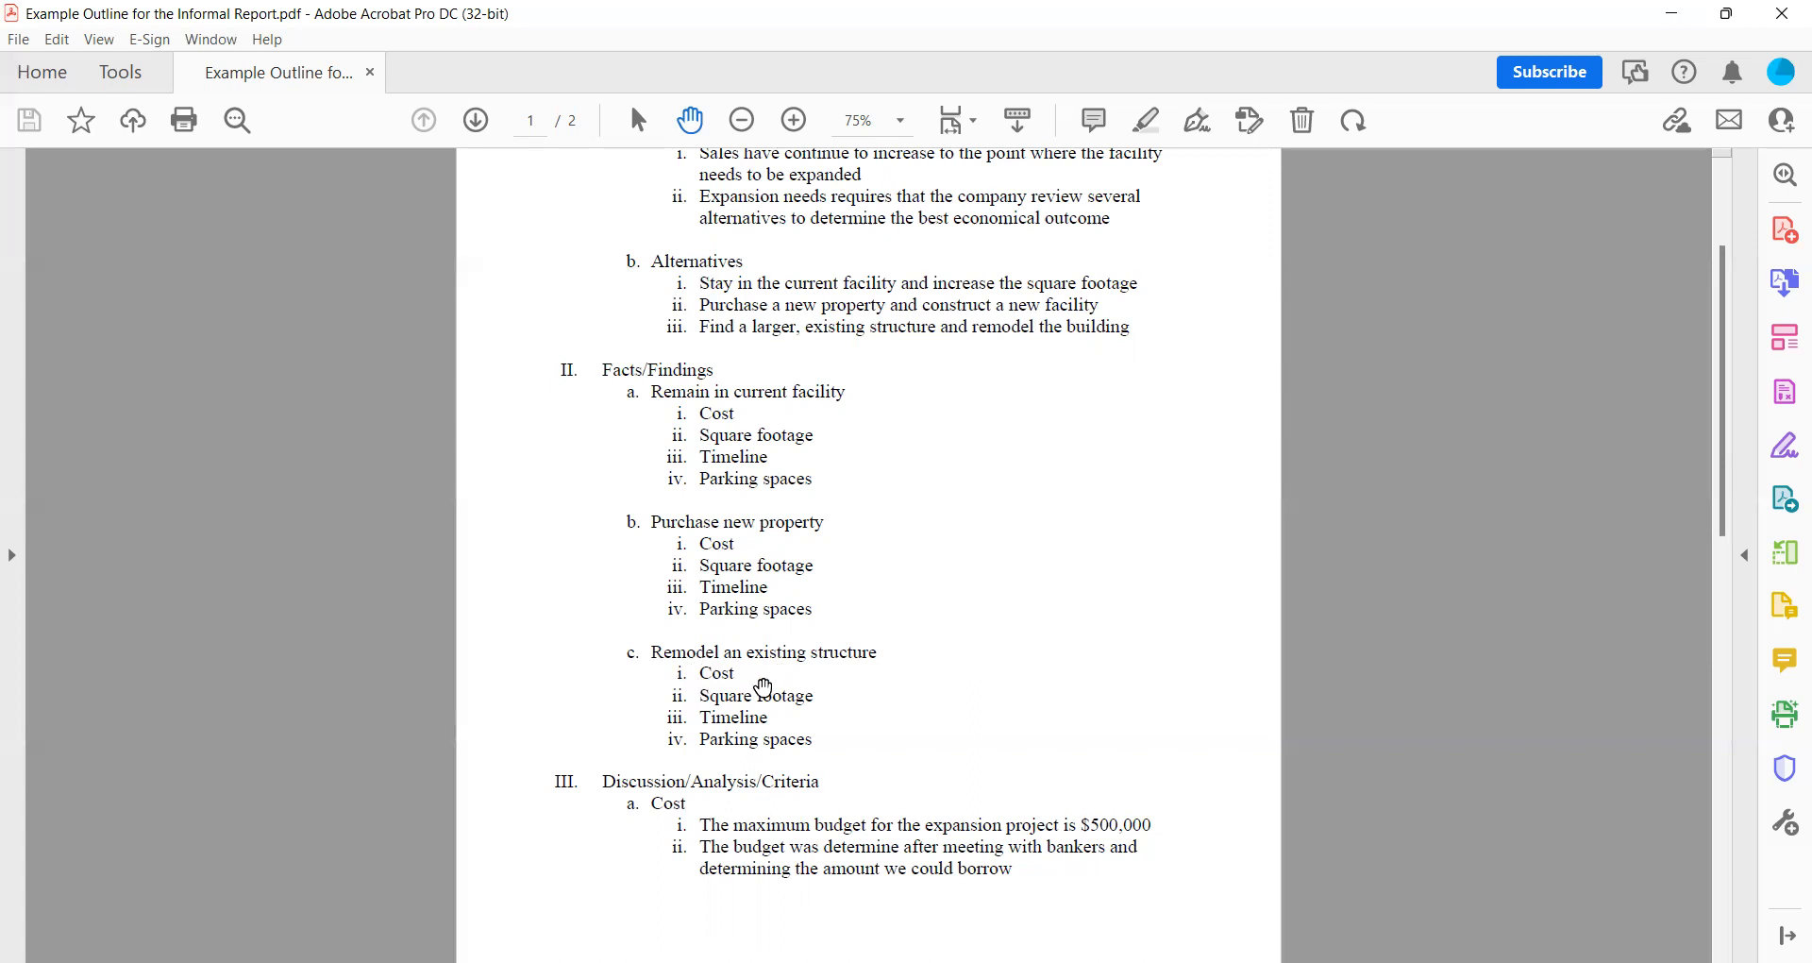
mouse_move(728, 689)
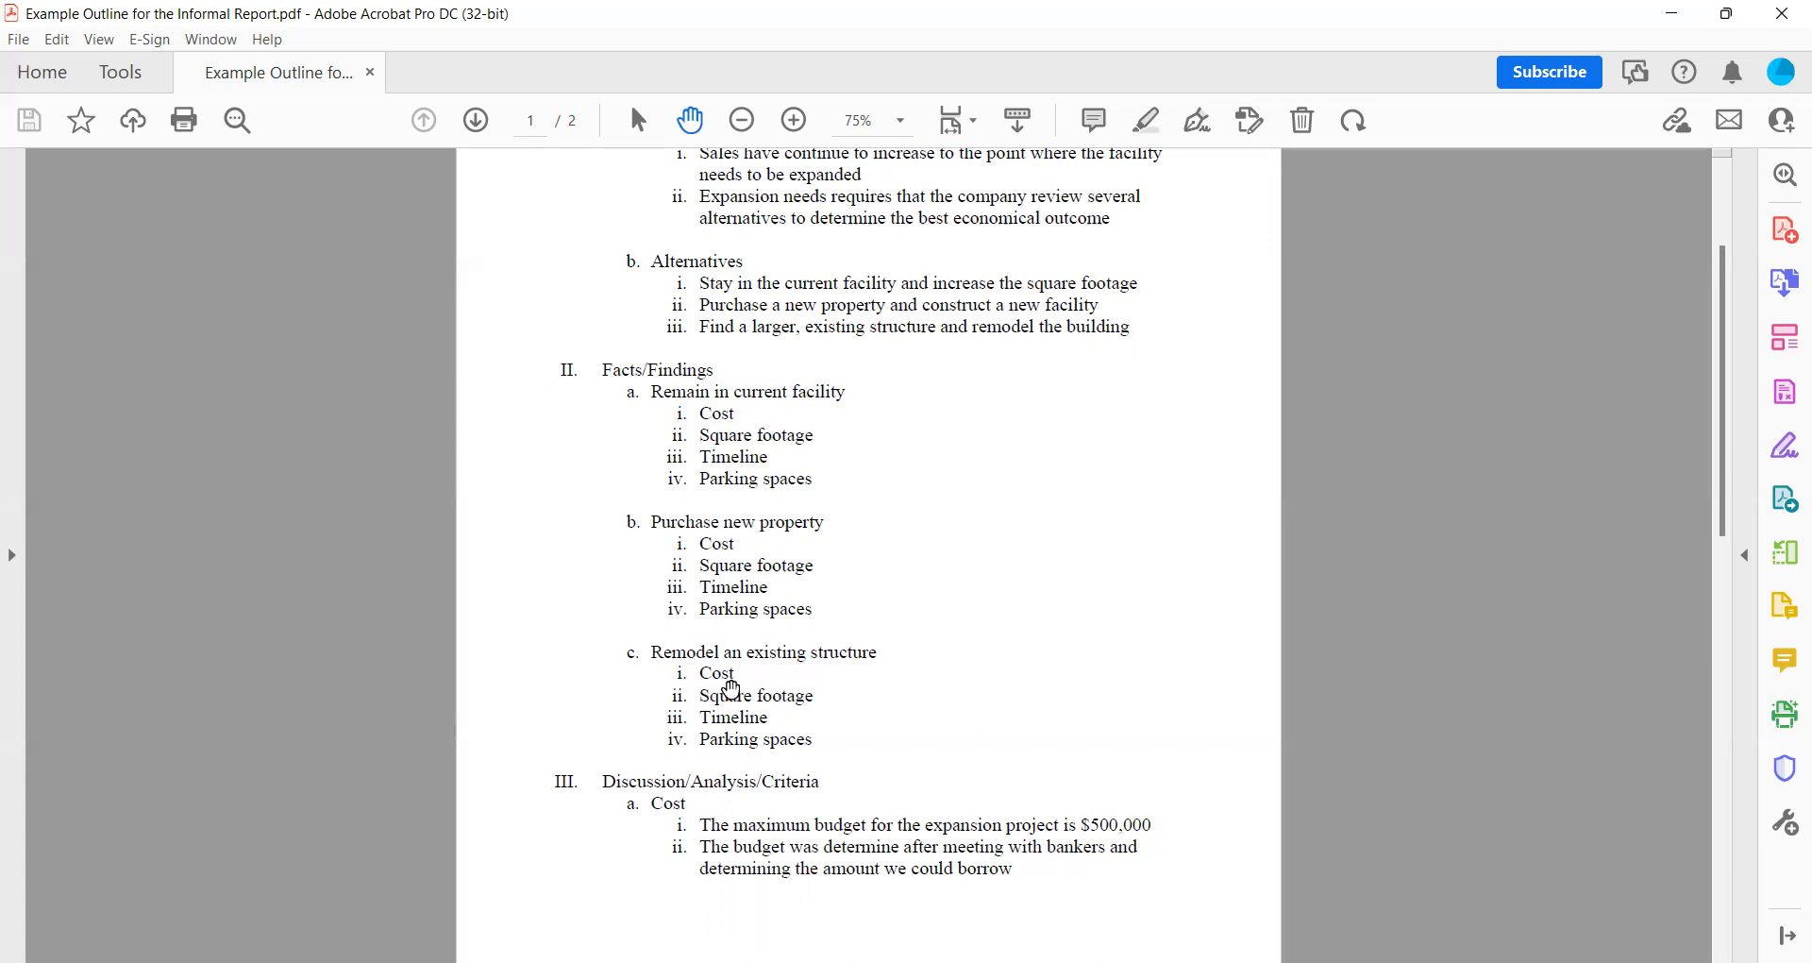
mouse_move(757, 691)
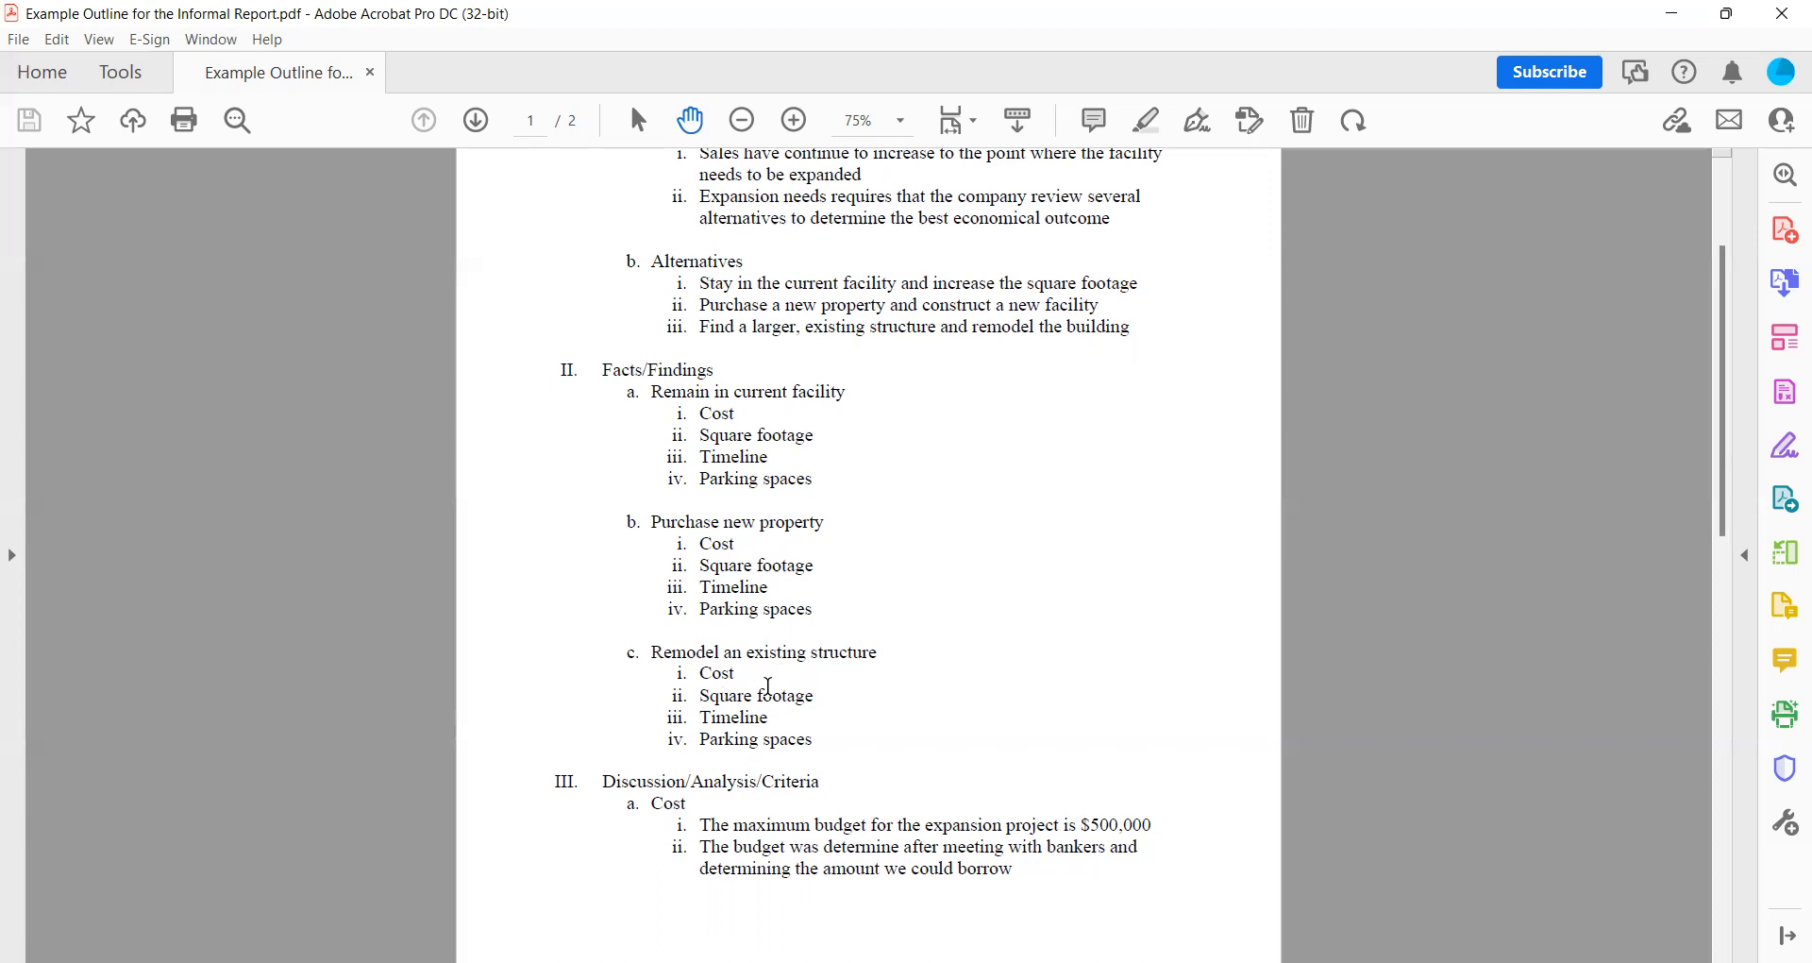
mouse_move(744, 749)
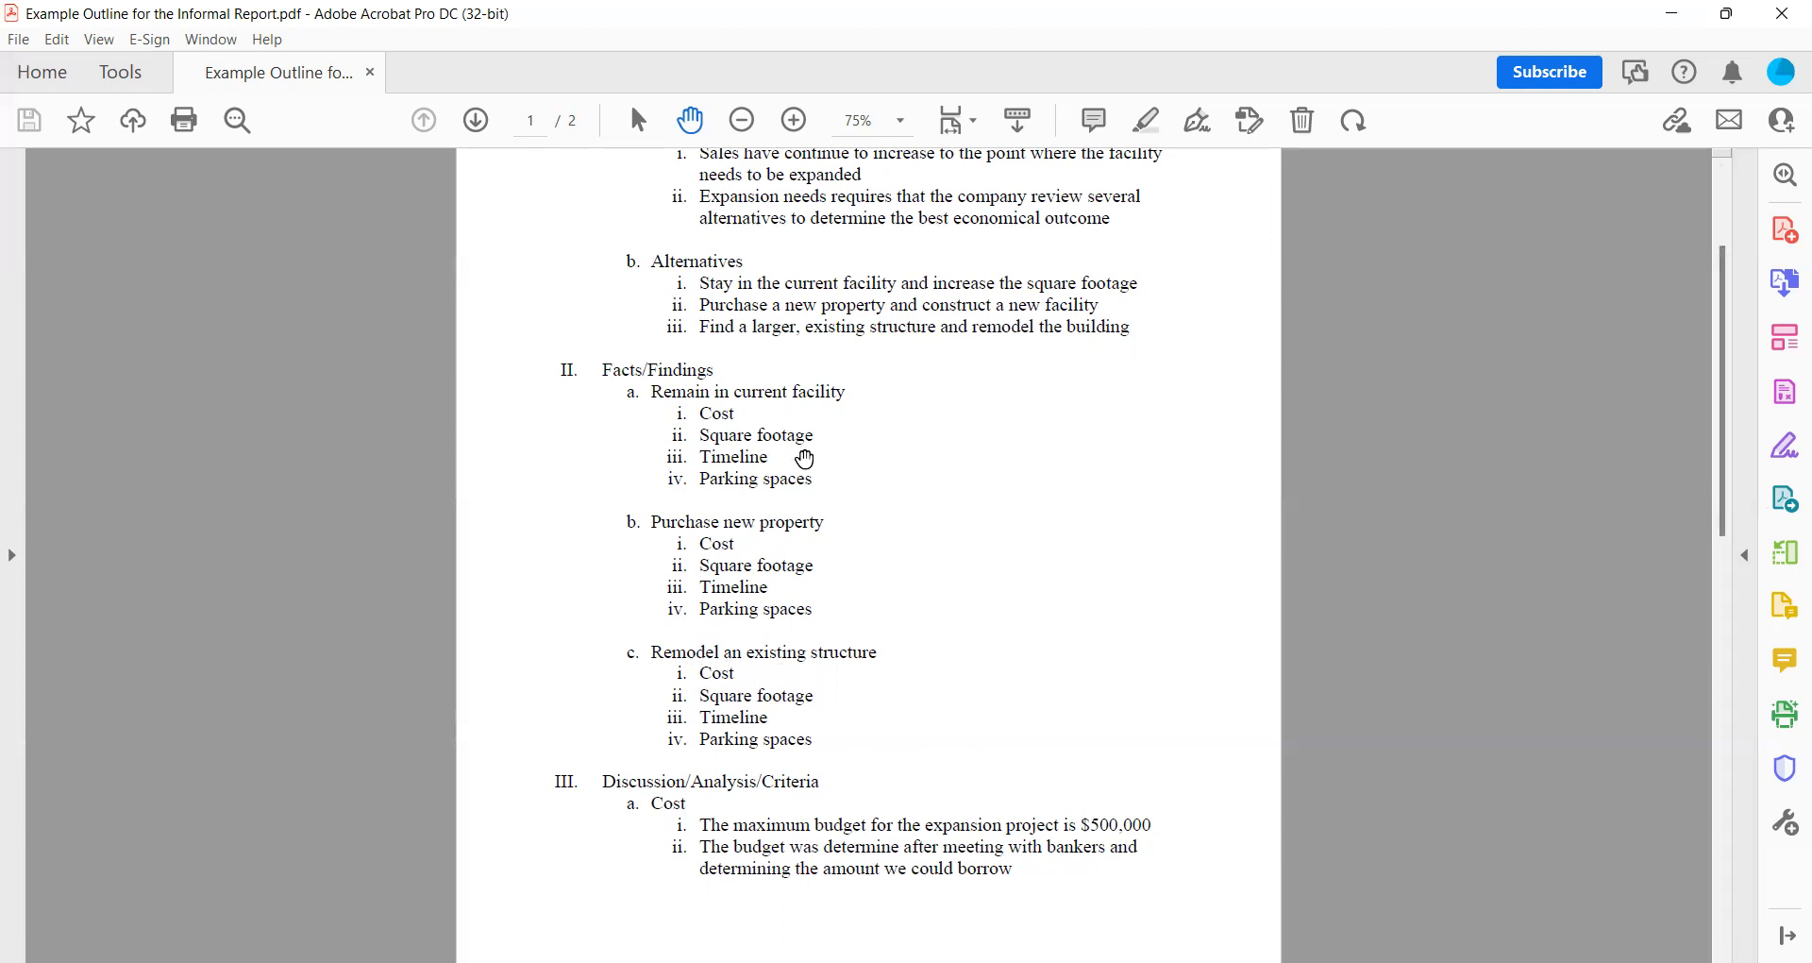
mouse_move(750, 434)
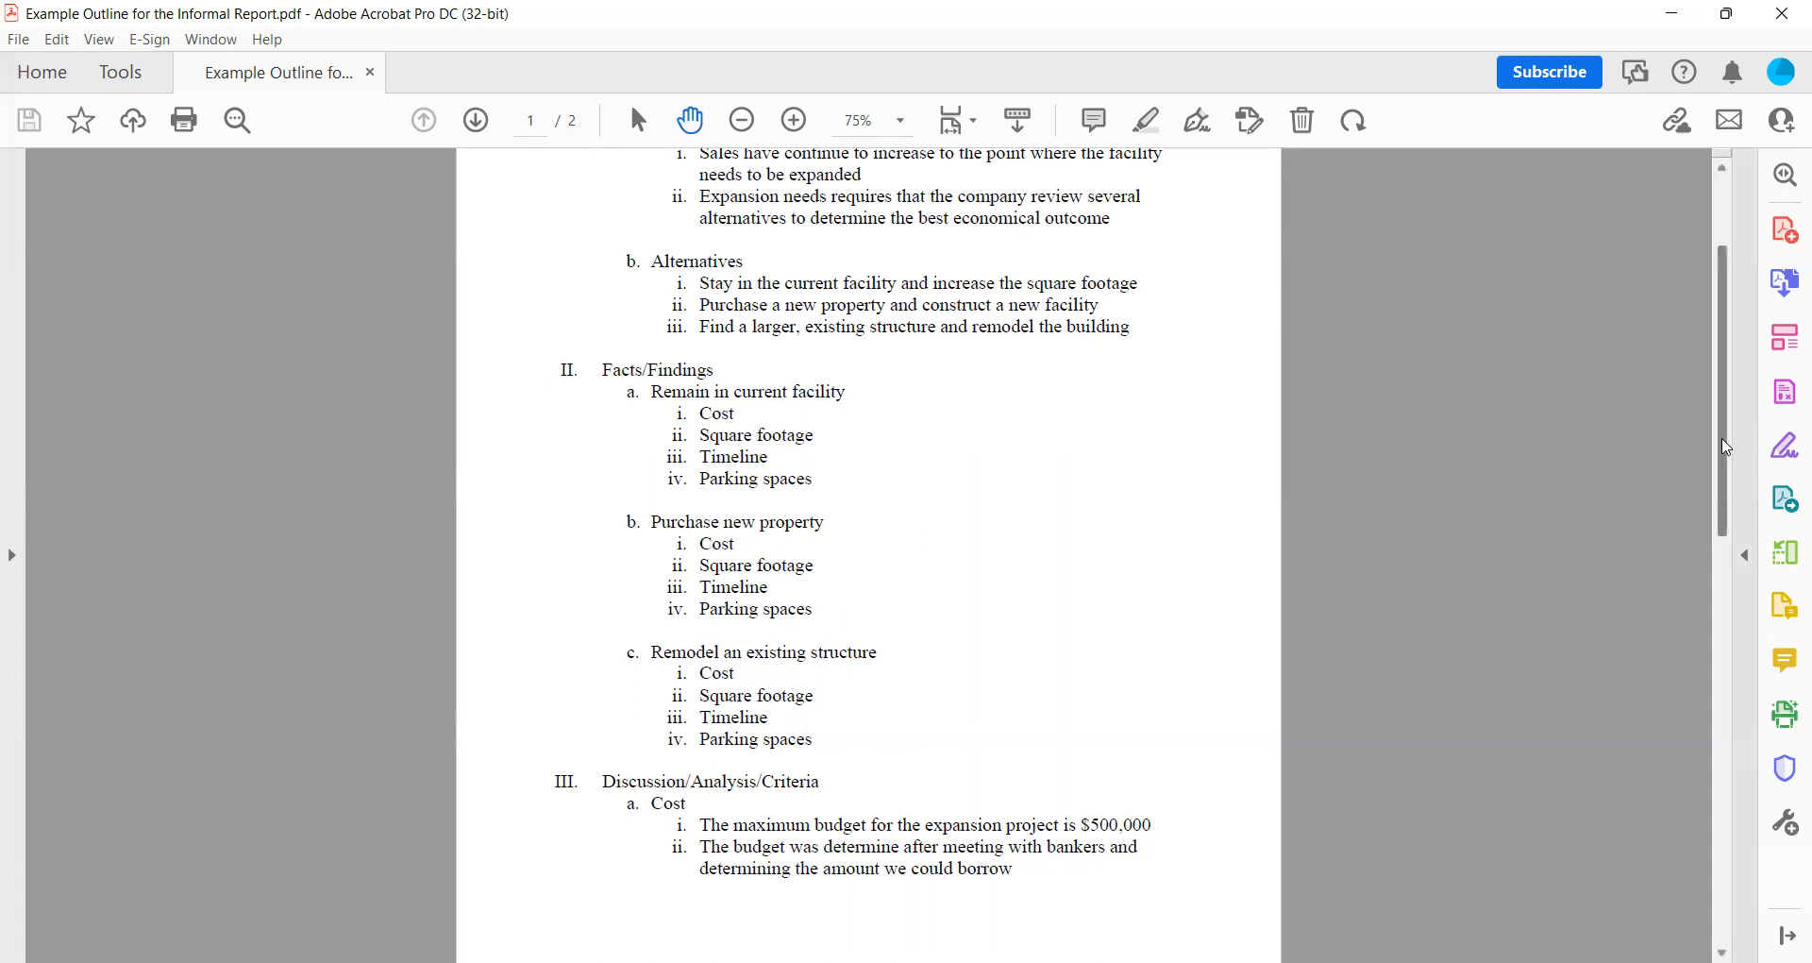
- Scroll past the Cost points and the page break onto the top of page 2
scroll("down", 3)
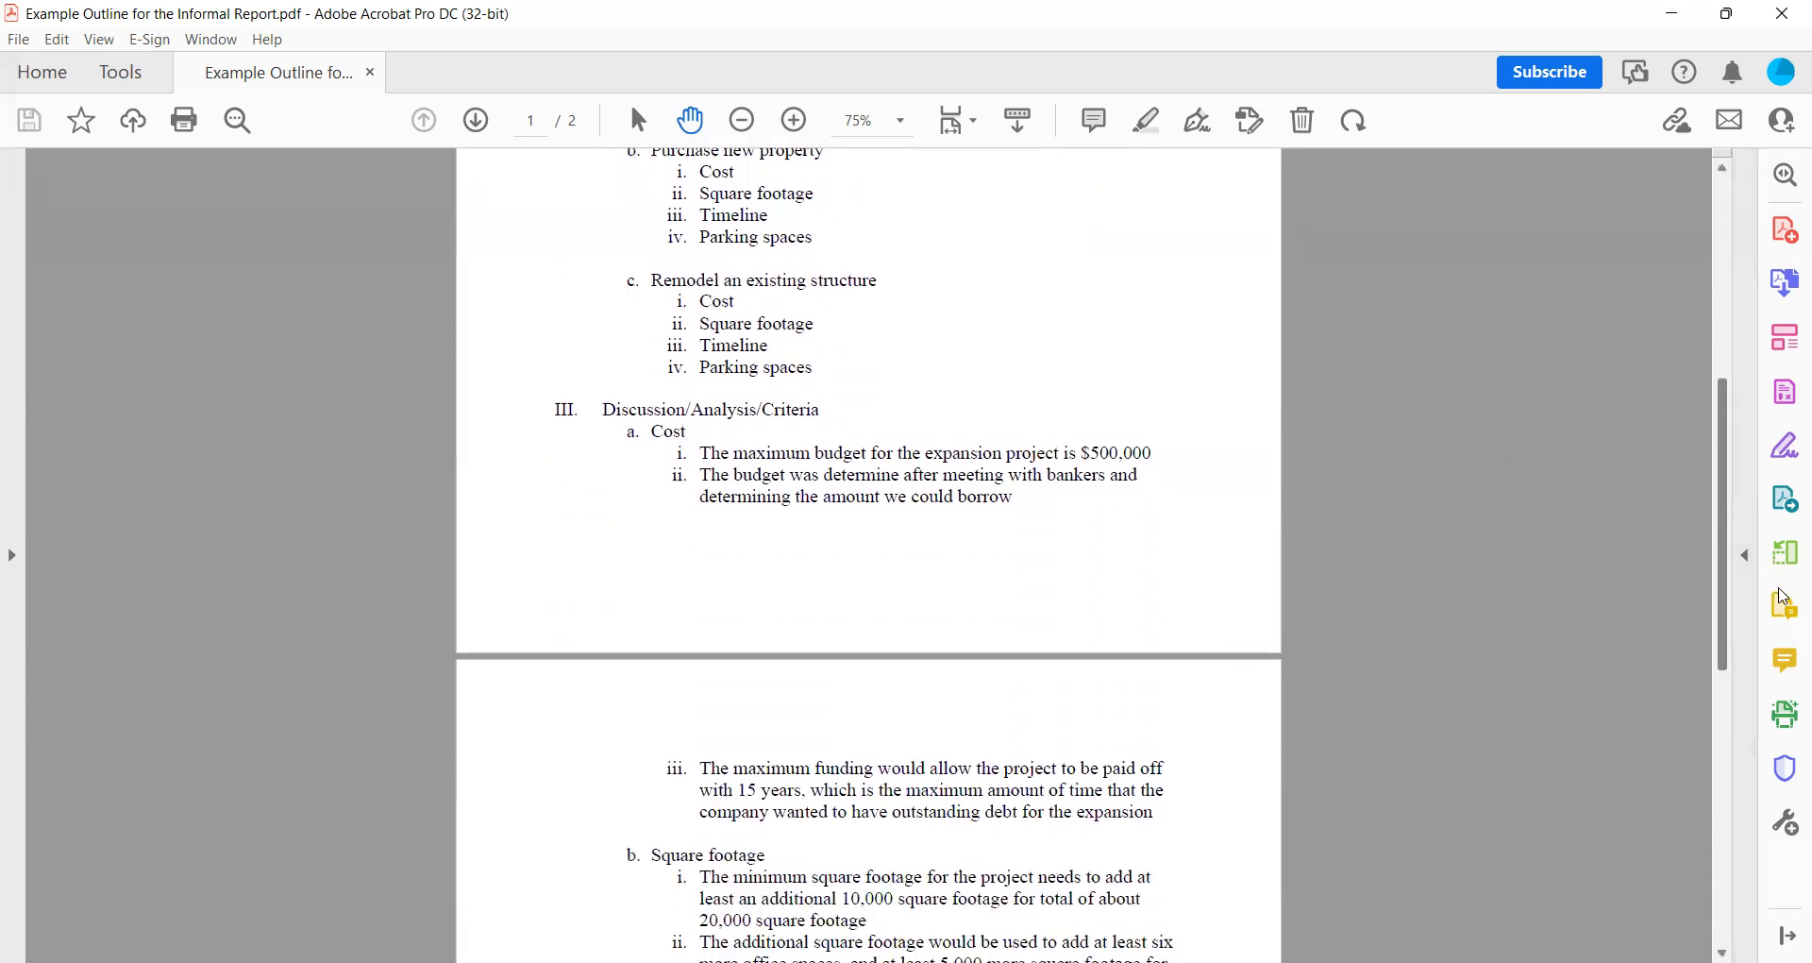
scroll("down", 3)
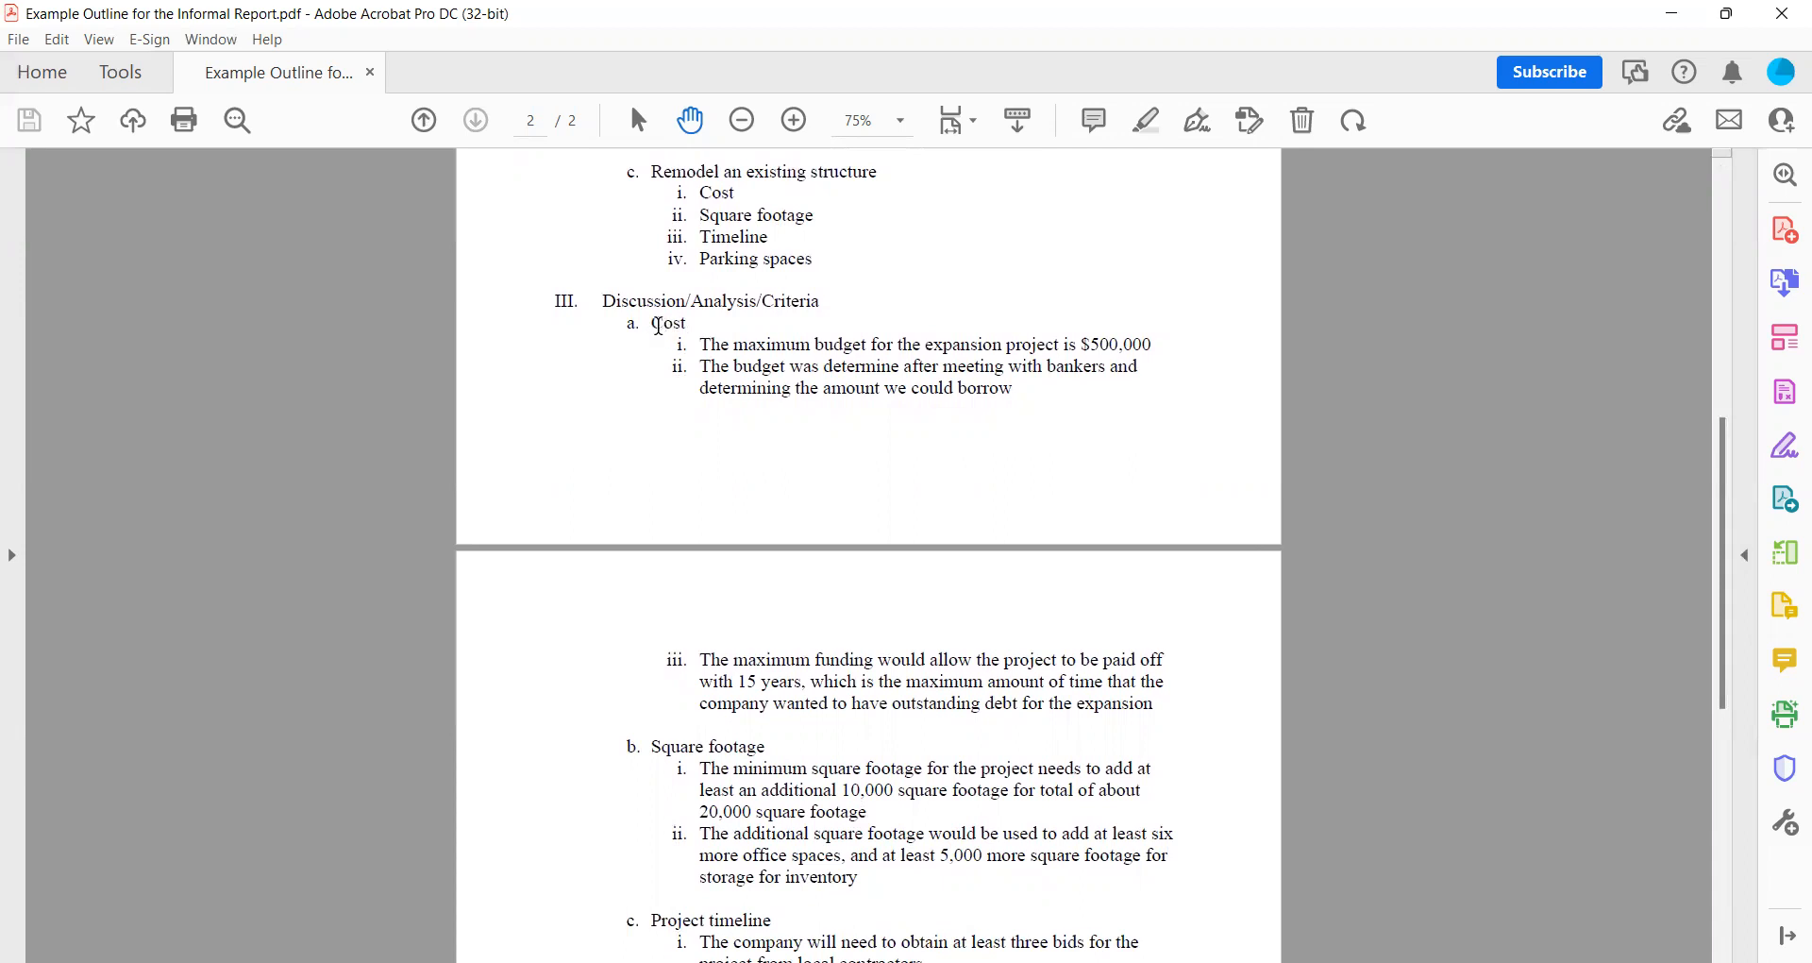
mouse_move(687, 334)
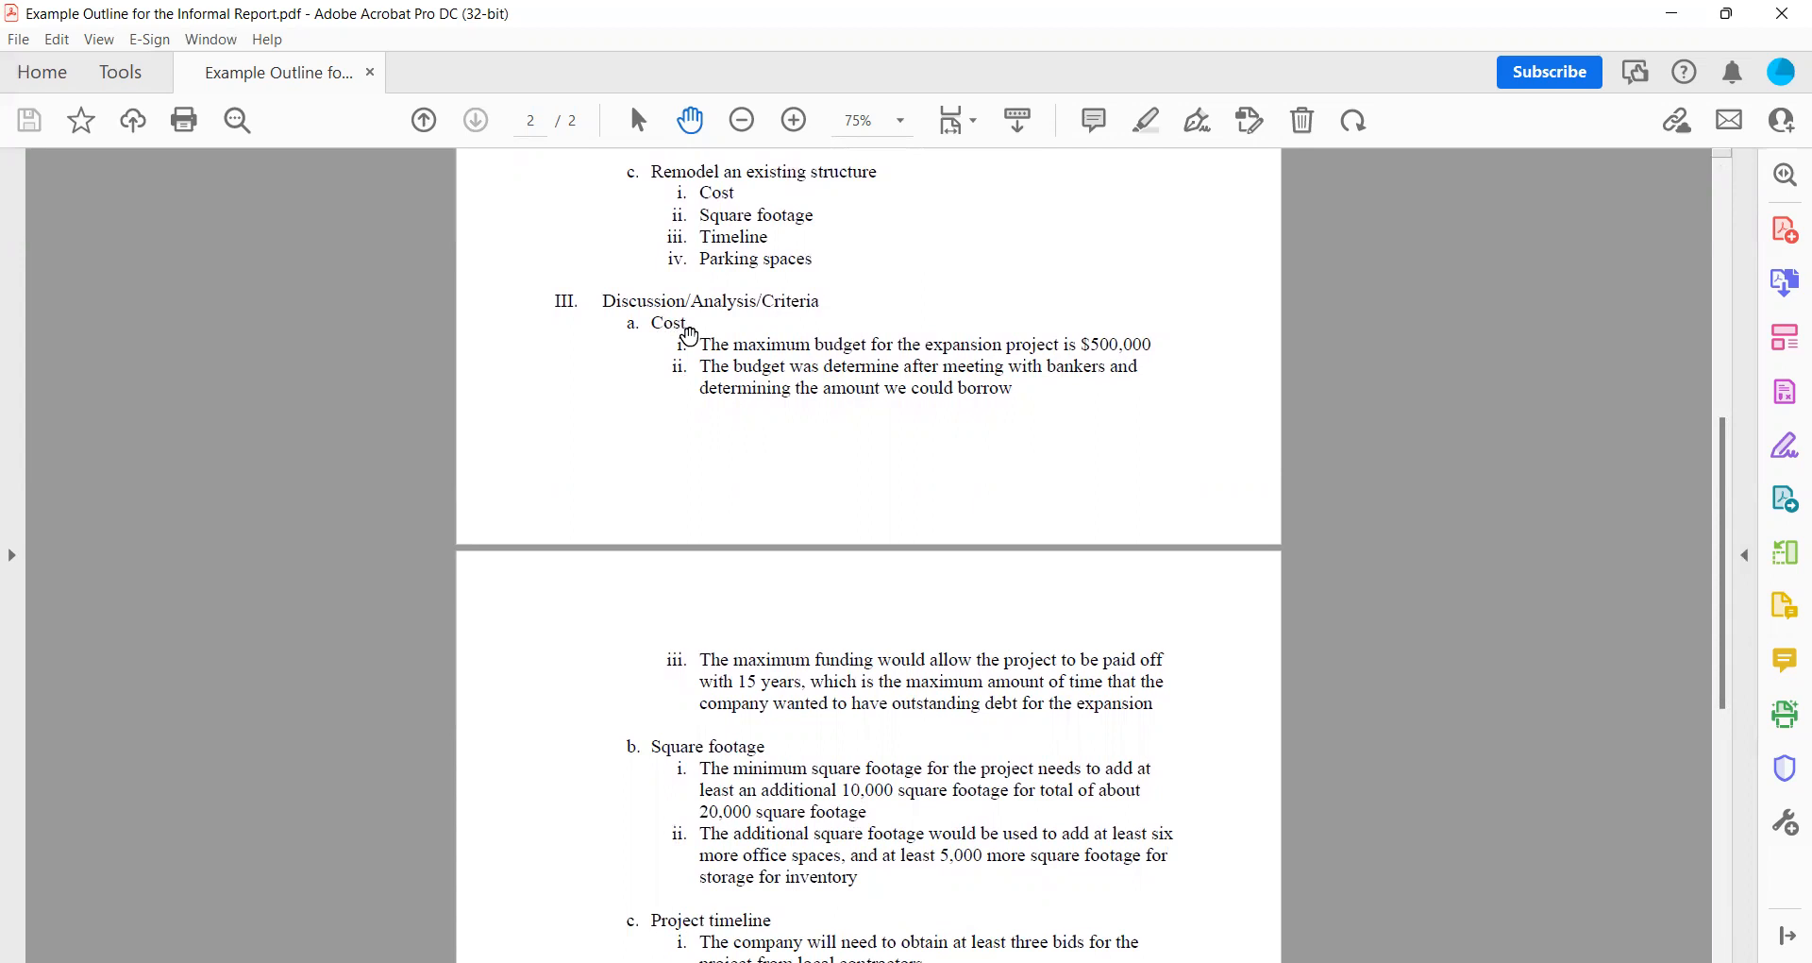
mouse_move(699, 343)
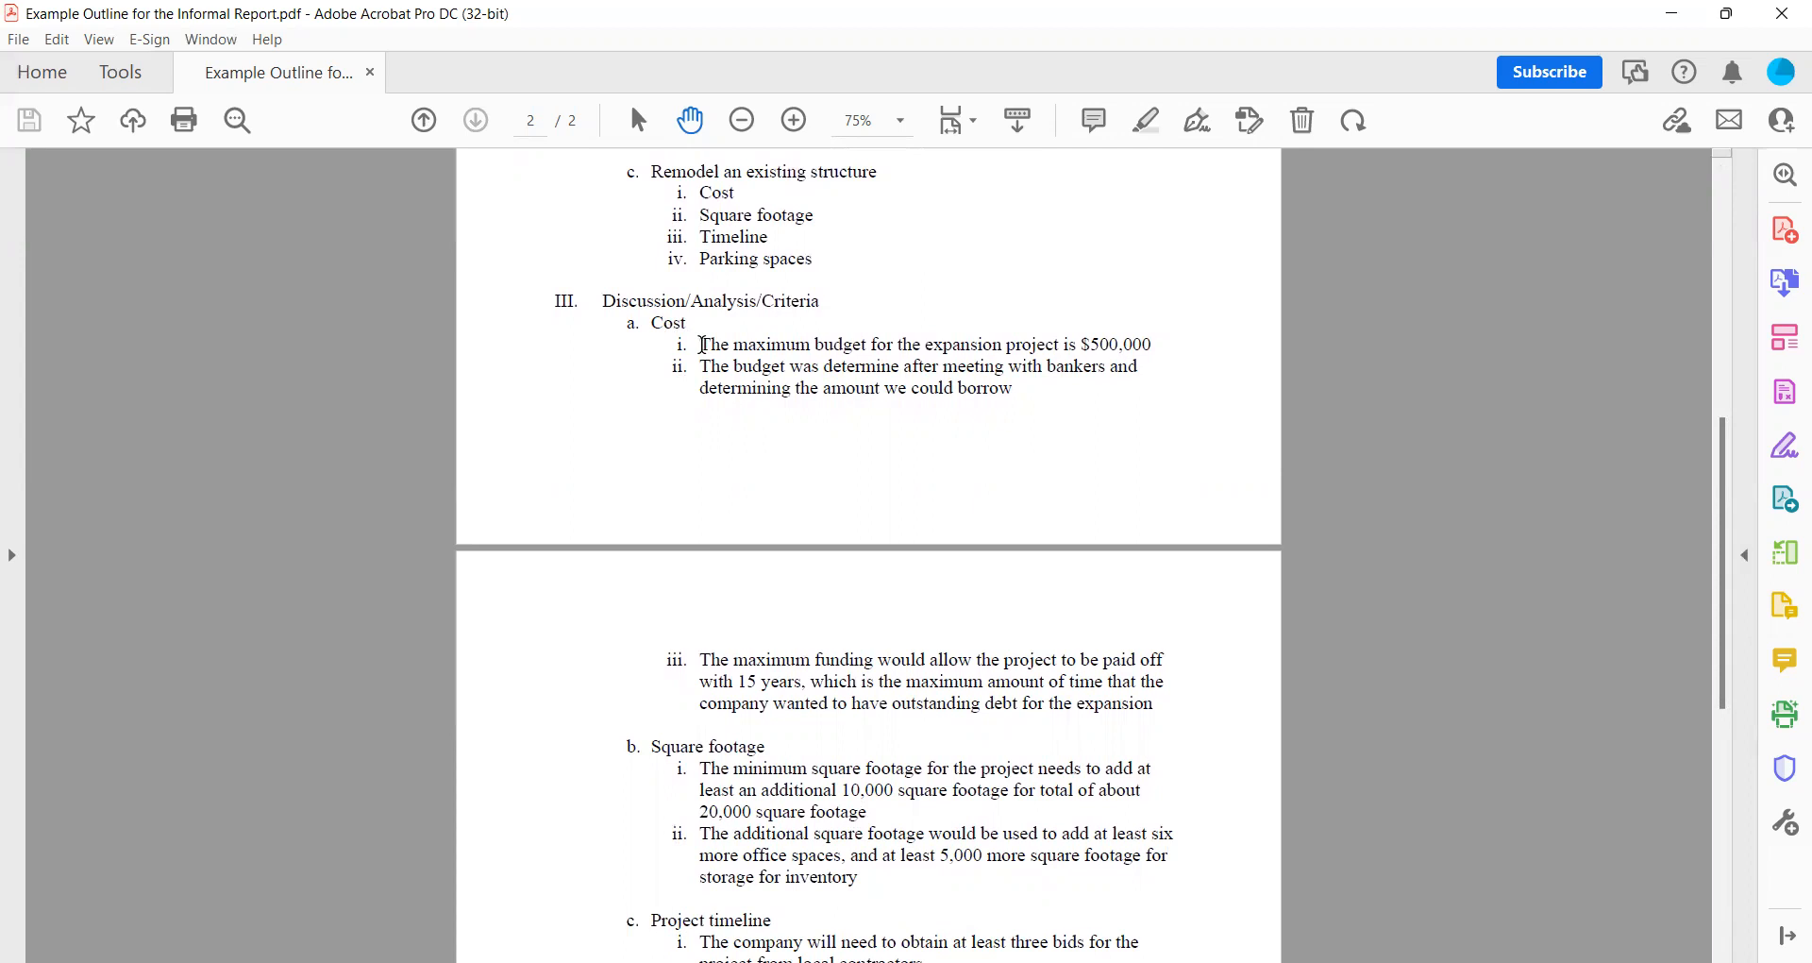
mouse_move(706, 379)
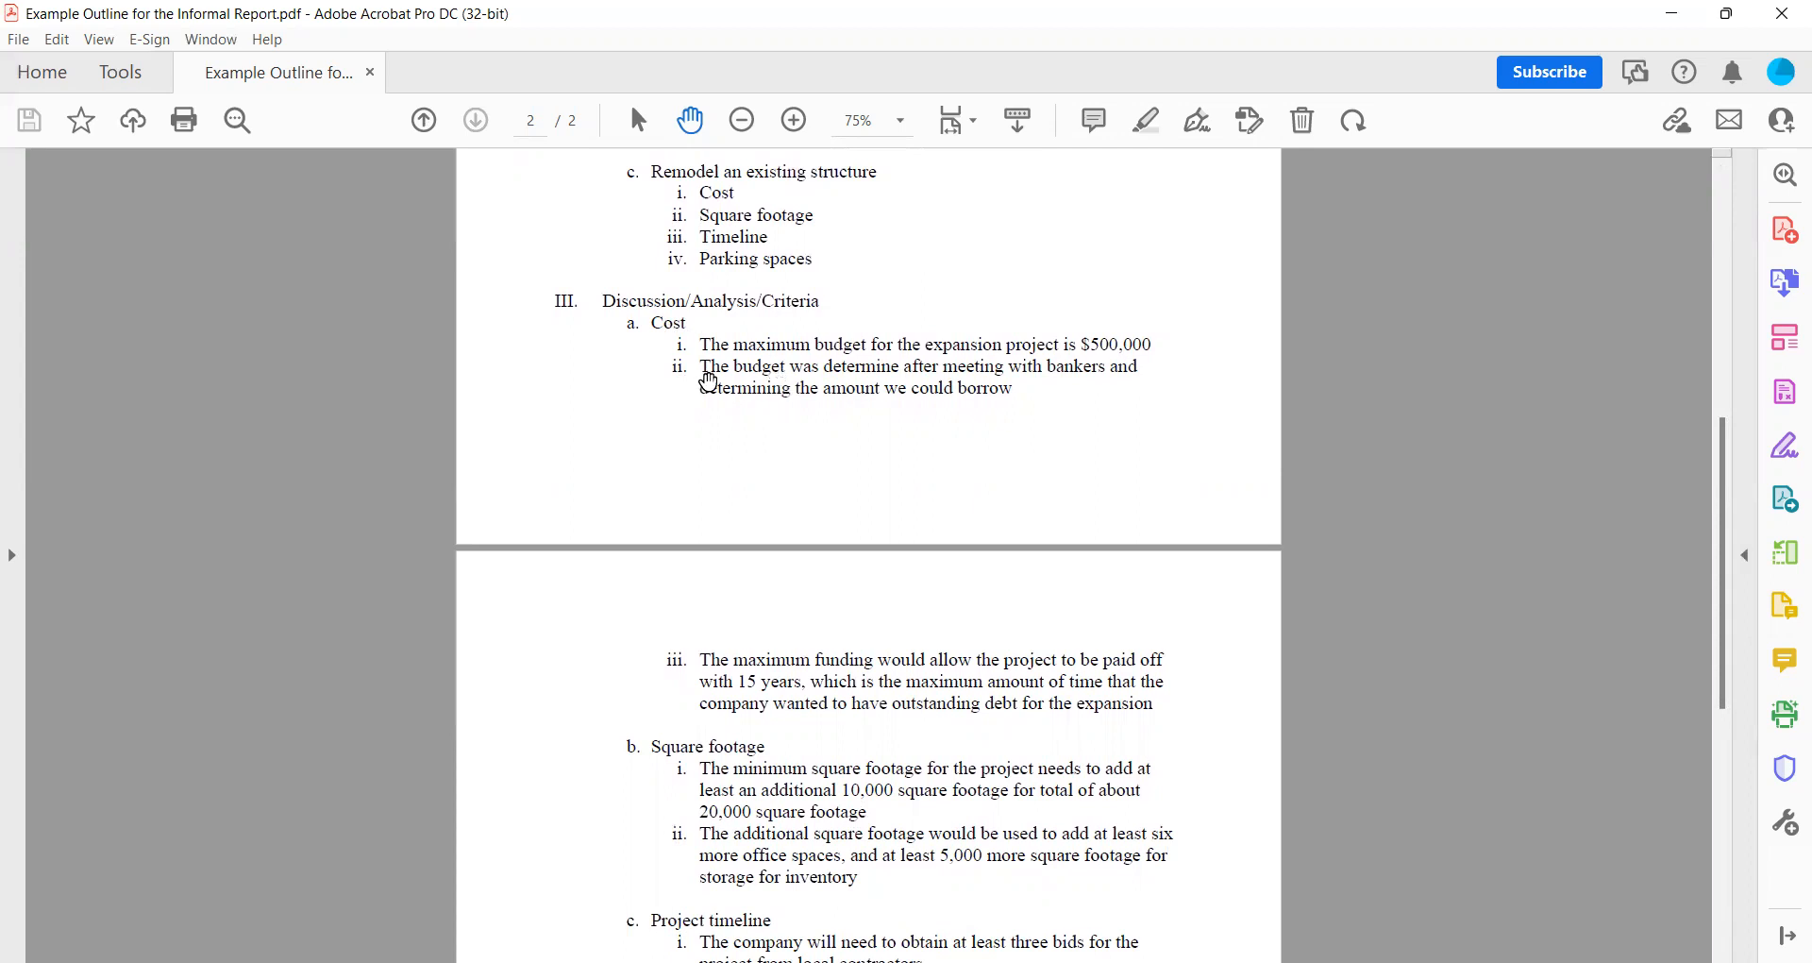
mouse_move(765, 375)
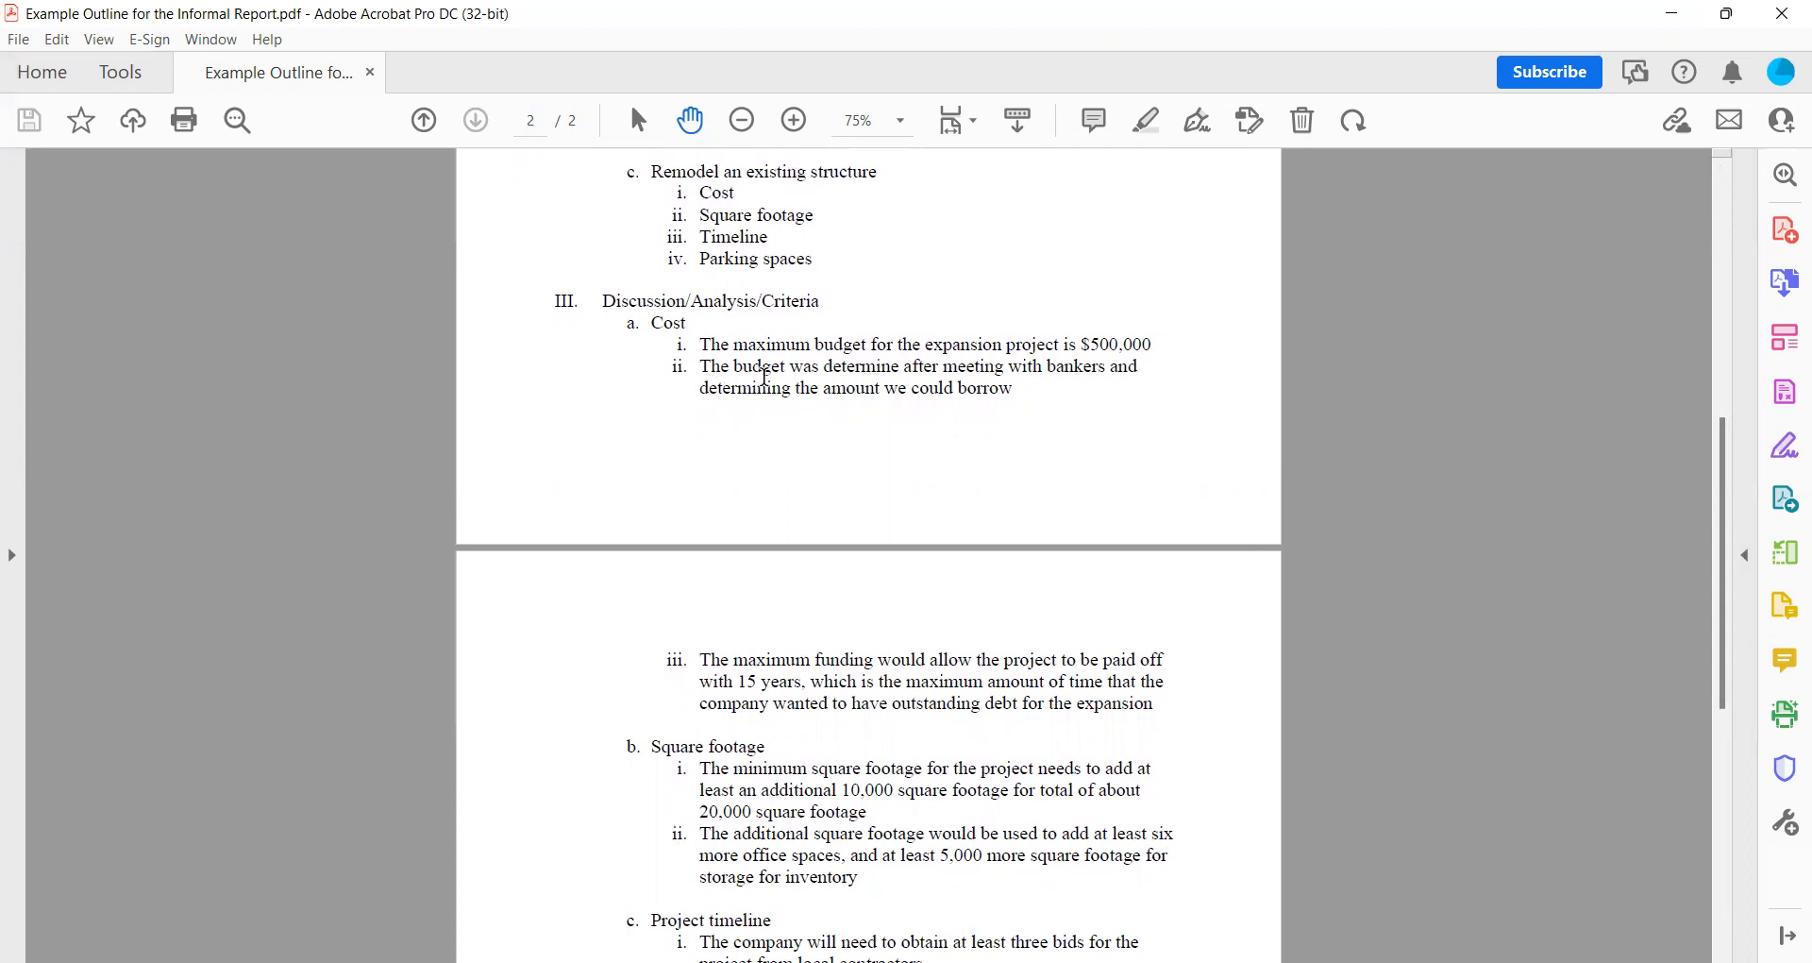
mouse_move(1699, 491)
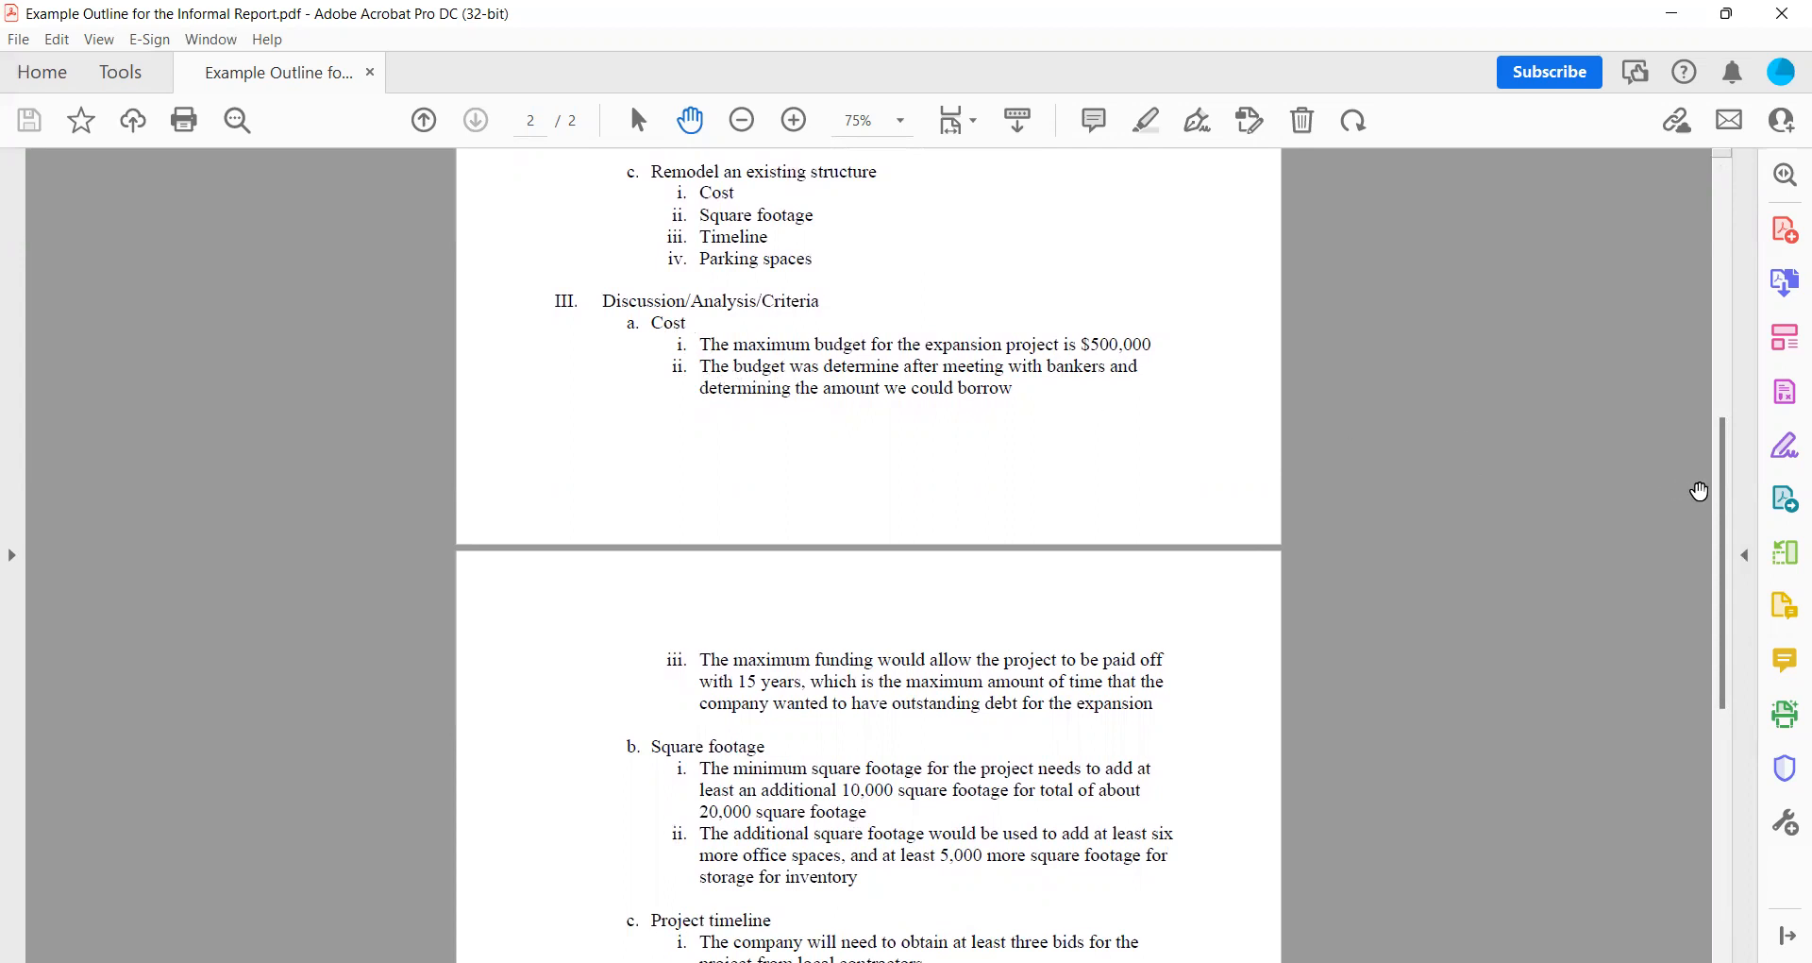
- Scroll page 2 to show Square footage, Project timeline and Parking spaces criteria
scroll("down", 3)
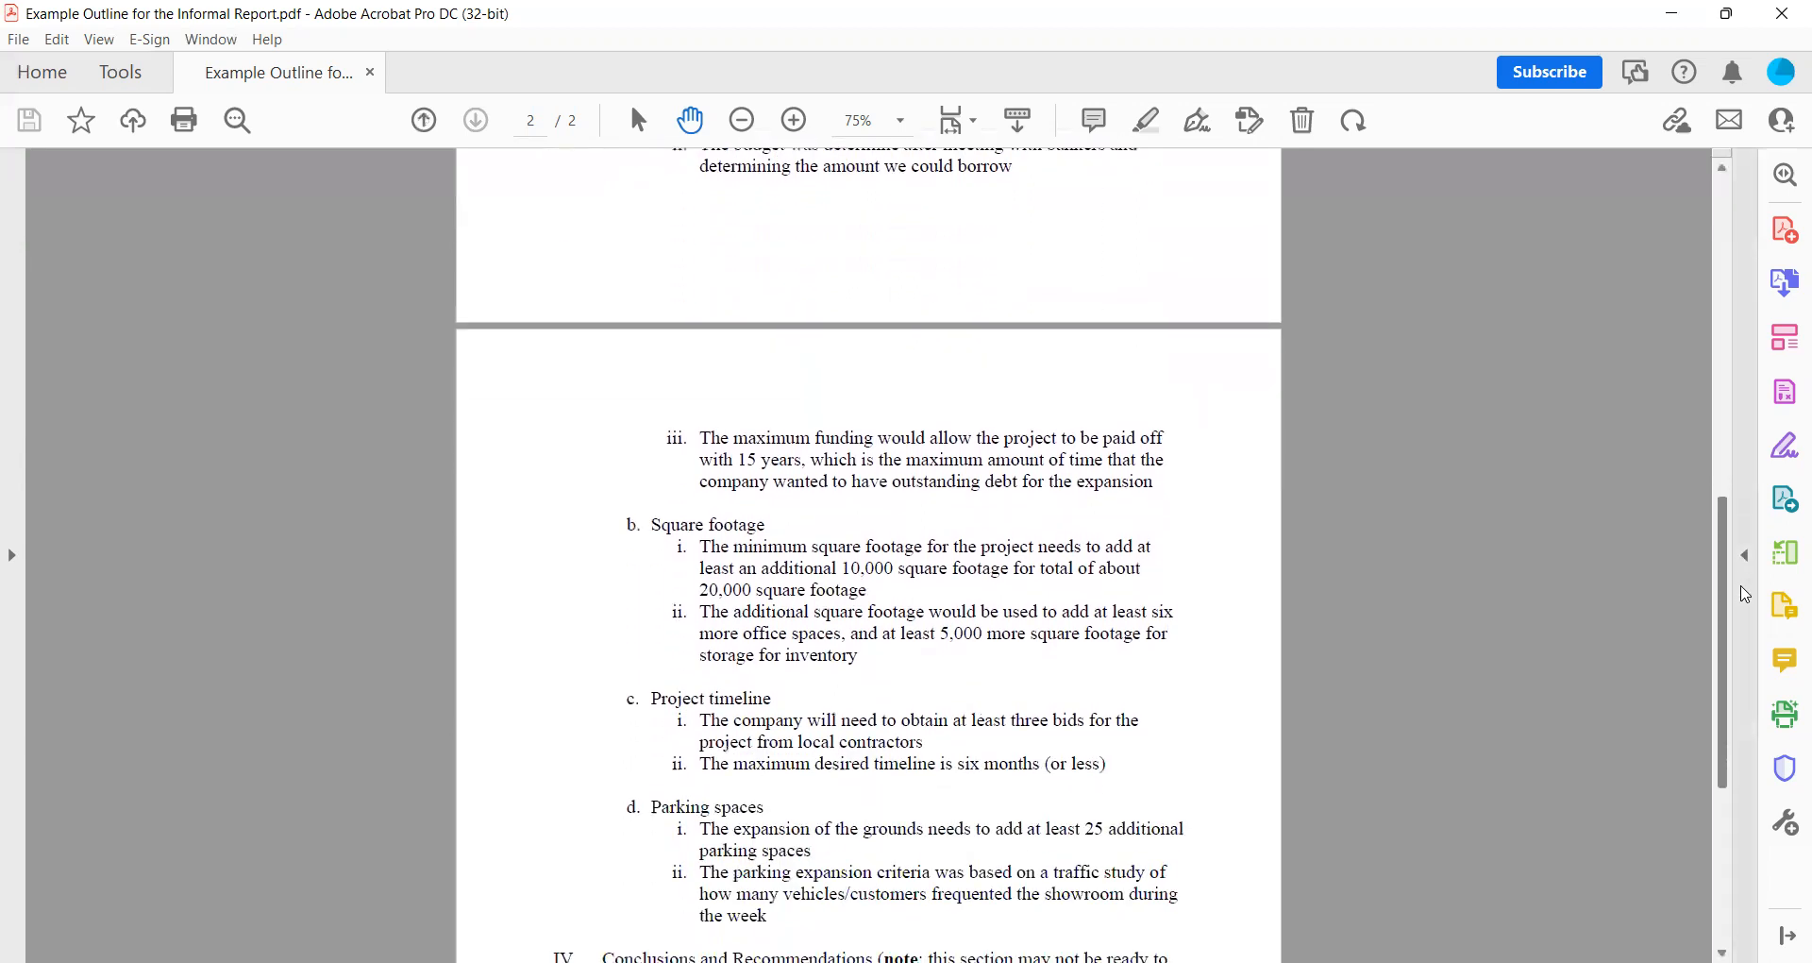
scroll("down", 3)
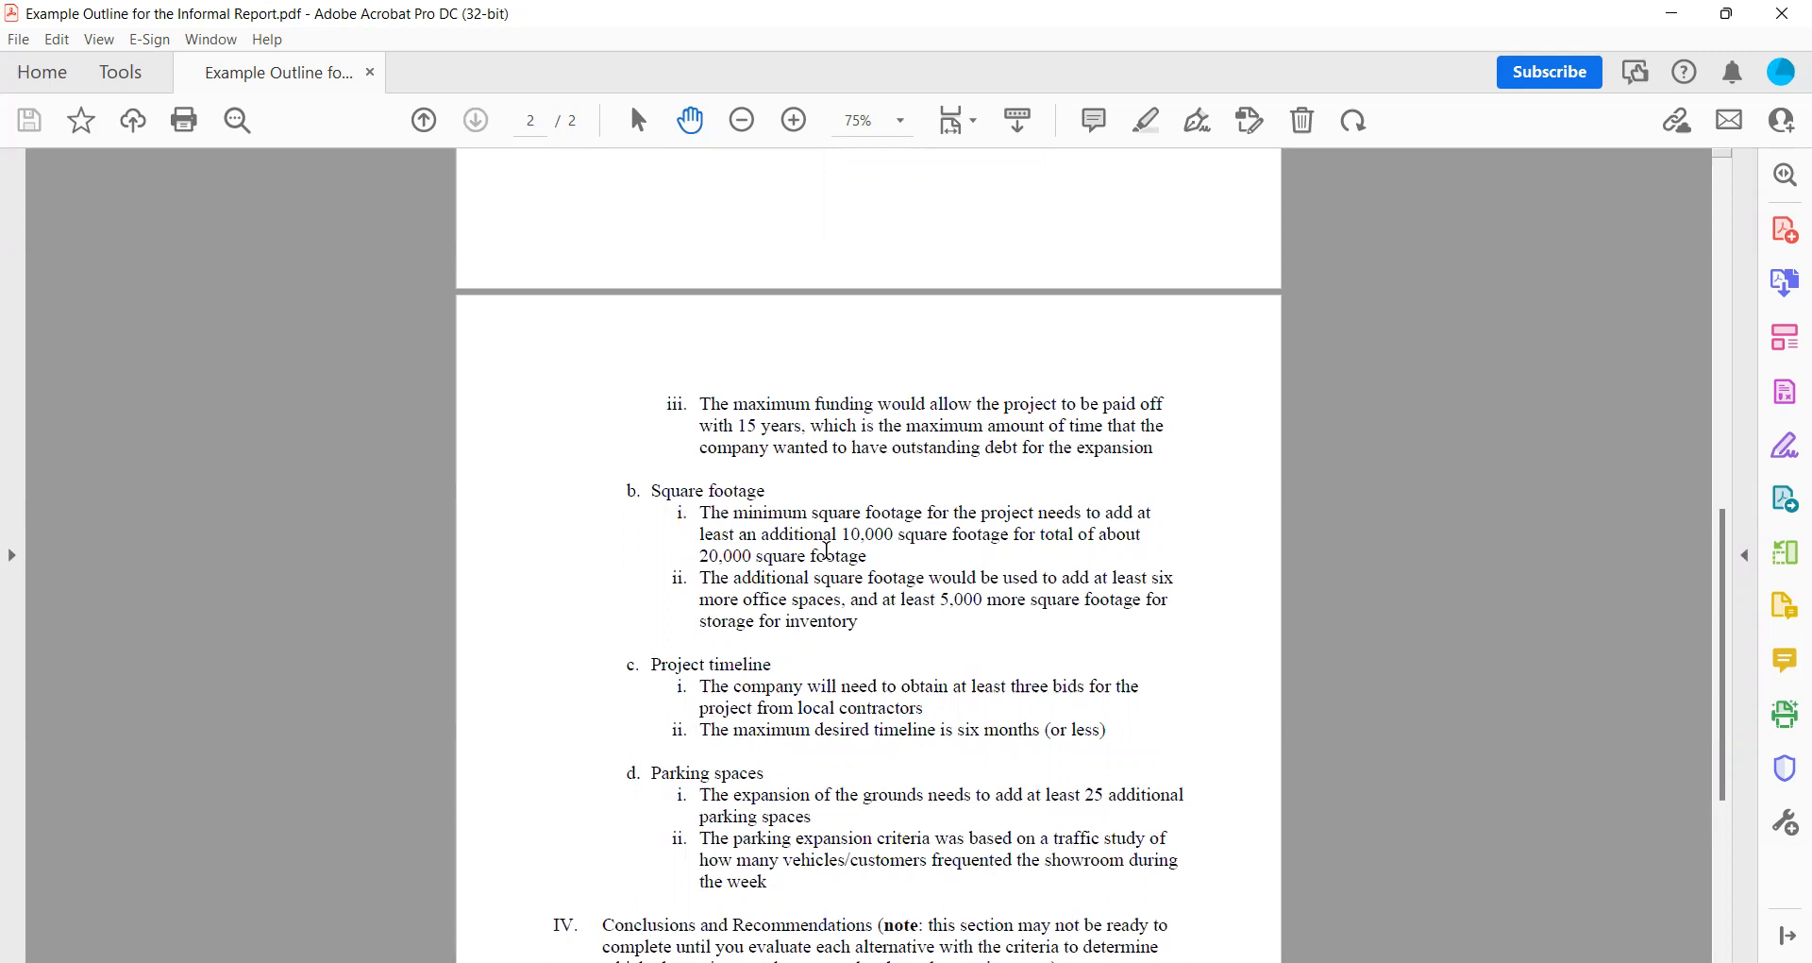
mouse_move(659, 684)
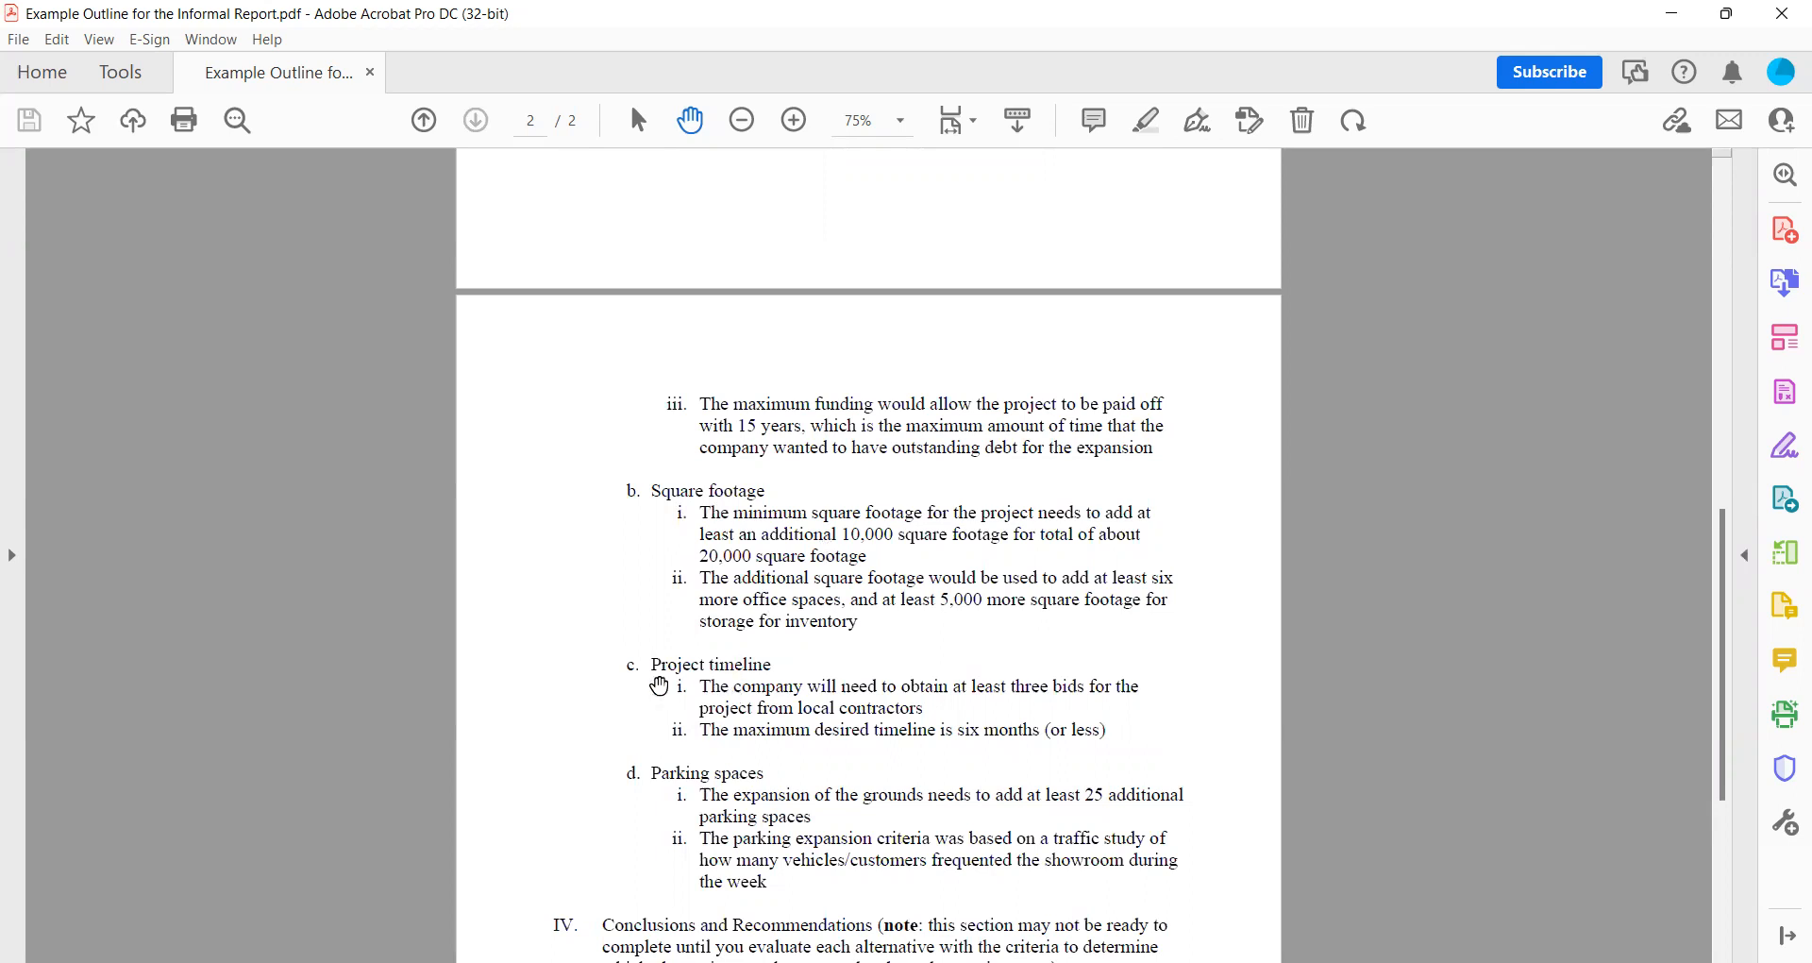
mouse_move(696, 685)
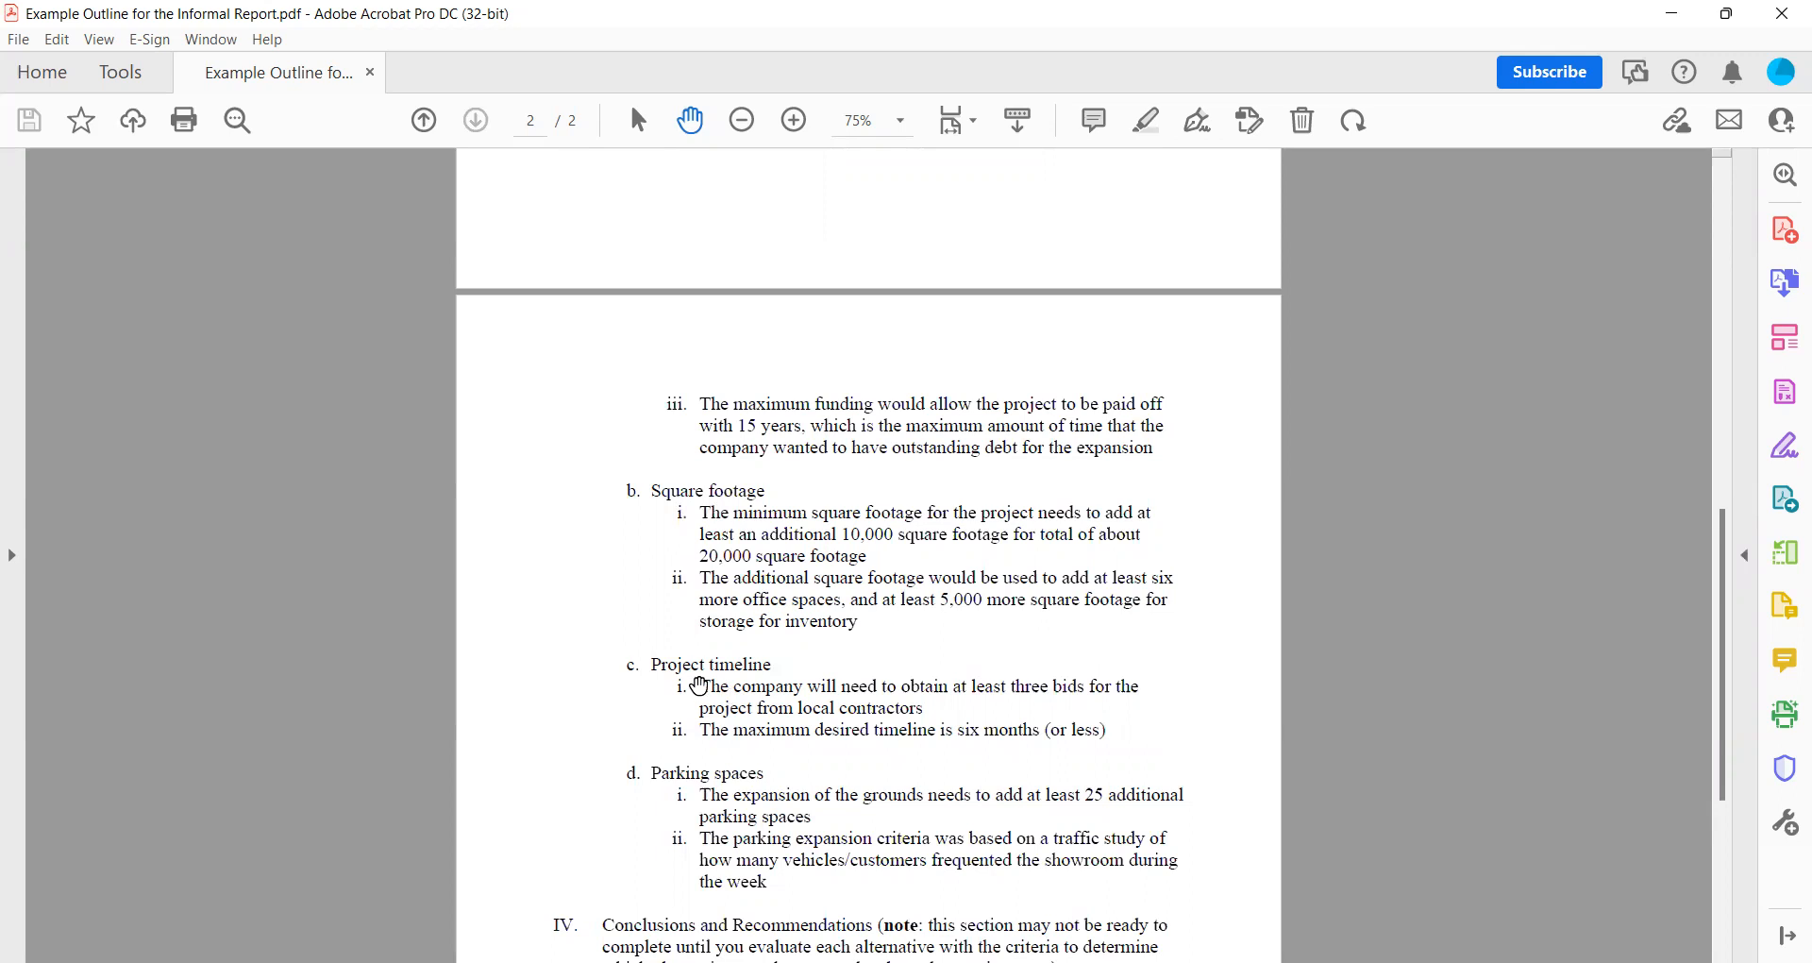
mouse_move(718, 691)
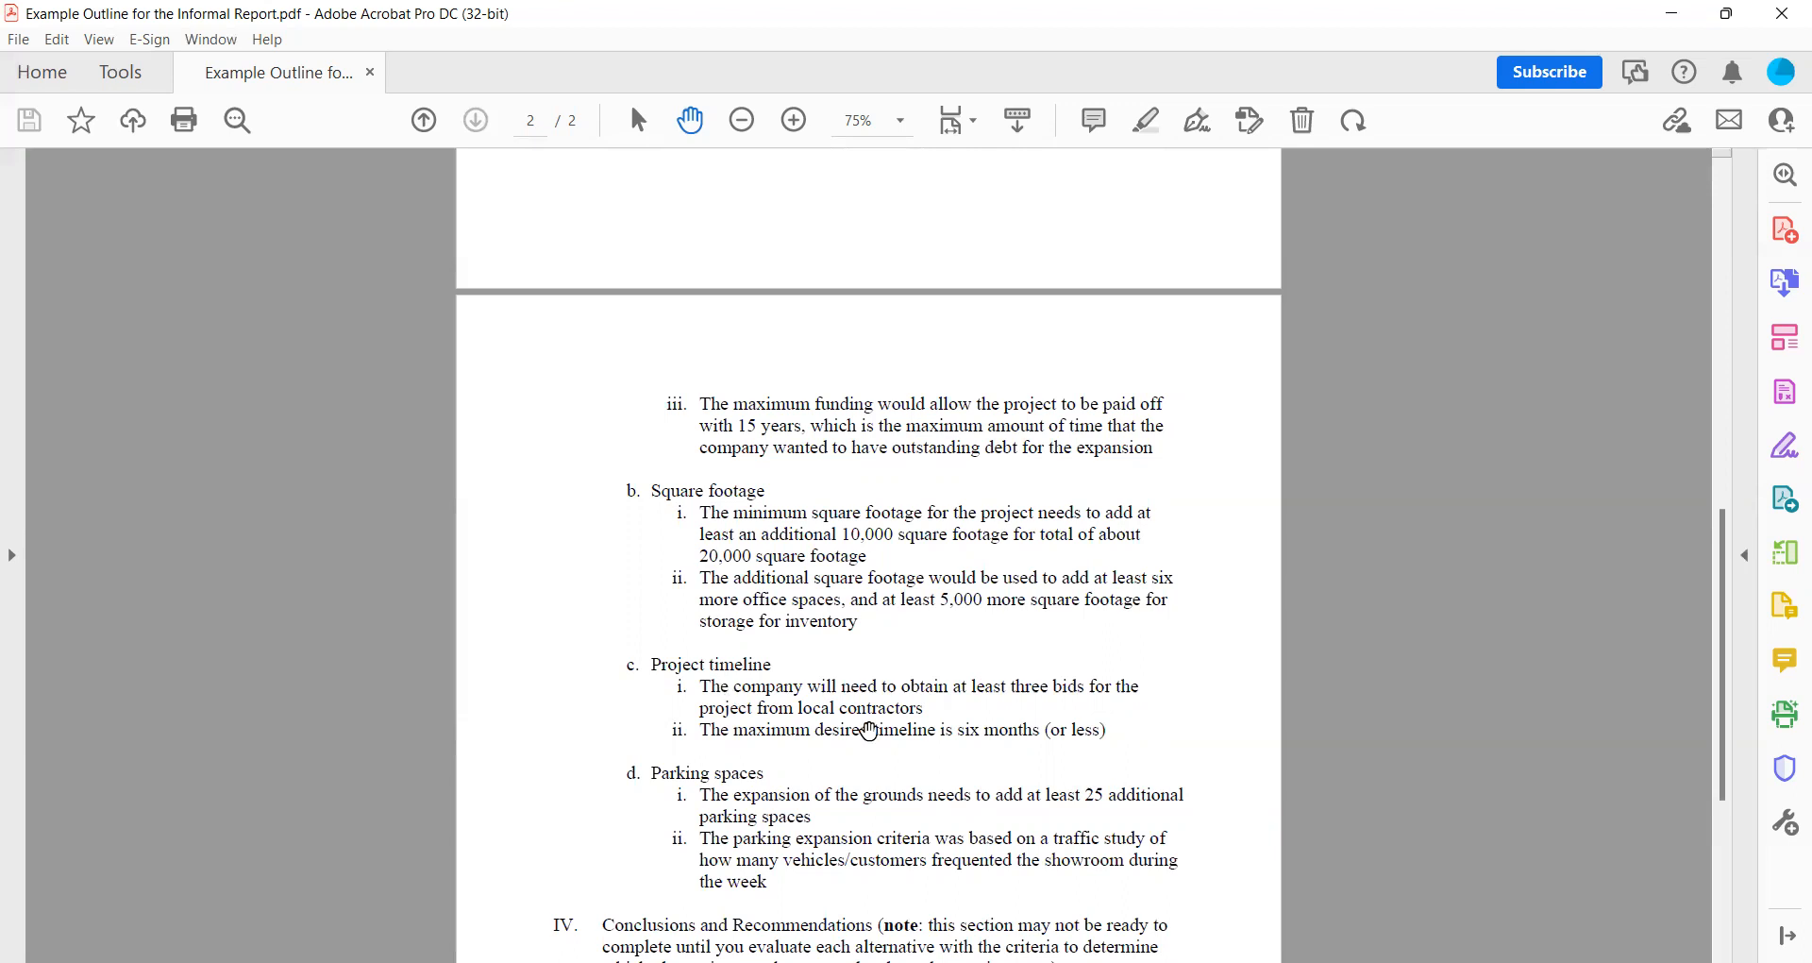
mouse_move(1695, 678)
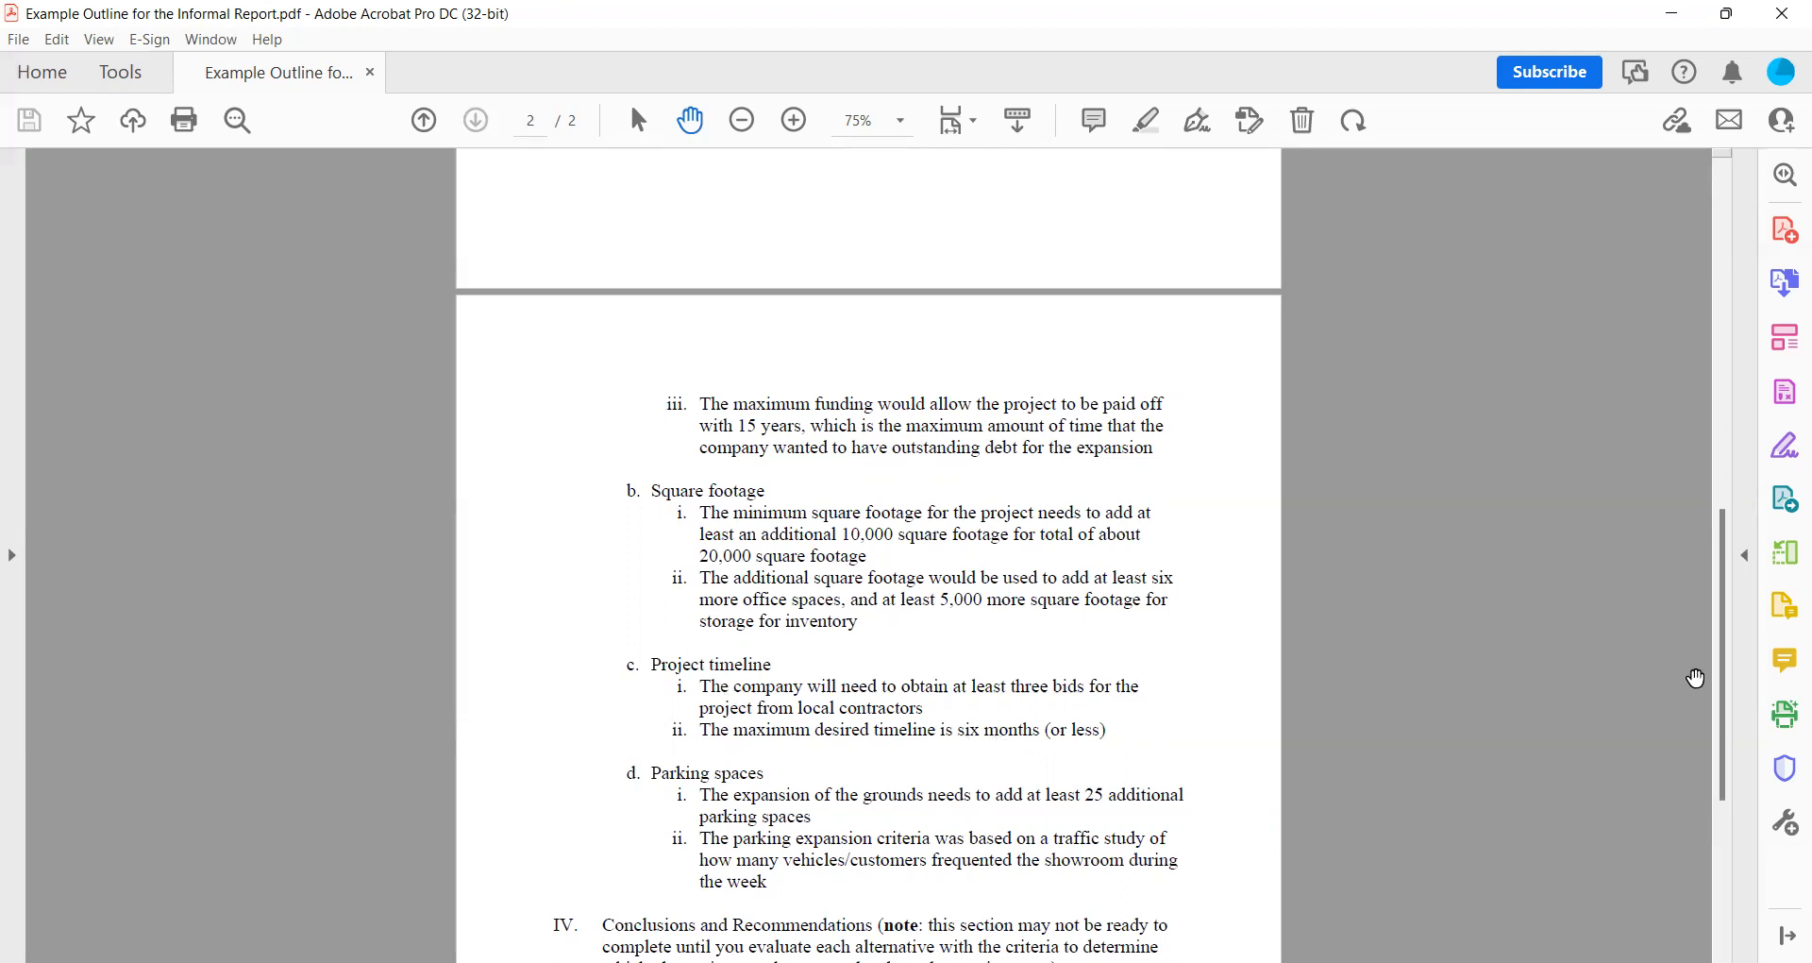
- Scroll down slightly so section IV's Conclusions and Recommendations note is fully readable
scroll("down", 3)
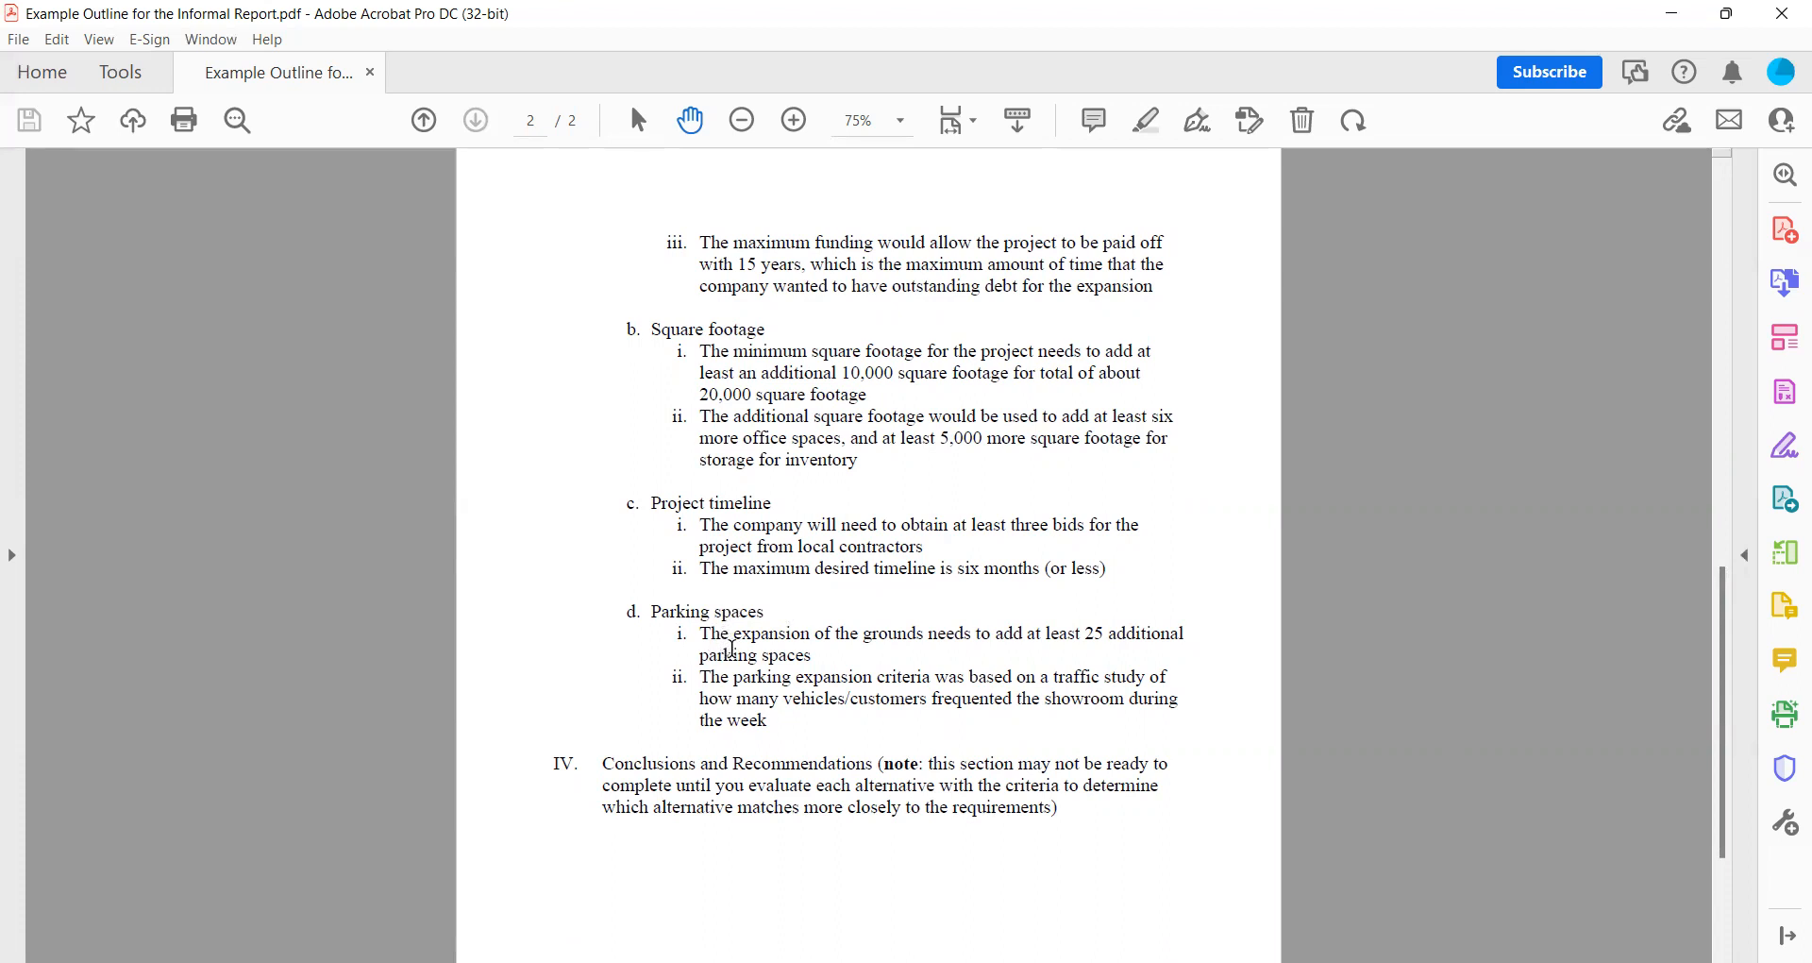
mouse_move(682, 310)
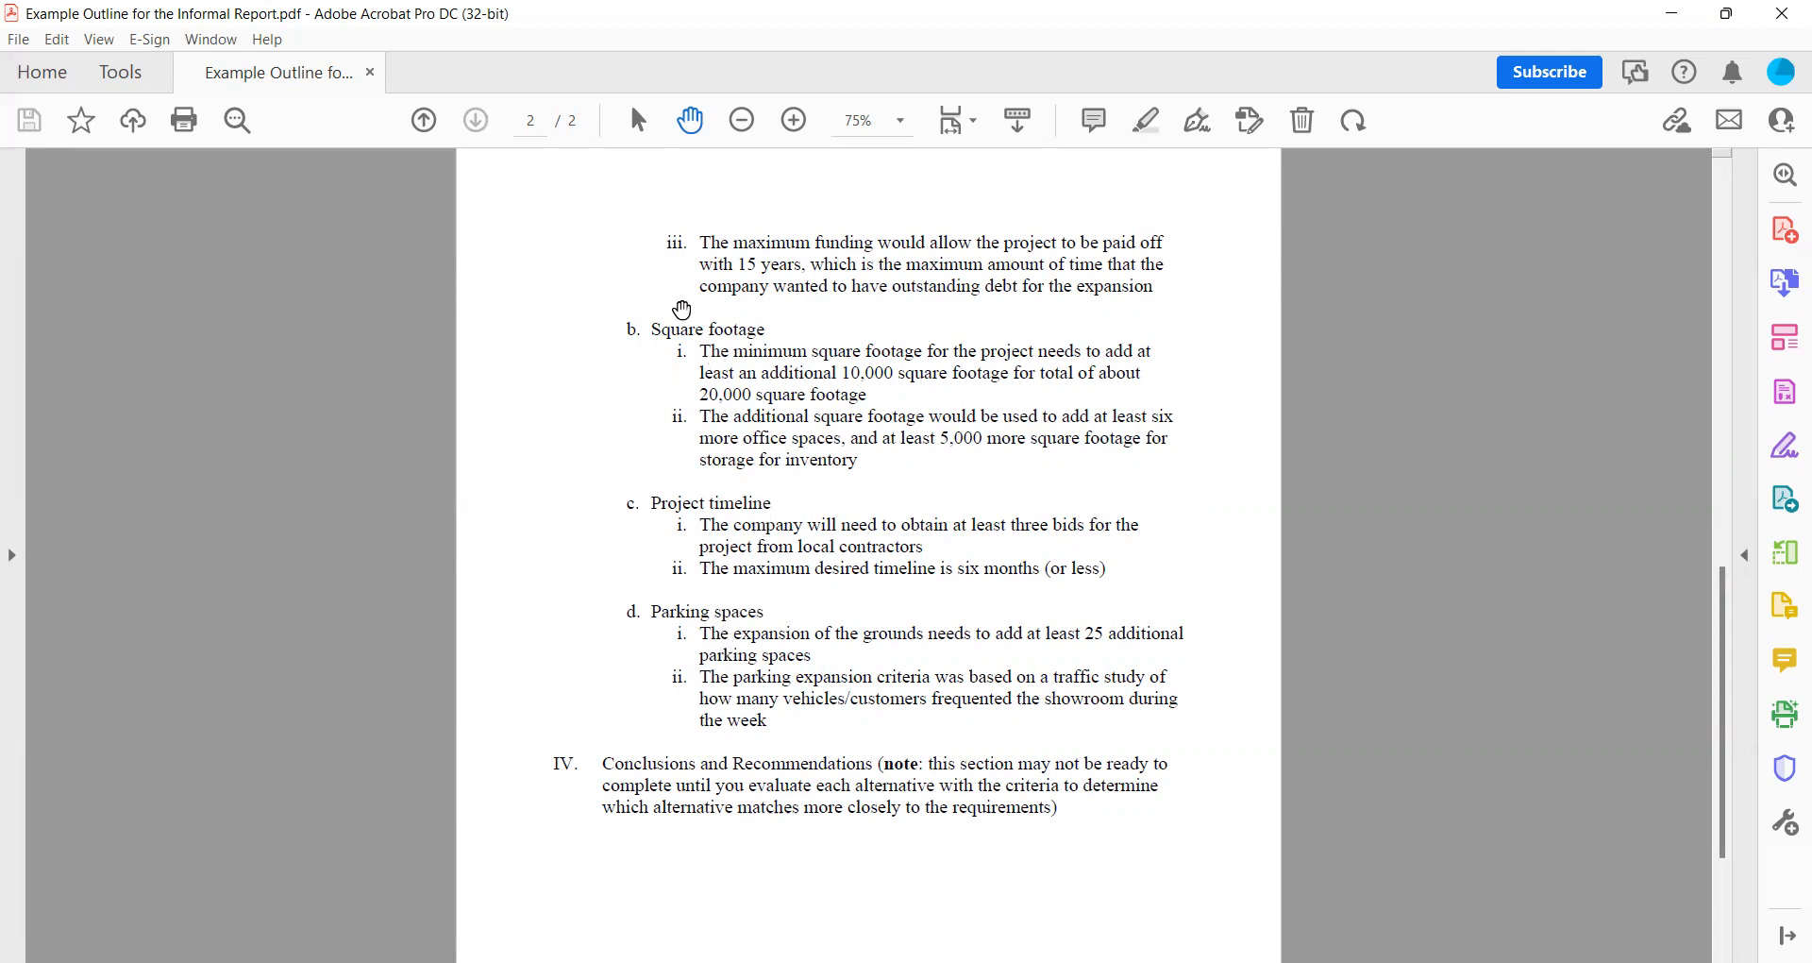
mouse_move(710, 526)
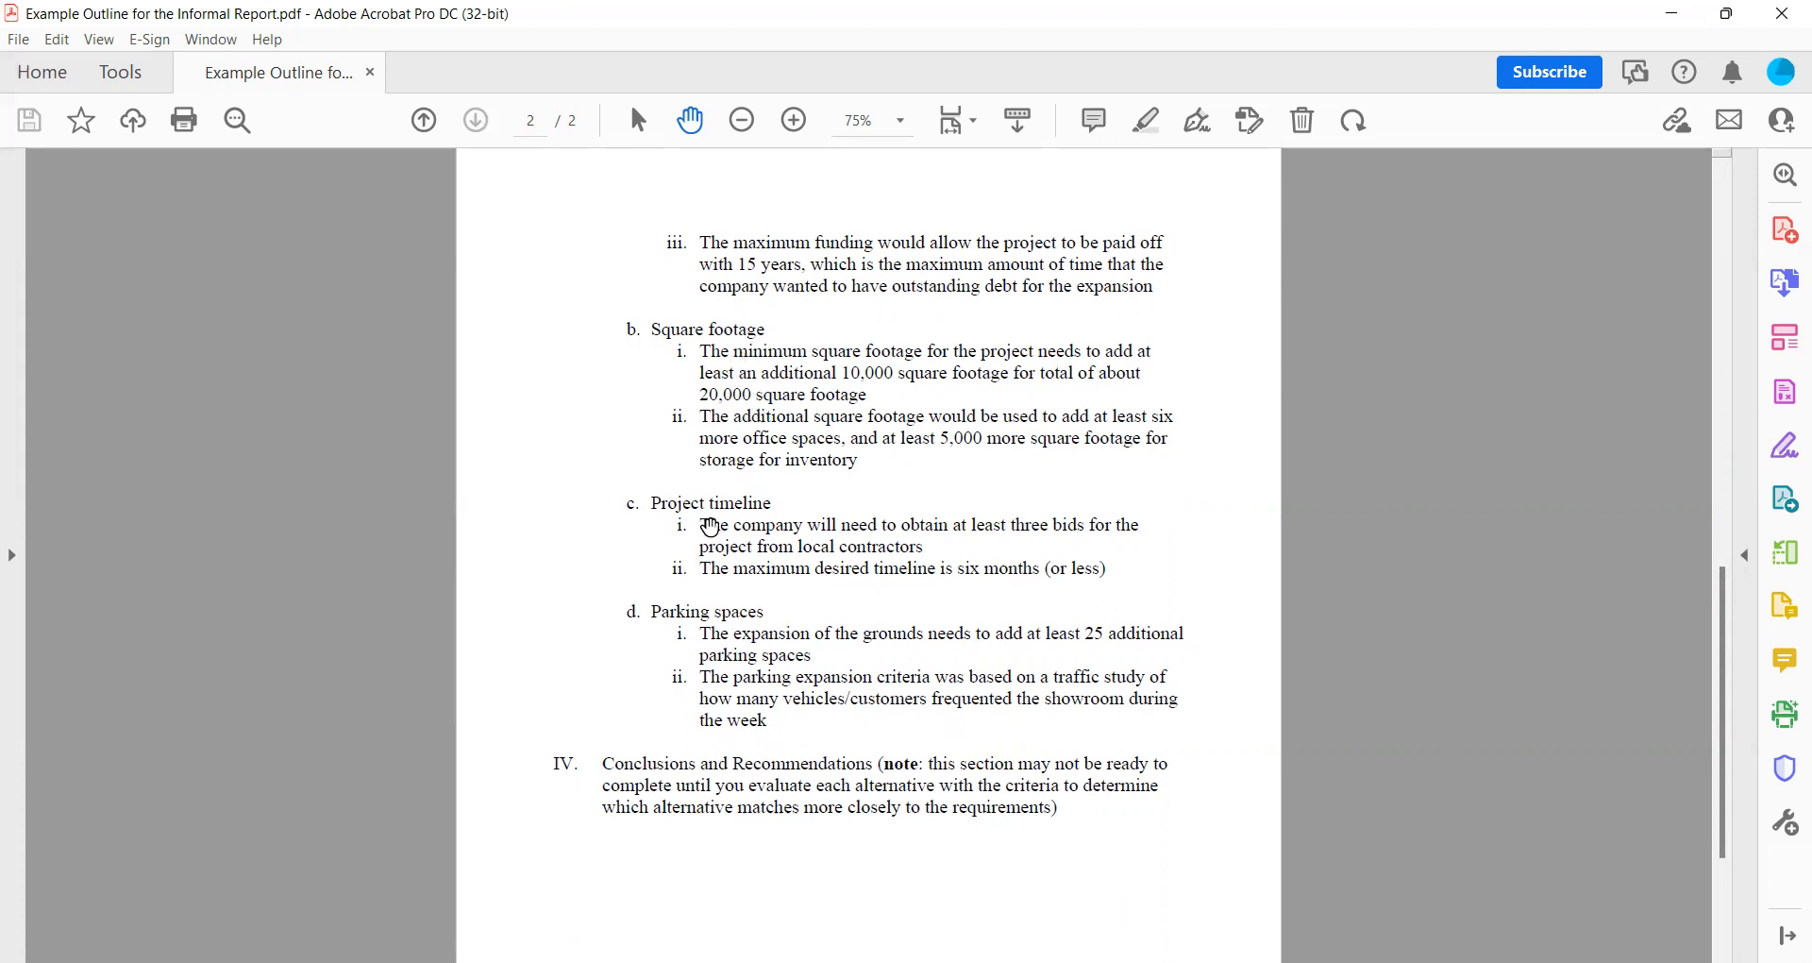
mouse_move(1312, 646)
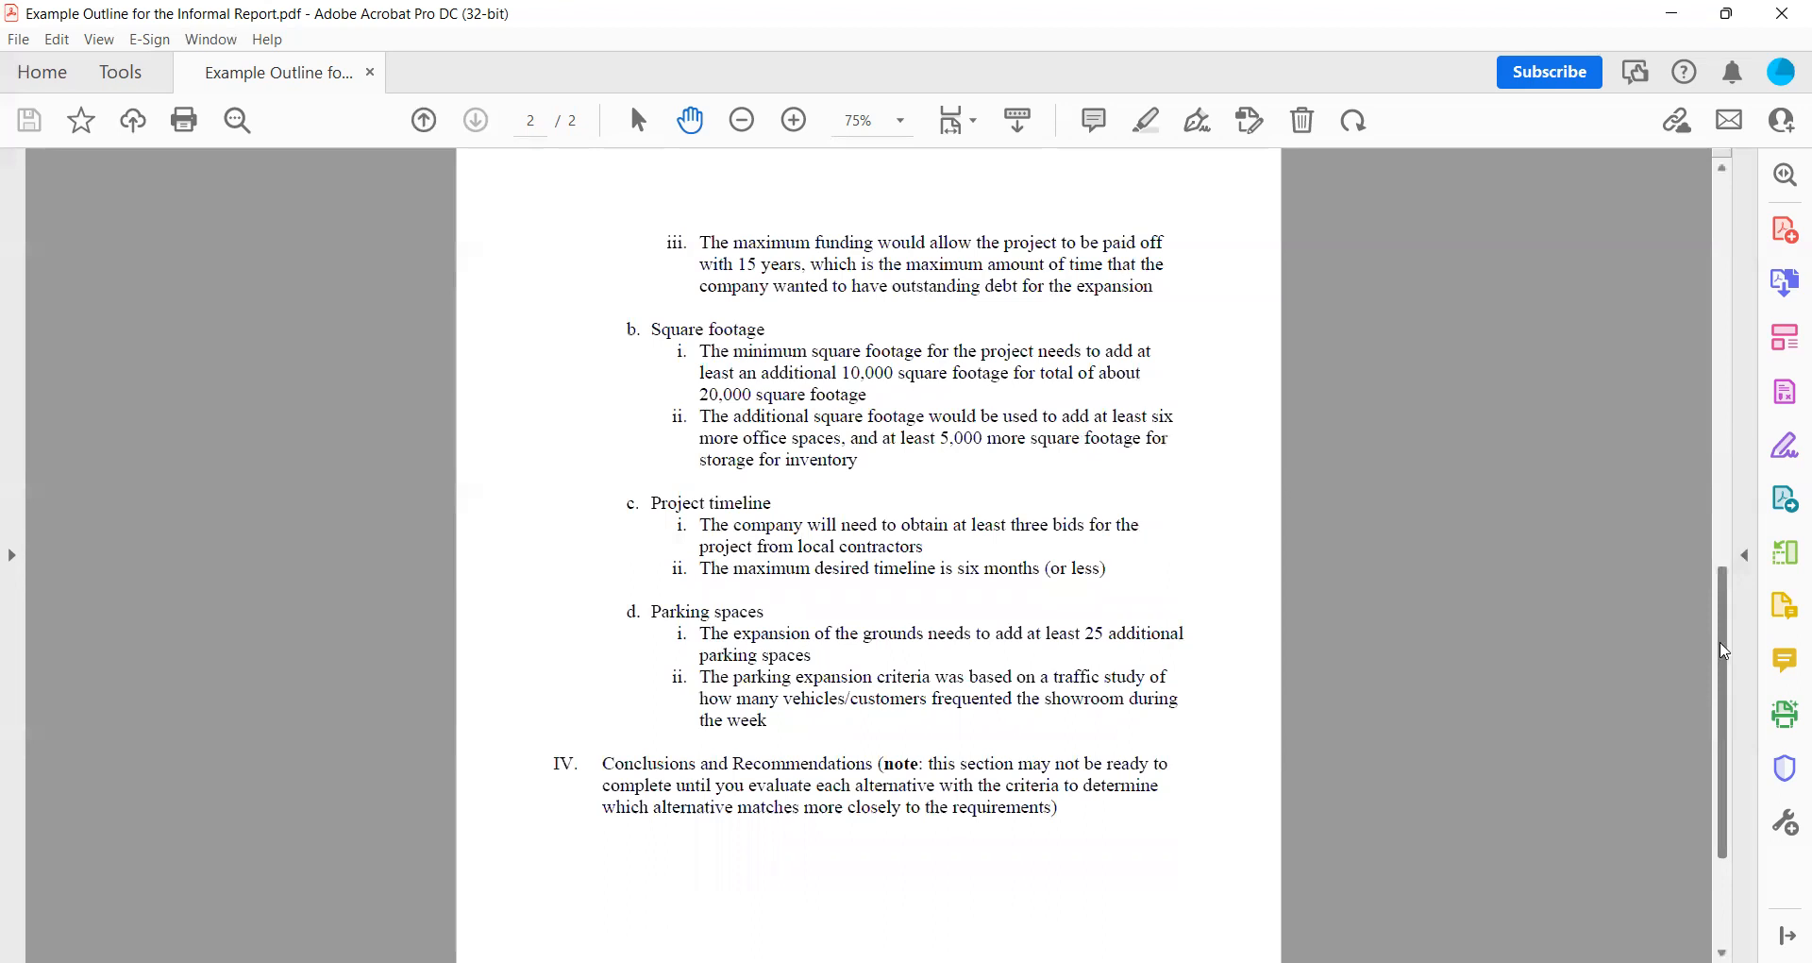
scroll("up", 3)
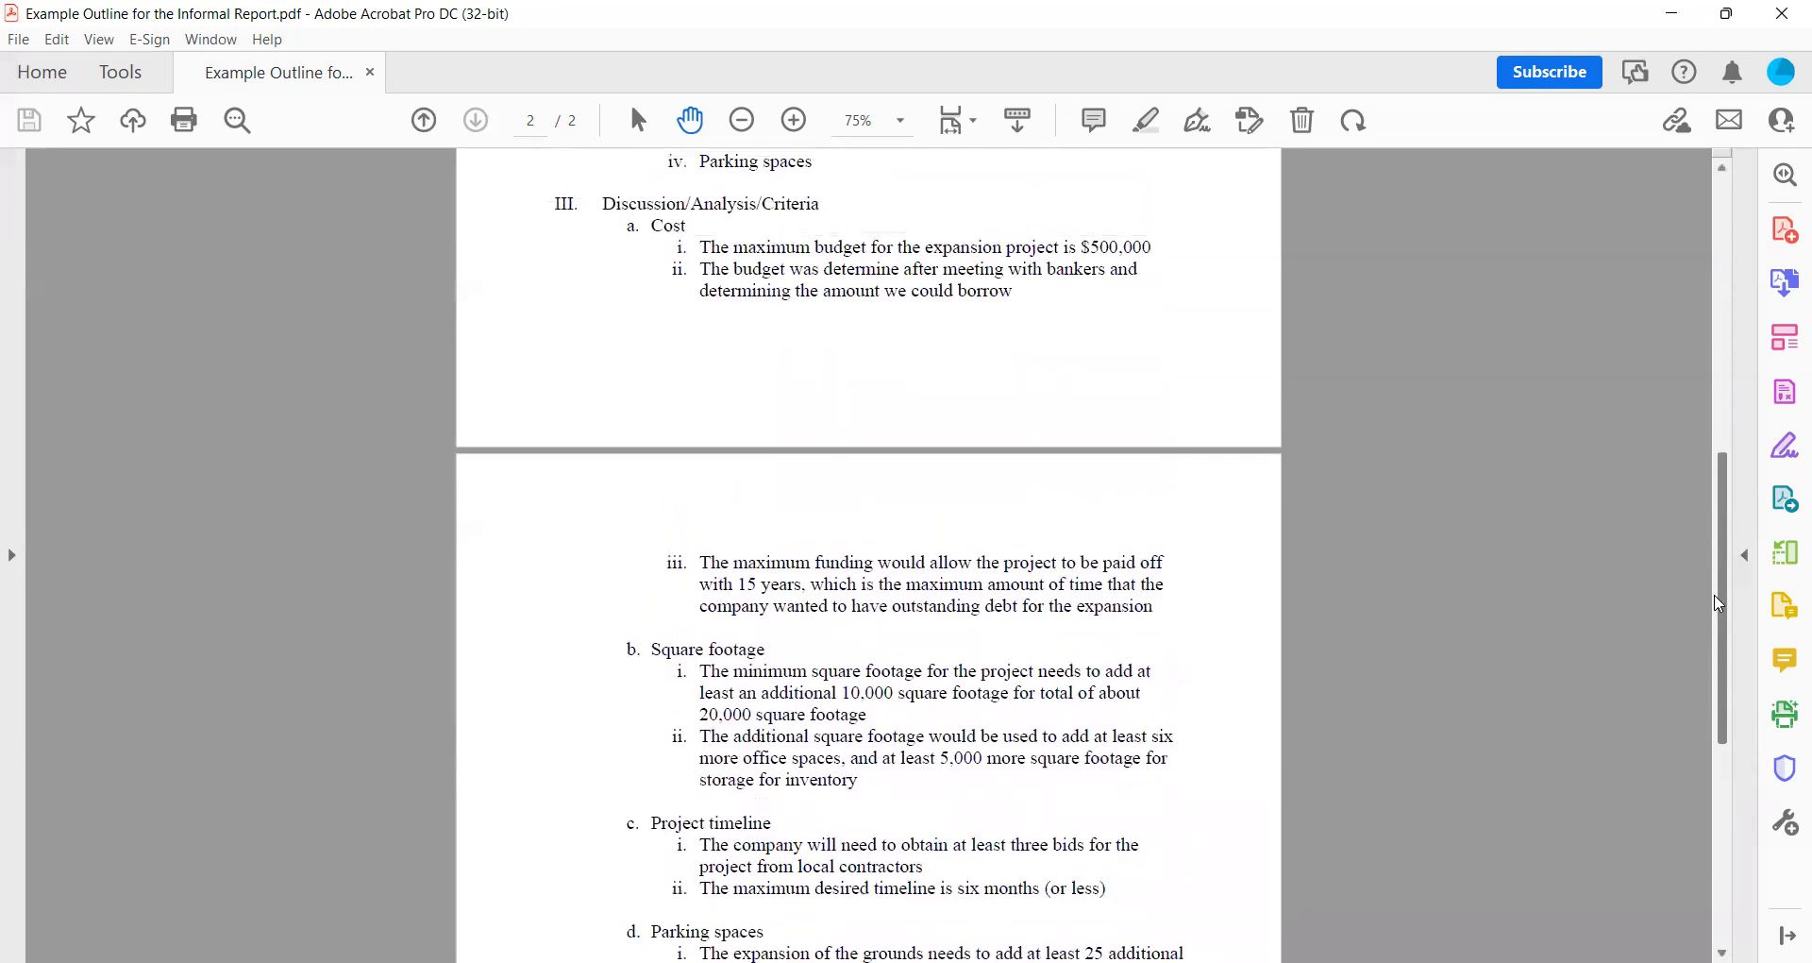
mouse_move(1167, 821)
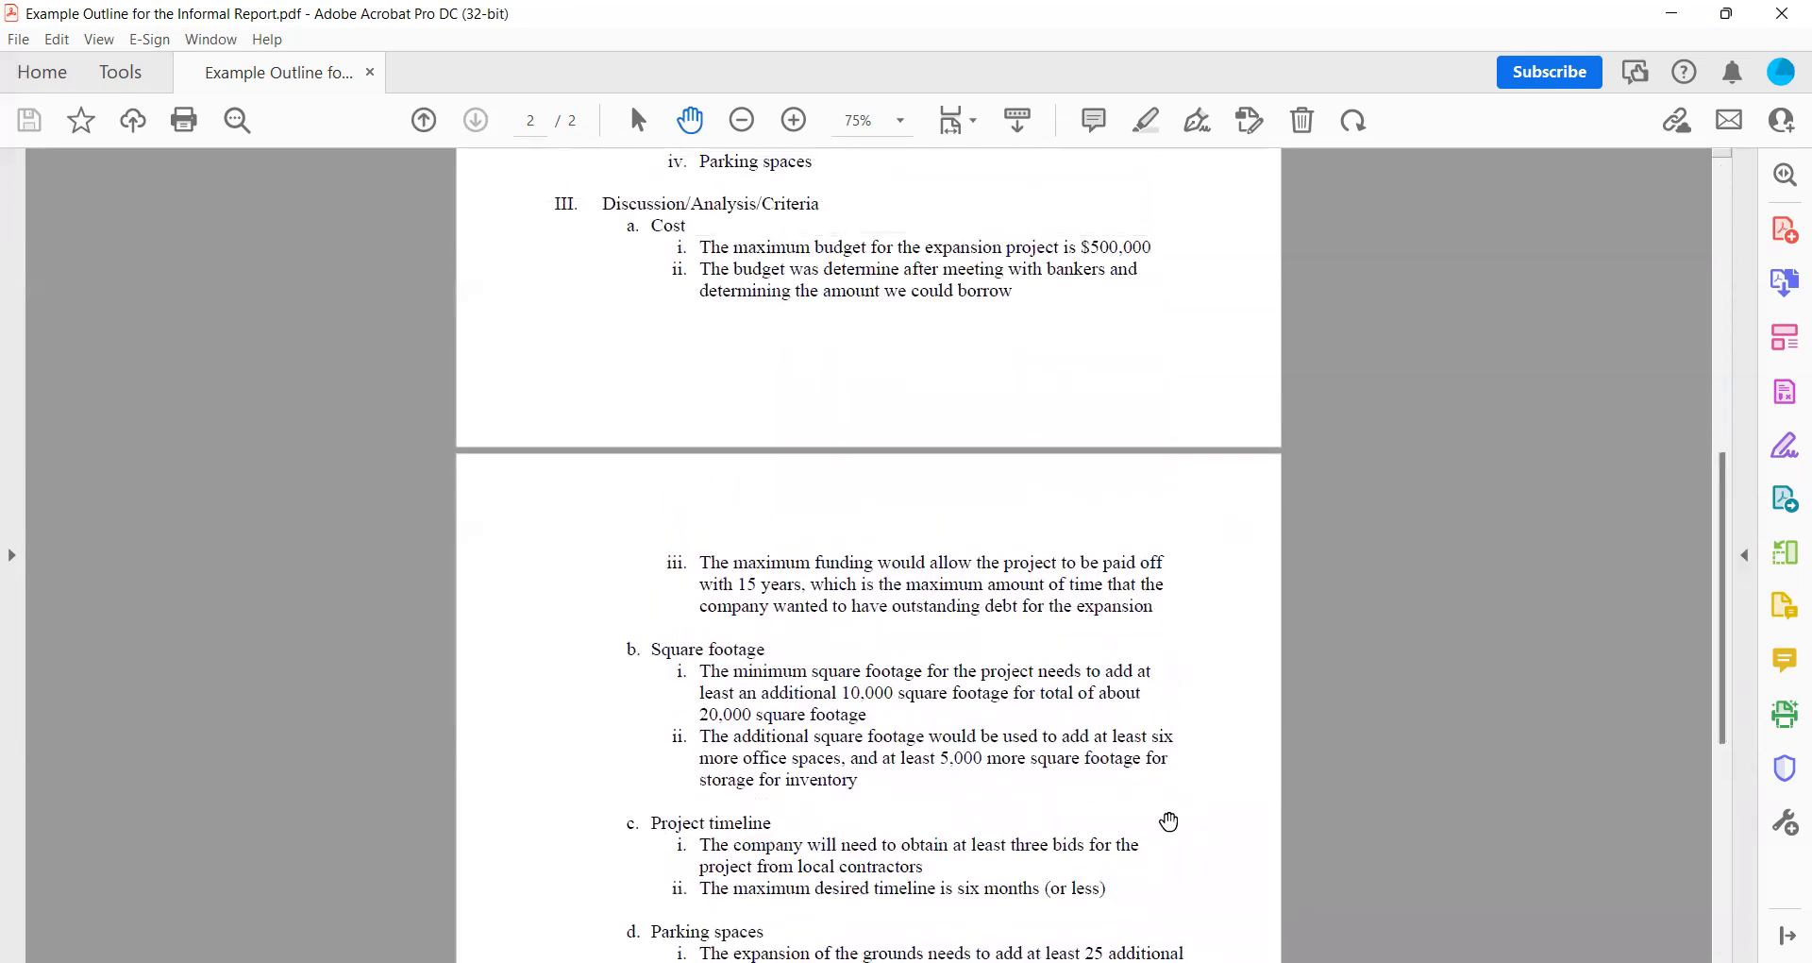
scroll("down", 3)
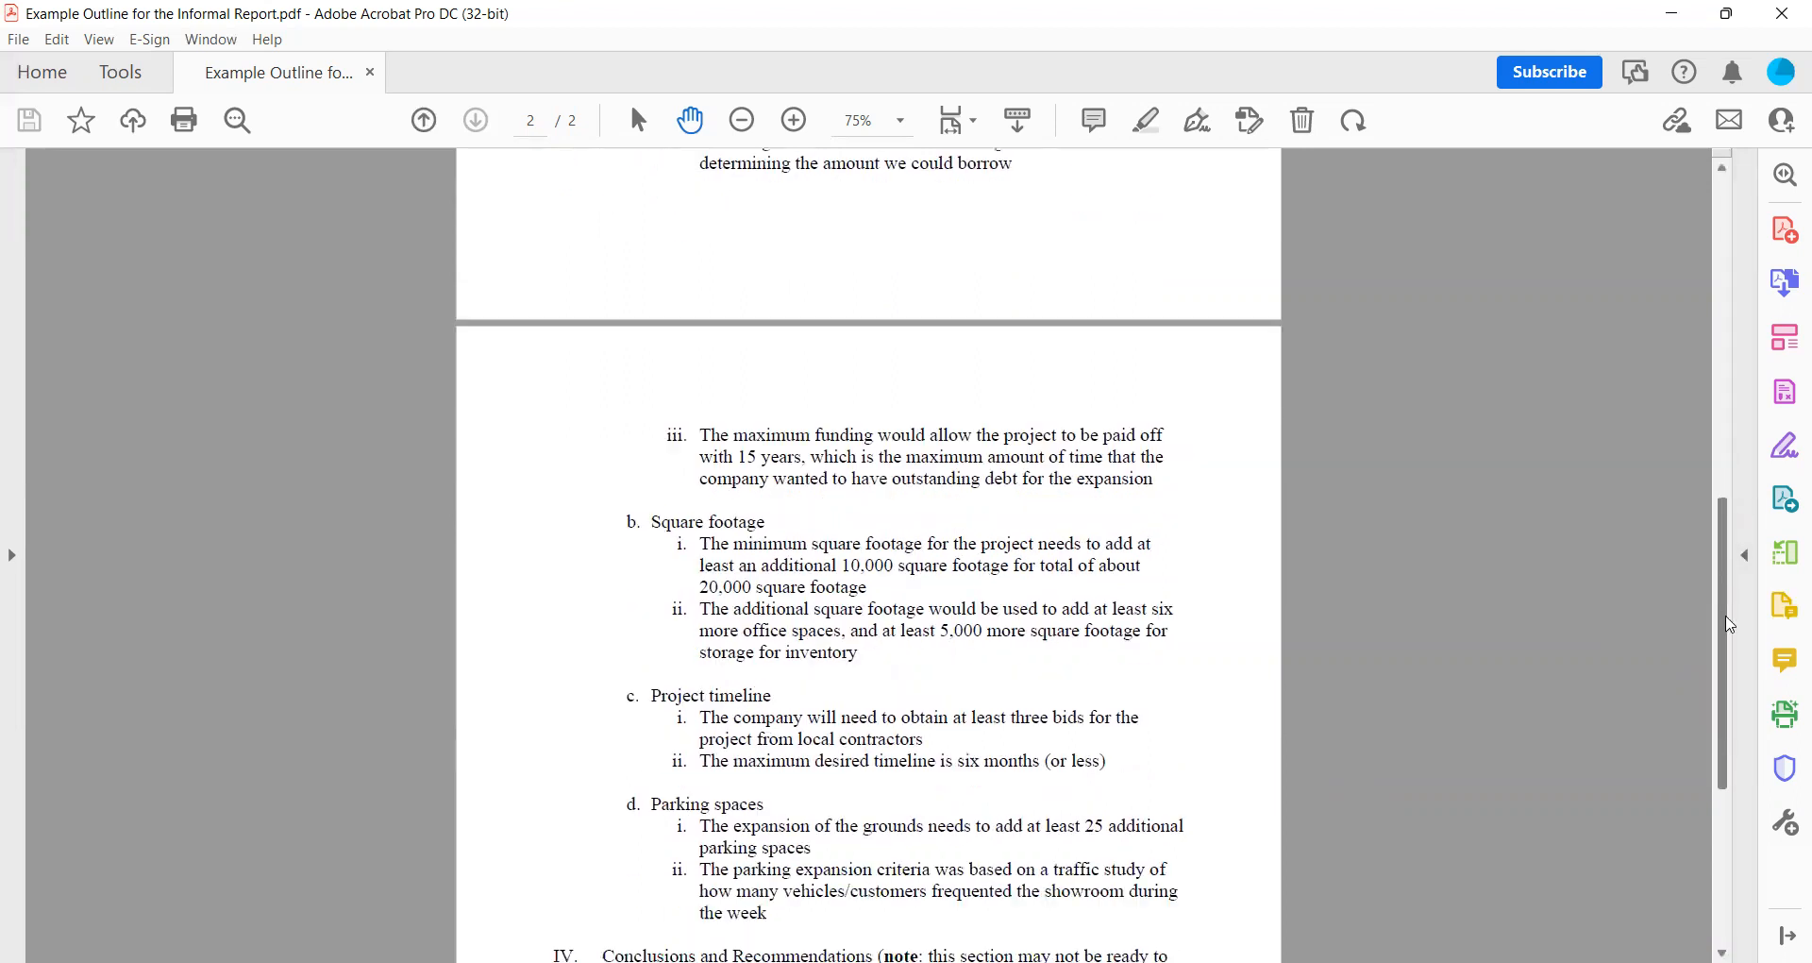
scroll("down", 3)
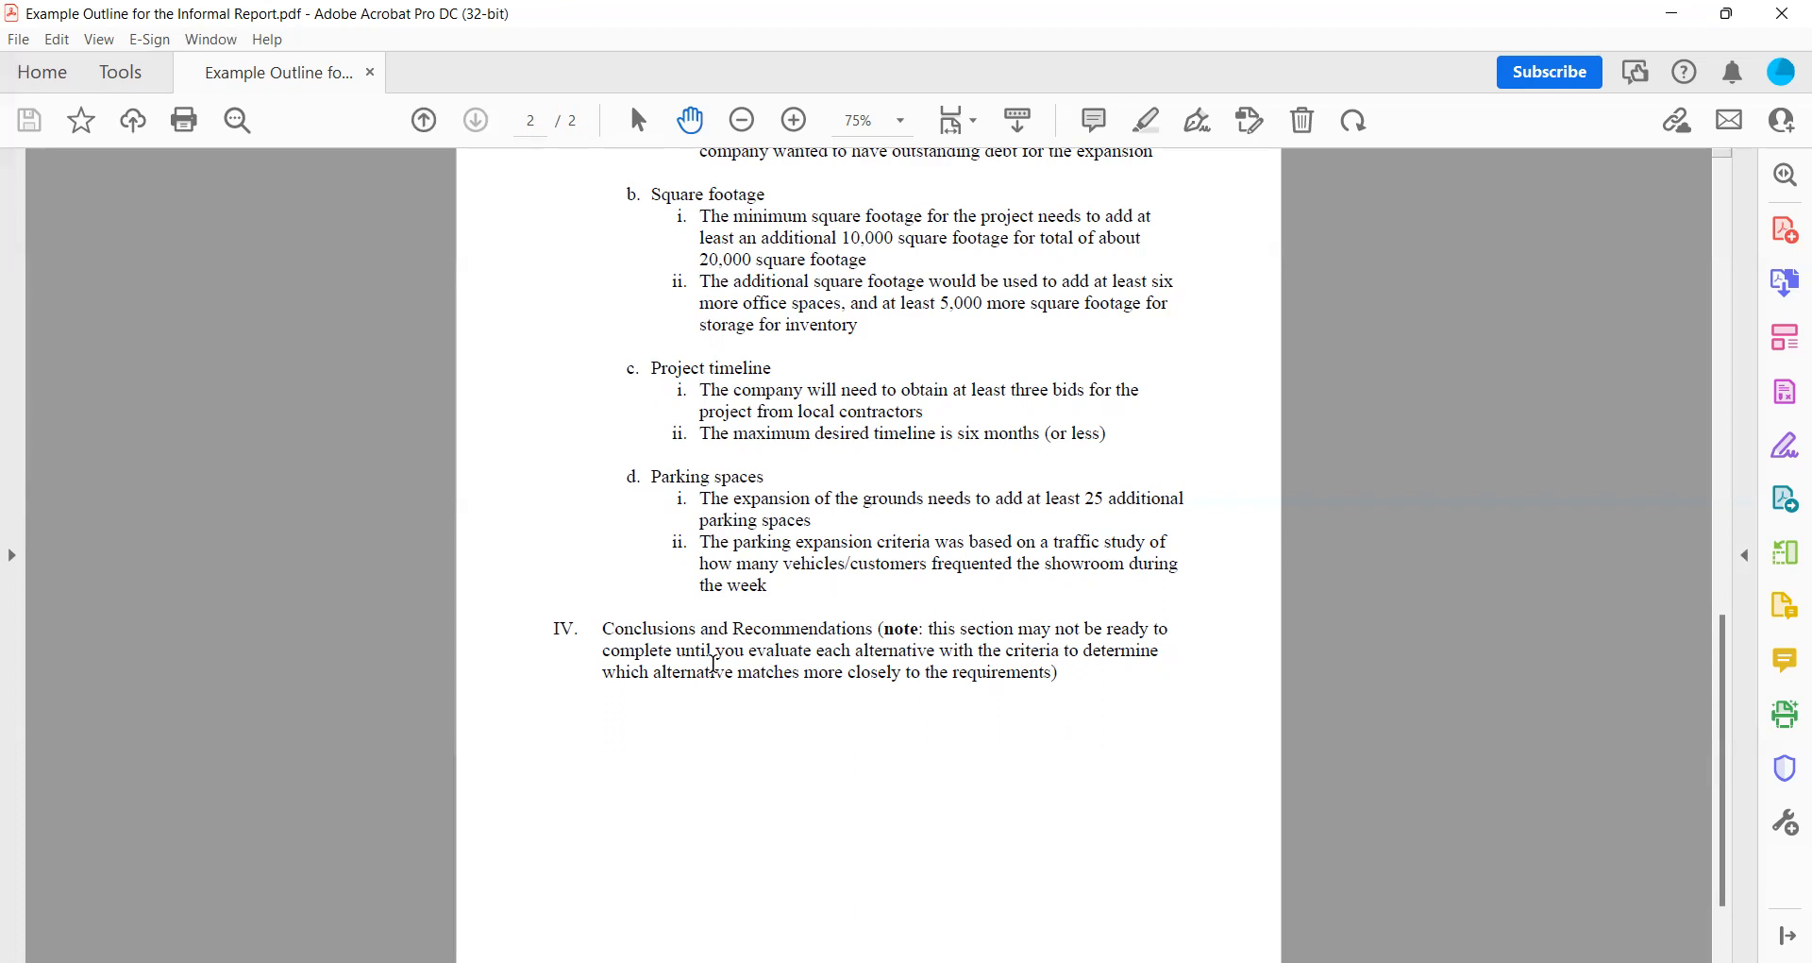
mouse_move(842, 669)
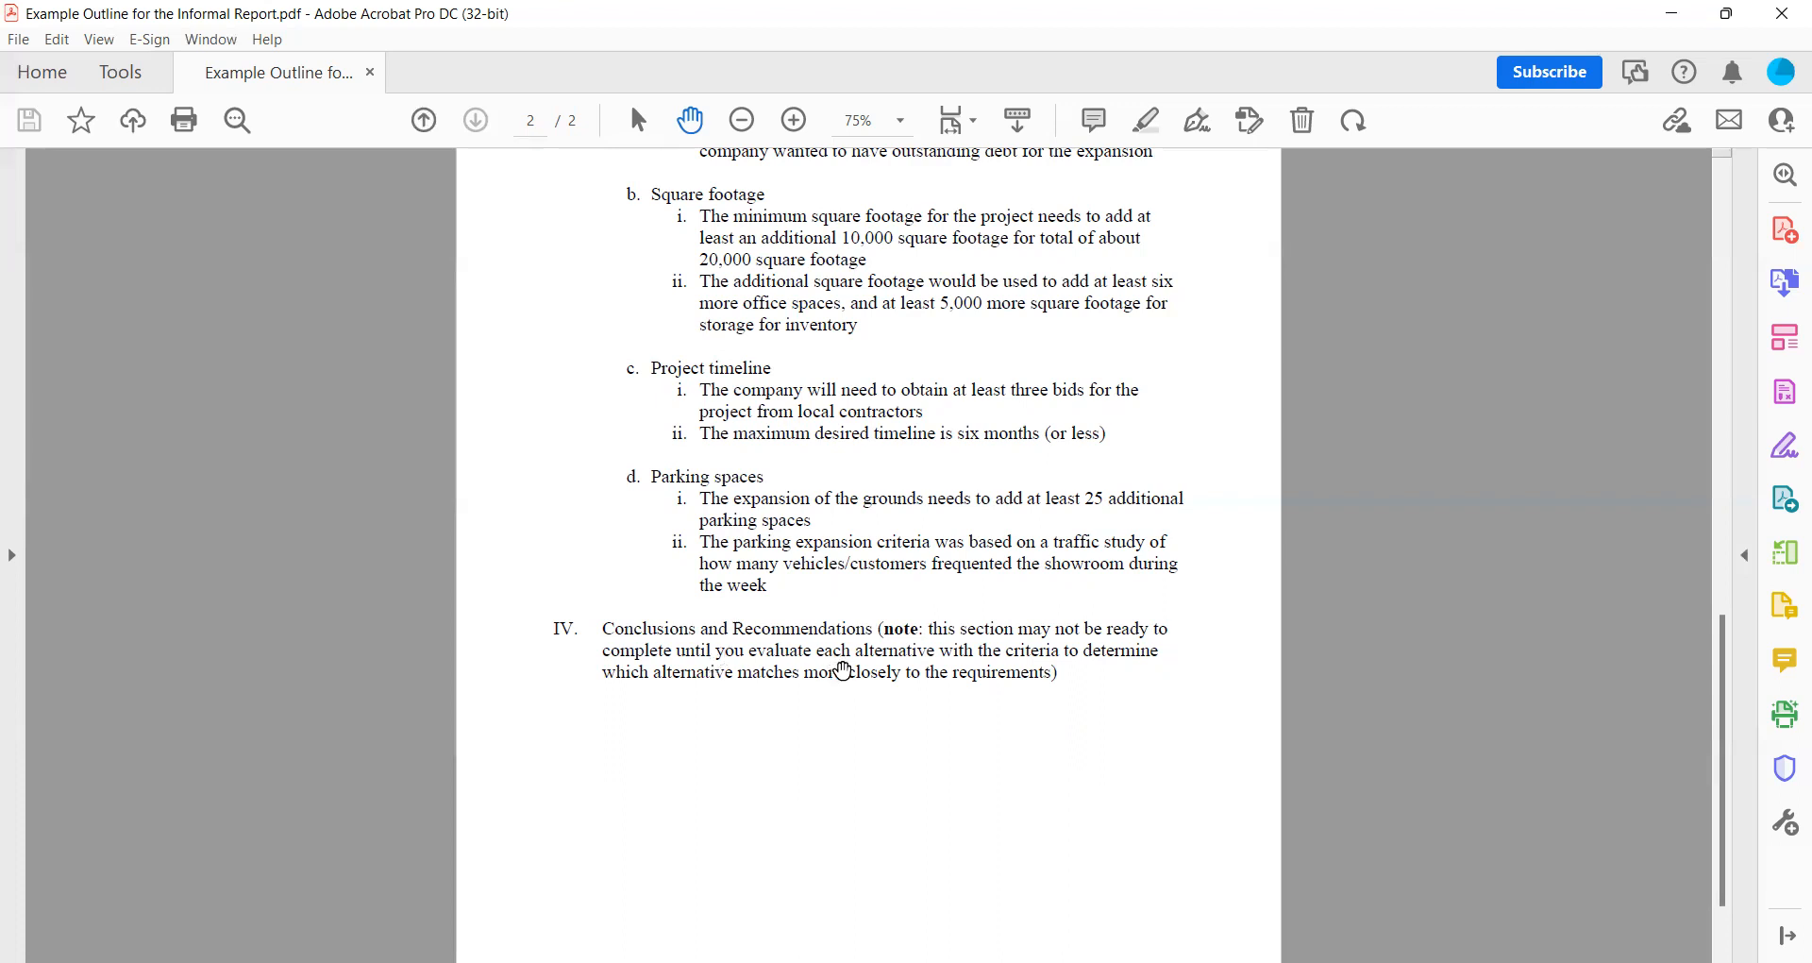
mouse_move(825, 672)
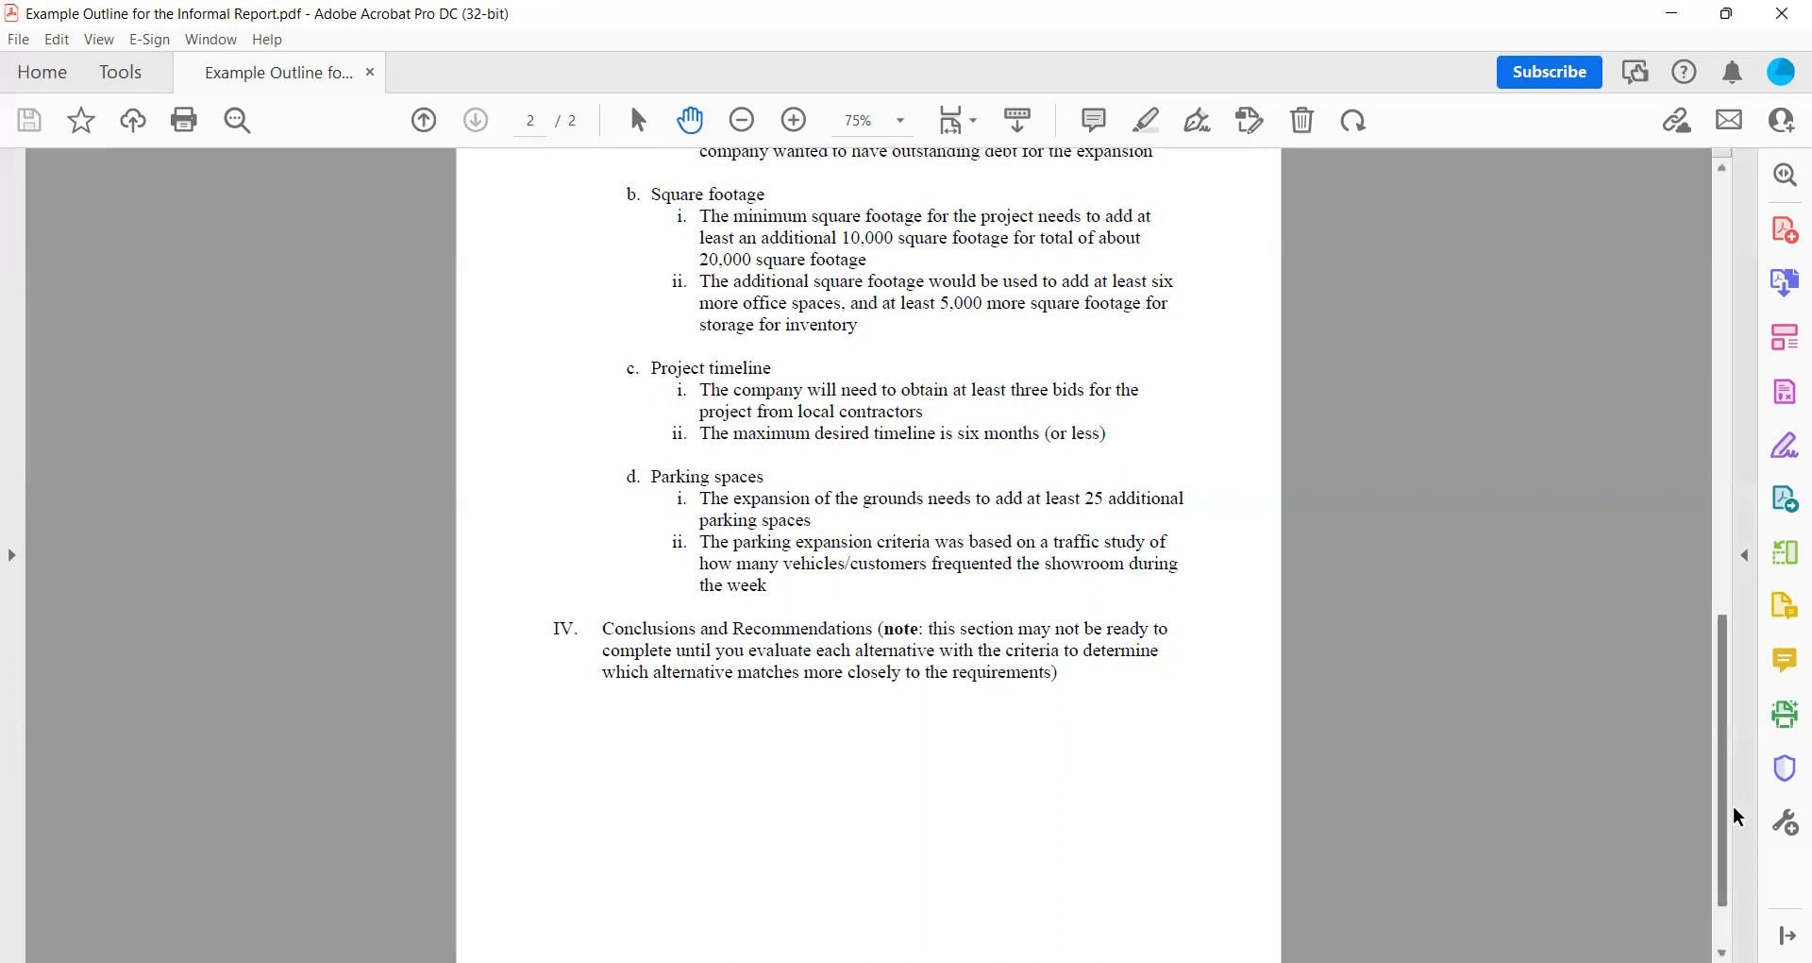
- Scroll back up and down page 1 to Facts/Findings and section III's $500,000 budget points
scroll("up", 3)
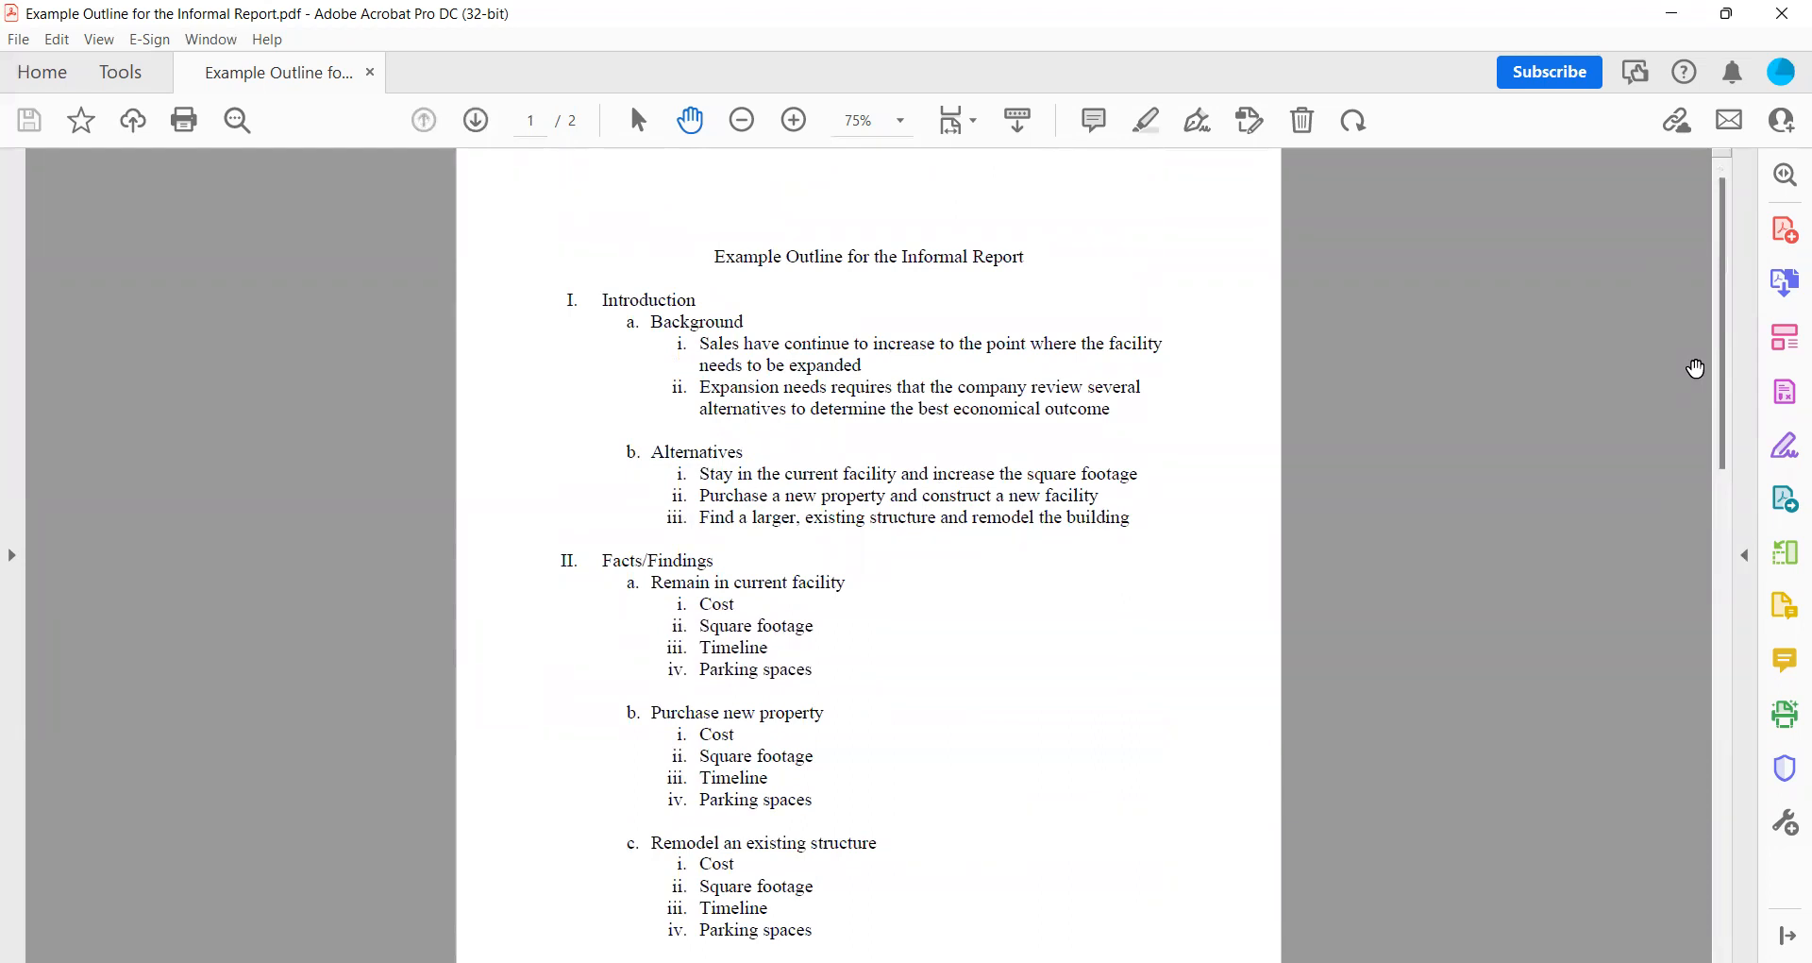
mouse_move(1695, 377)
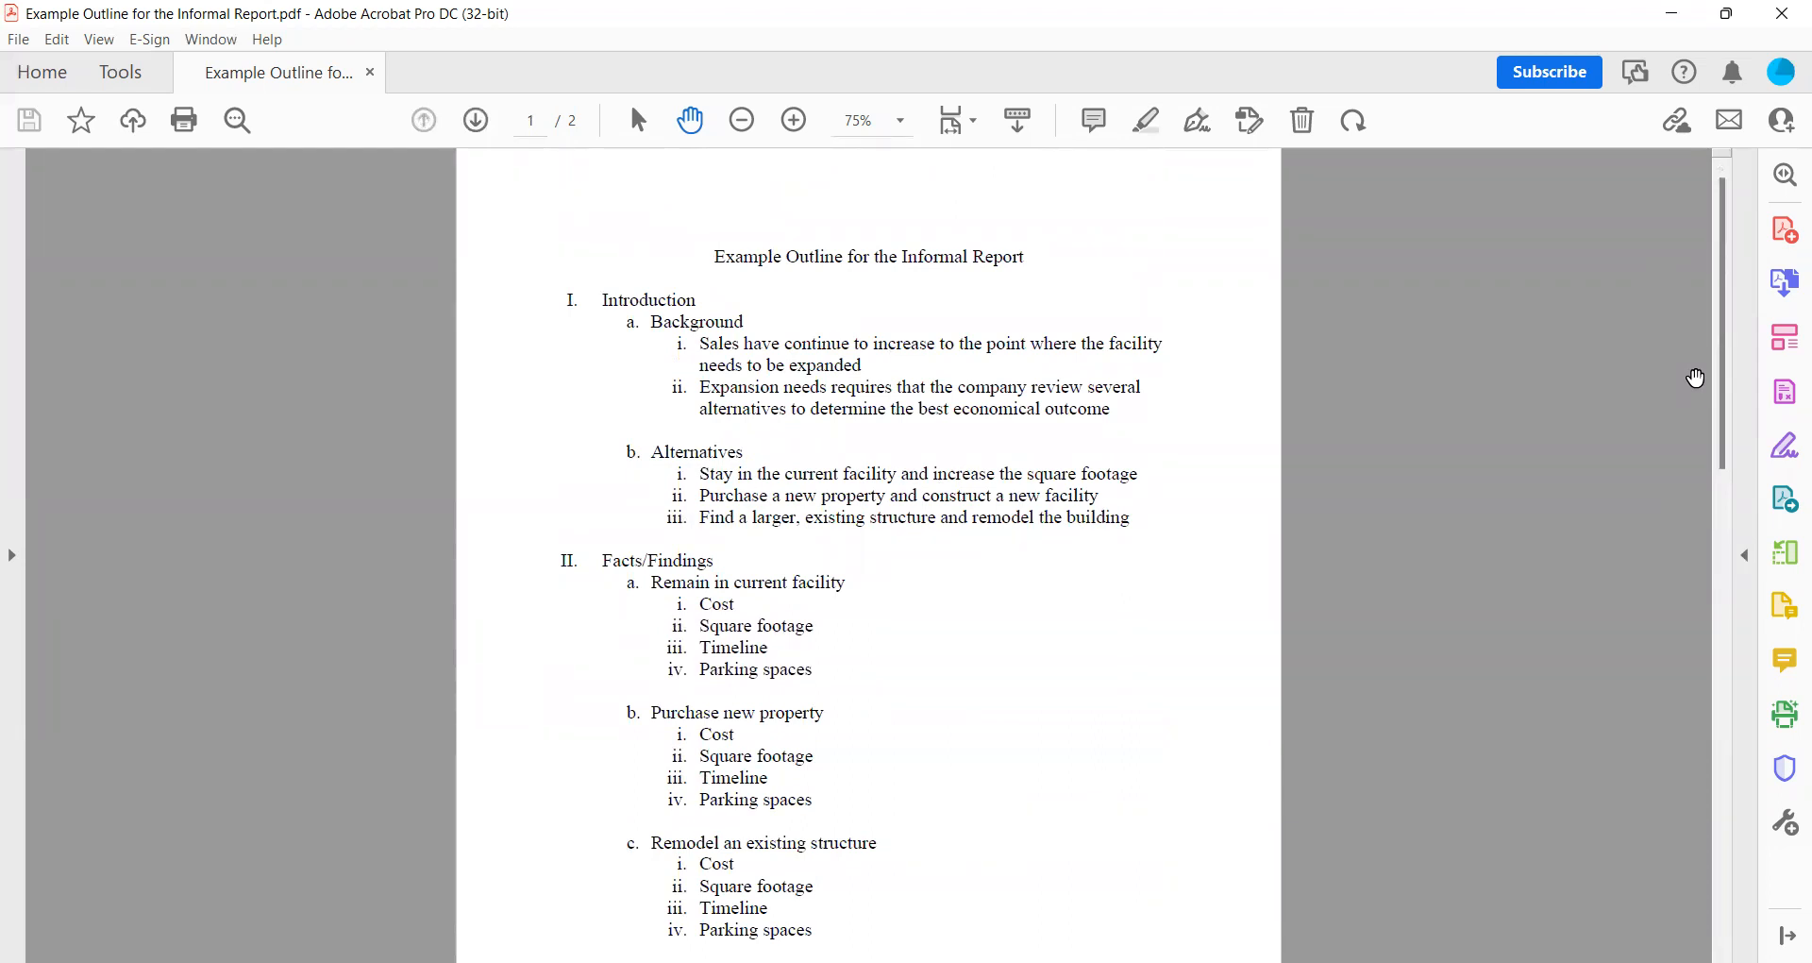
scroll("down", 3)
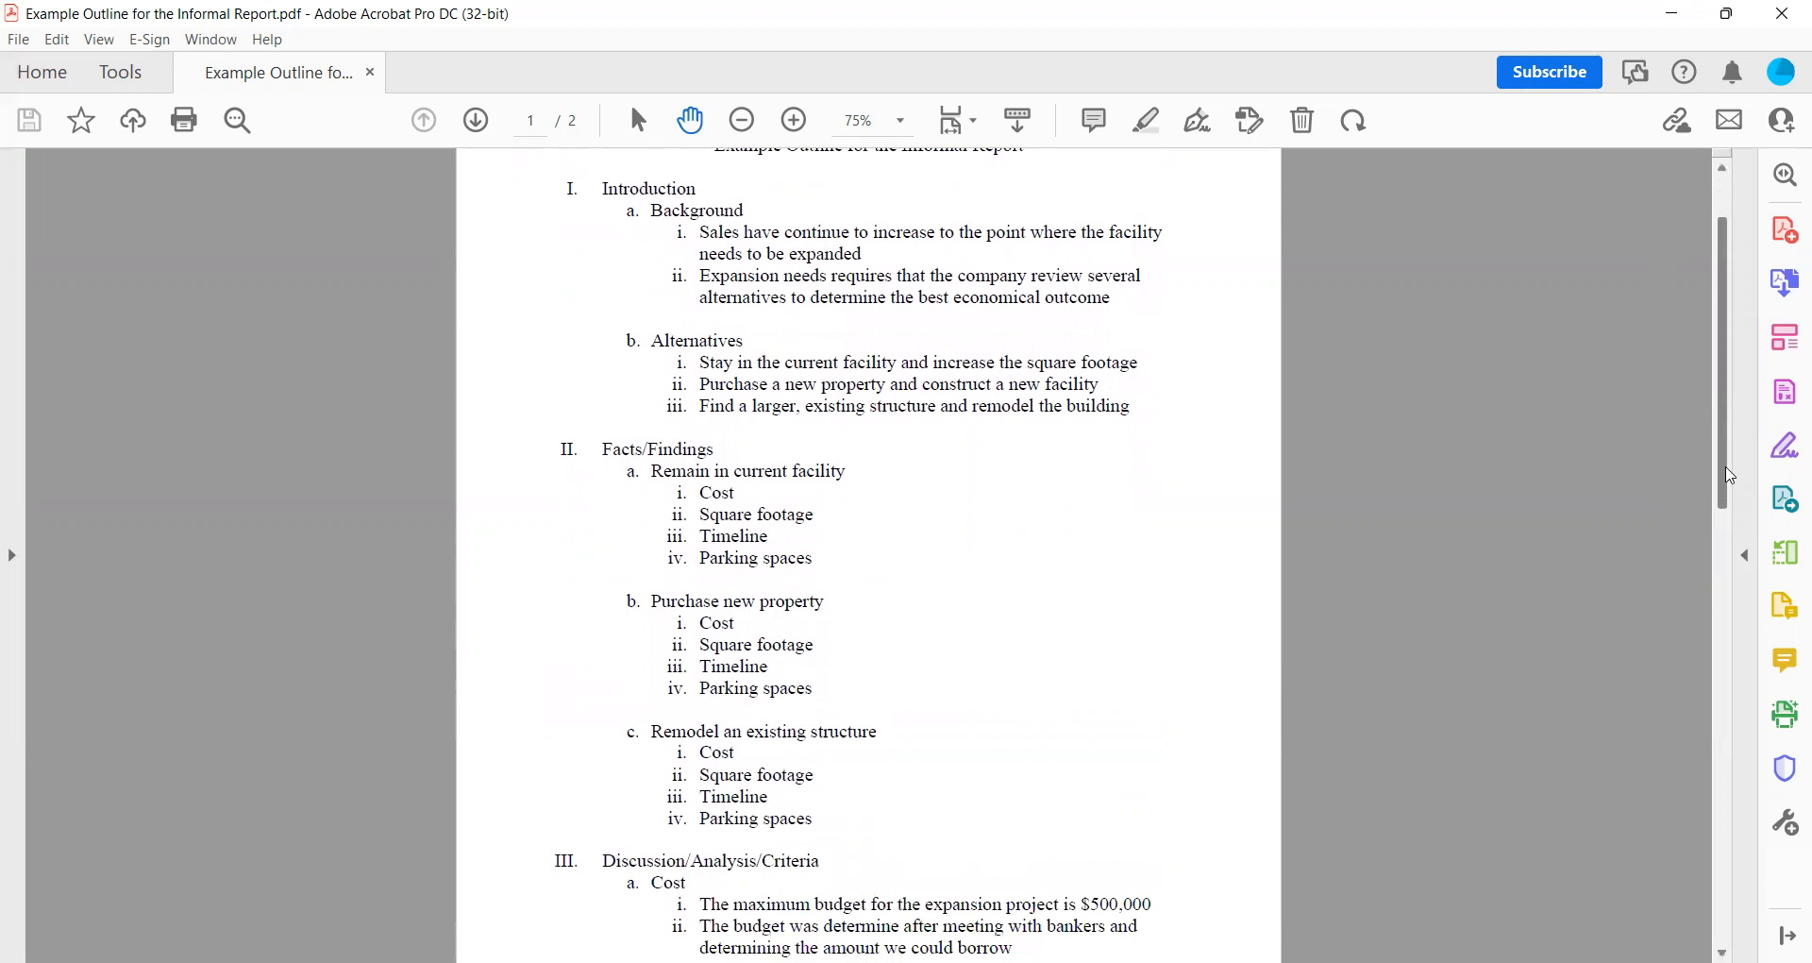
scroll("up", 3)
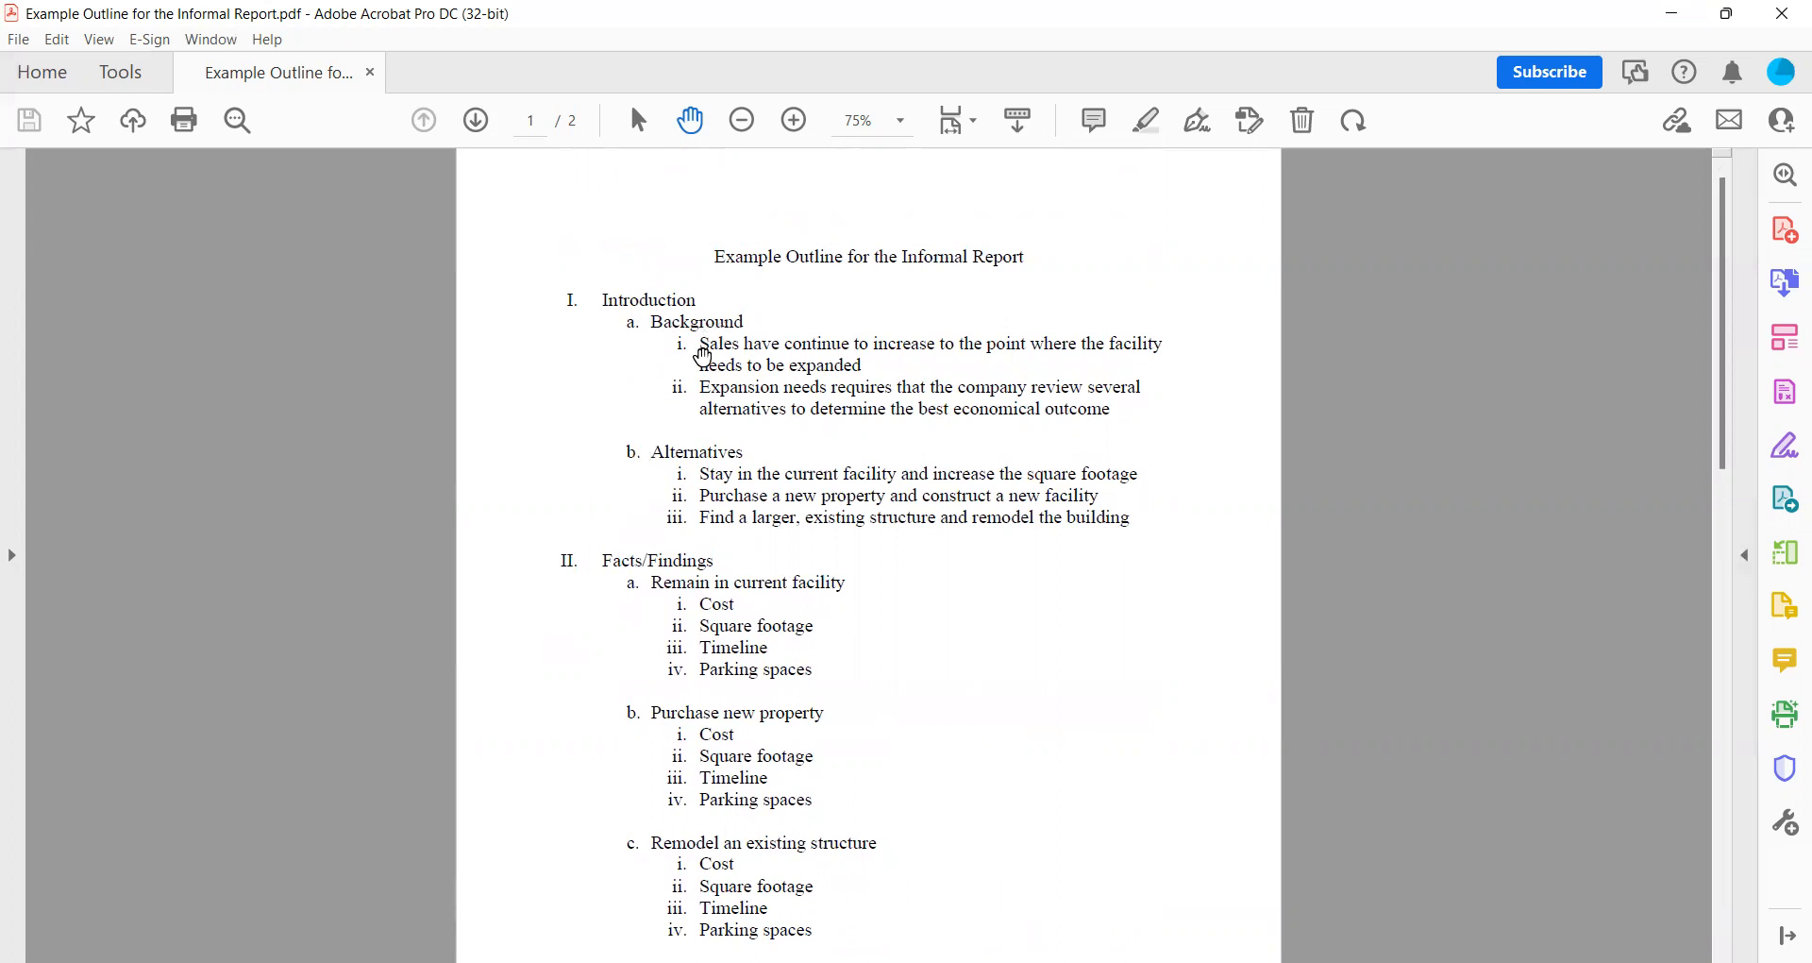
mouse_move(621, 449)
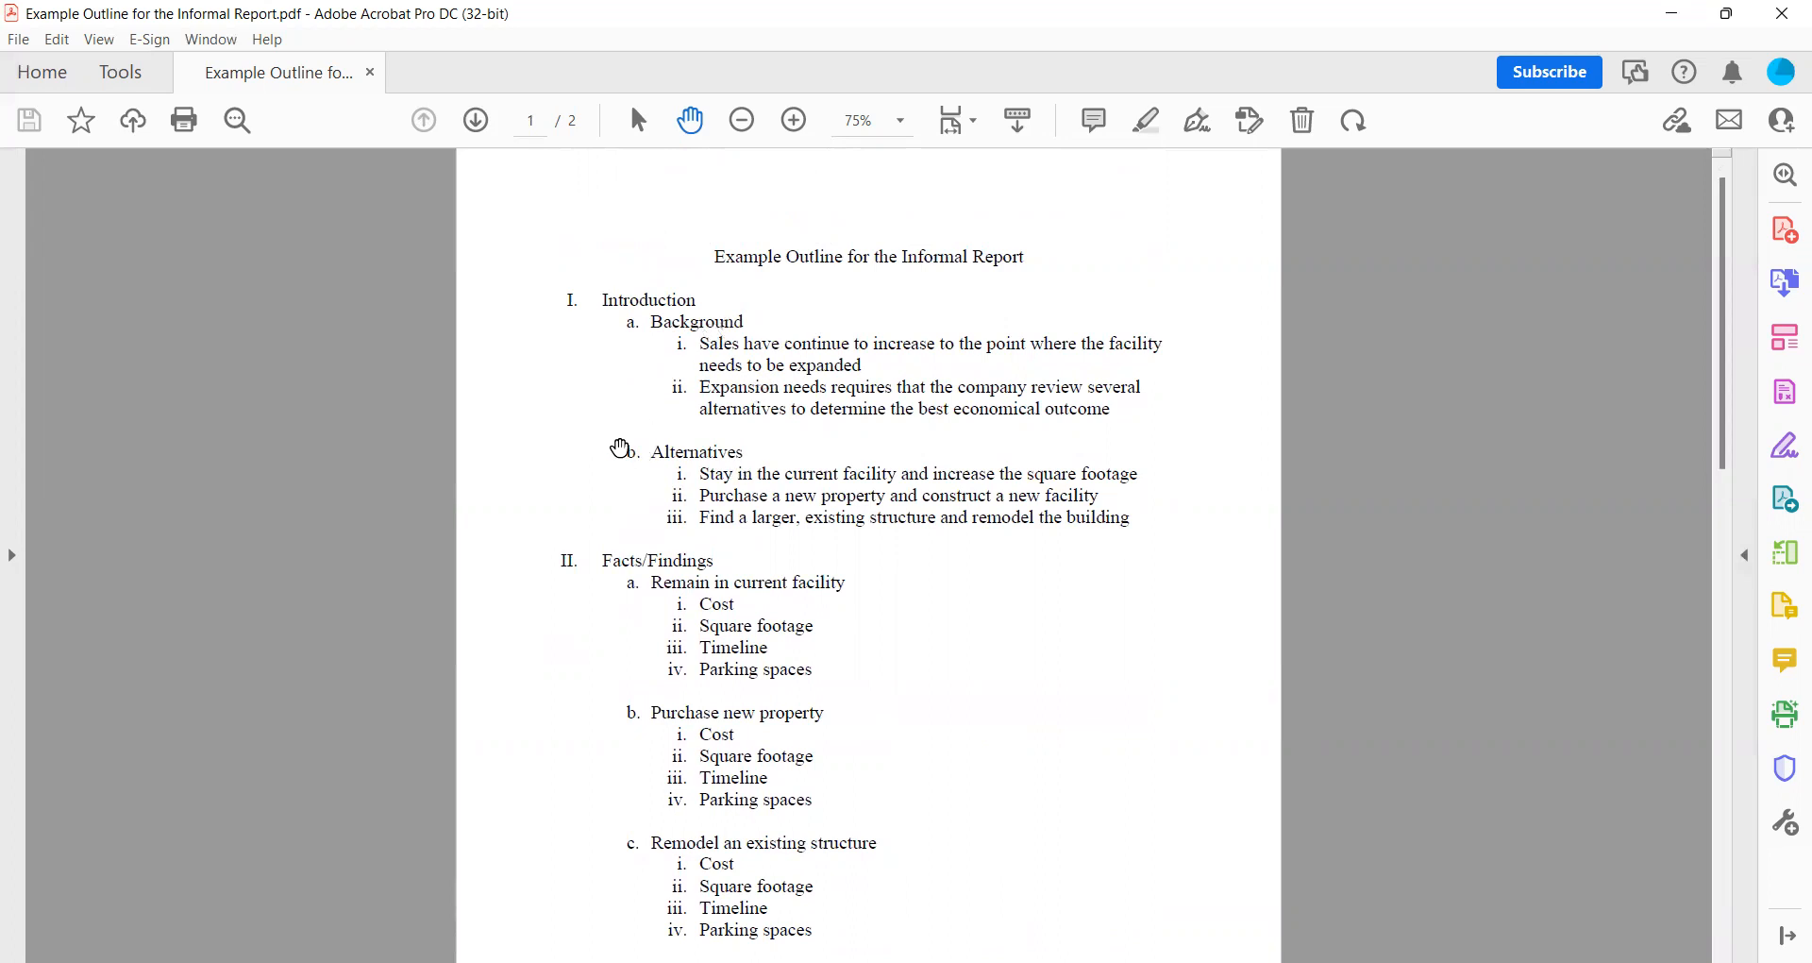
mouse_move(750, 466)
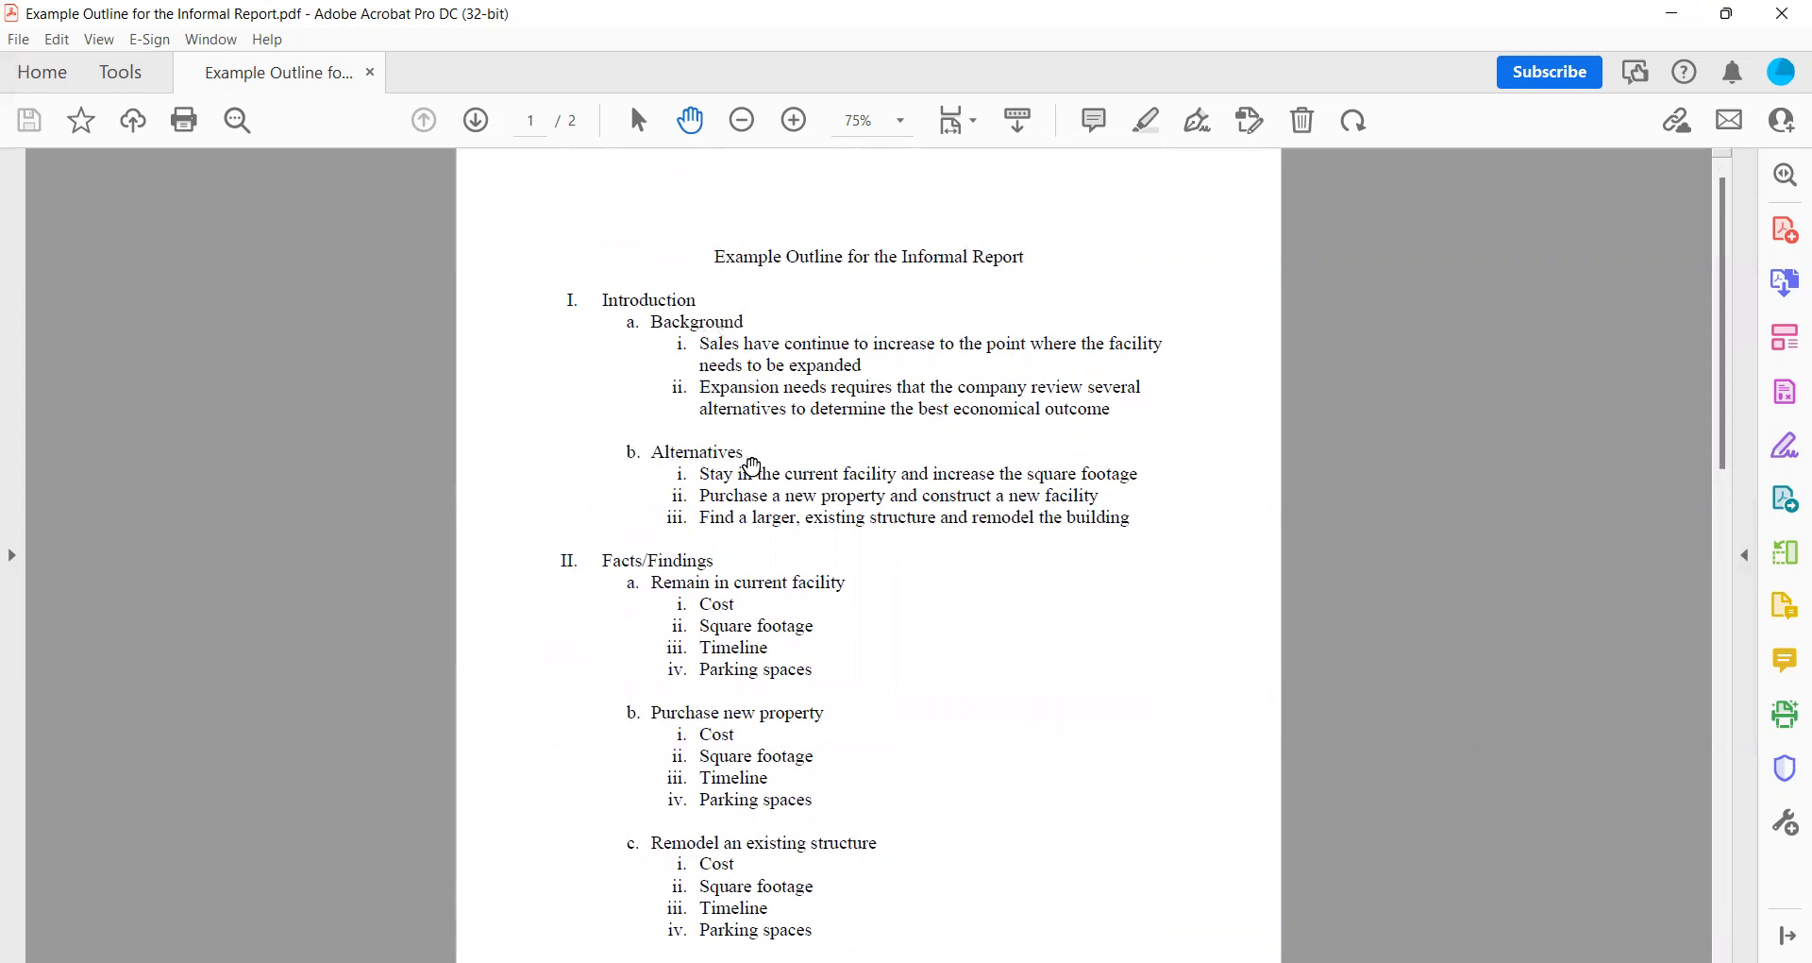
mouse_move(725, 485)
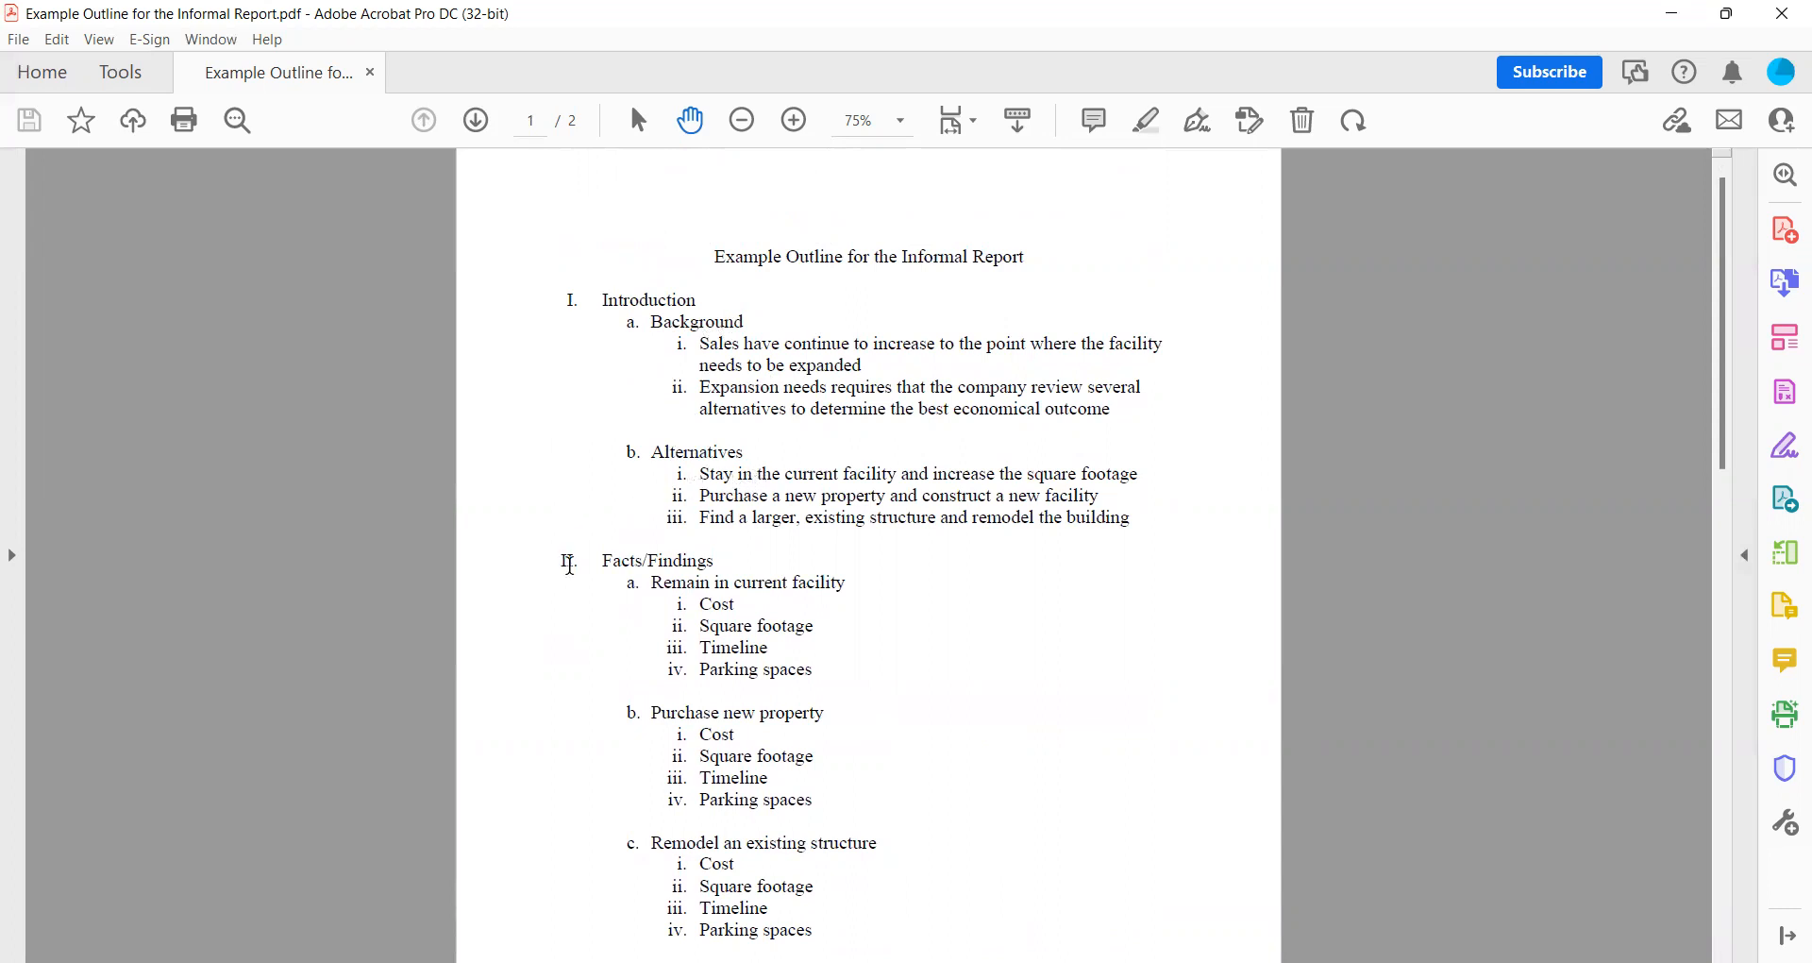
mouse_move(627, 582)
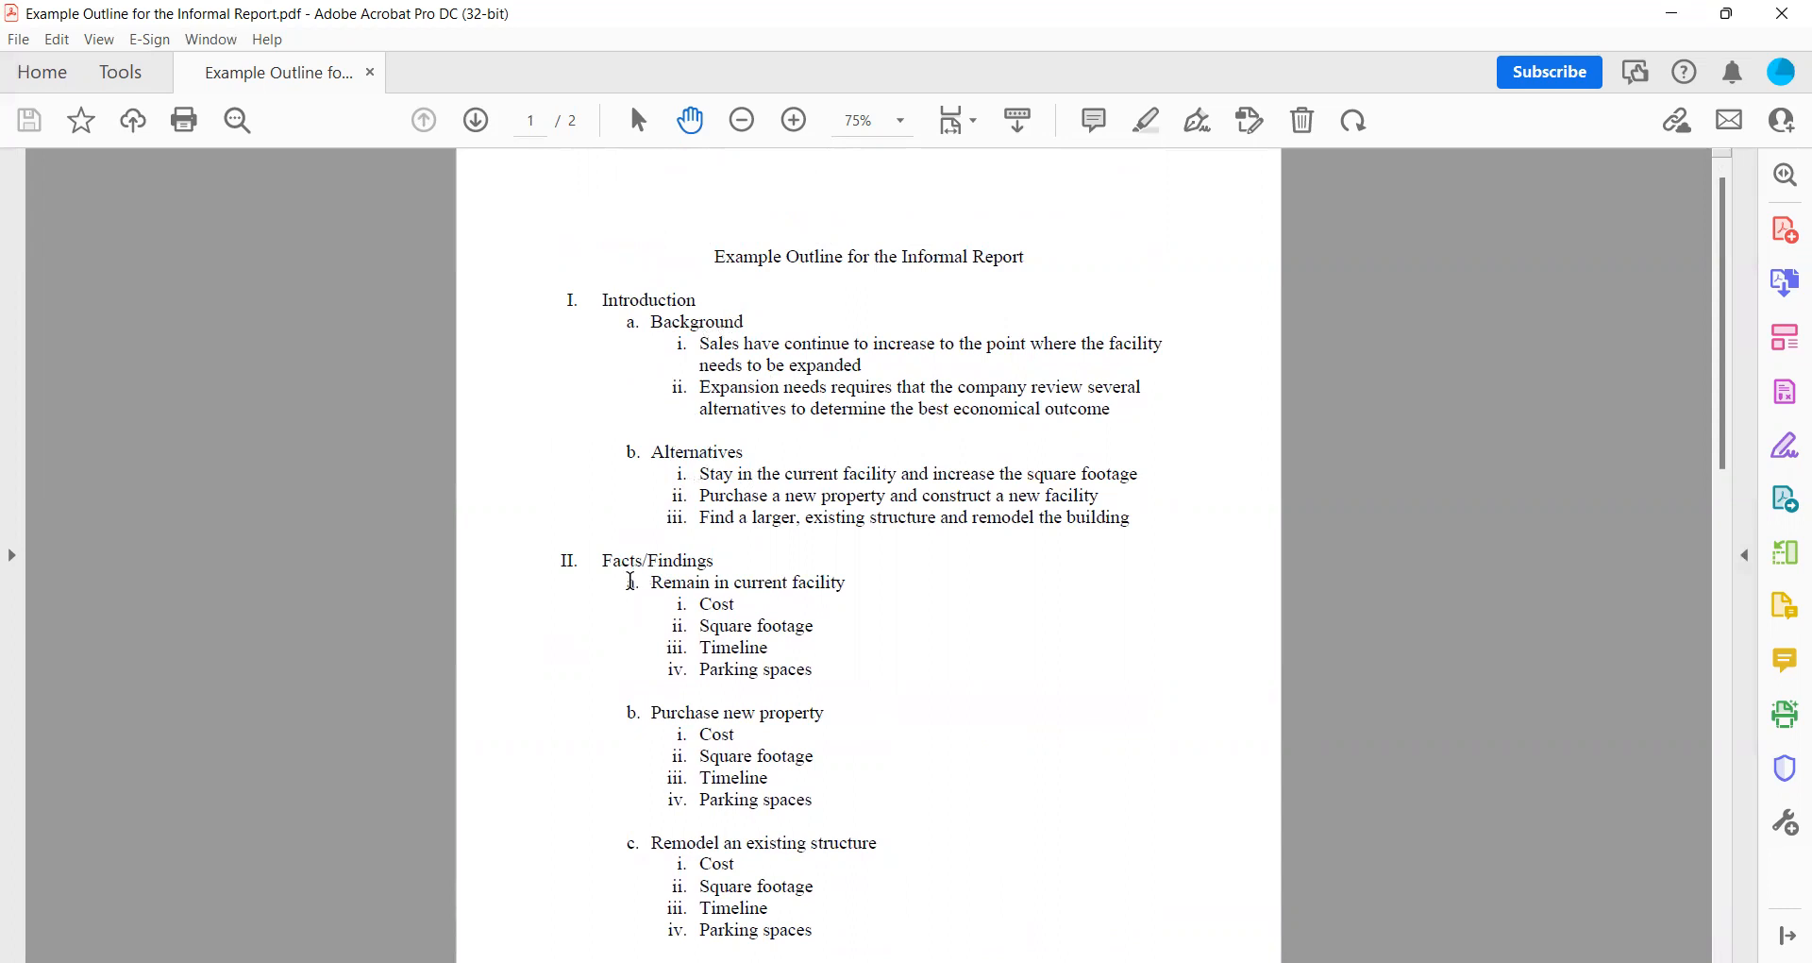
mouse_move(642, 598)
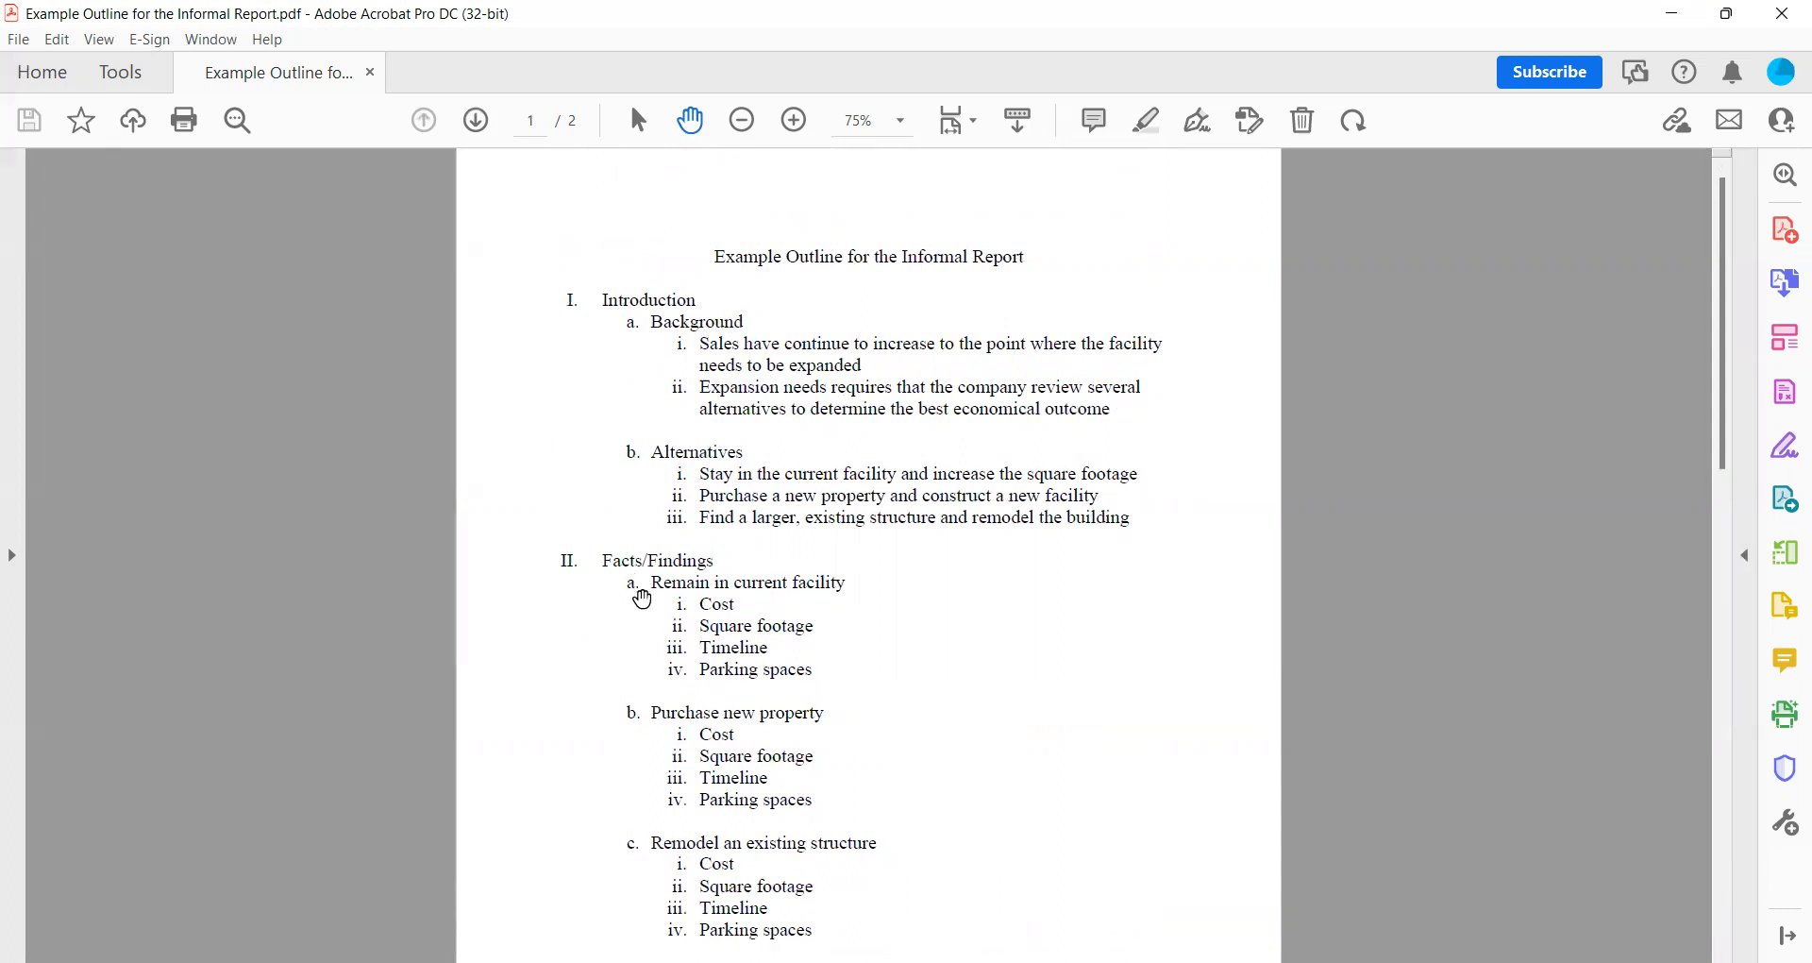
mouse_move(691, 610)
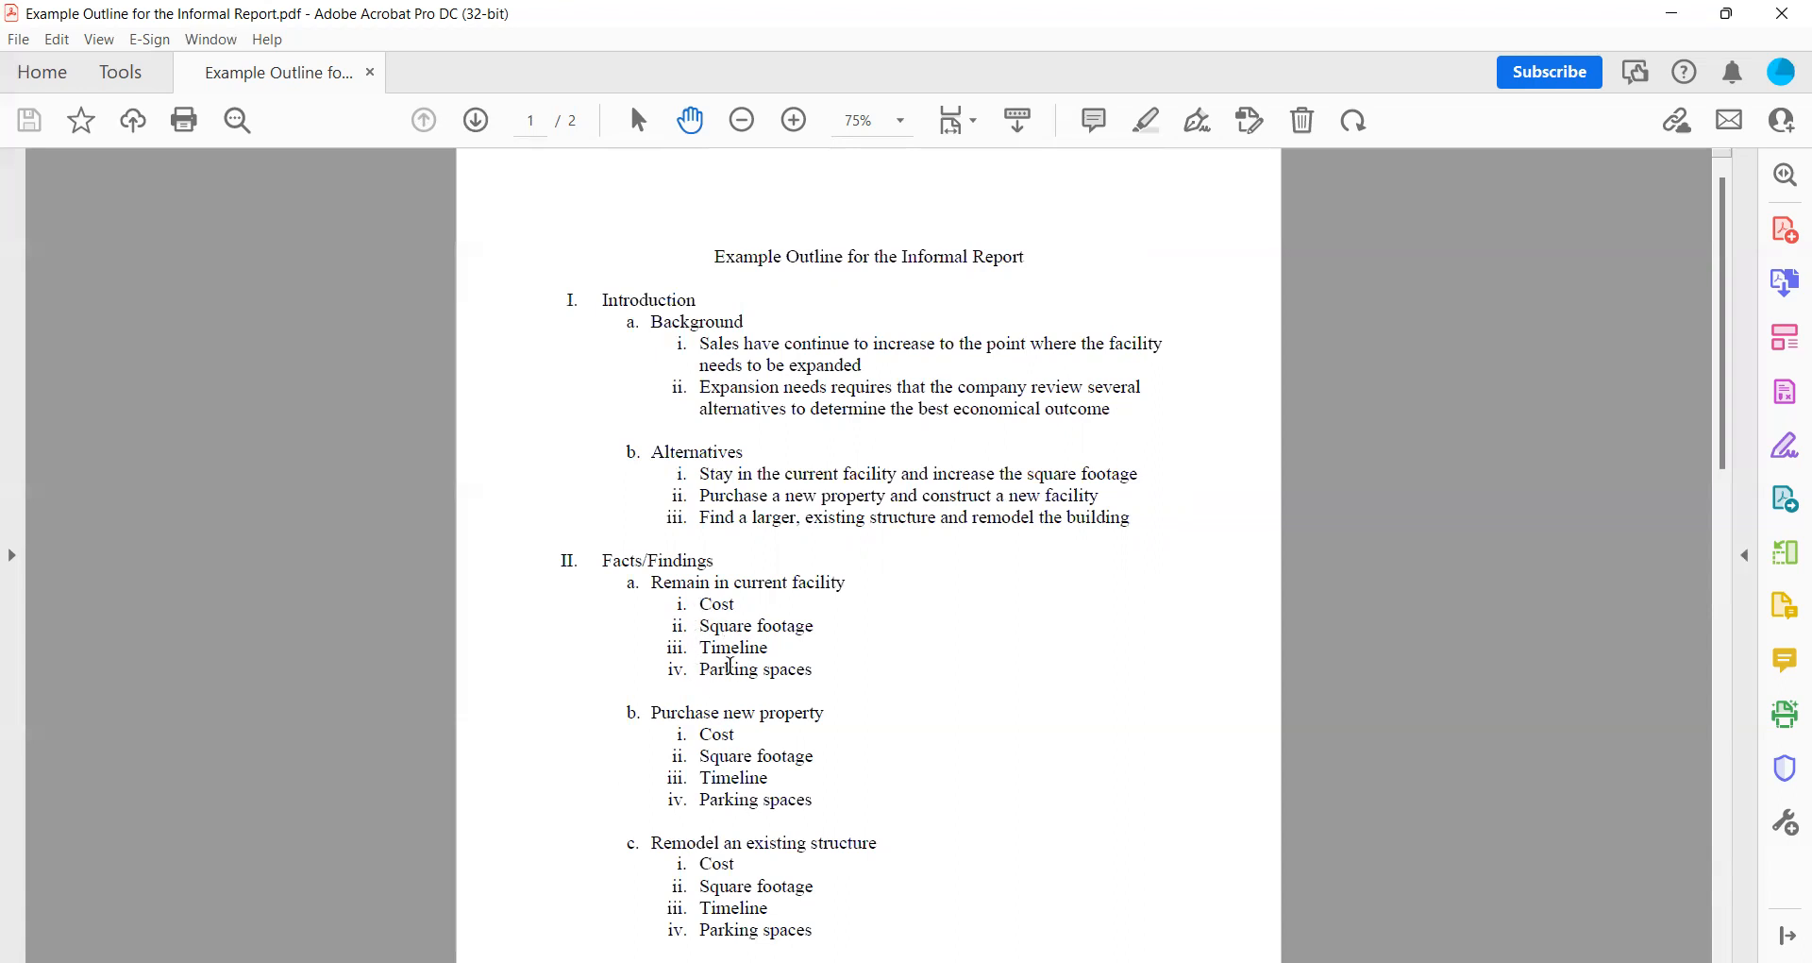
mouse_move(652, 805)
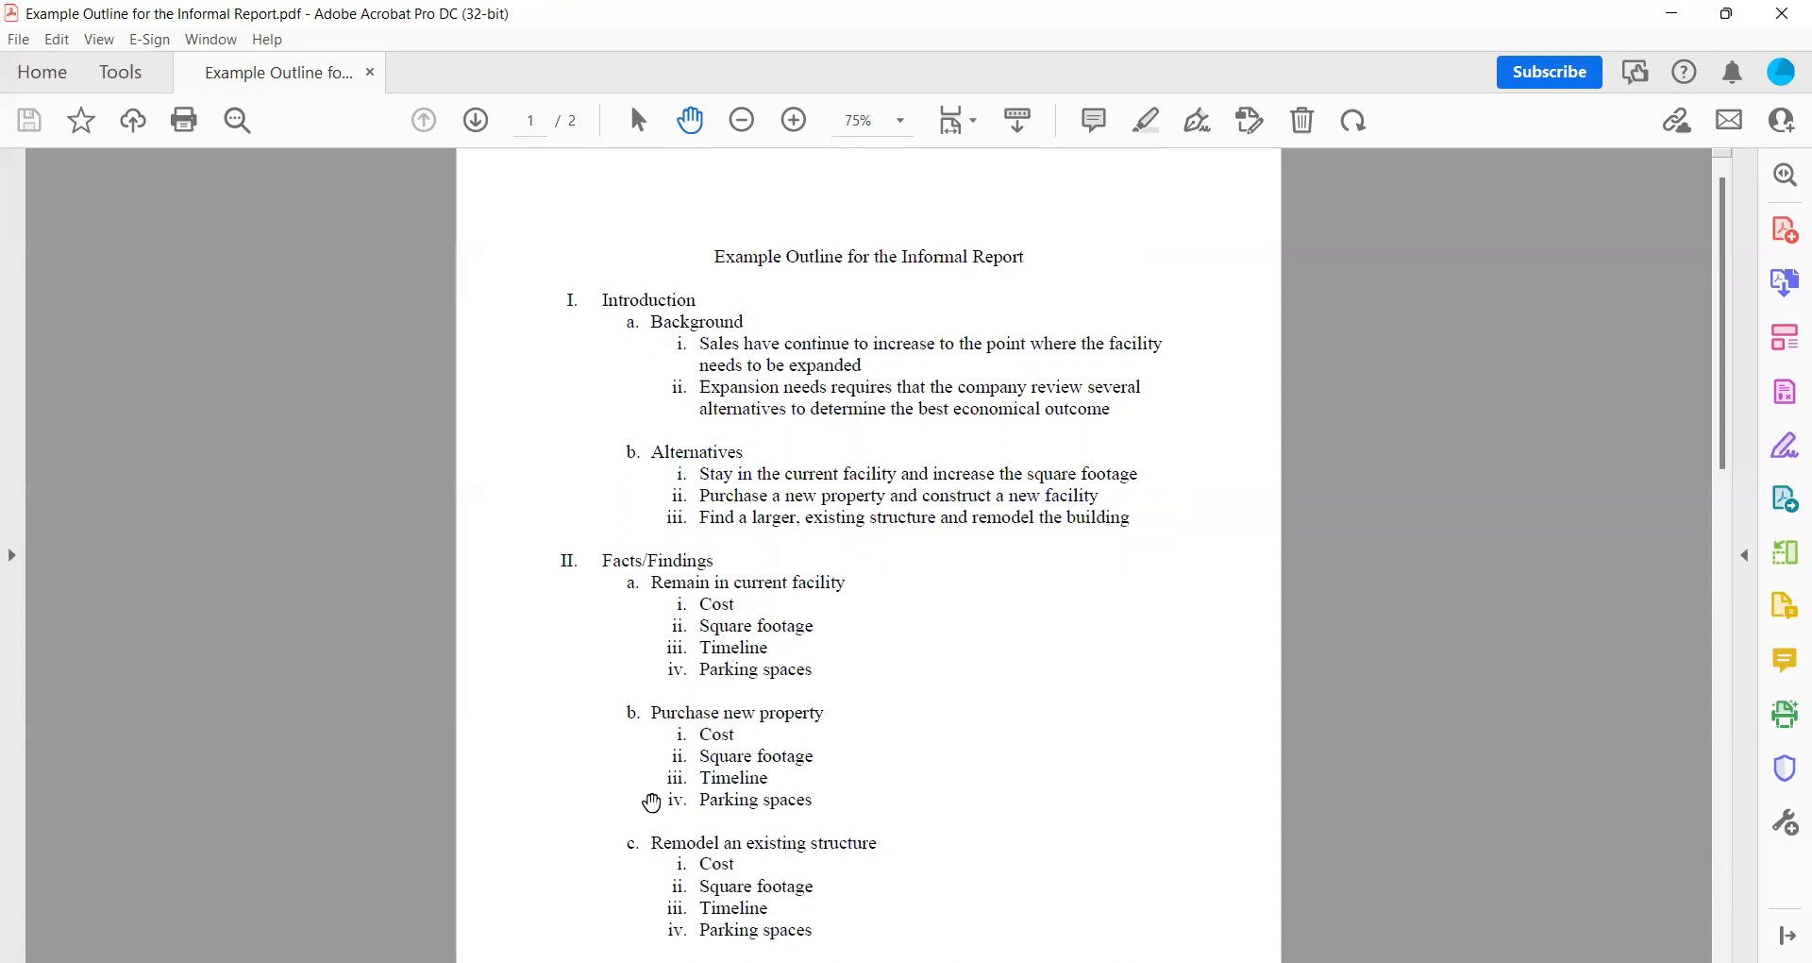
mouse_move(744, 604)
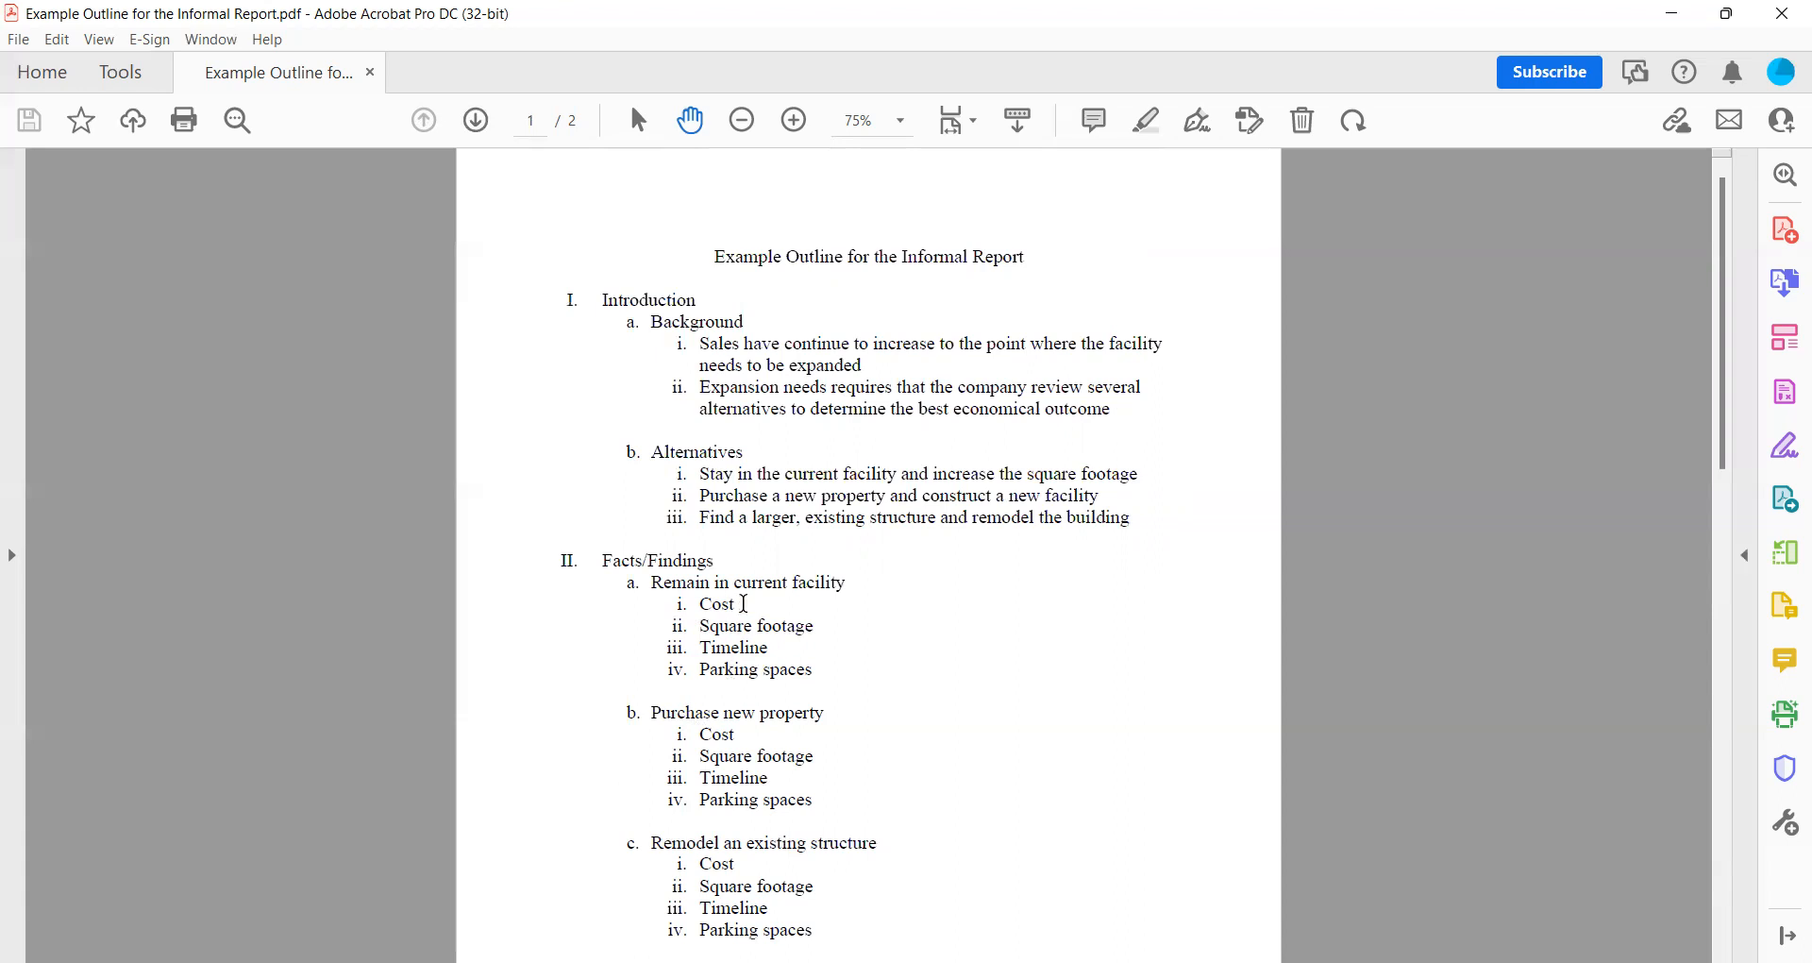
mouse_move(750, 604)
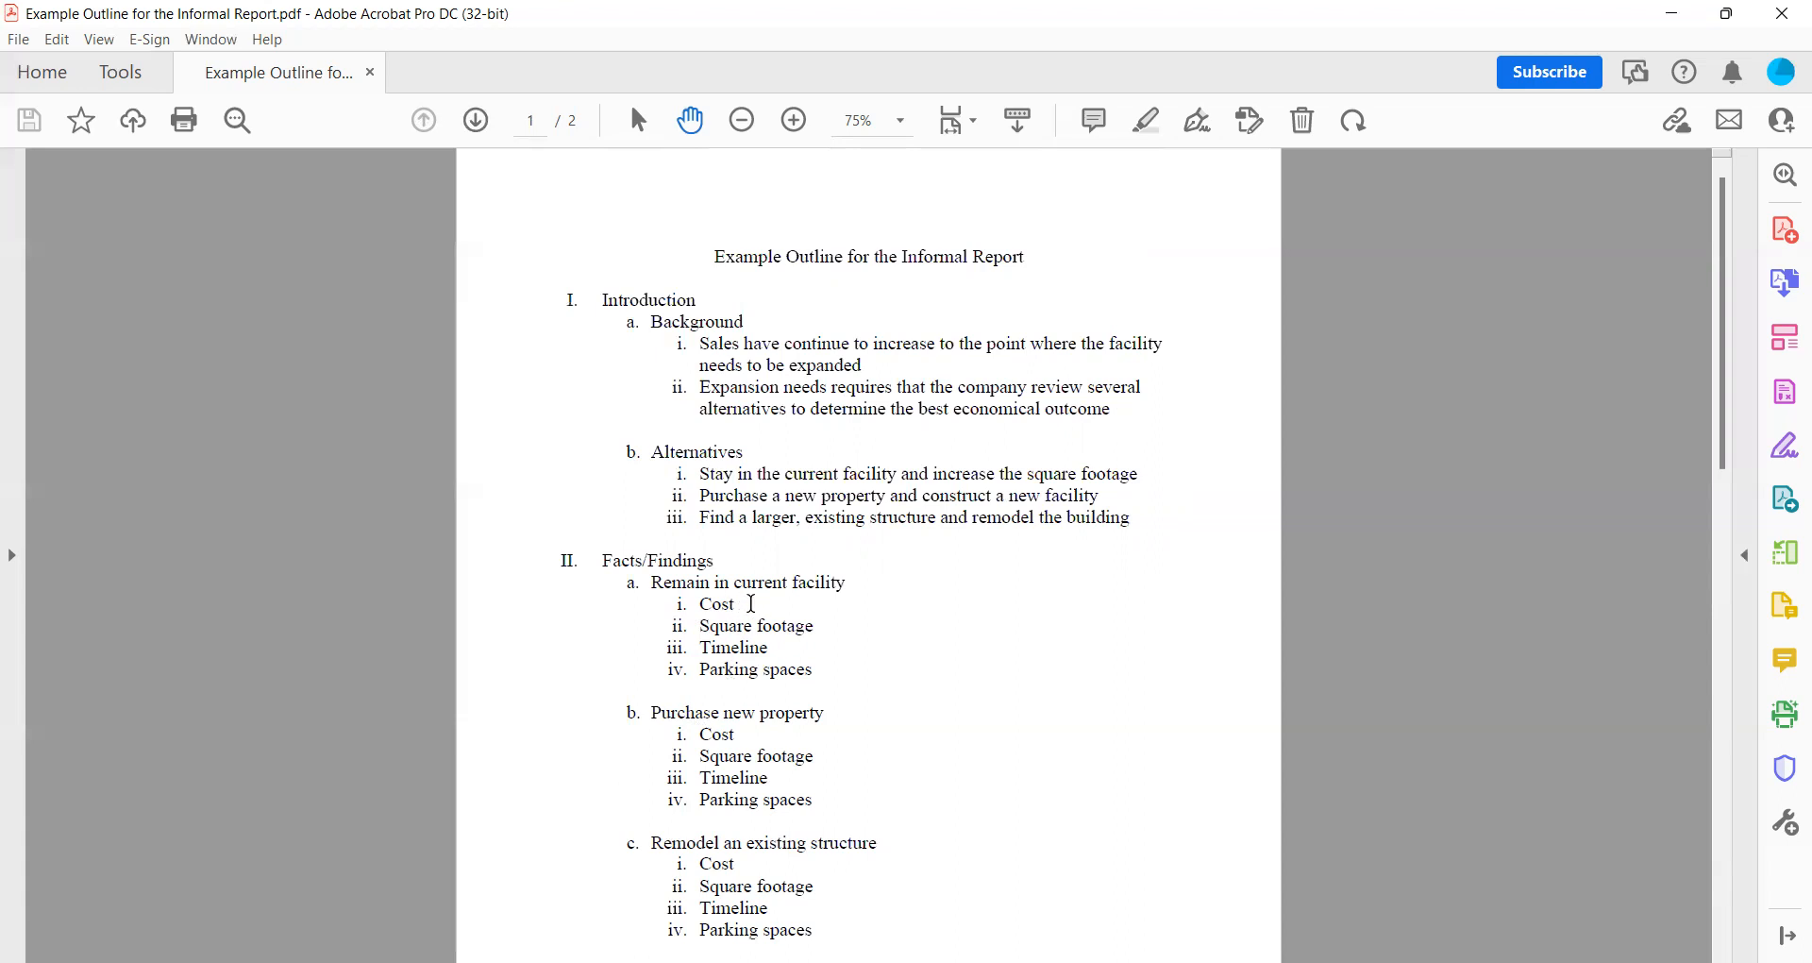
mouse_move(865, 637)
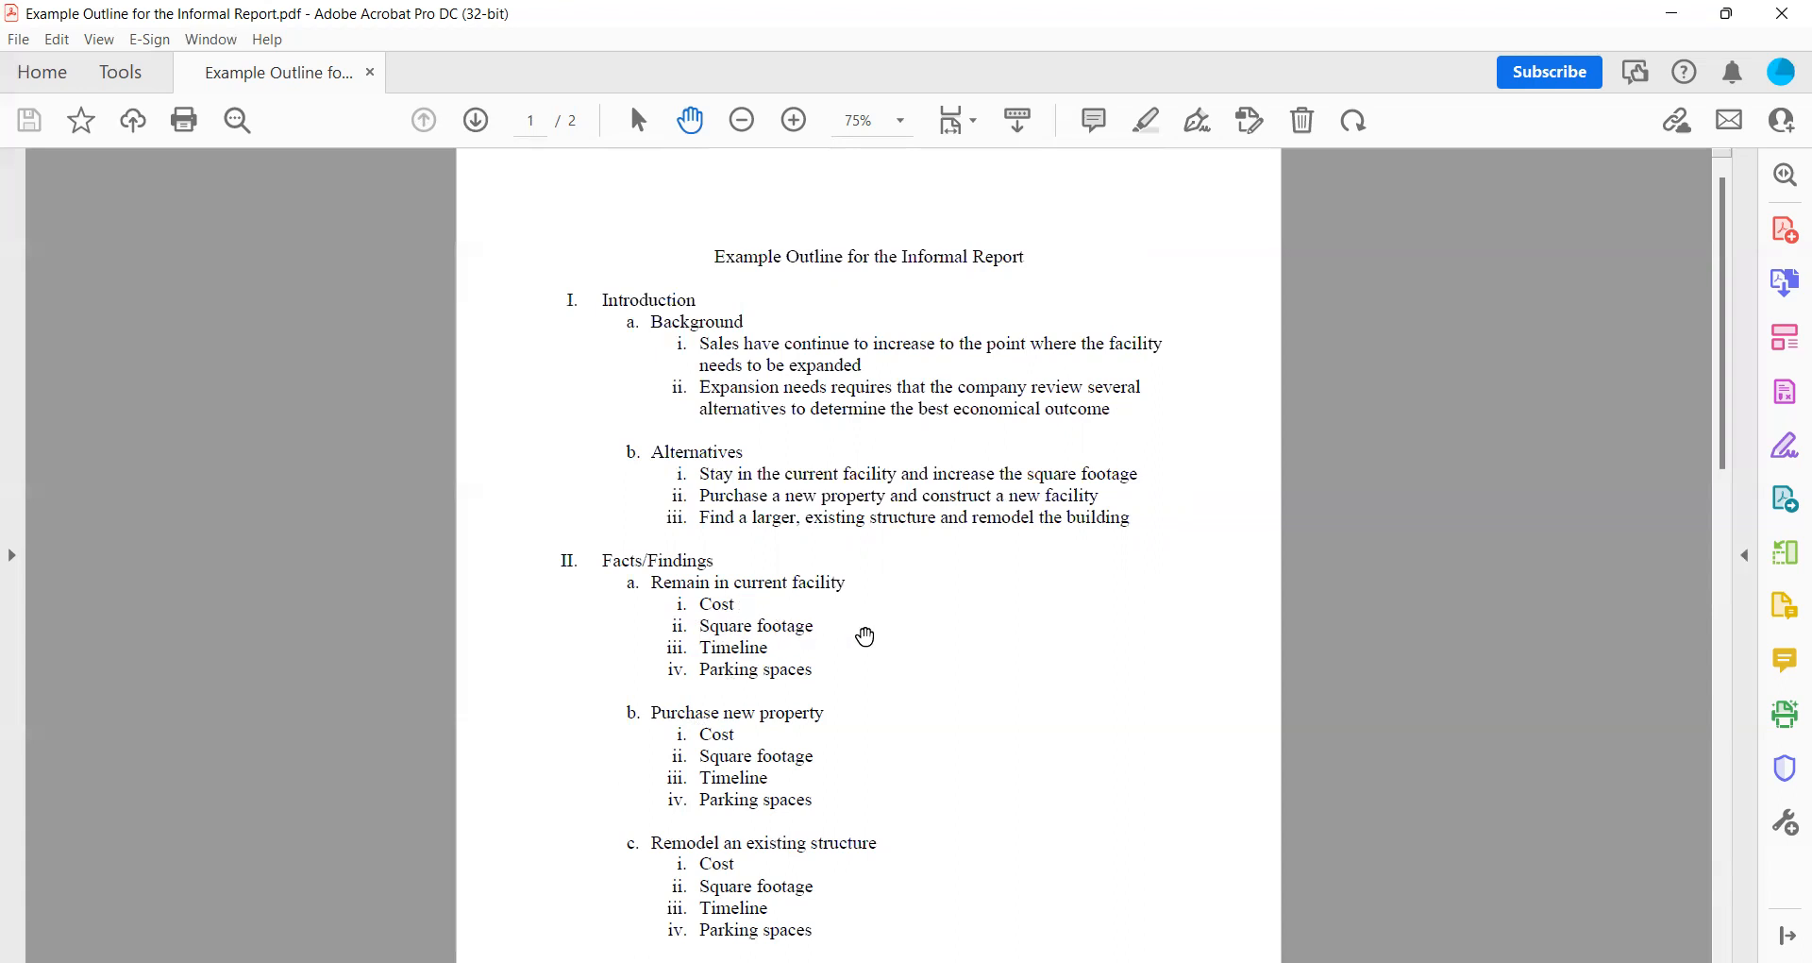
mouse_move(840, 653)
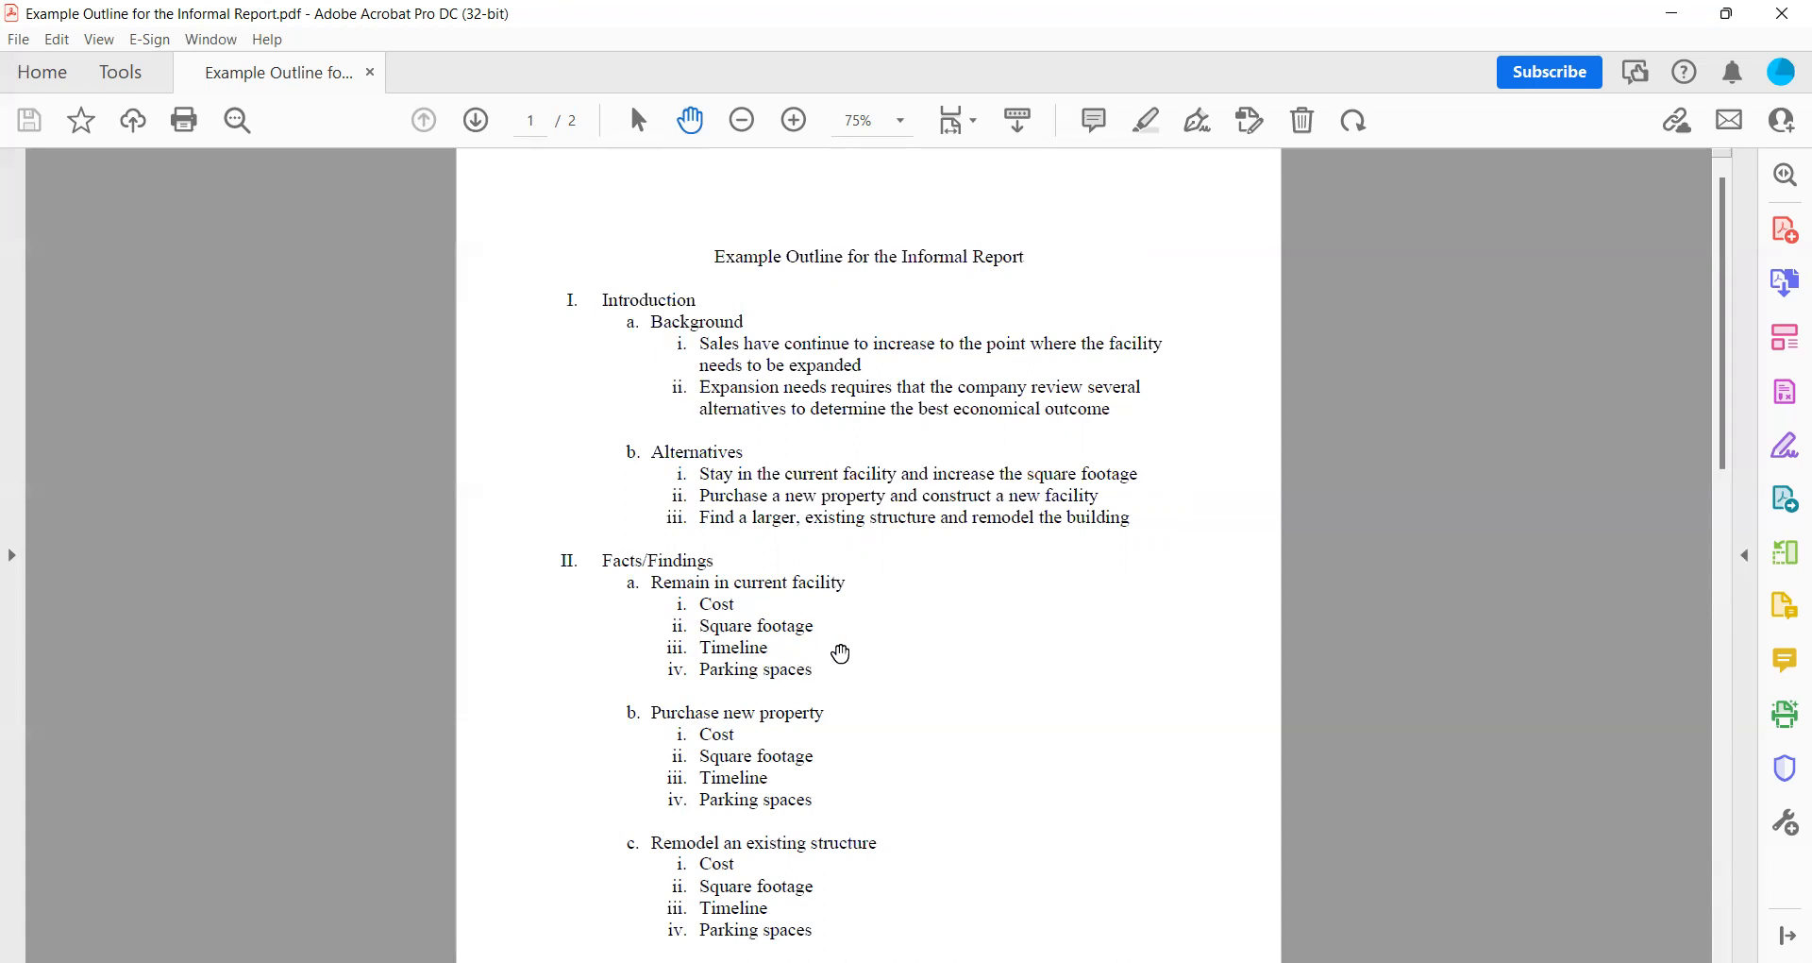
mouse_move(1718, 445)
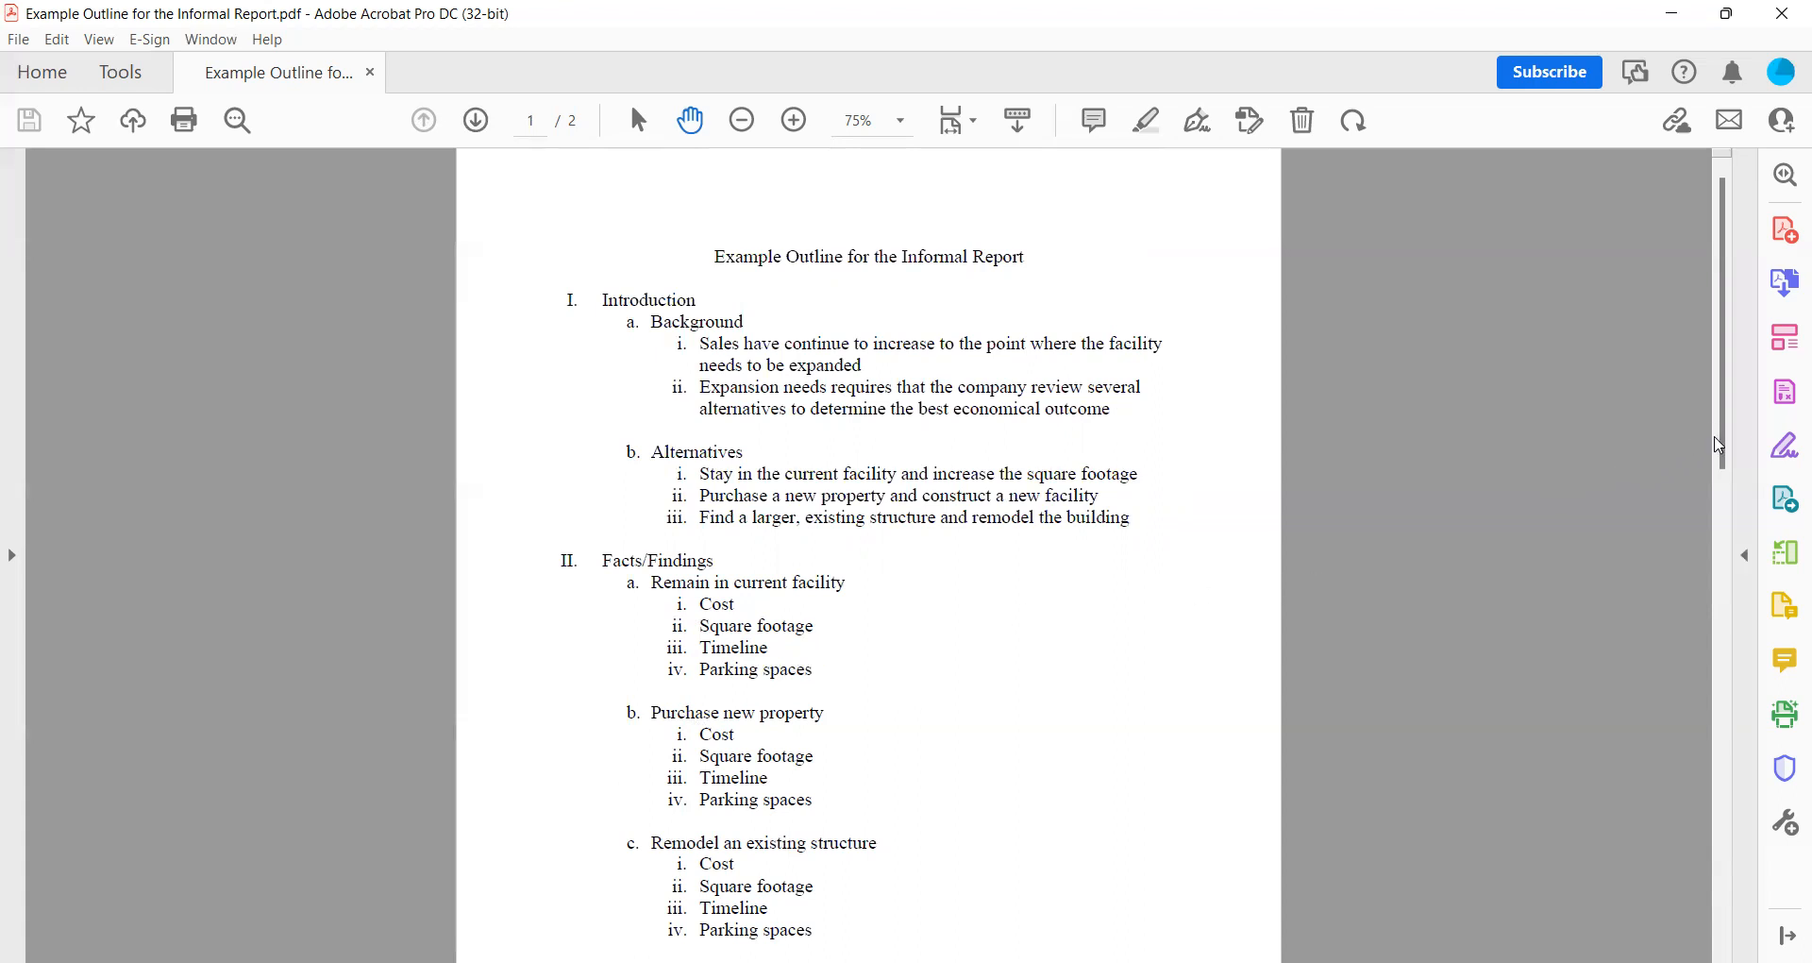
scroll("down", 3)
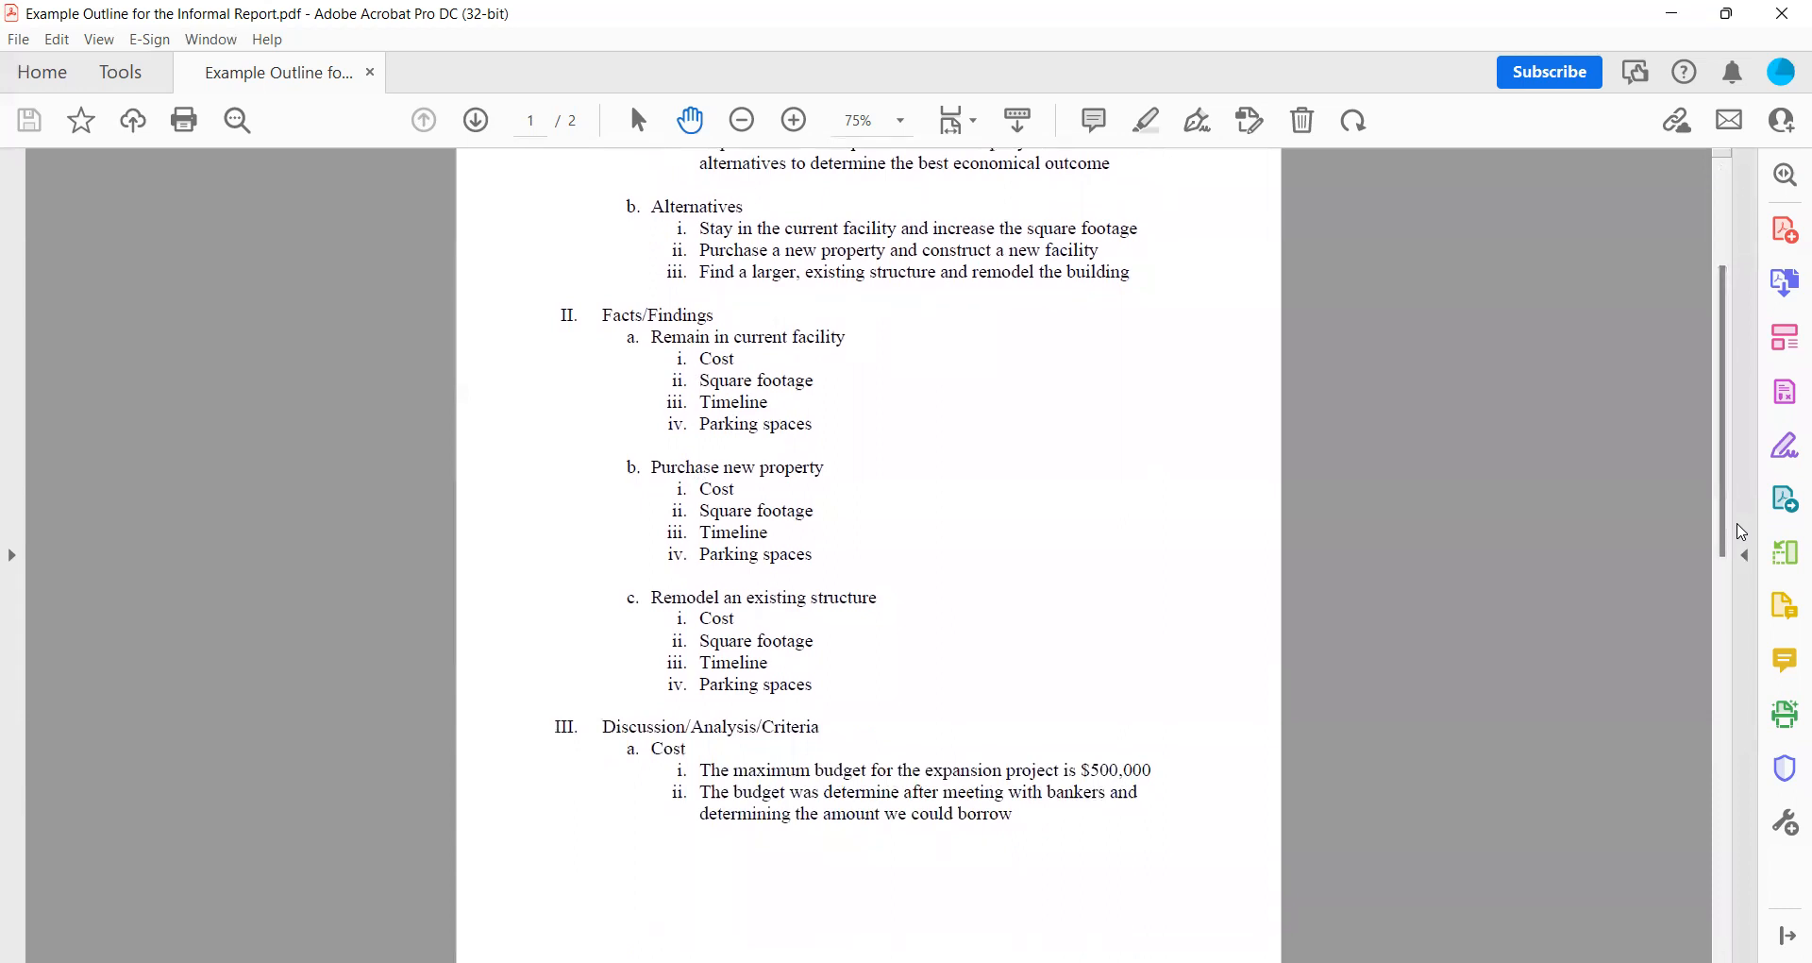
mouse_move(871, 561)
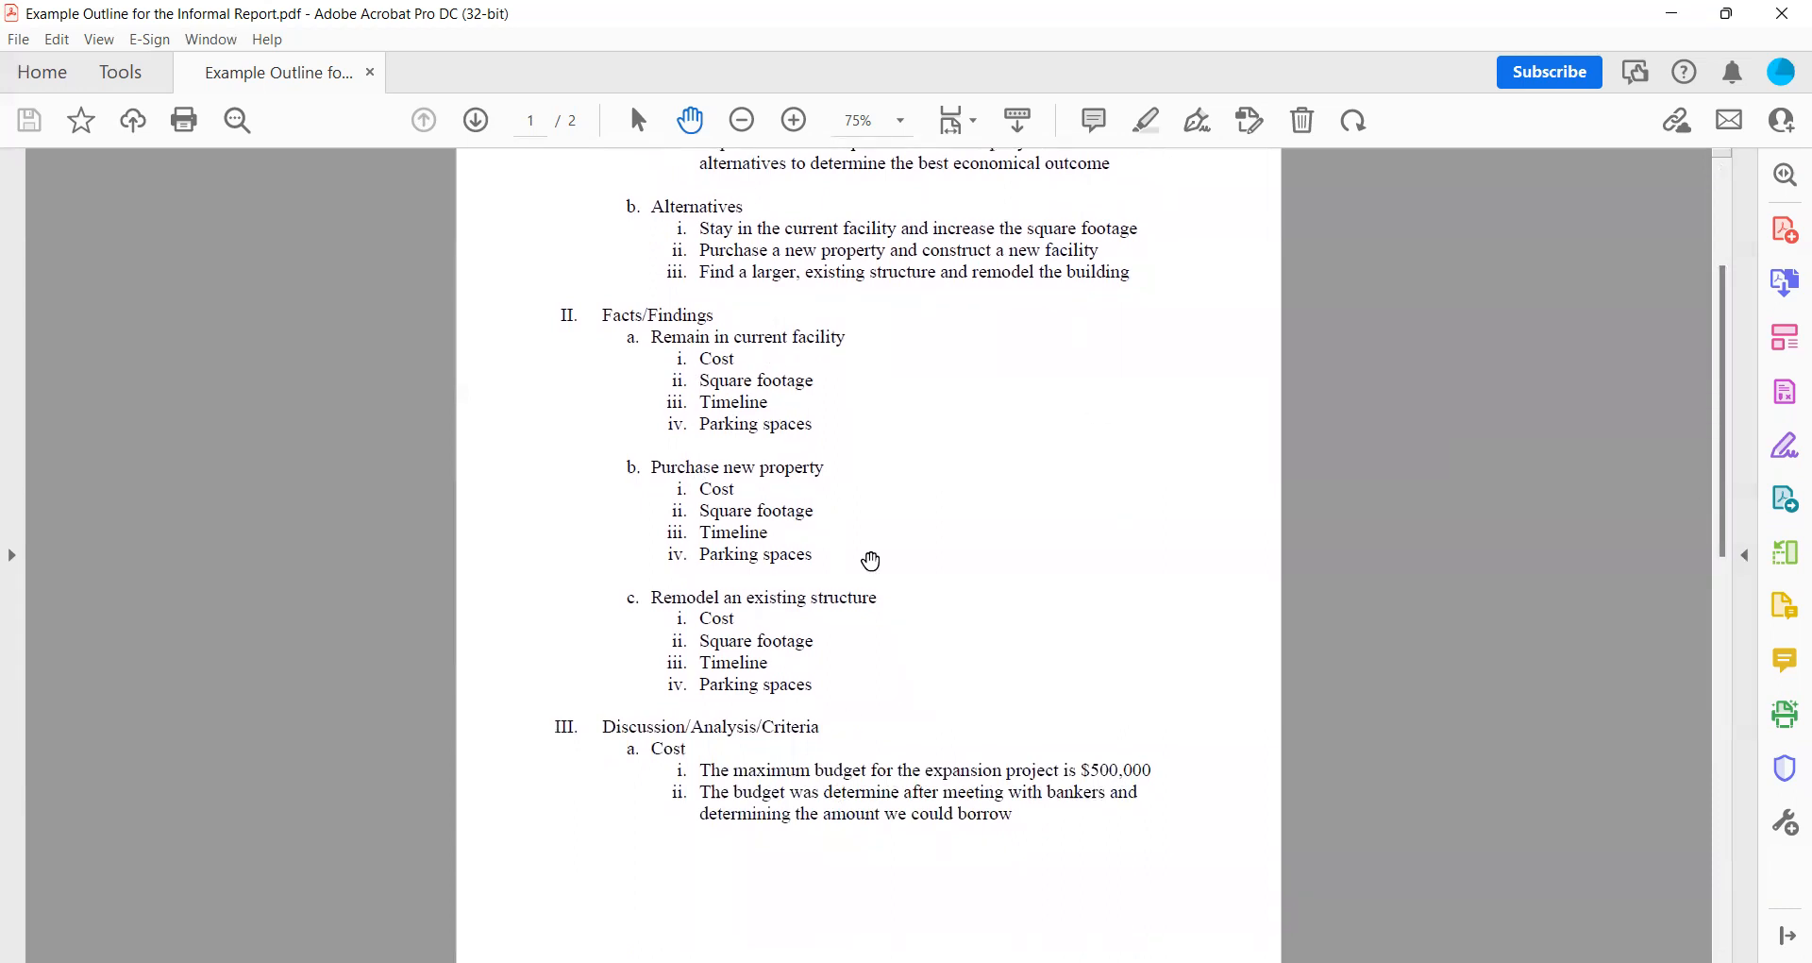
mouse_move(812, 387)
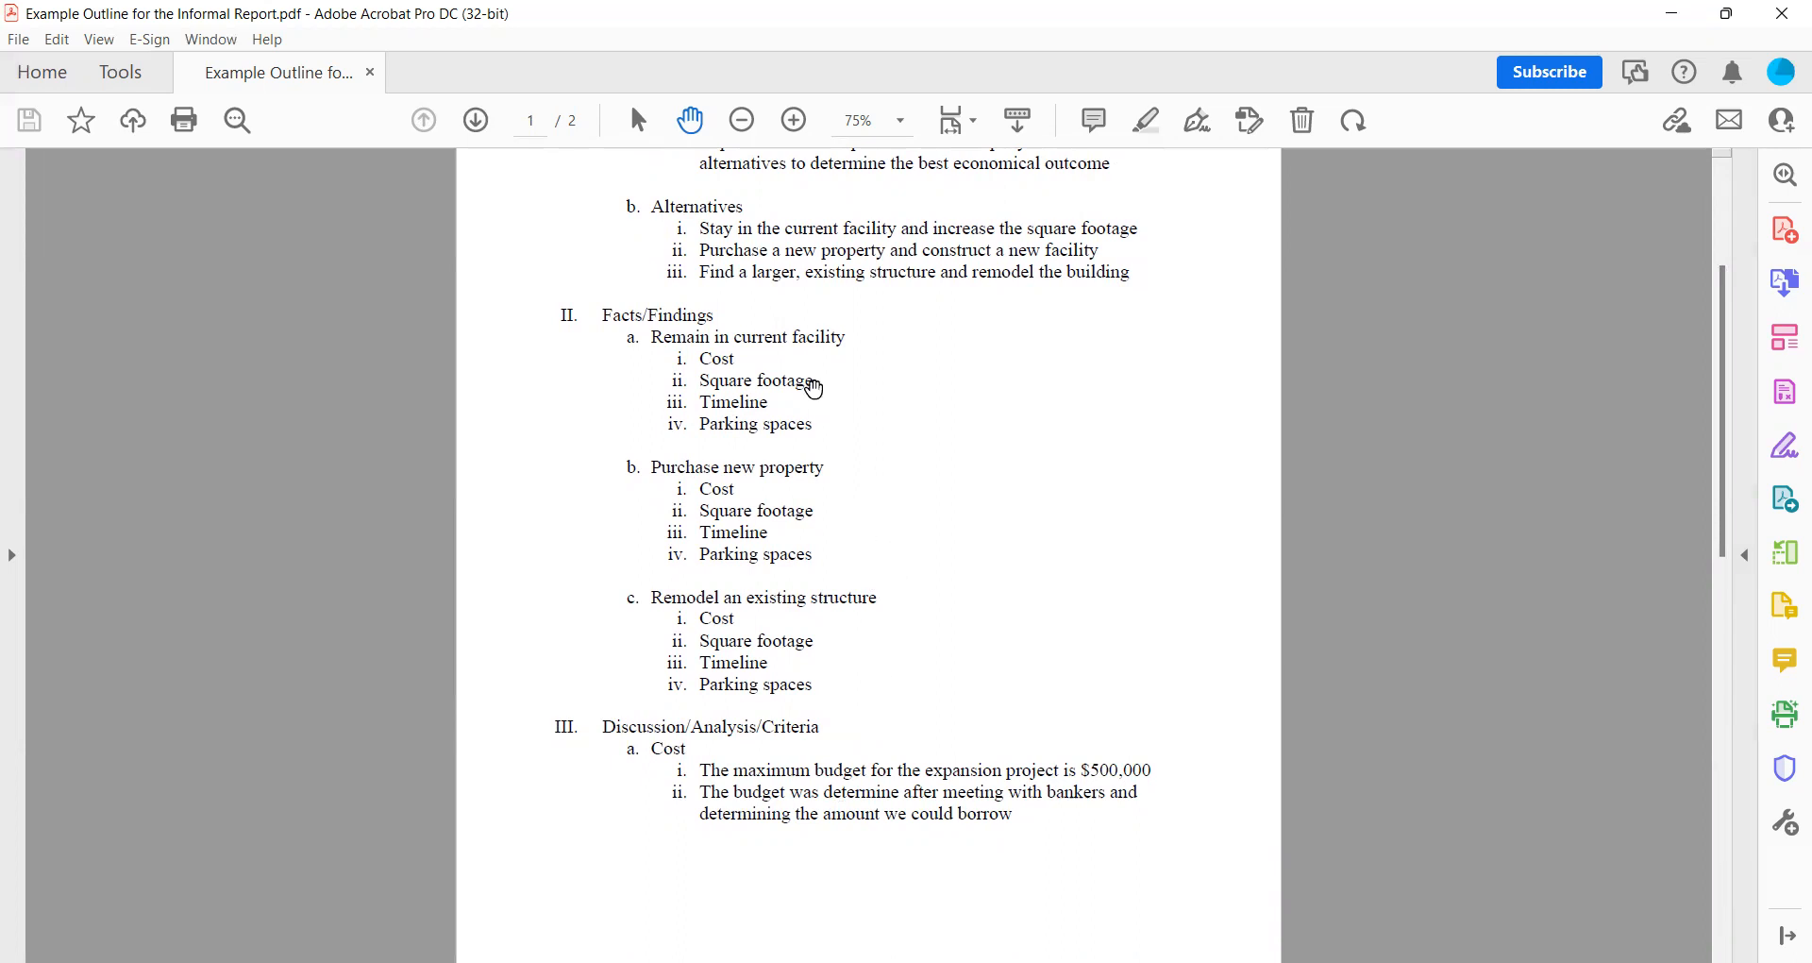
mouse_move(1053, 653)
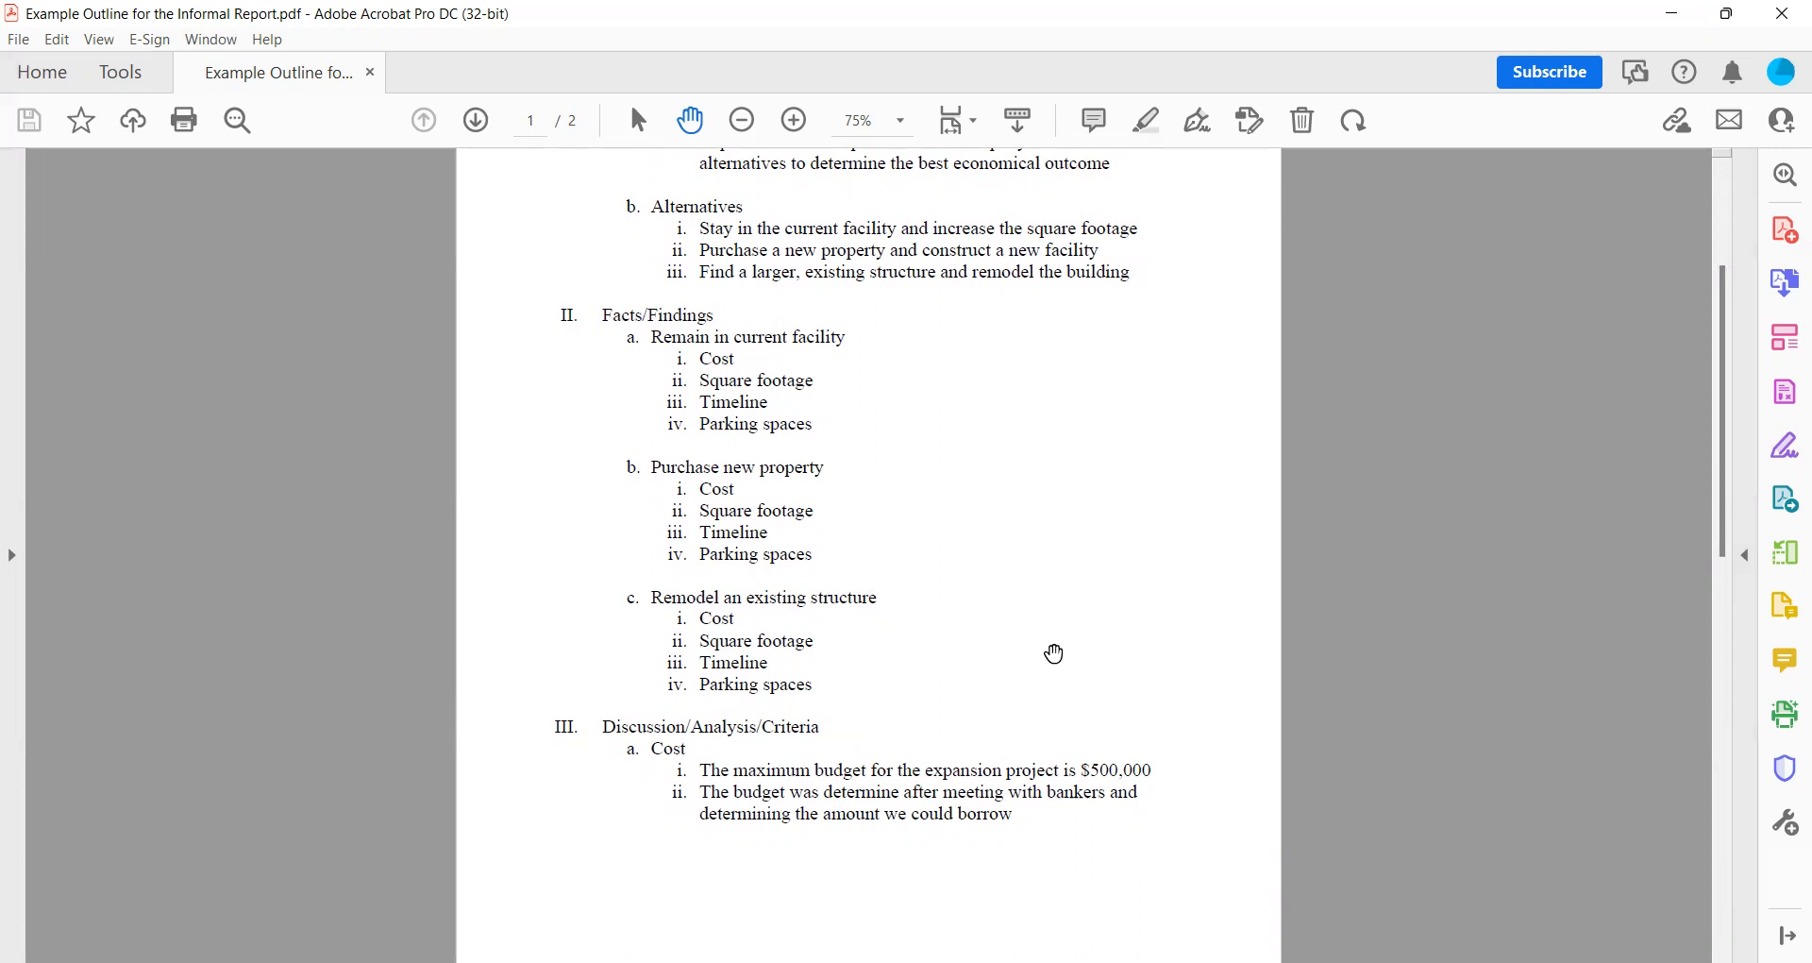
mouse_move(1724, 523)
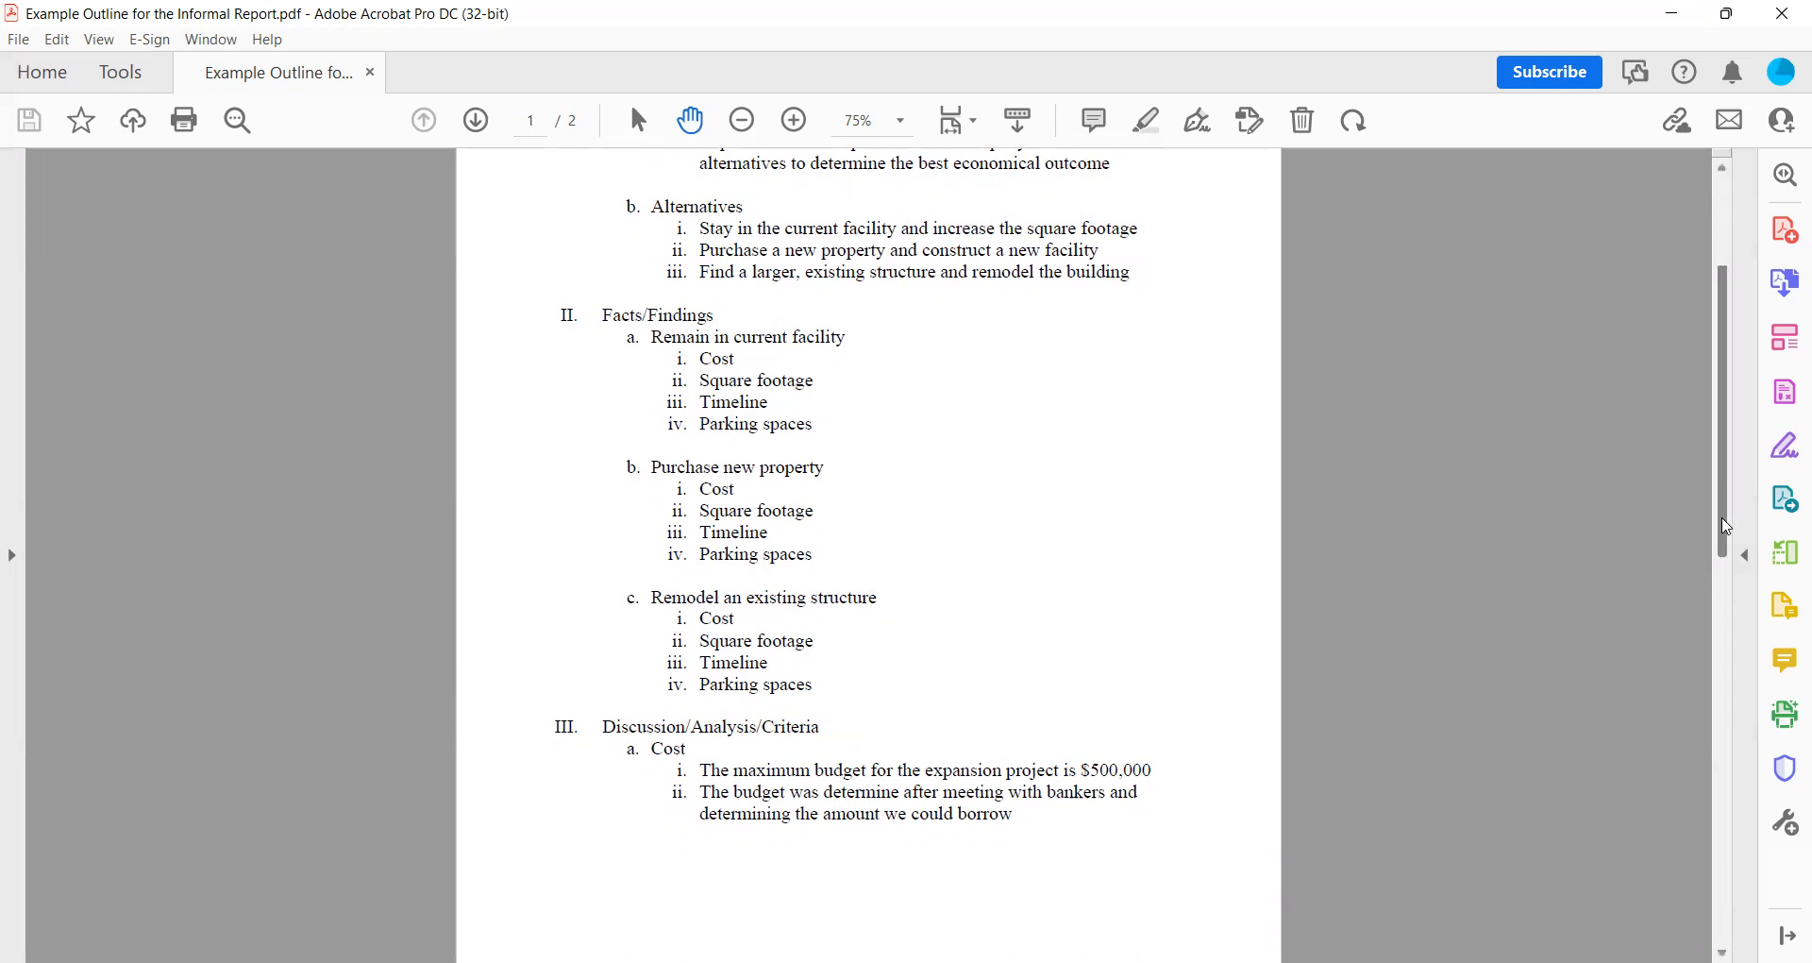
- Scroll onto page 2 to show square footage, project timeline and parking spaces criteria again
scroll("down", 3)
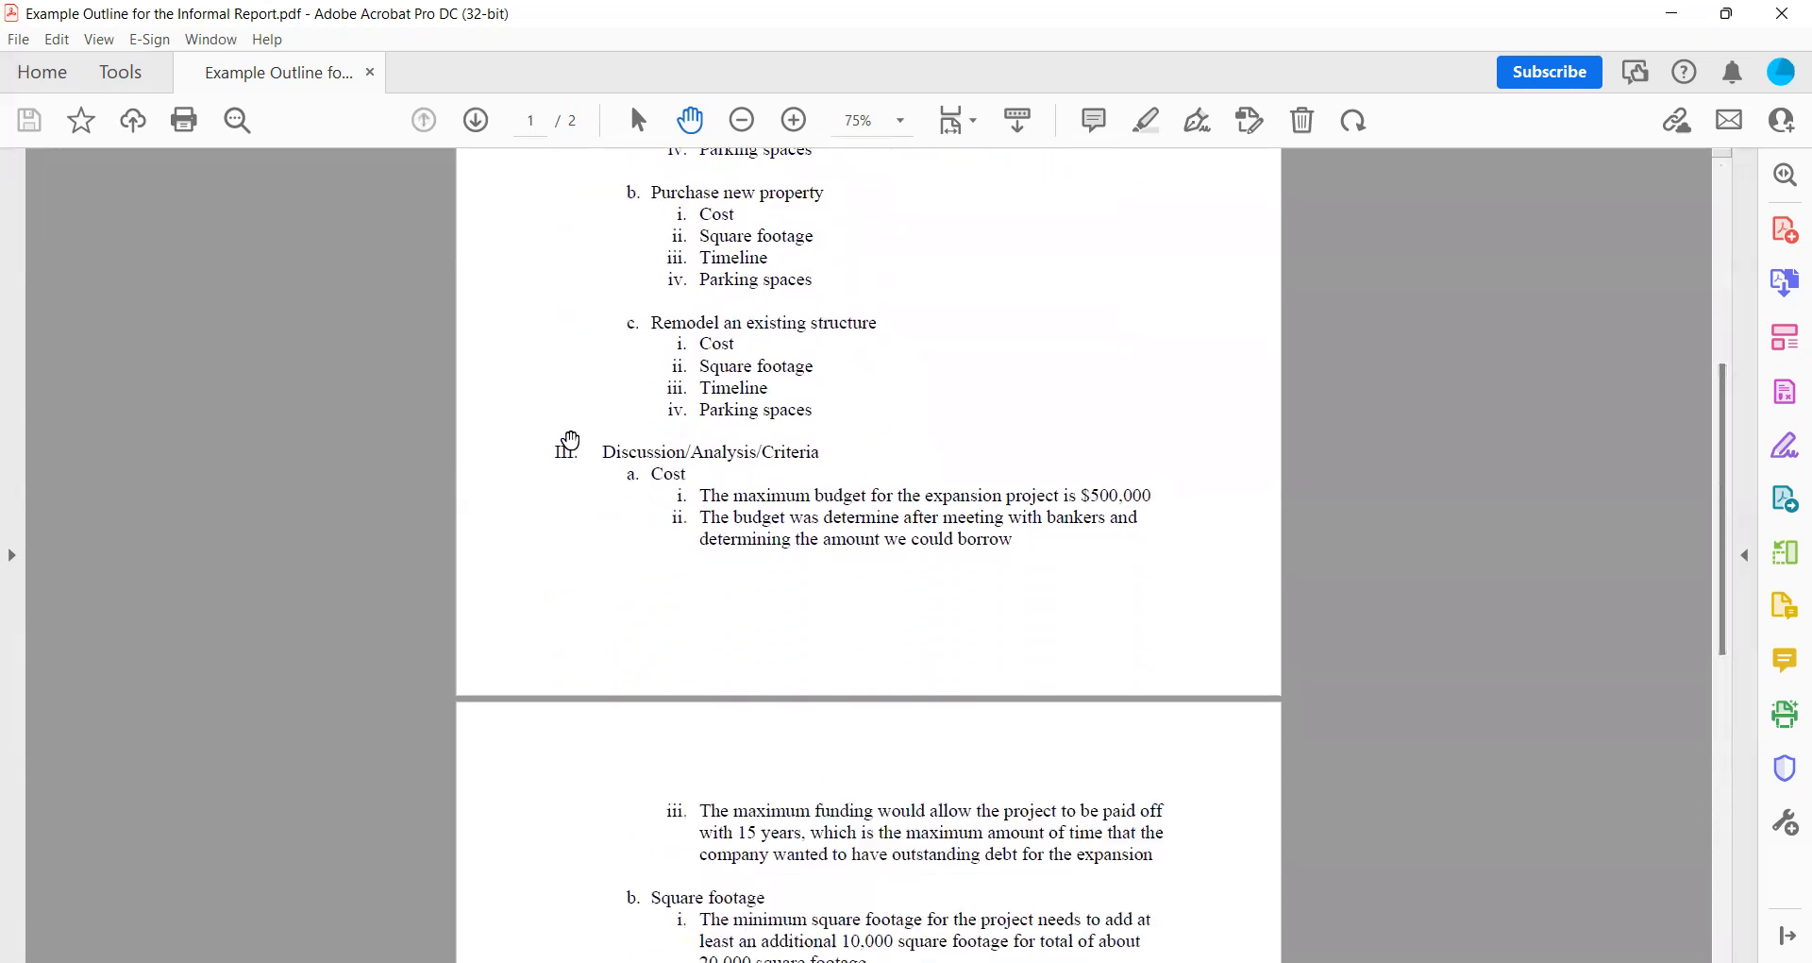
mouse_move(818, 463)
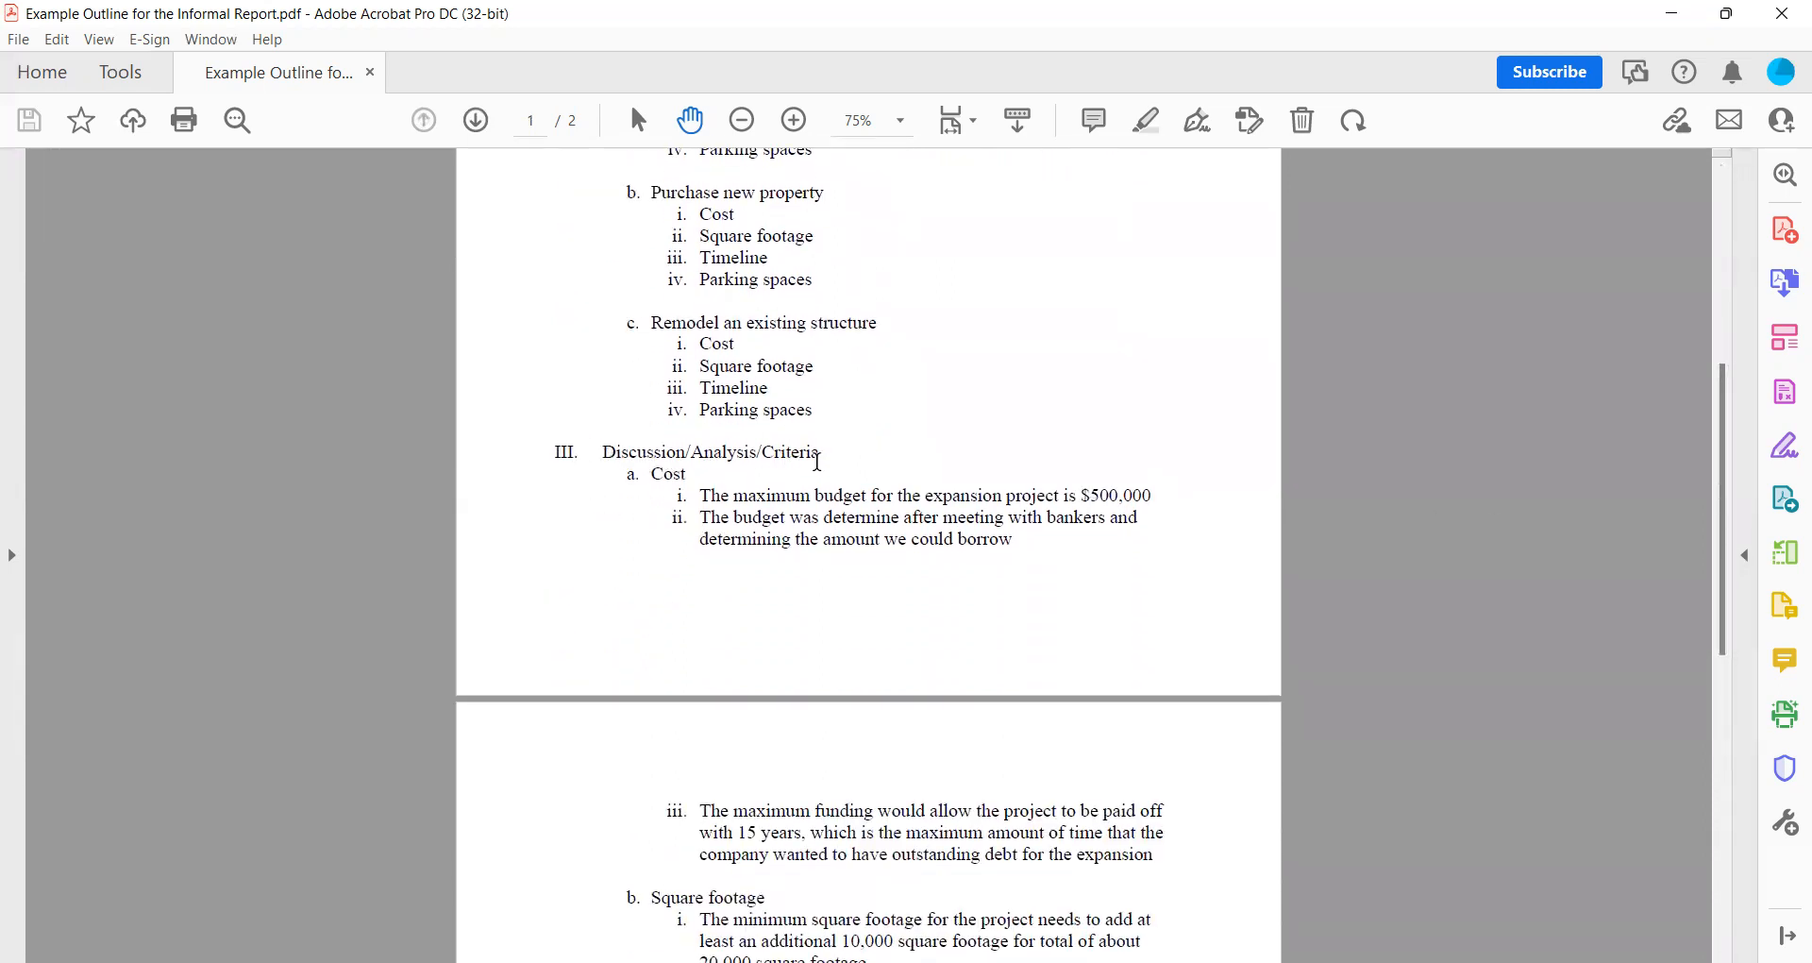
mouse_move(613, 477)
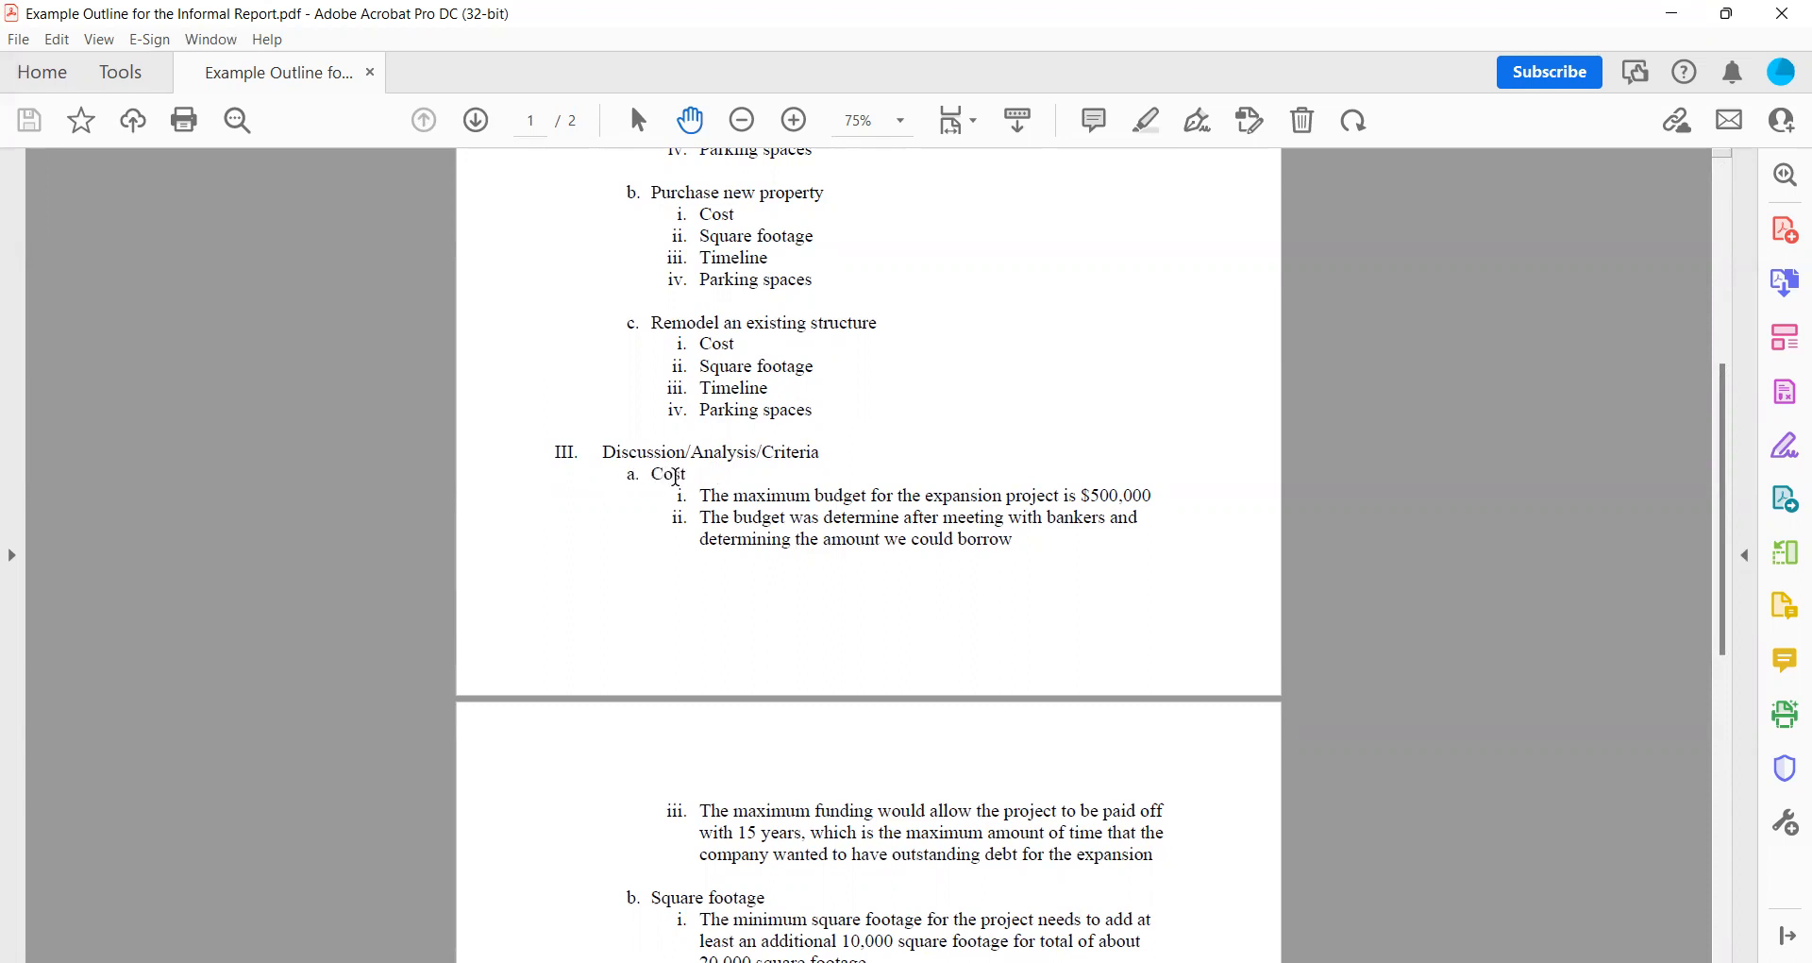
mouse_move(789, 674)
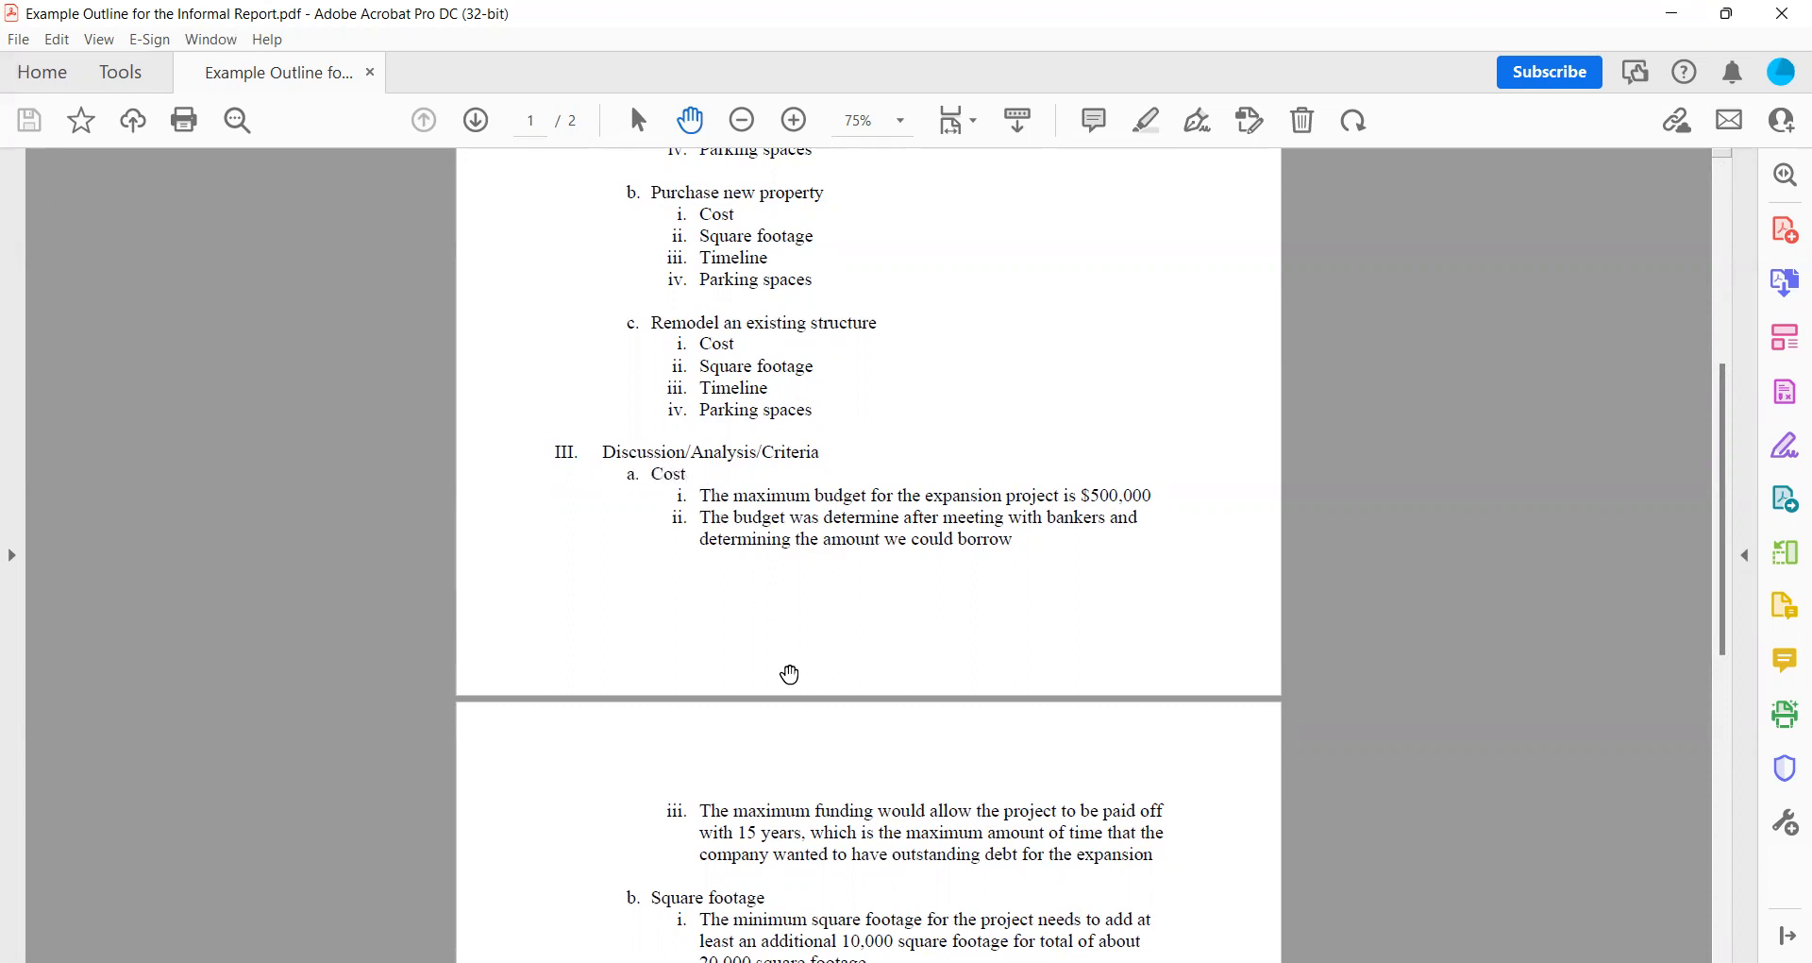
mouse_move(1784, 553)
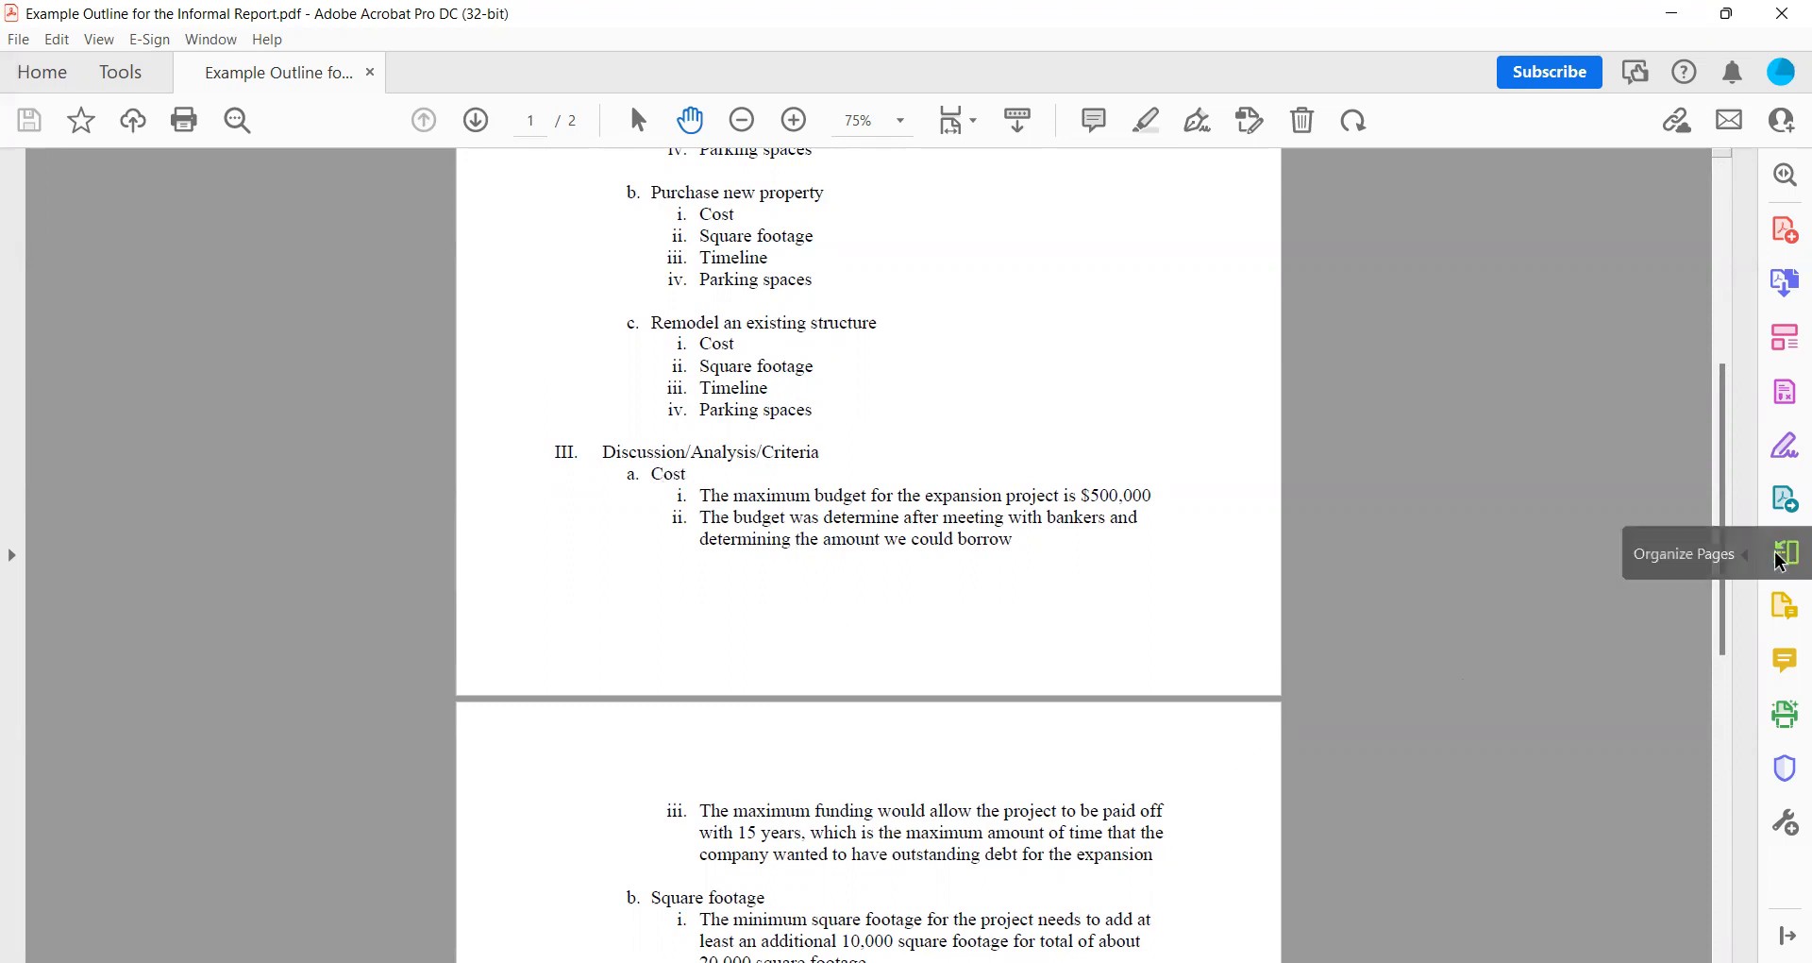
scroll("down", 3)
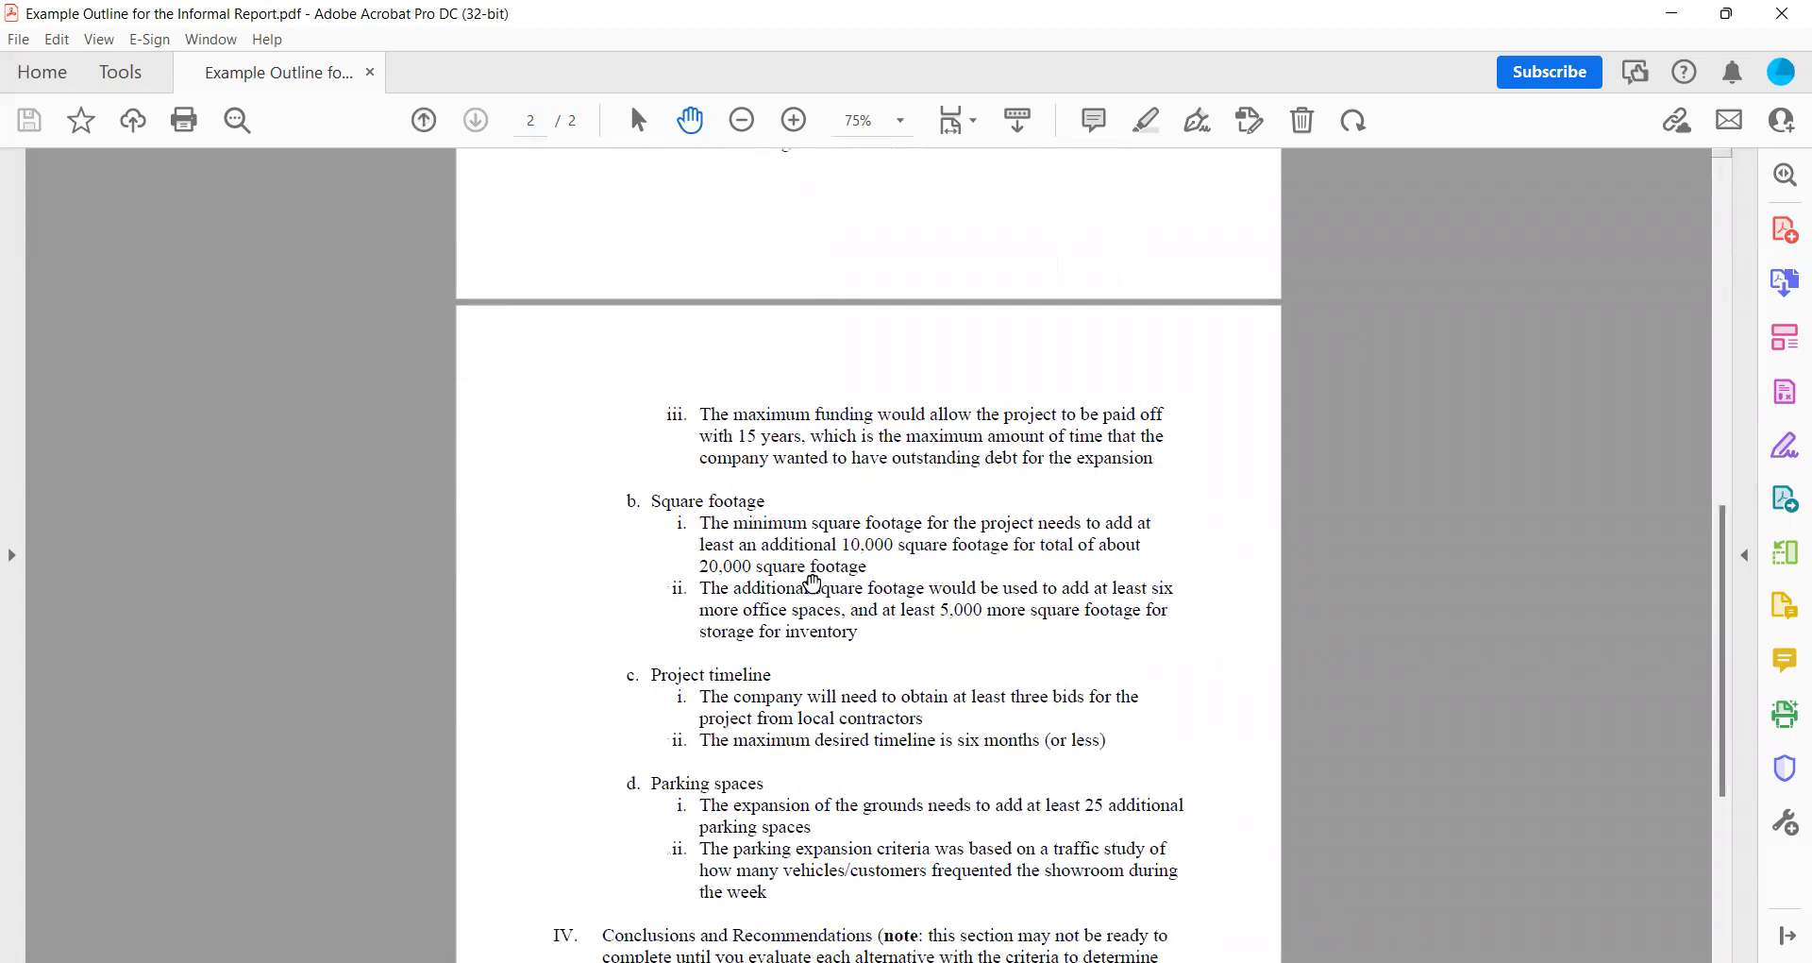
mouse_move(818, 633)
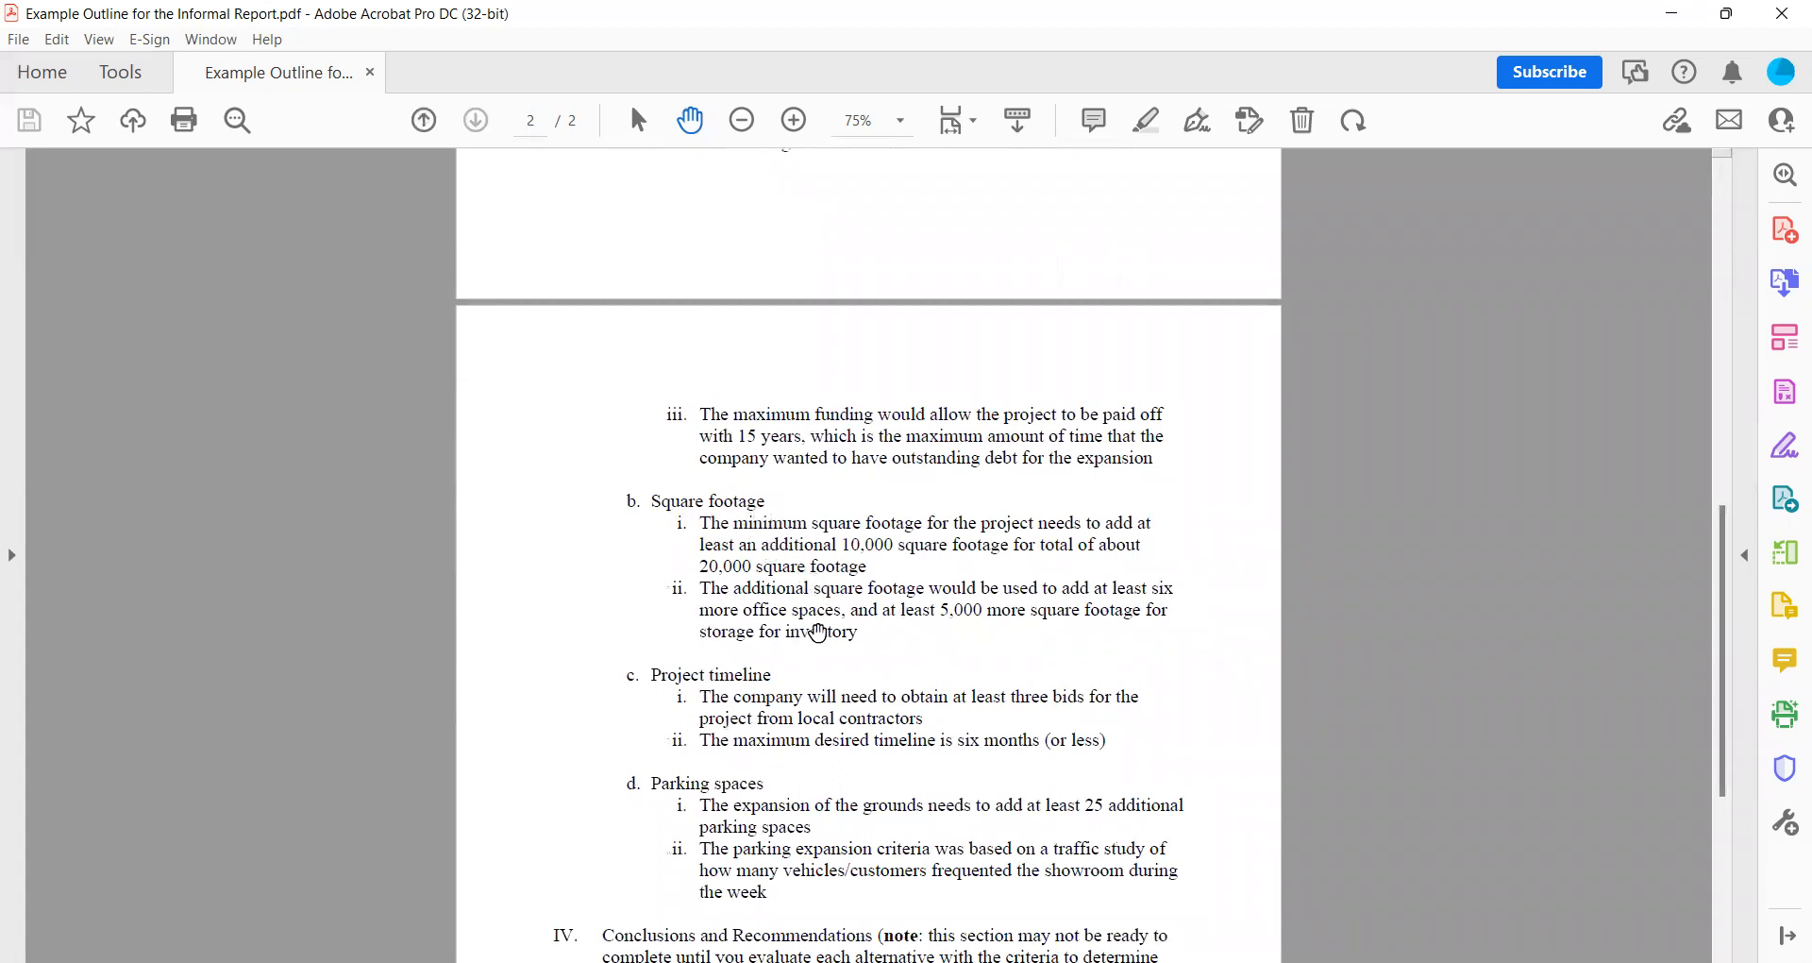
mouse_move(642, 699)
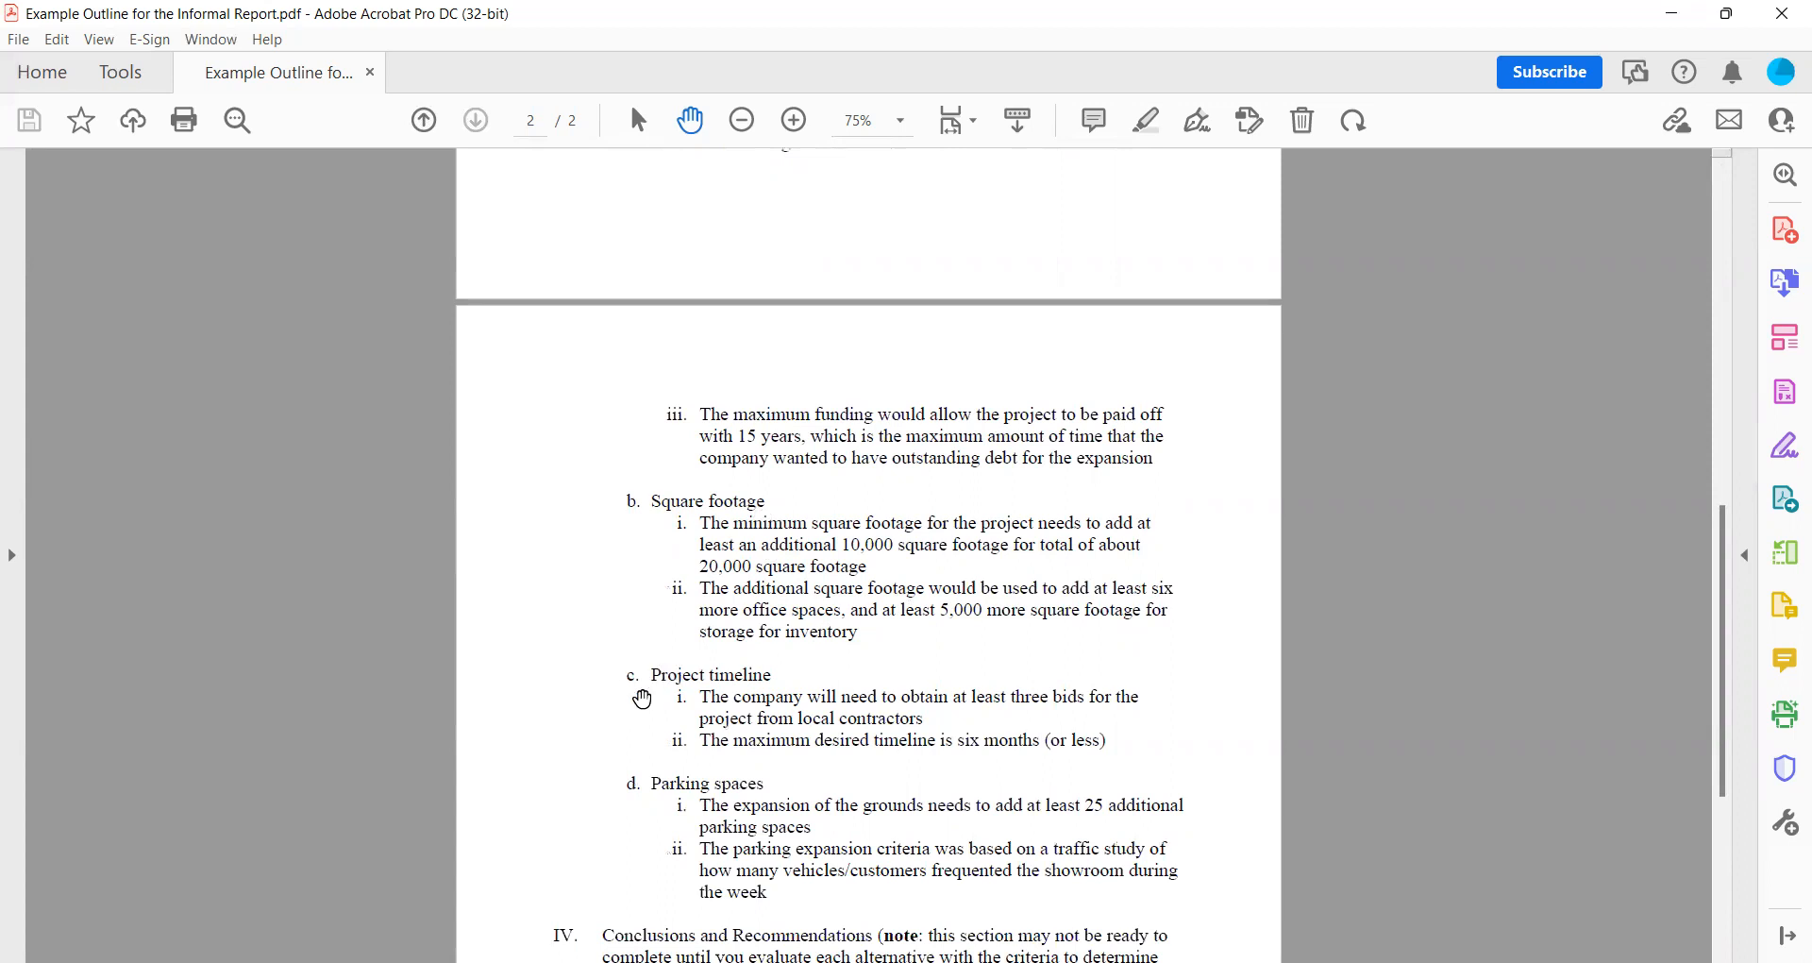
mouse_move(718, 781)
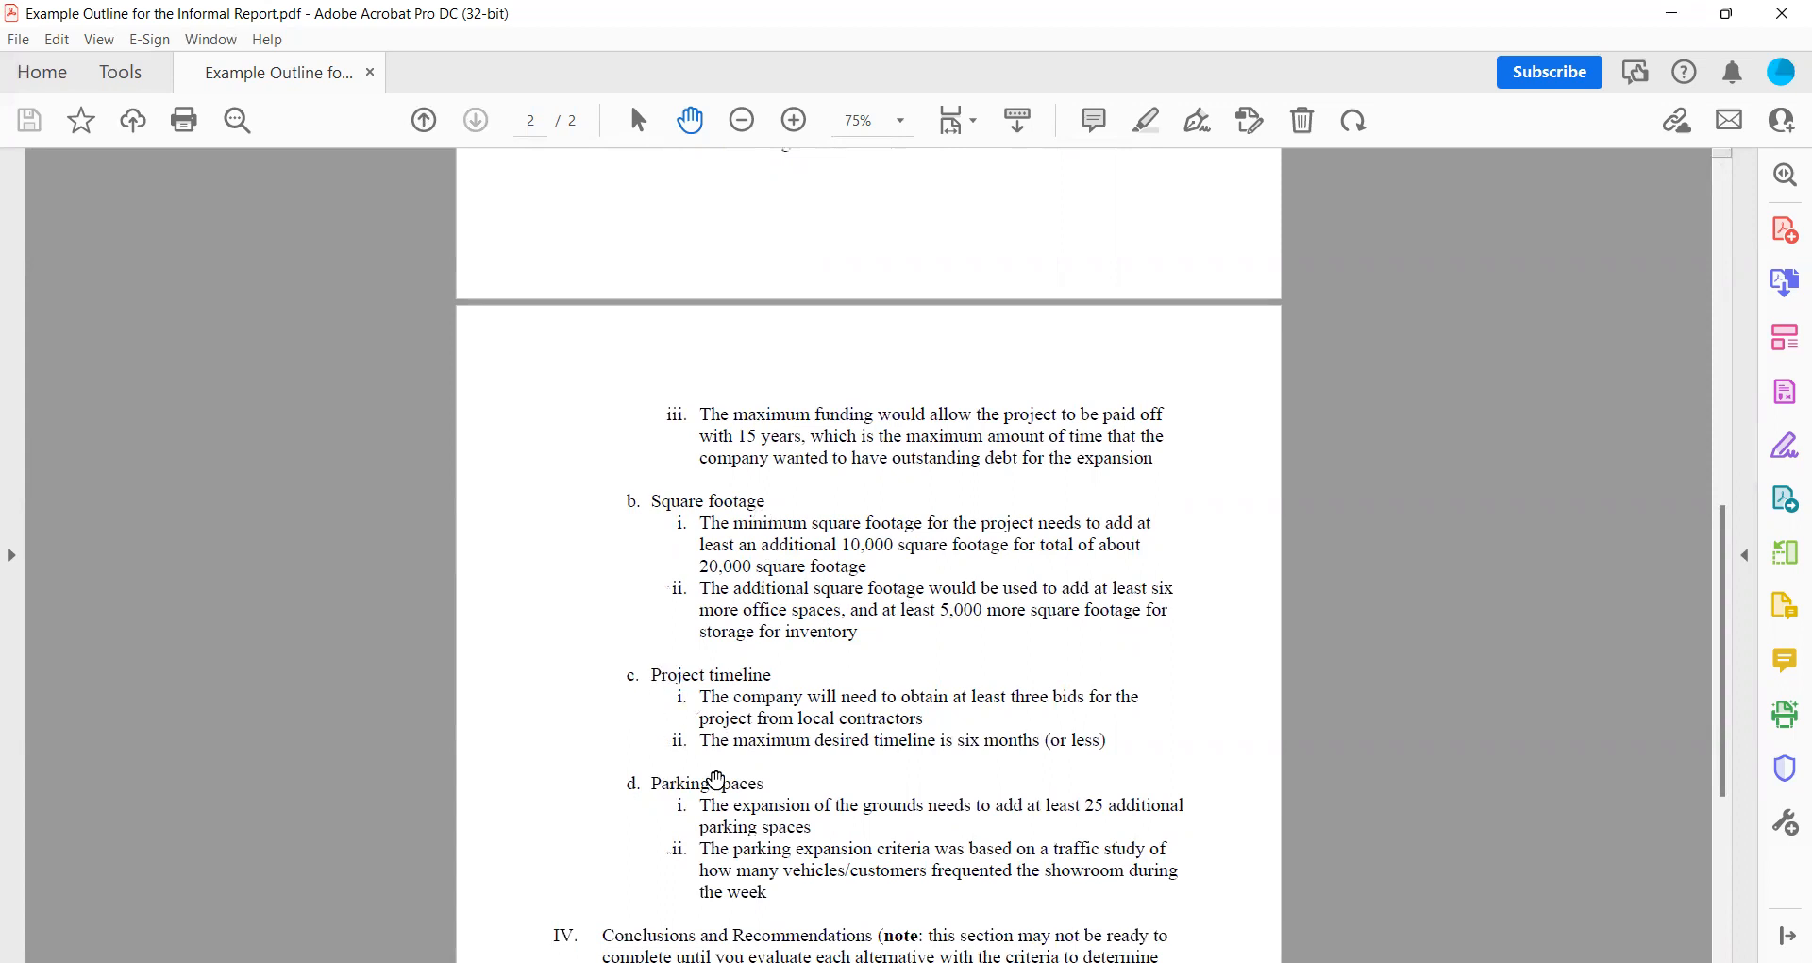
mouse_move(1136, 610)
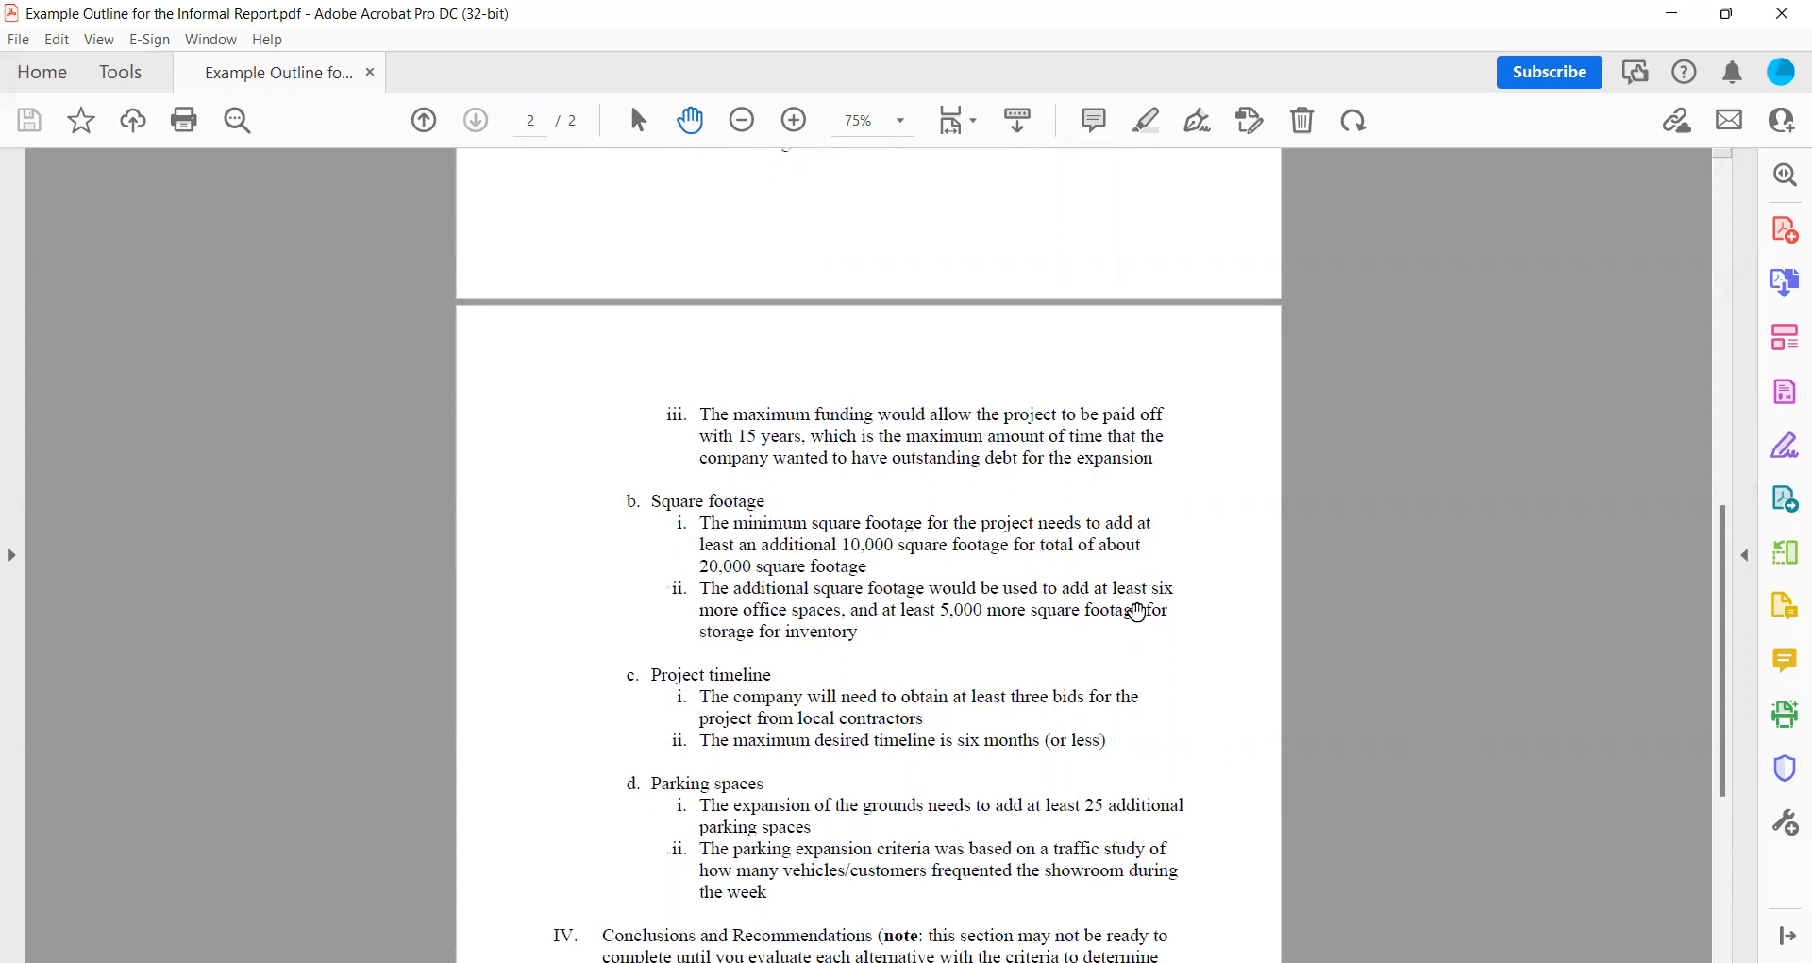
mouse_move(857, 377)
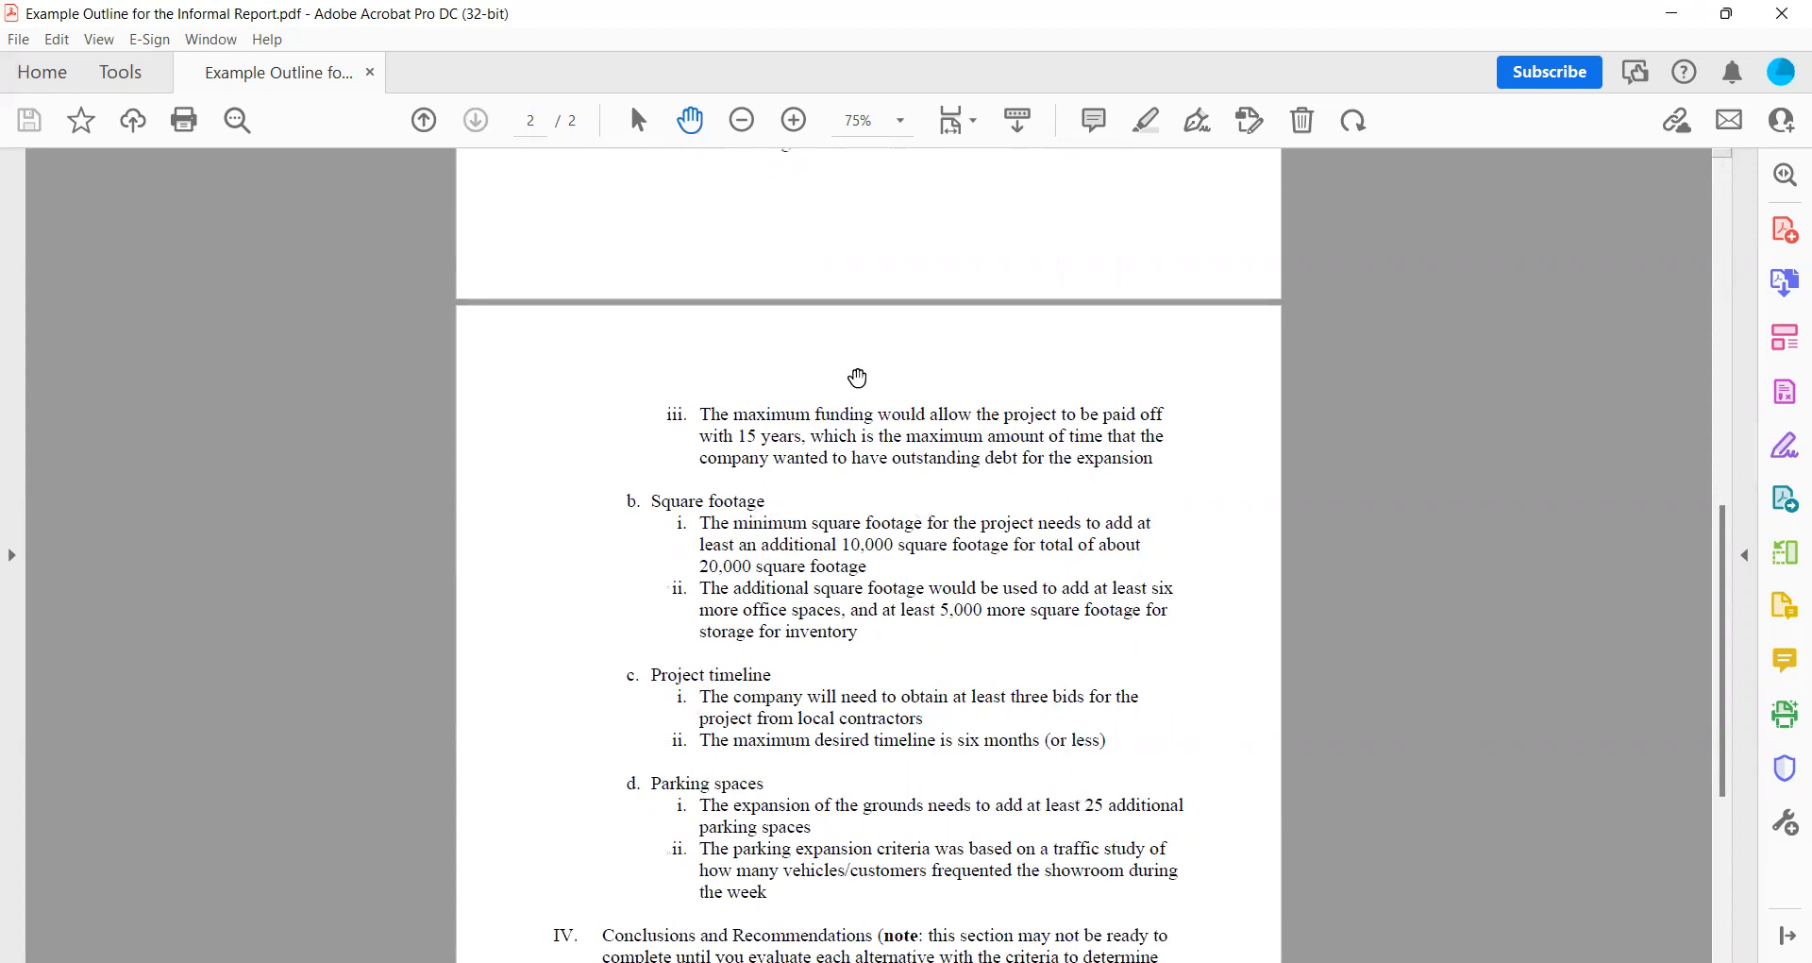
mouse_move(1574, 542)
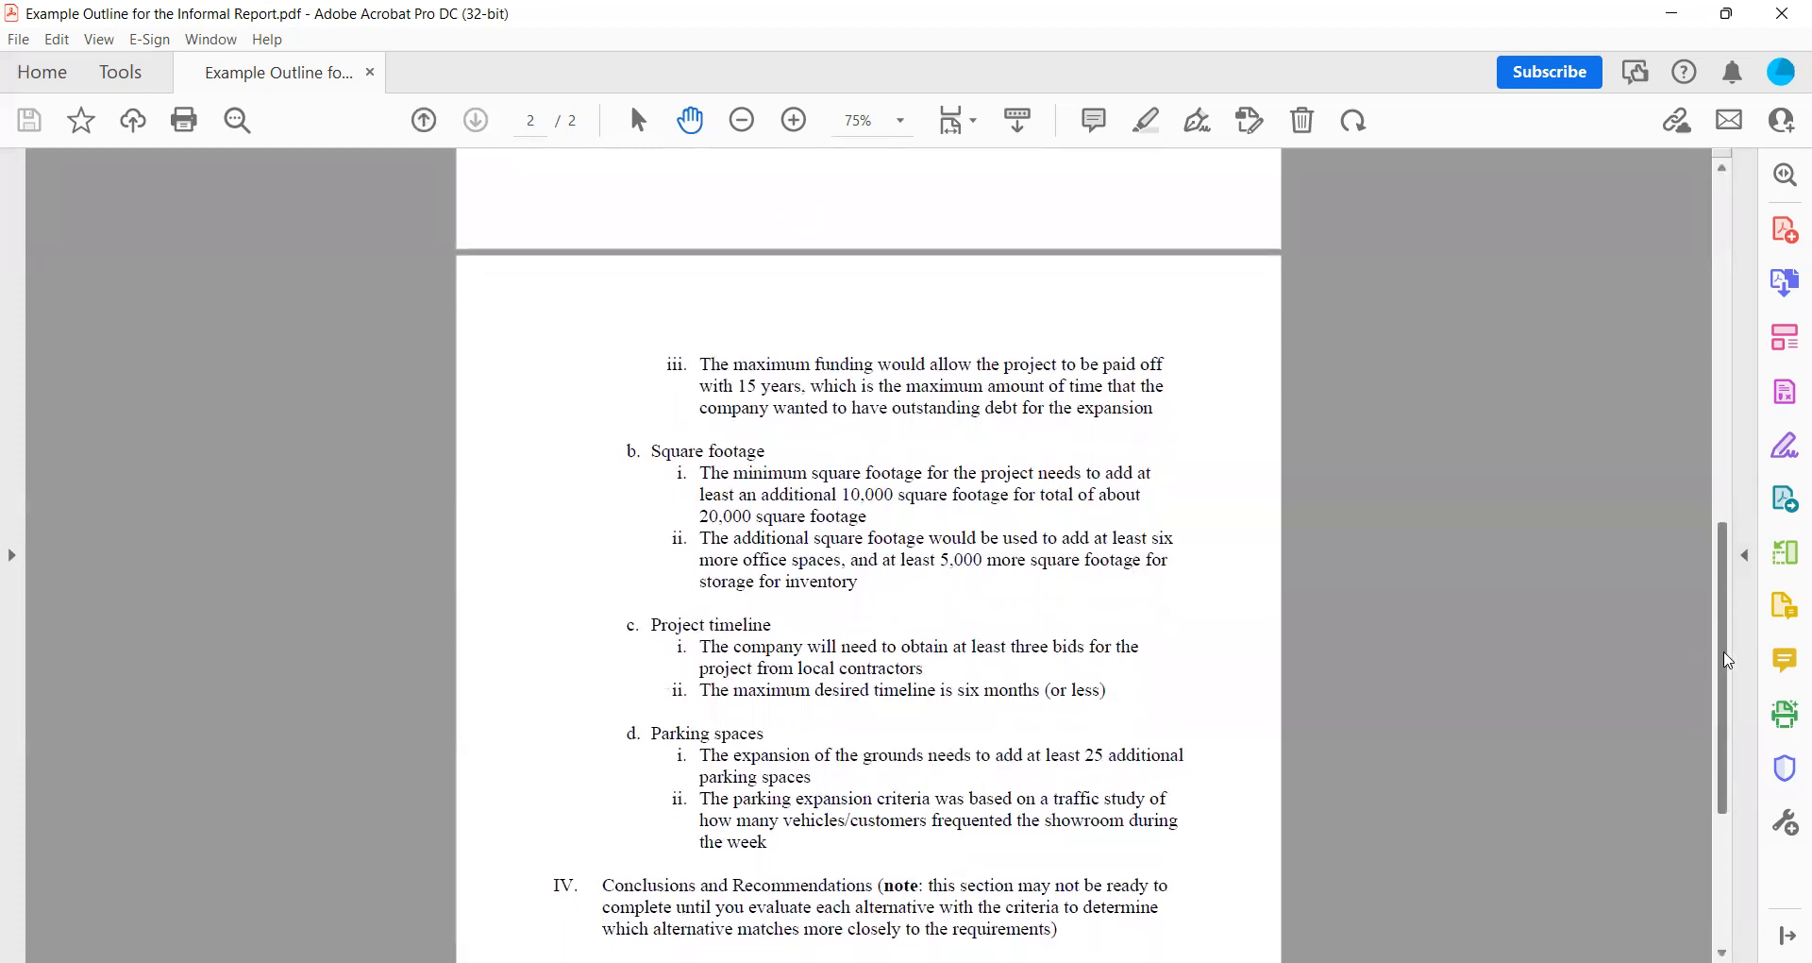
scroll("down", 3)
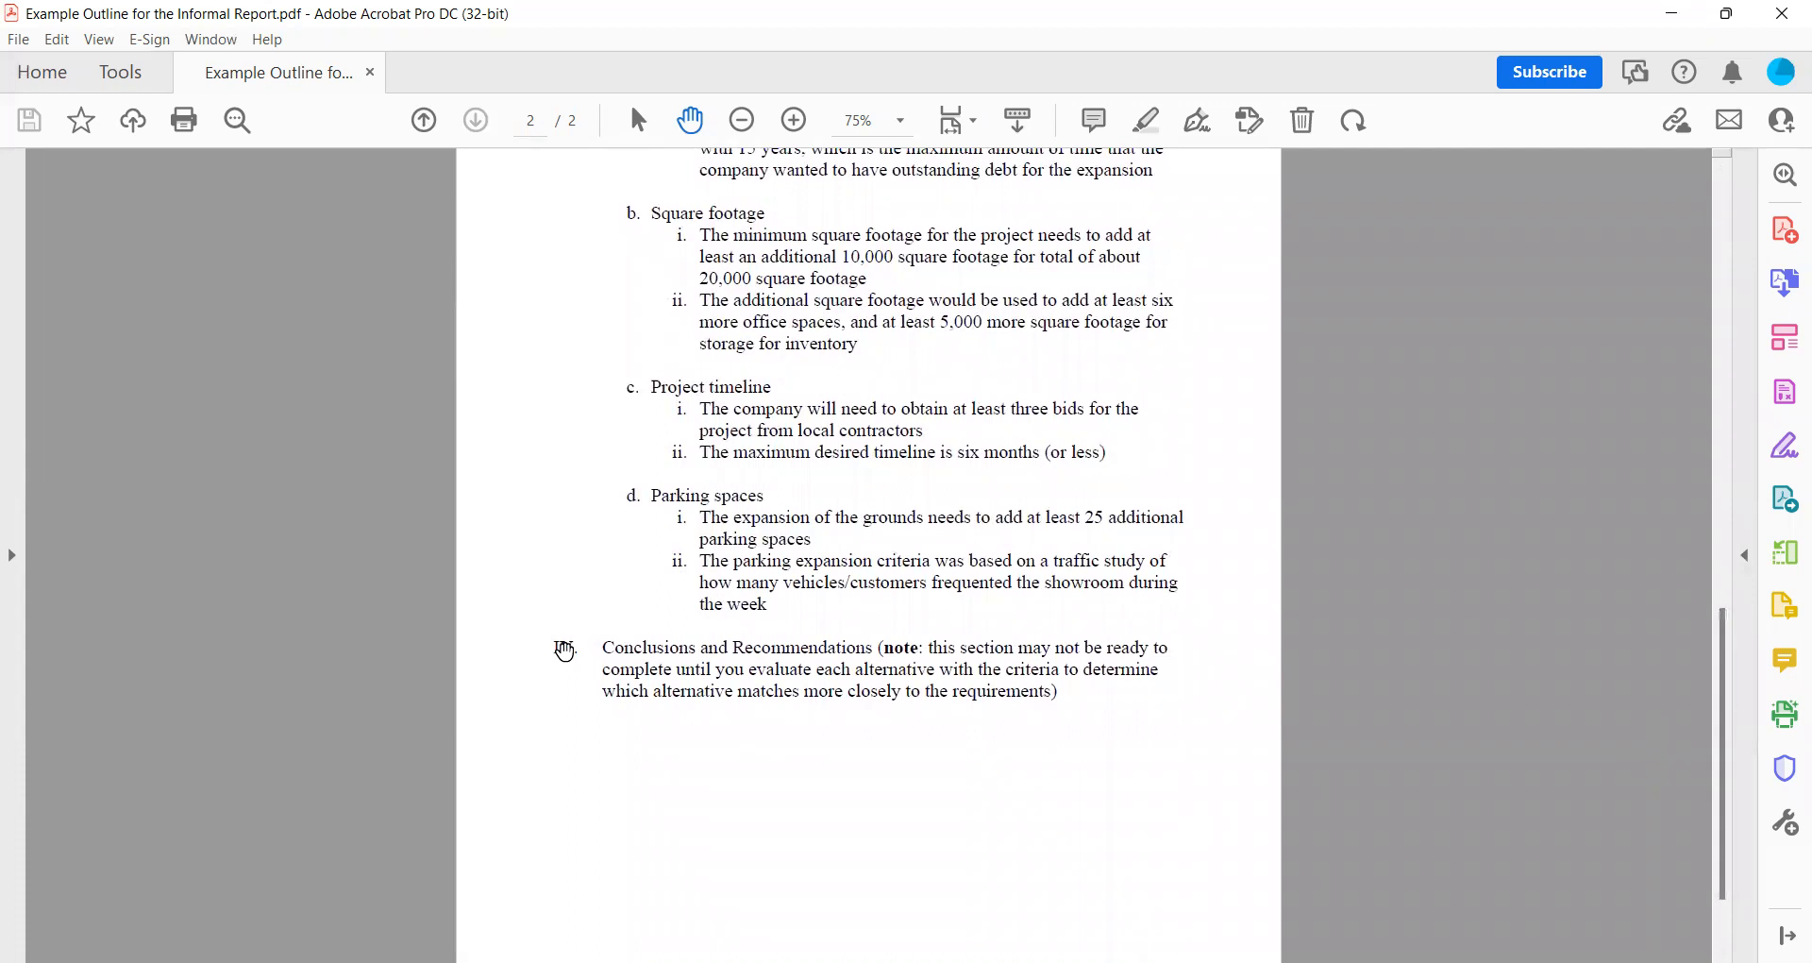
mouse_move(679, 657)
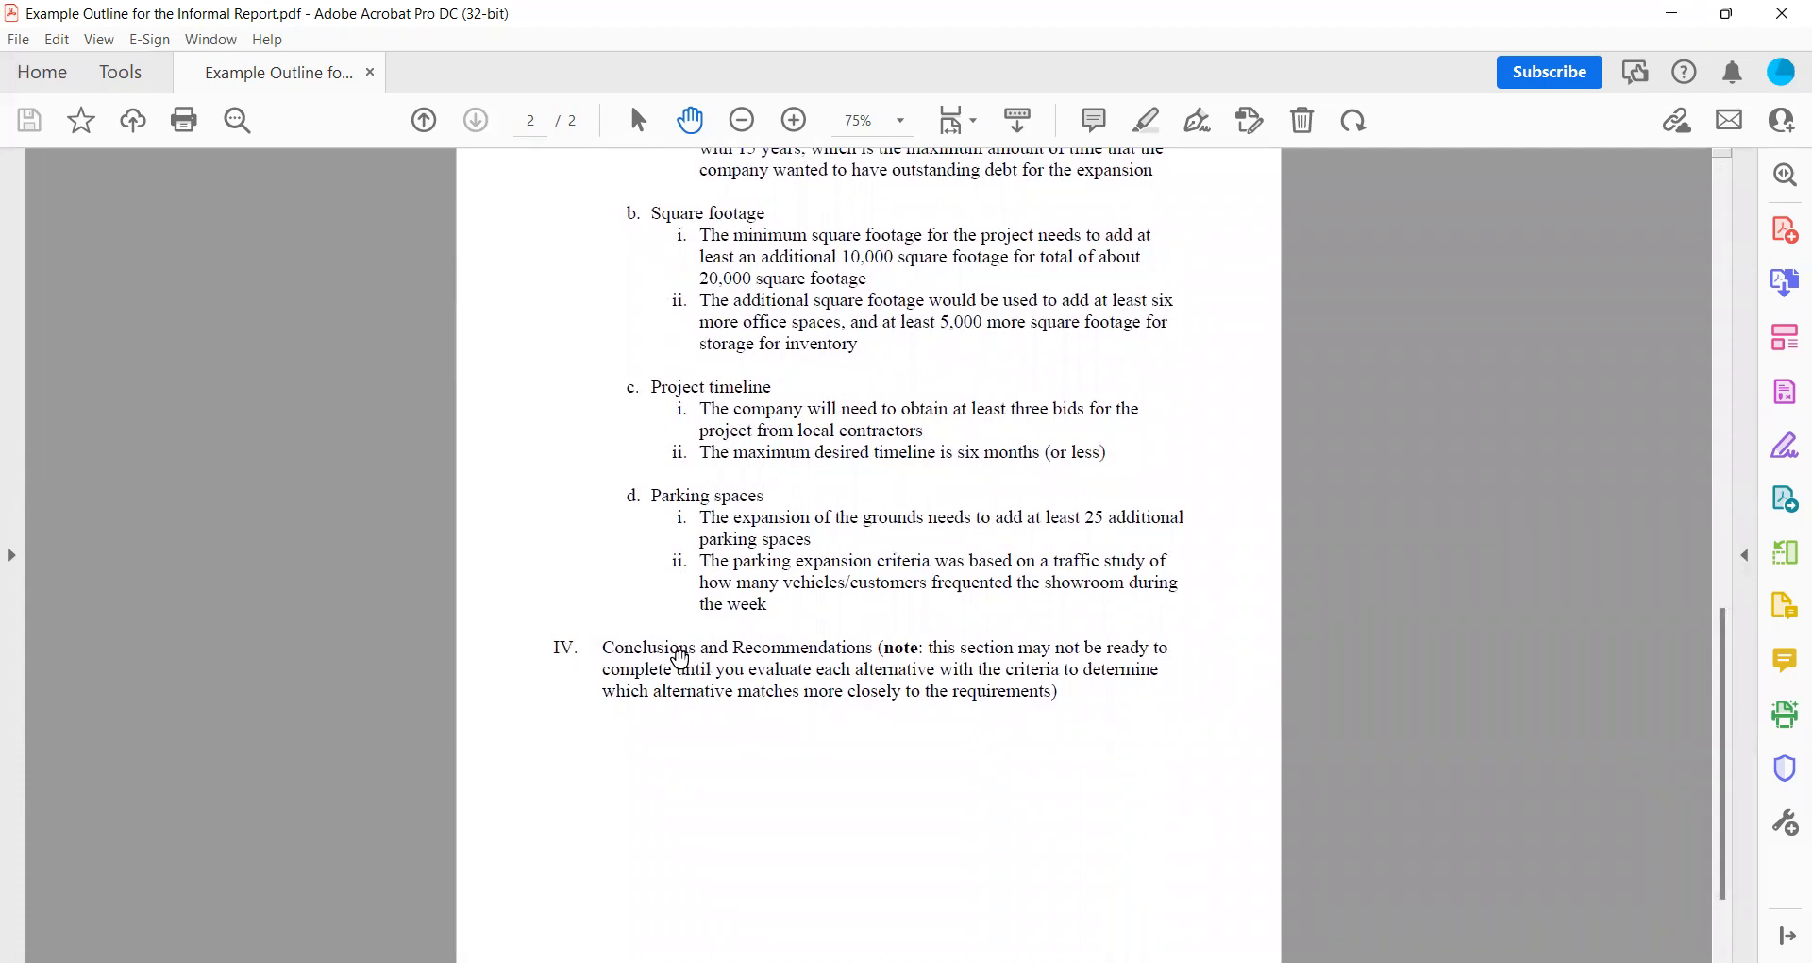
mouse_move(857, 675)
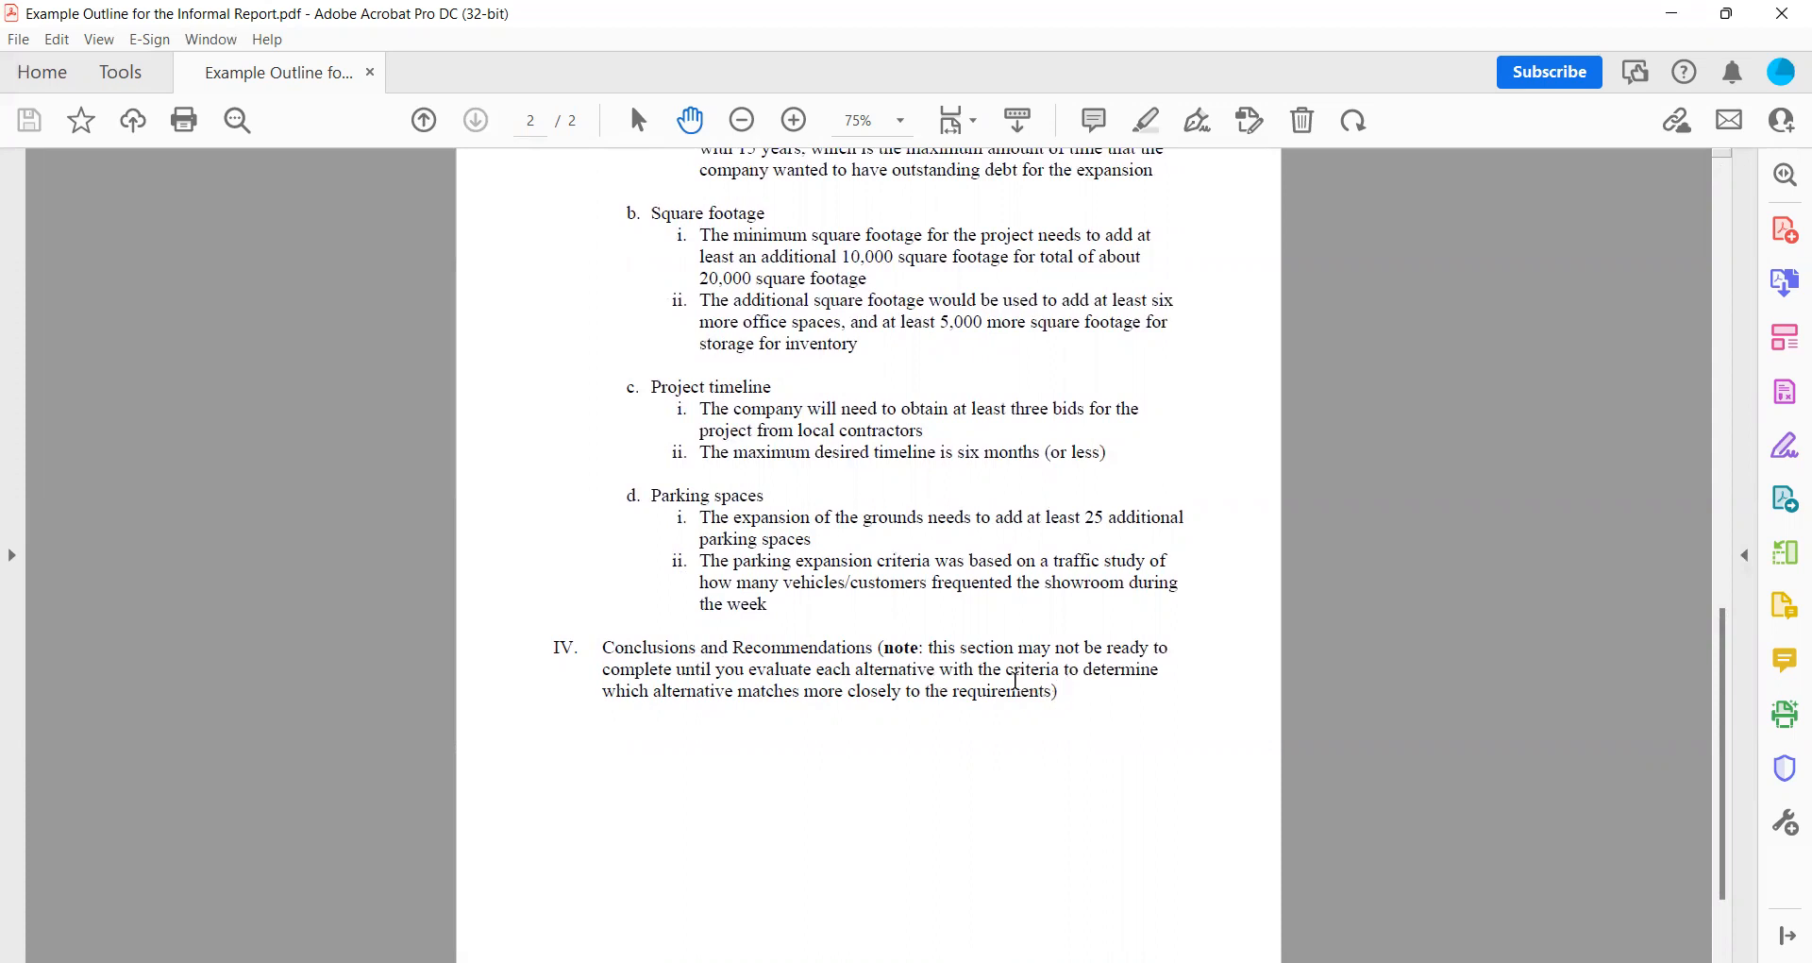
left_click_drag(882, 648, 1056, 691)
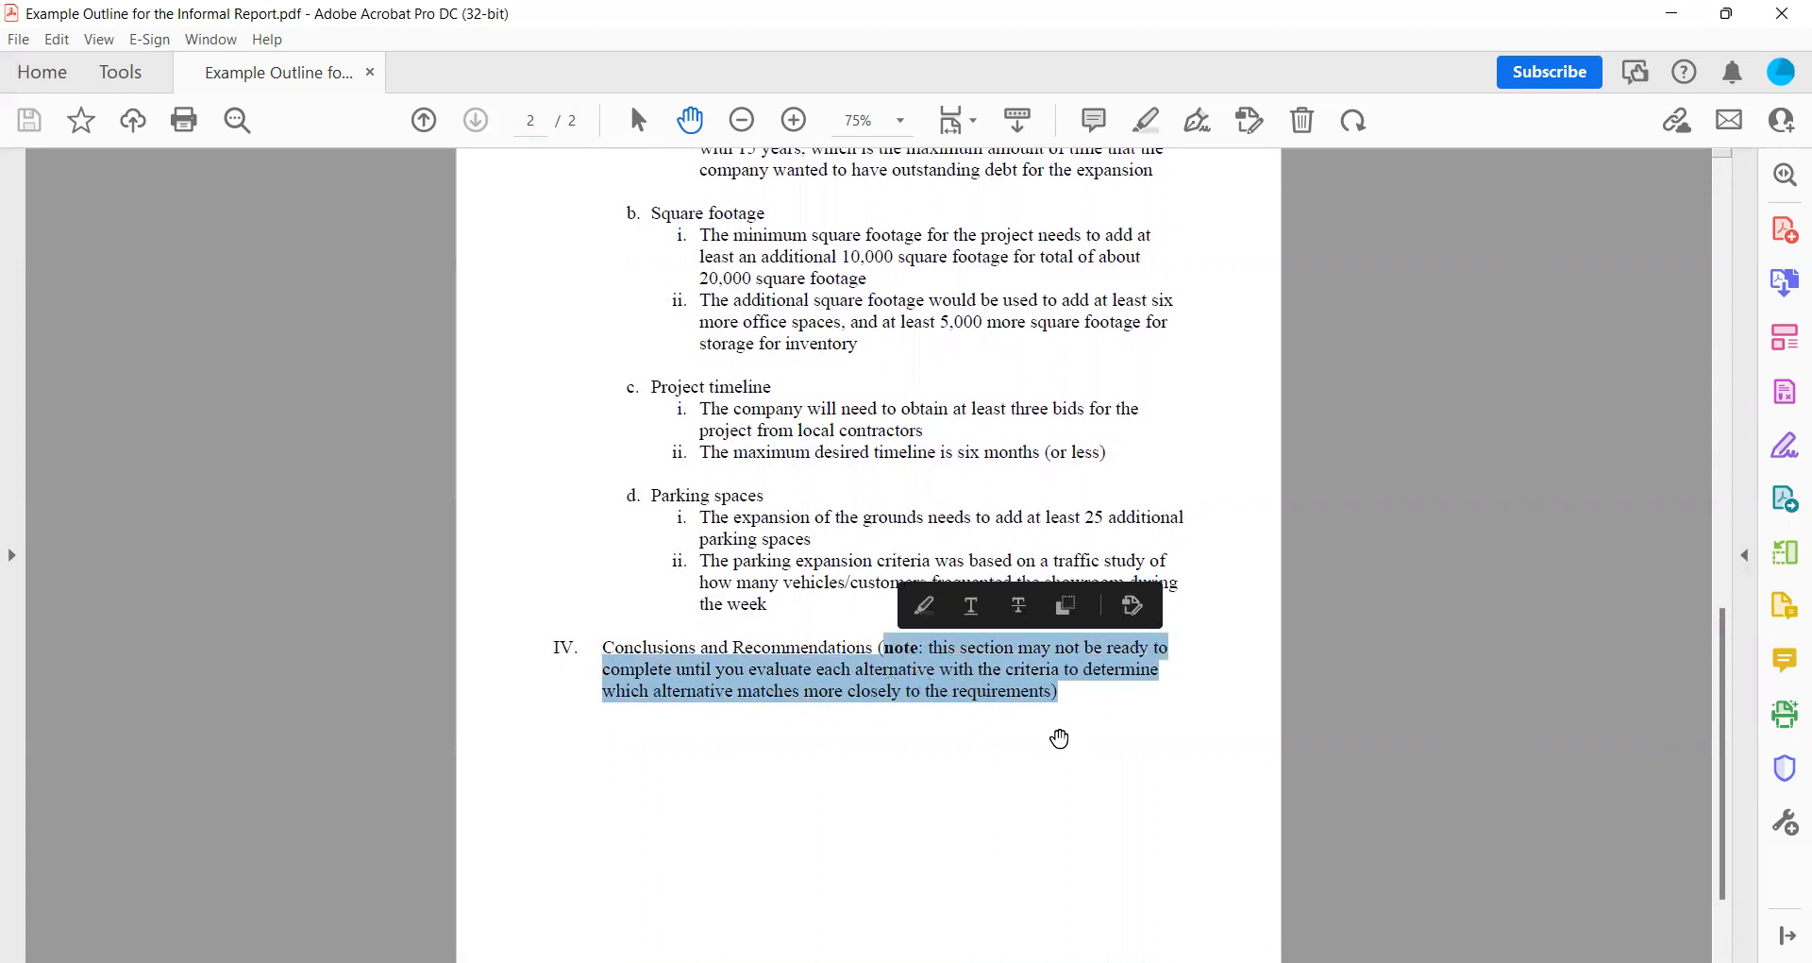
left_click(1542, 772)
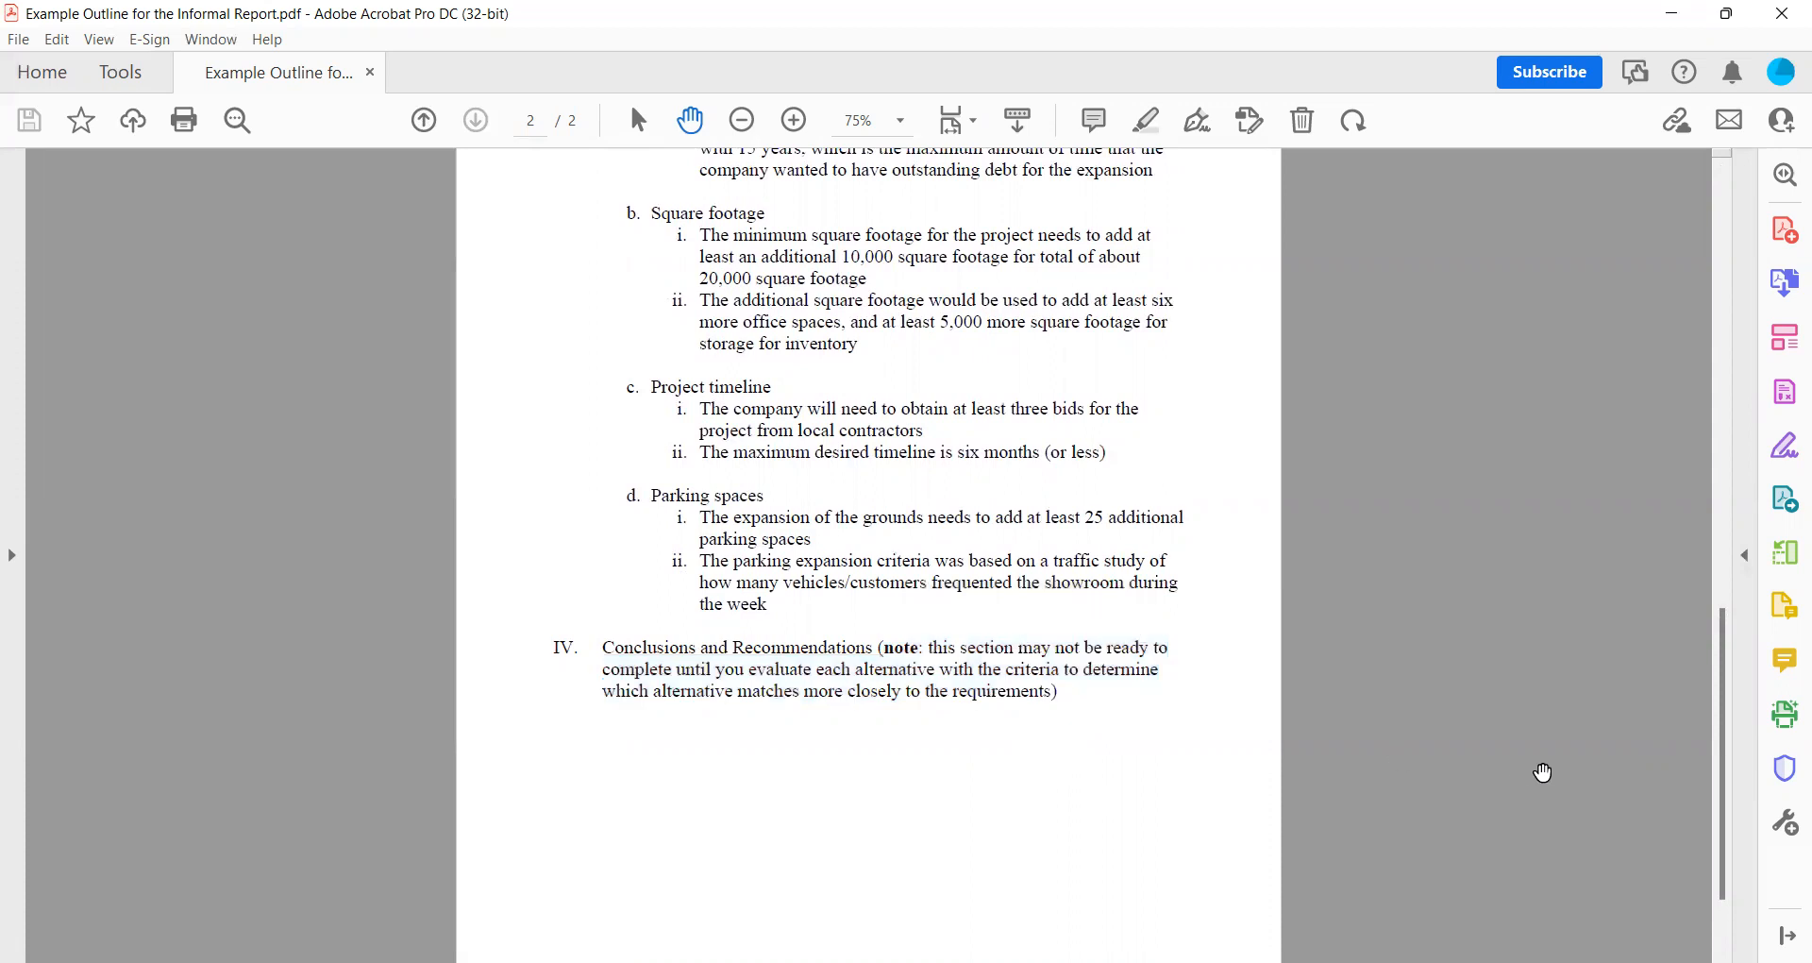